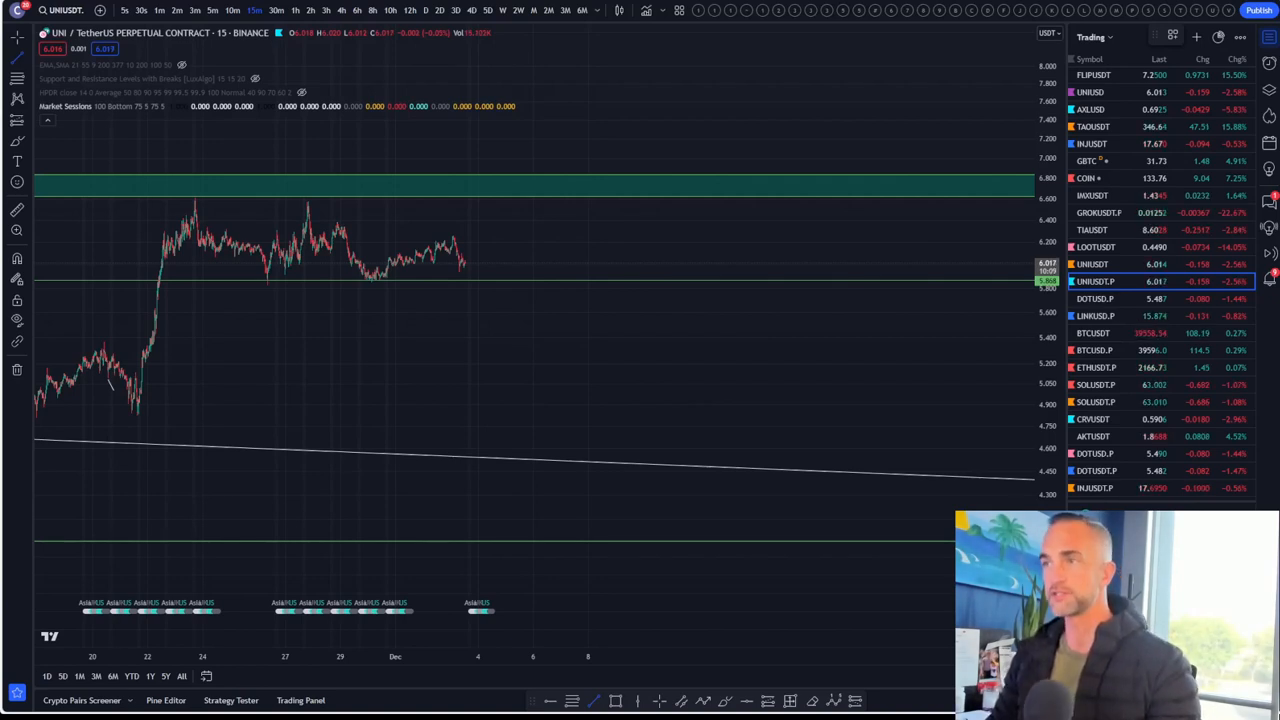
{"action": "mouse_move", "coordinate": [463, 300]}
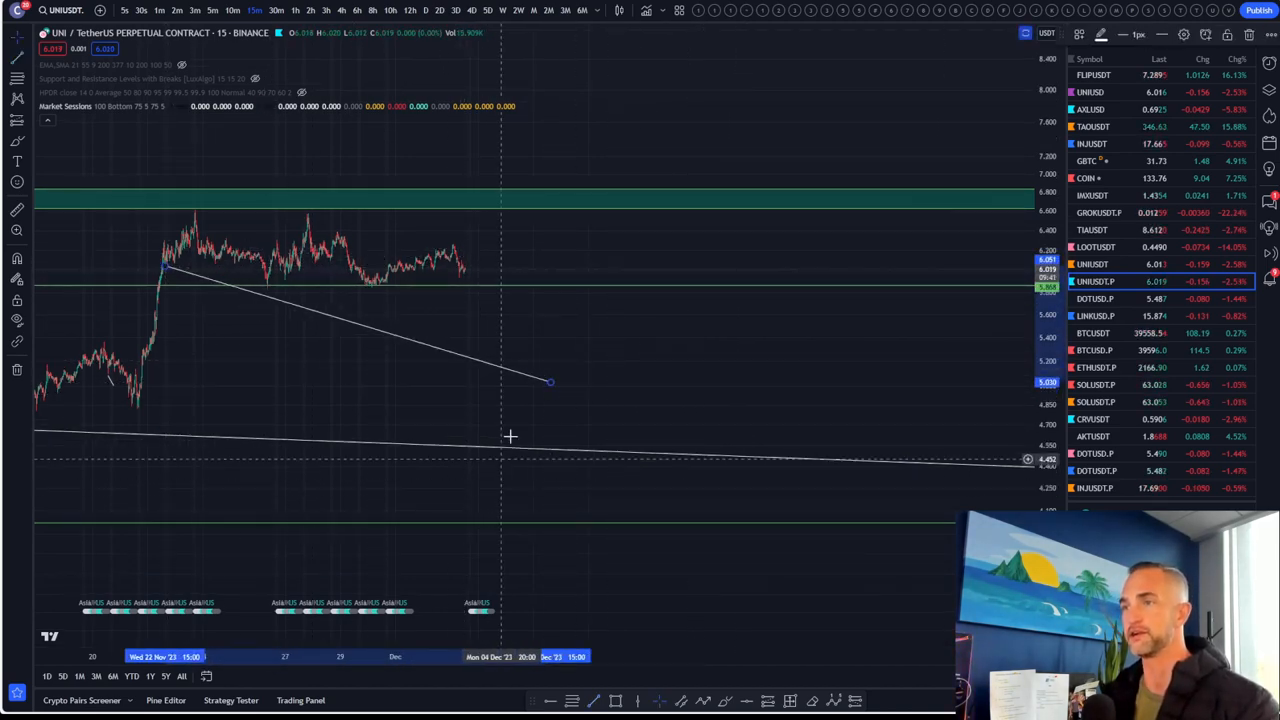
{"action": "left_click_drag", "start_coordinate": [550, 382], "coordinate": [615, 330]}
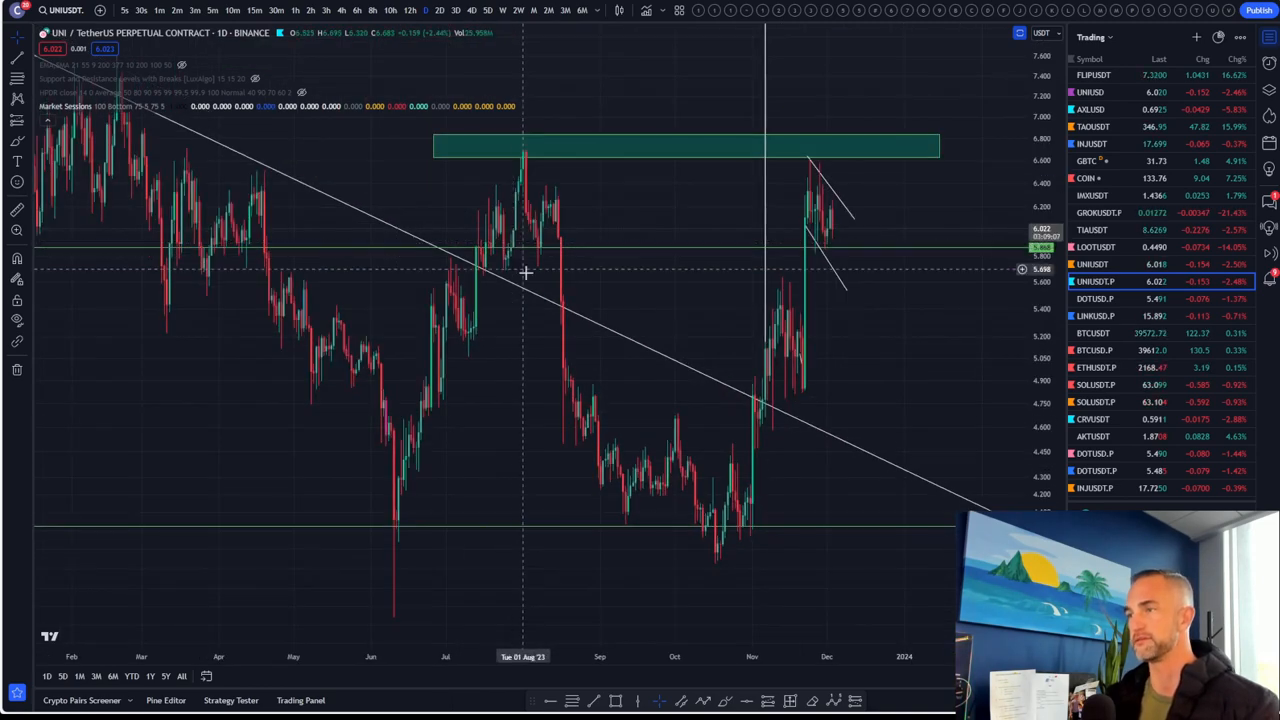
{"action": "mouse_move", "coordinate": [350, 552]}
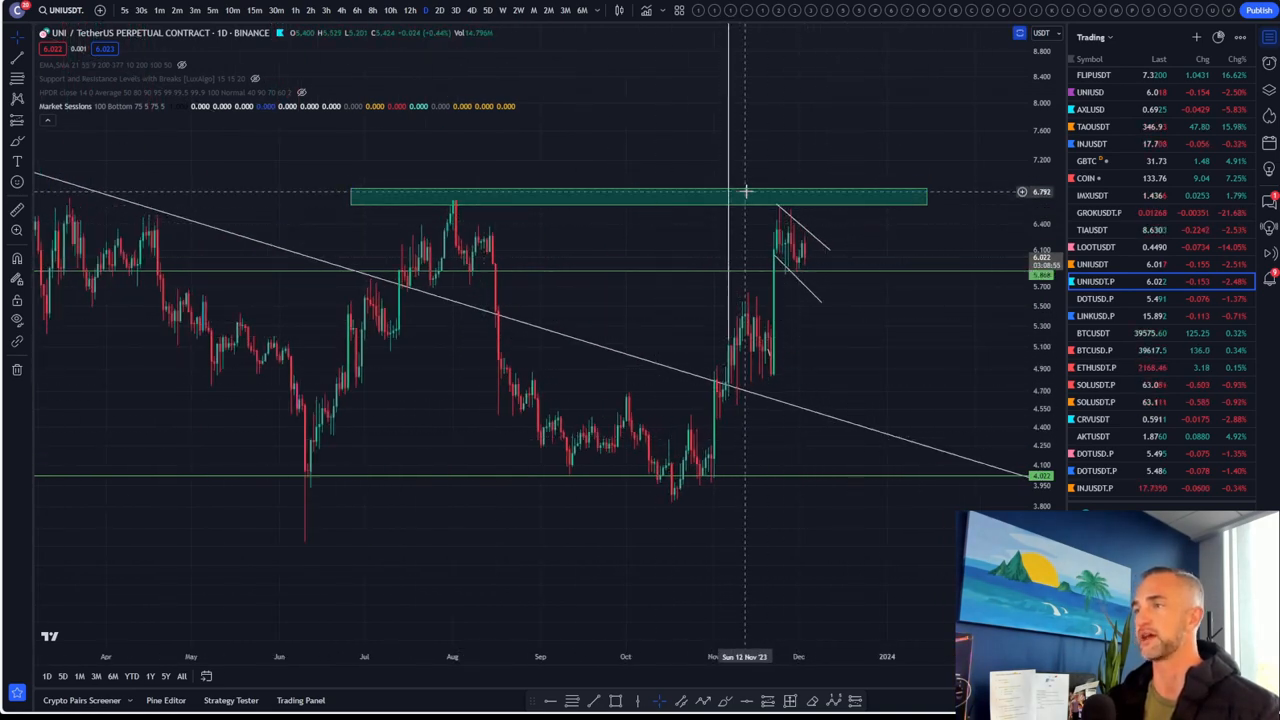
{"action": "mouse_move", "coordinate": [787, 293]}
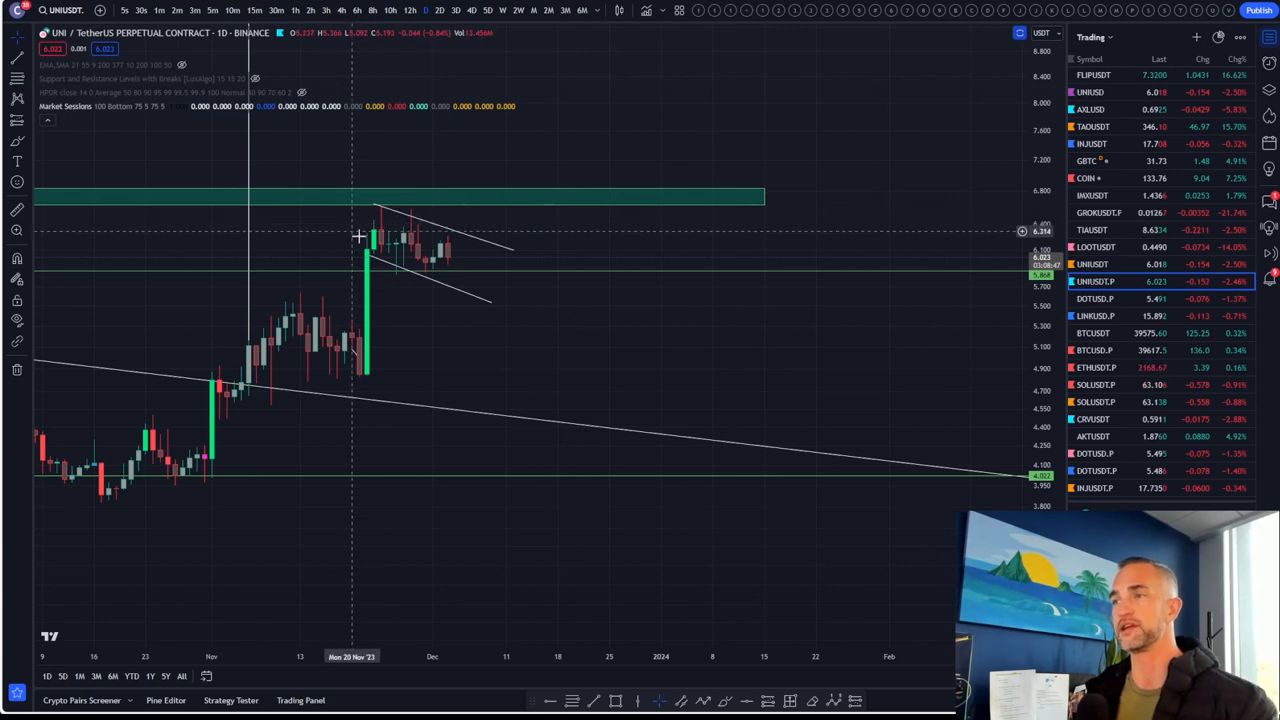
{"action": "mouse_move", "coordinate": [403, 220]}
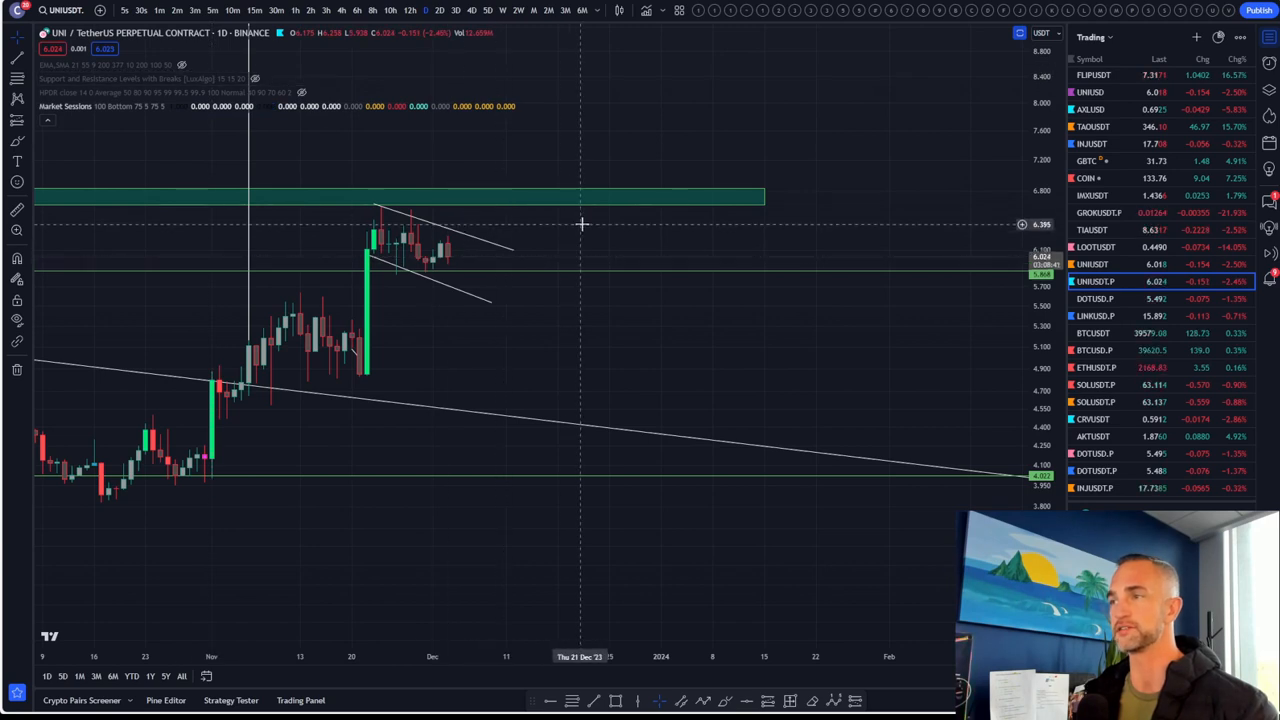
{"action": "mouse_move", "coordinate": [402, 238]}
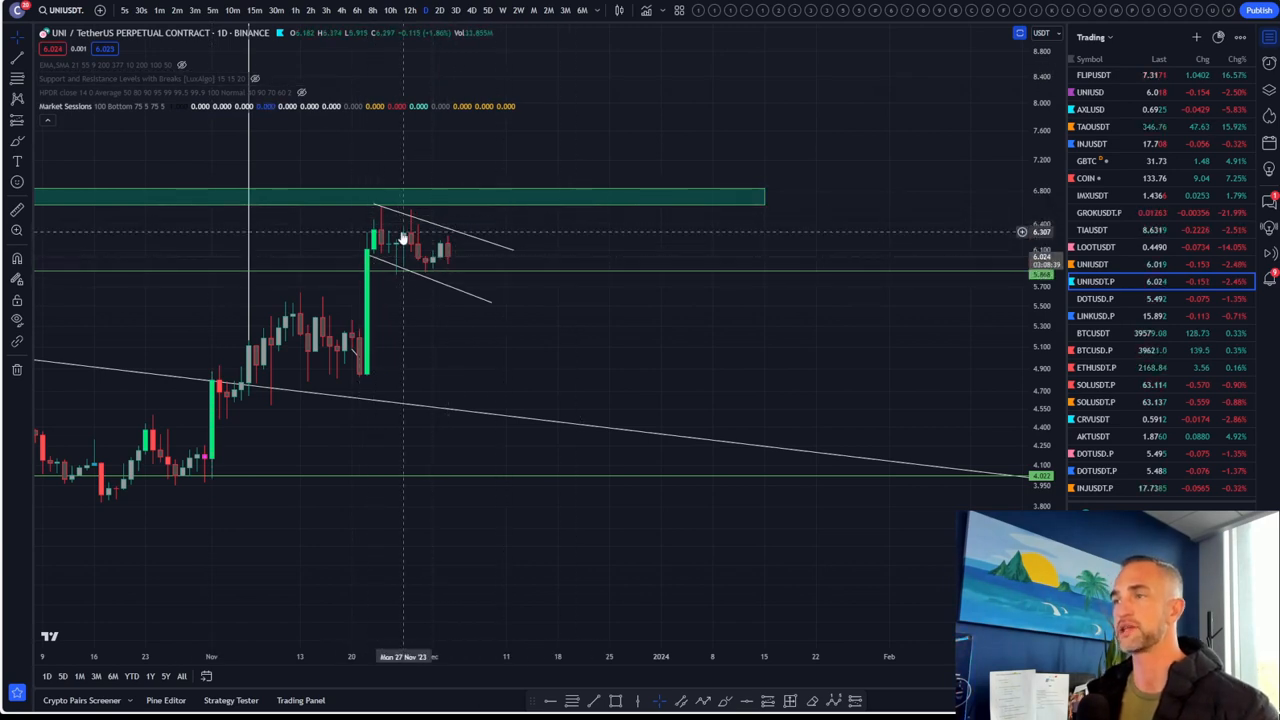
{"action": "mouse_move", "coordinate": [538, 238]}
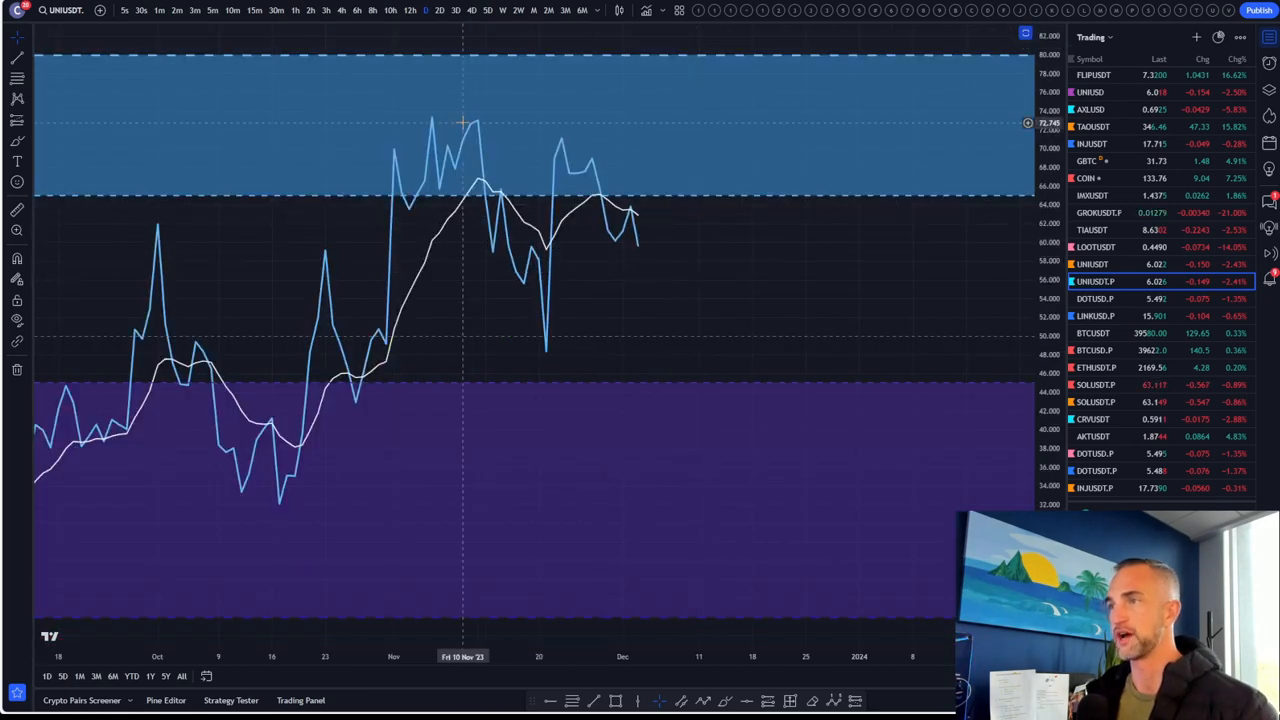
{"action": "mouse_move", "coordinate": [733, 162]}
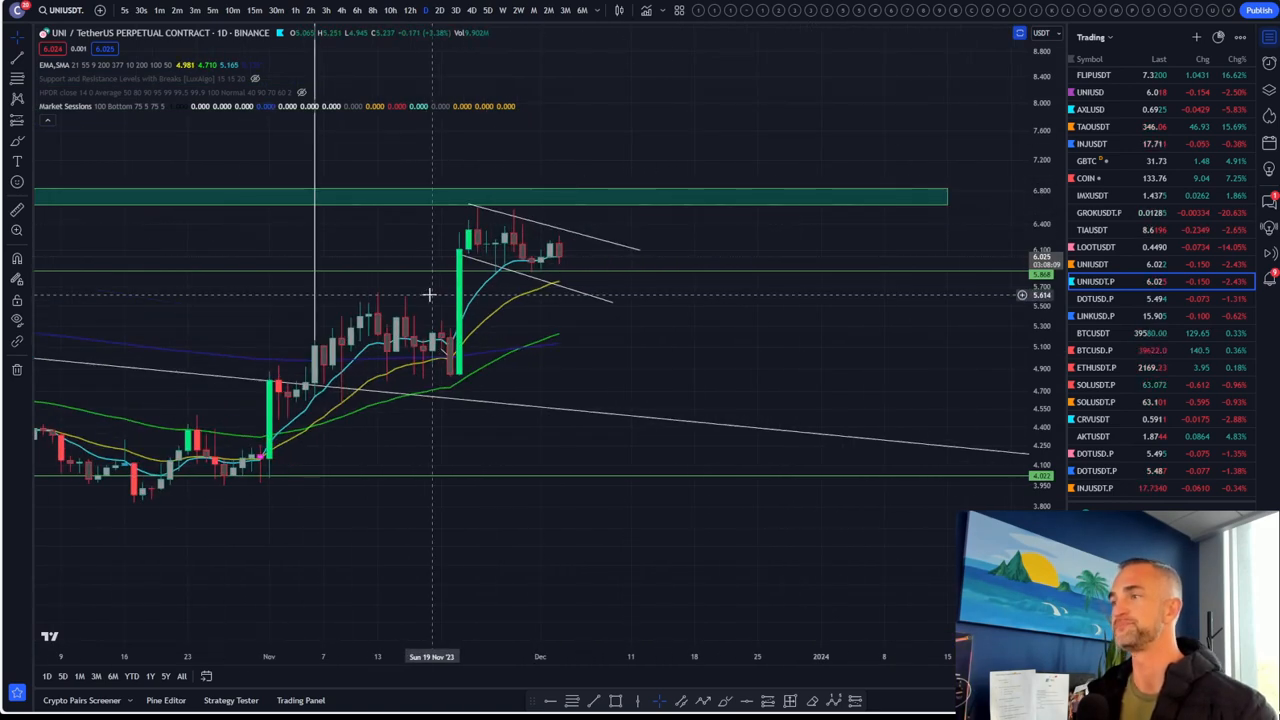
{"action": "mouse_move", "coordinate": [590, 280]}
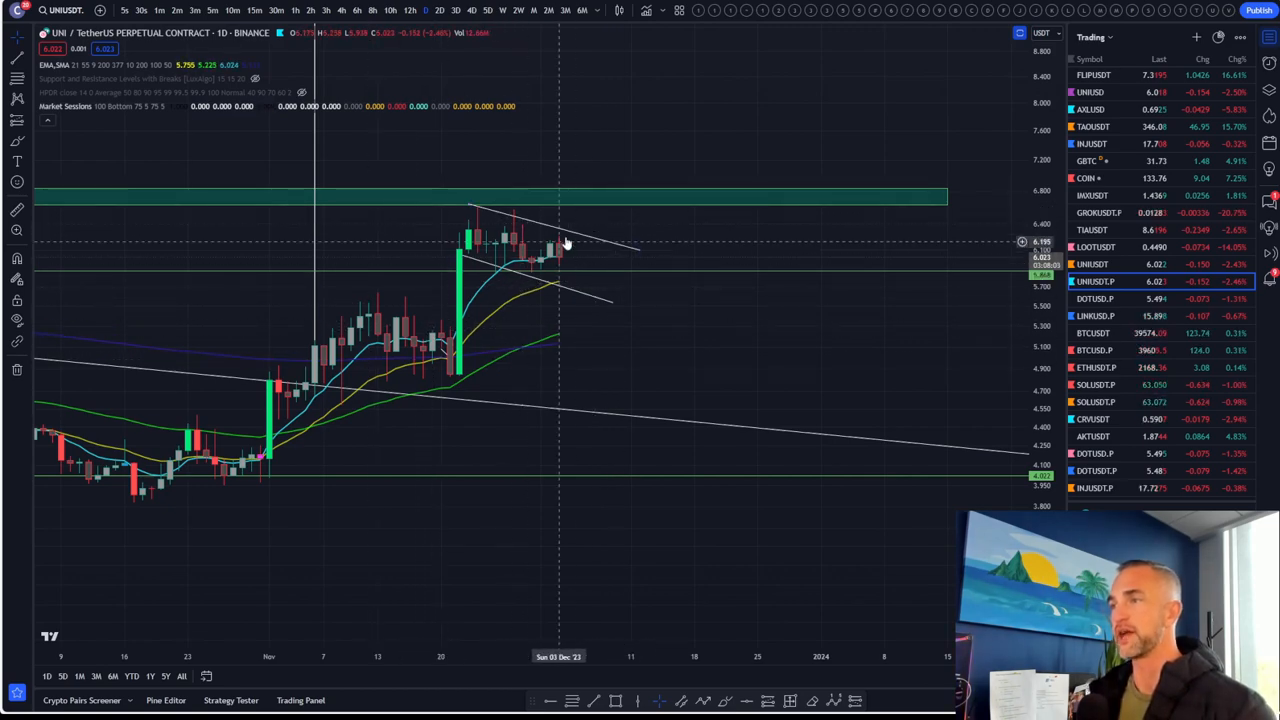
{"action": "mouse_move", "coordinate": [480, 428]}
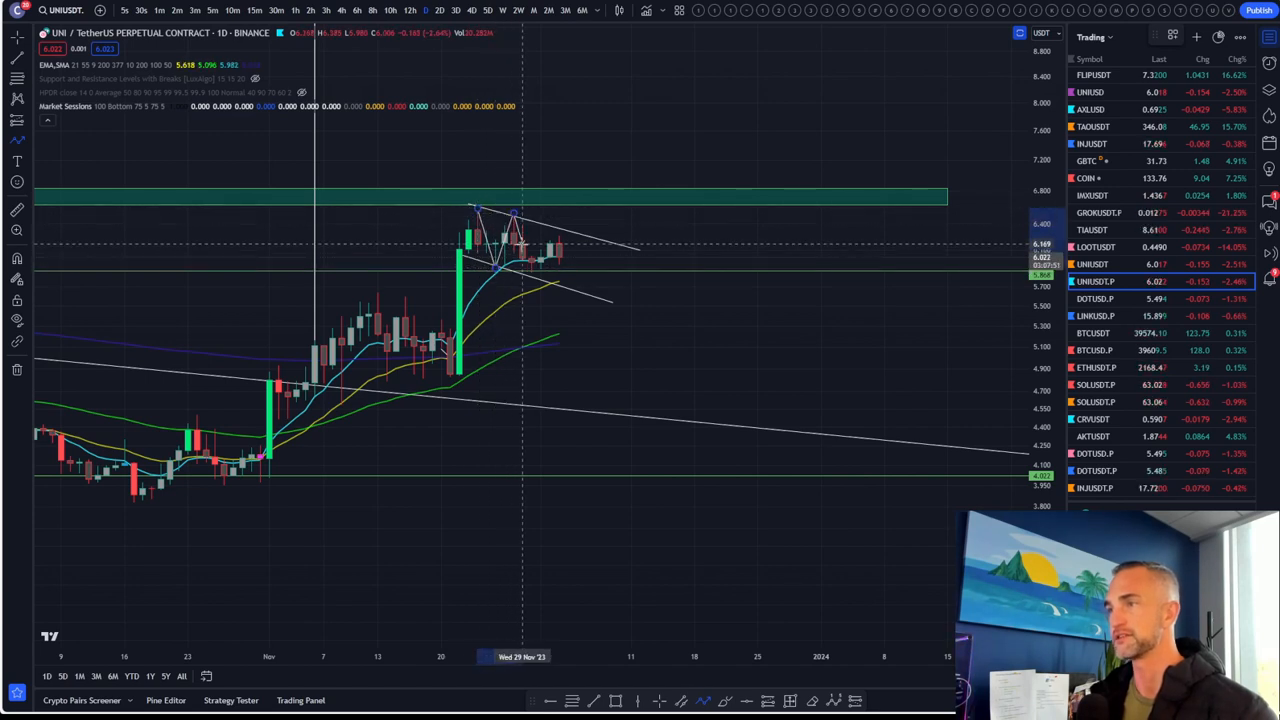
{"action": "mouse_move", "coordinate": [565, 235]}
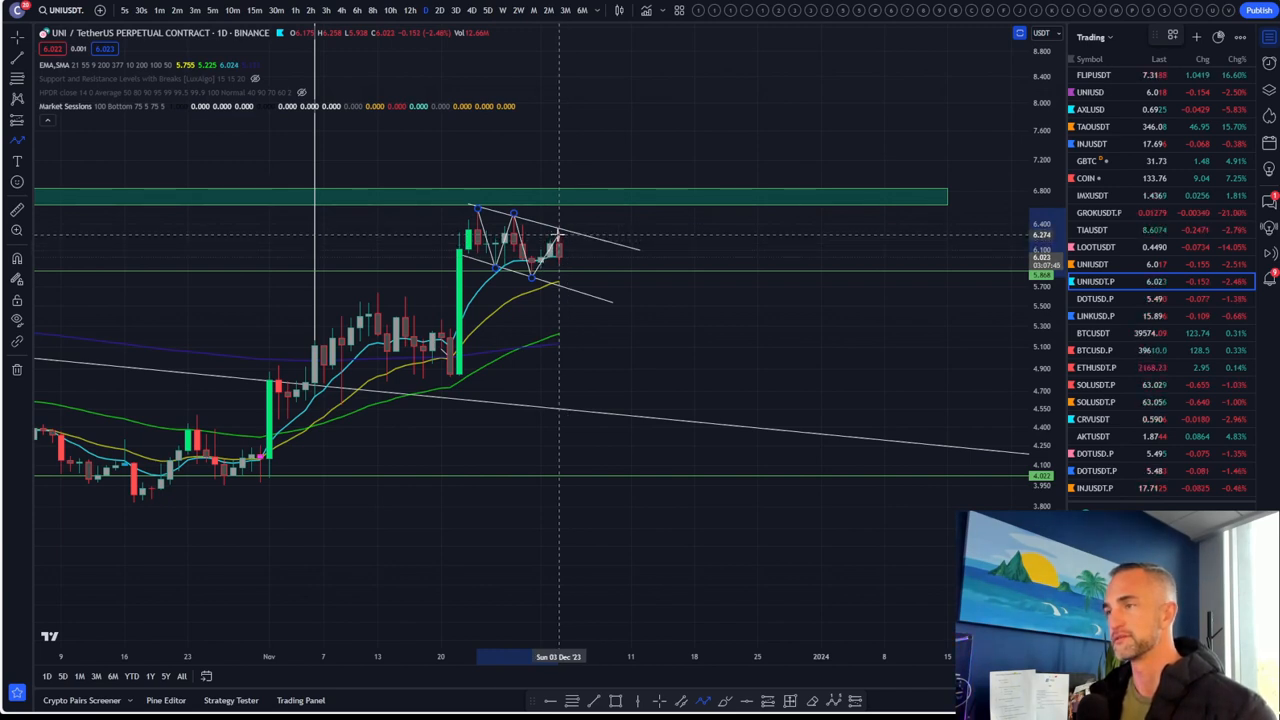
{"action": "mouse_move", "coordinate": [593, 228]}
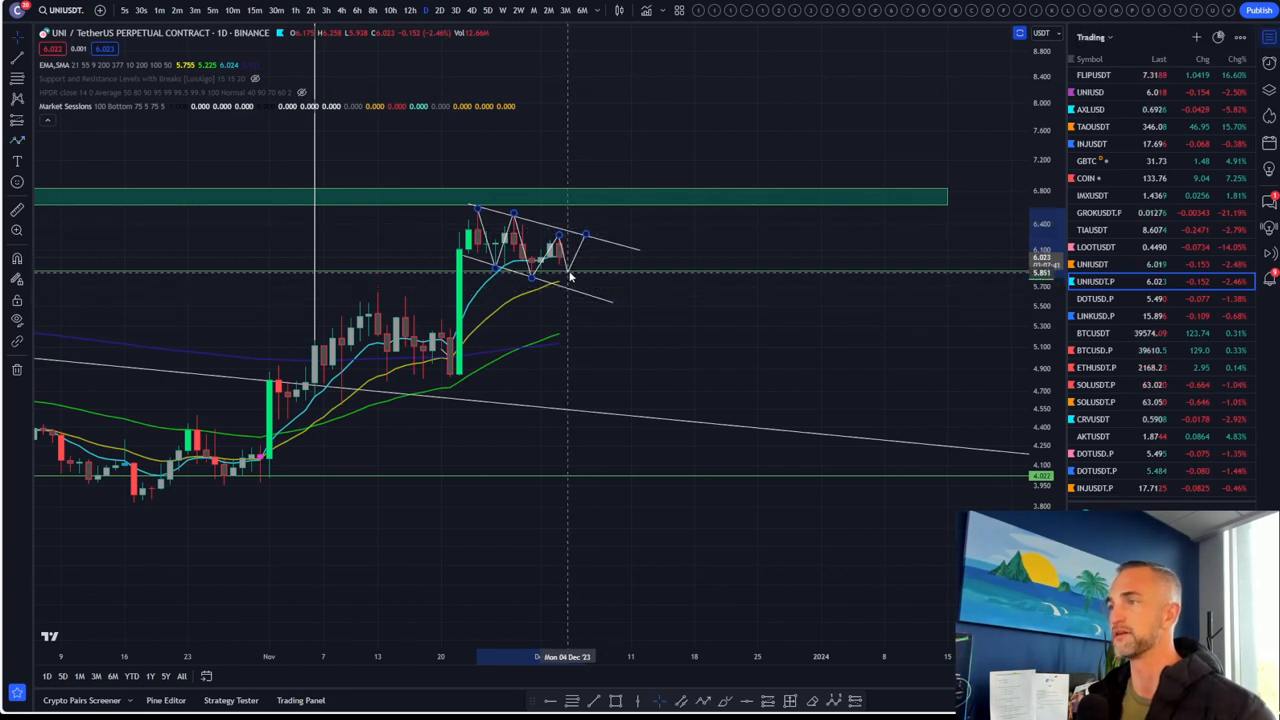
{"action": "mouse_move", "coordinate": [595, 223]}
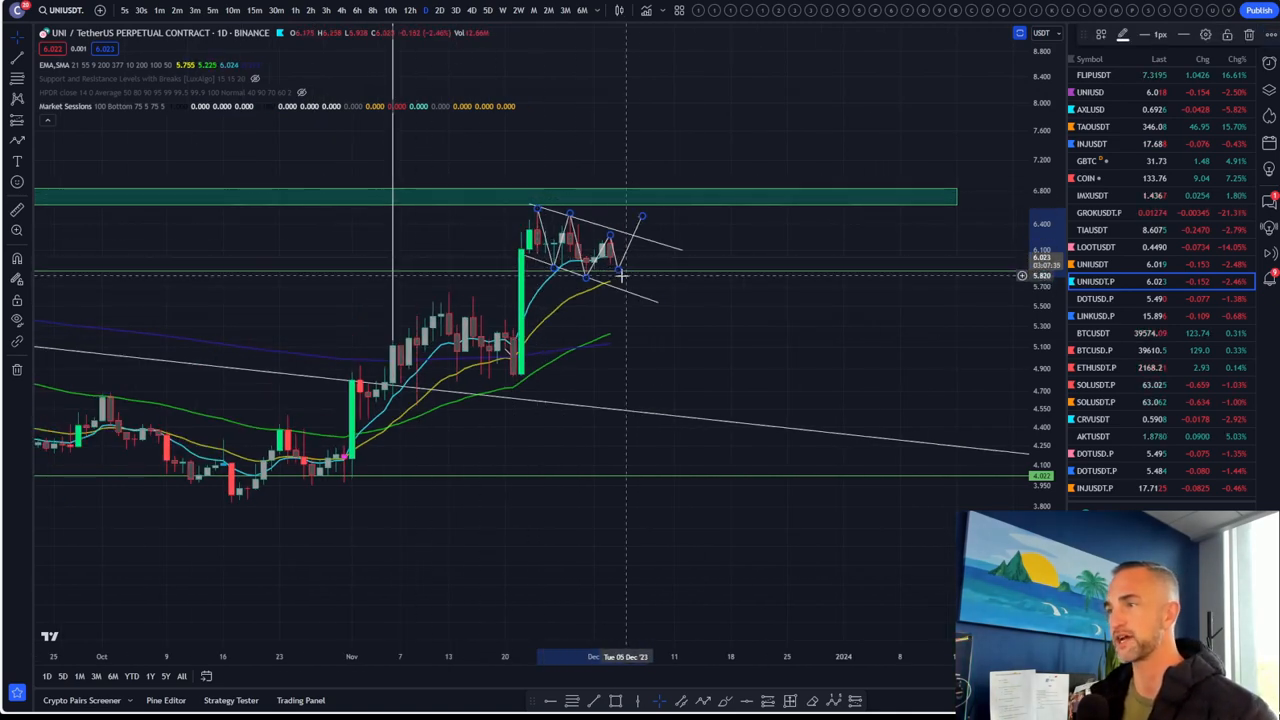
{"action": "mouse_move", "coordinate": [620, 290]}
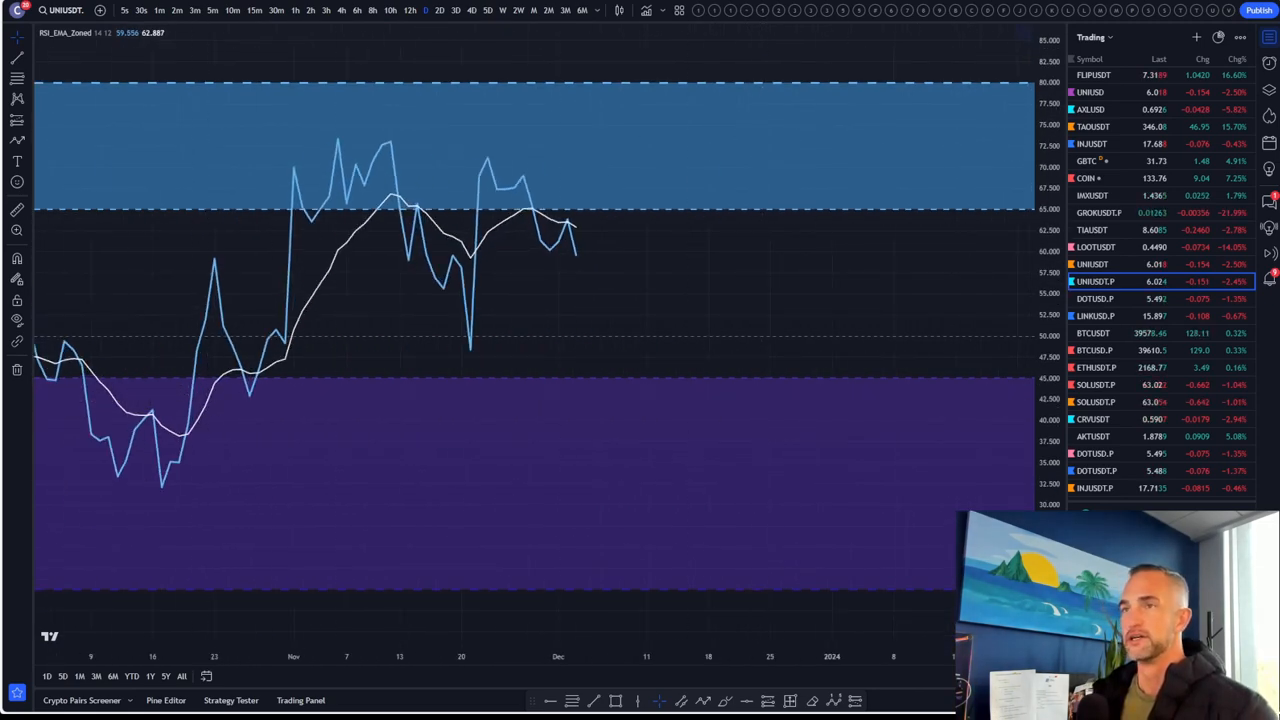
Draw a zigzag path through the UNI daily wedge swings, ending in an upward breakout arrow.
{"action": "left_click_drag", "start_coordinate": [488, 157], "coordinate": [755, 313]}
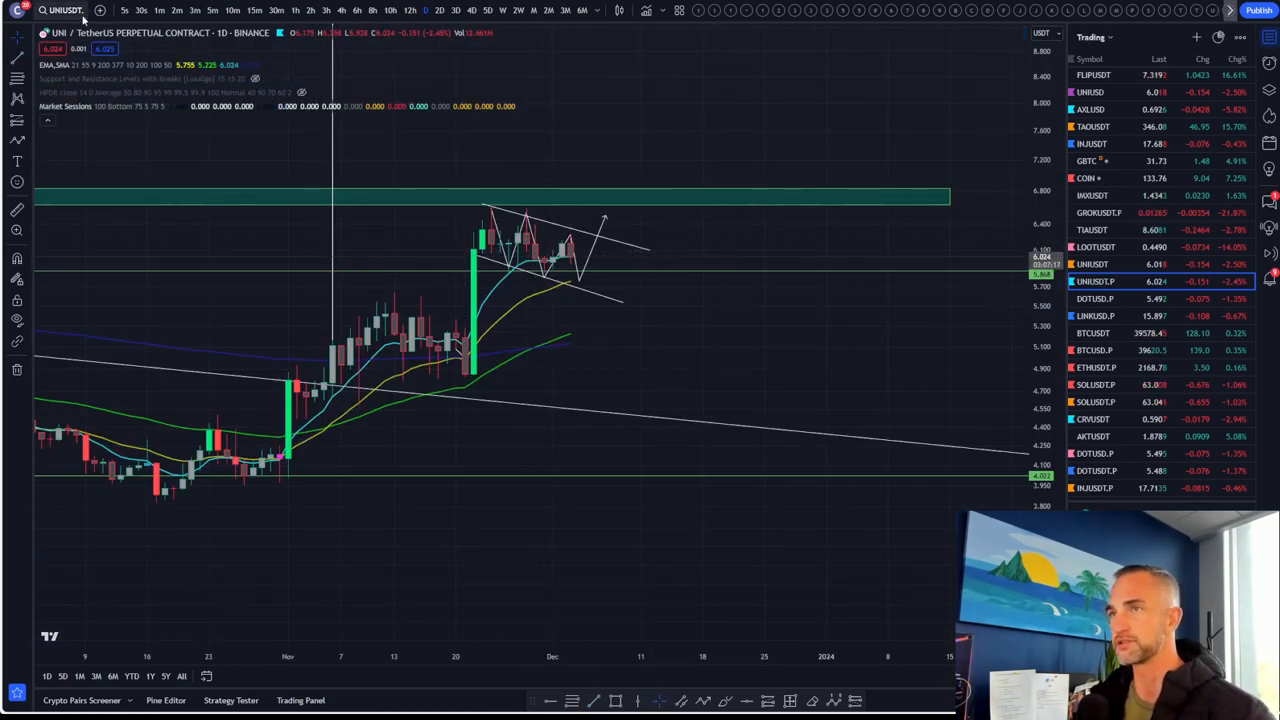
Switch the UNI/USDT chart to the weekly (W) timeframe.
{"action": "scroll", "scroll_direction": "down", "scroll_amount": 3}
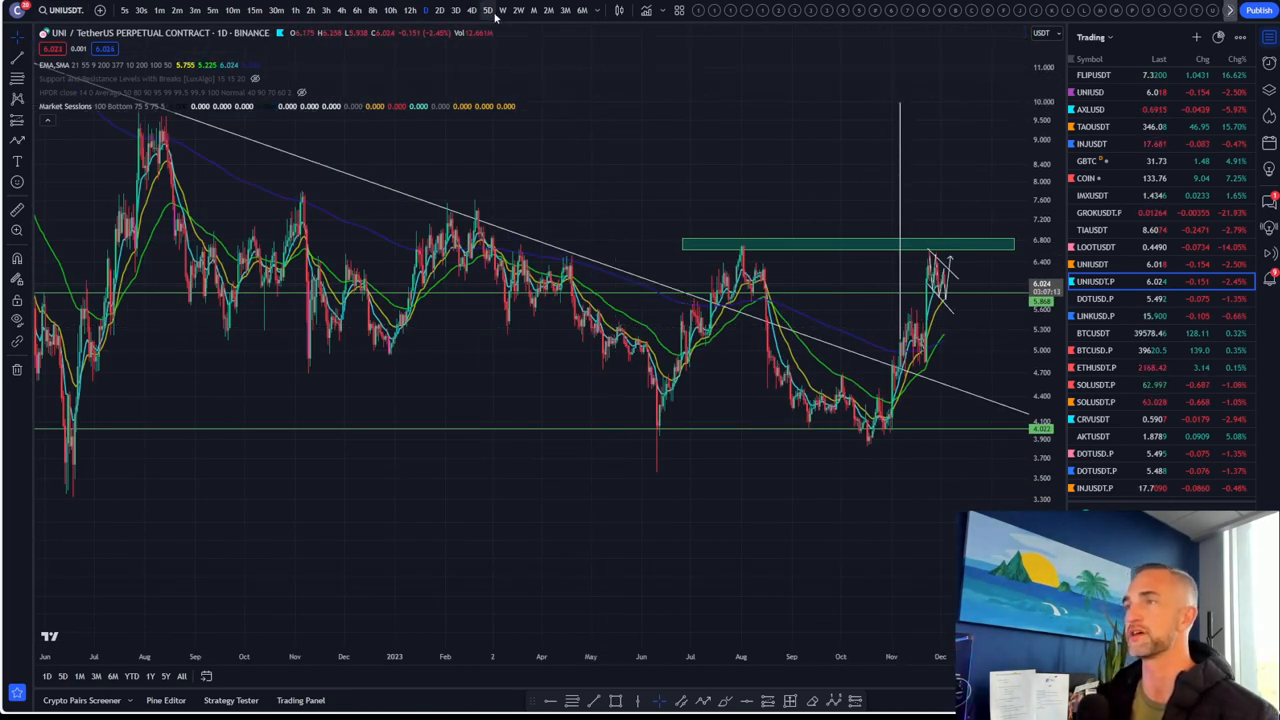
{"action": "left_click", "coordinate": [502, 10]}
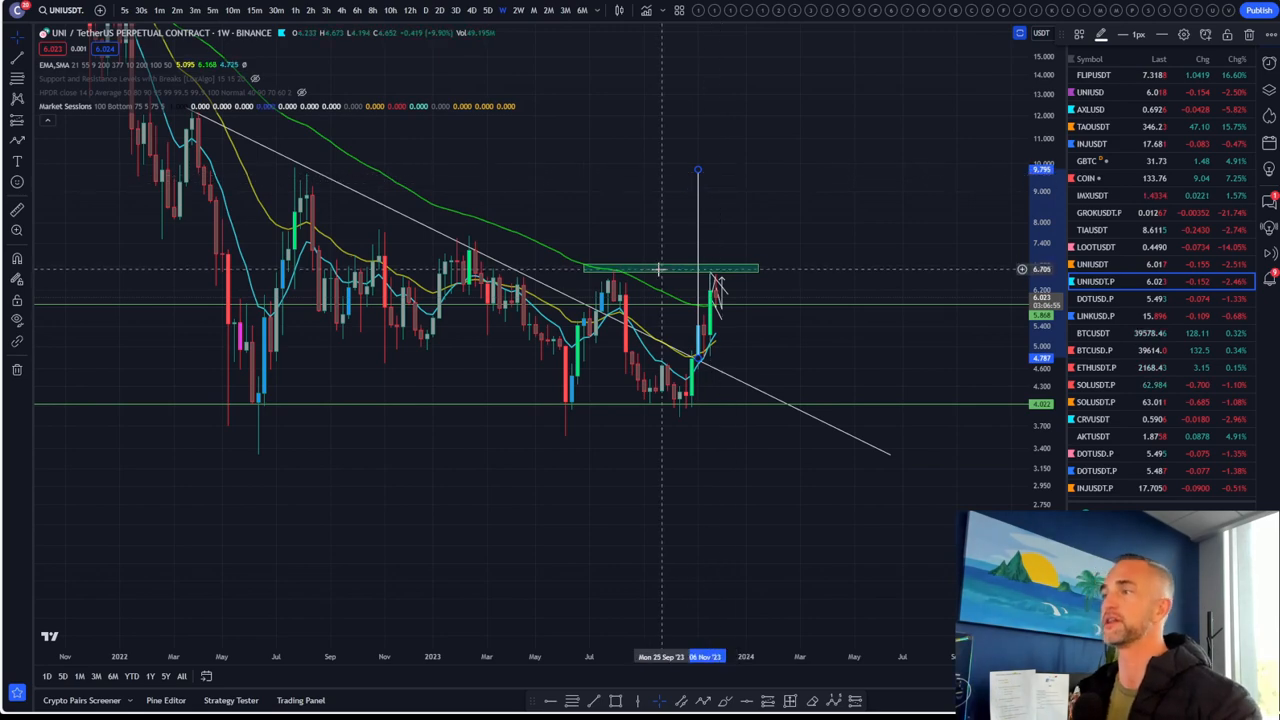
{"action": "mouse_move", "coordinate": [981, 218]}
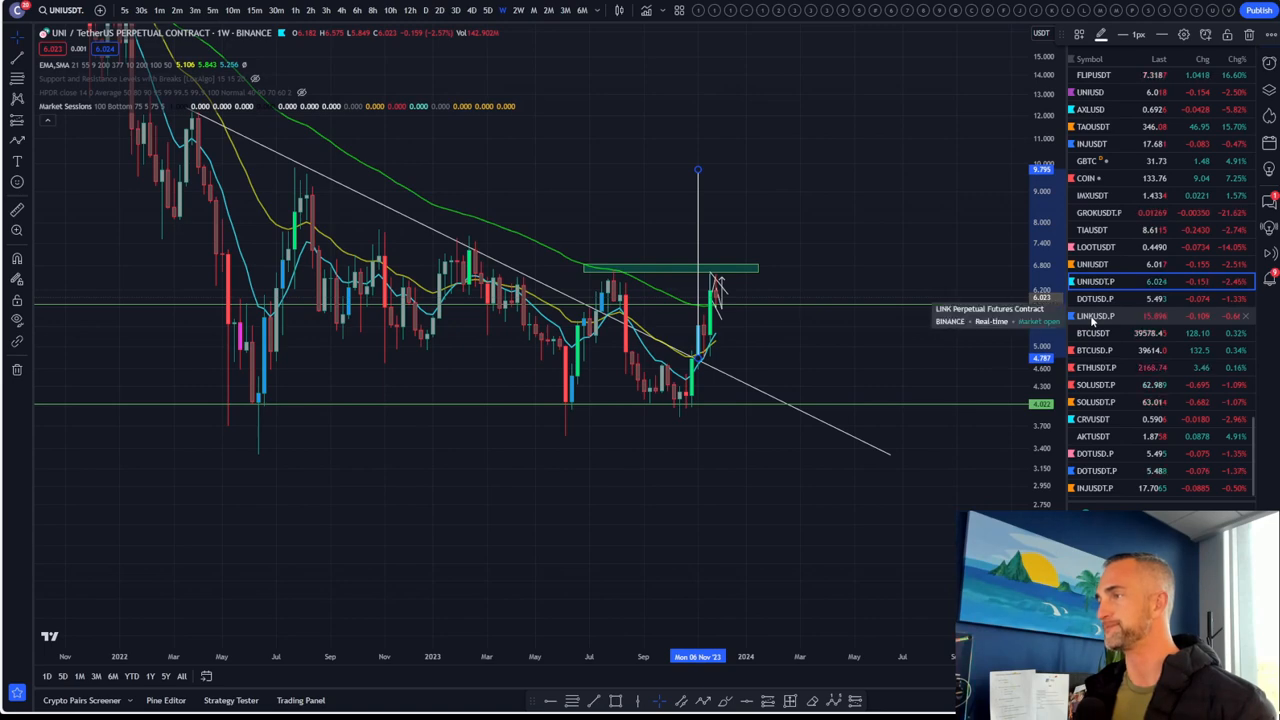
Open LINKUSD.P and draw a Fib retracement from the 2021 peak to the 2023 low.
{"action": "left_click", "coordinate": [1094, 315]}
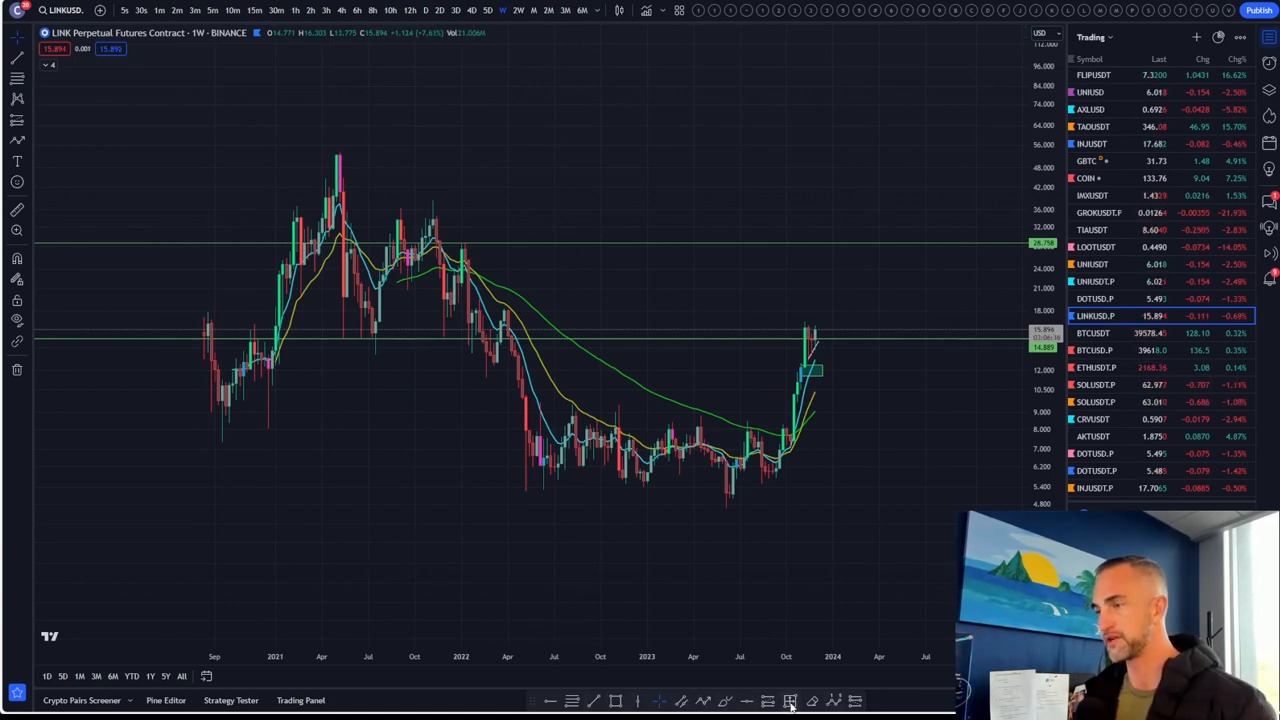
{"action": "mouse_move", "coordinate": [305, 152]}
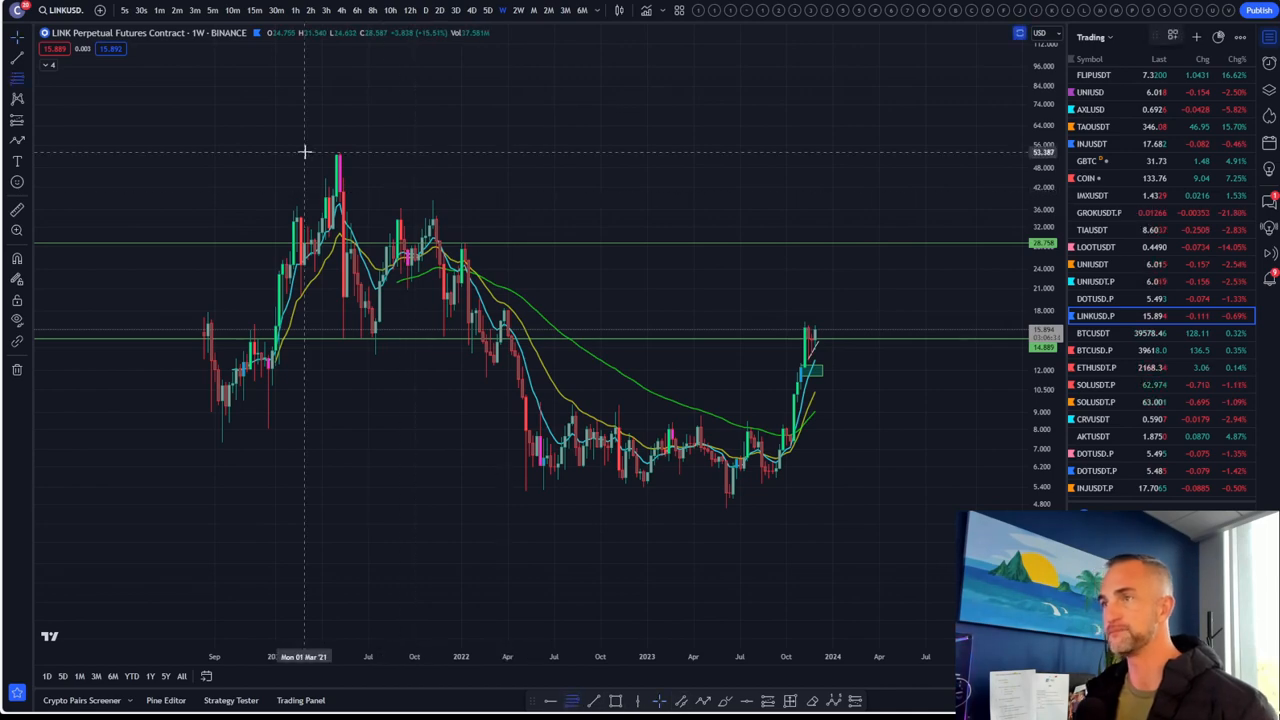
{"action": "left_click_drag", "start_coordinate": [320, 155], "coordinate": [955, 493]}
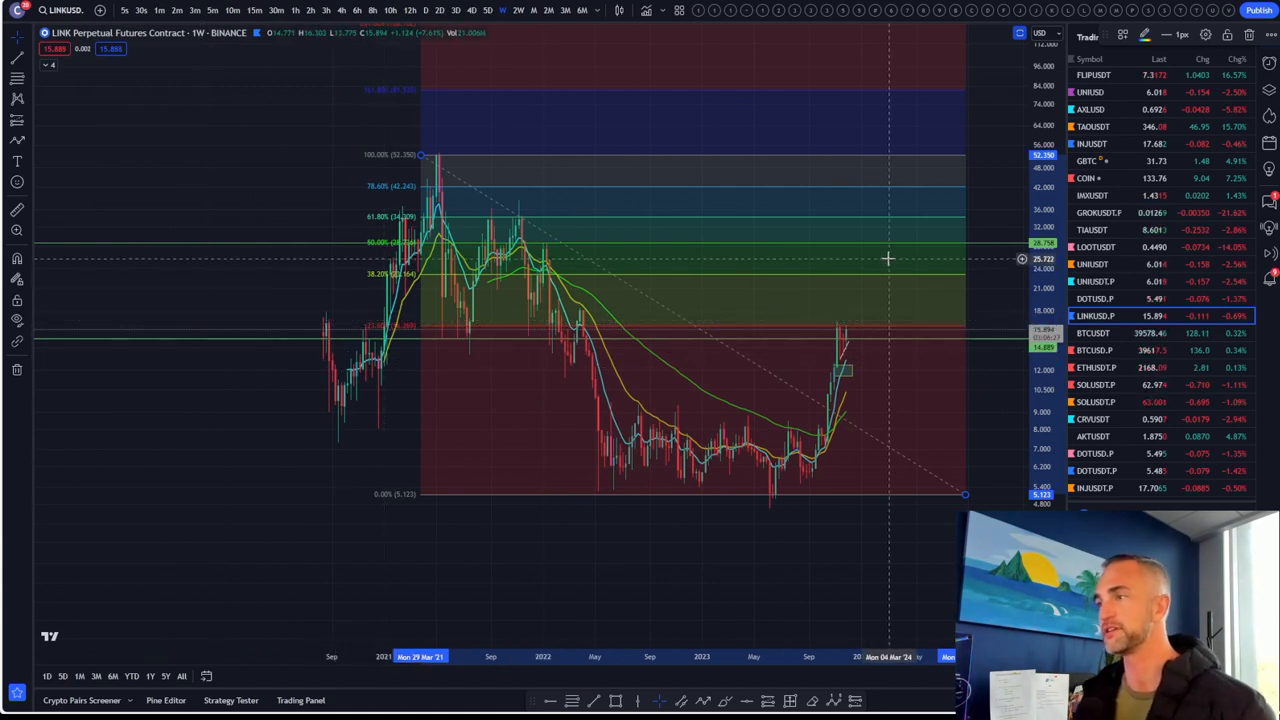
{"action": "mouse_move", "coordinate": [880, 280]}
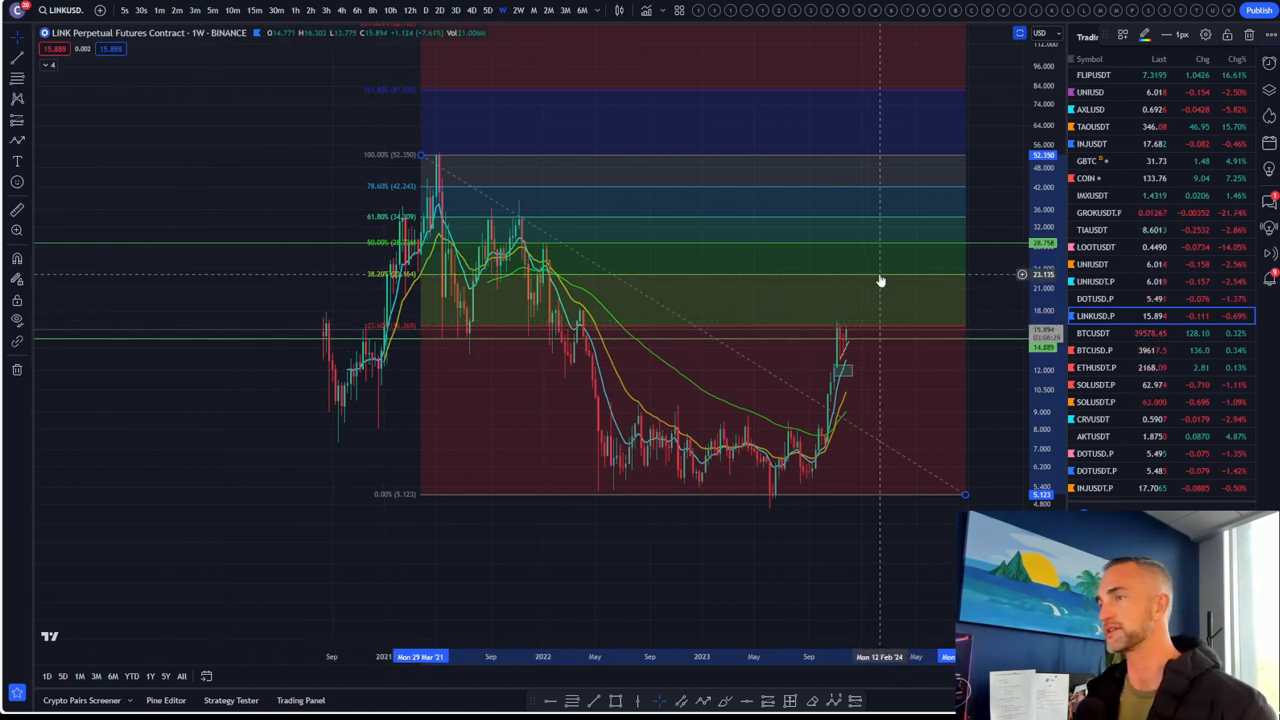
{"action": "mouse_move", "coordinate": [843, 323]}
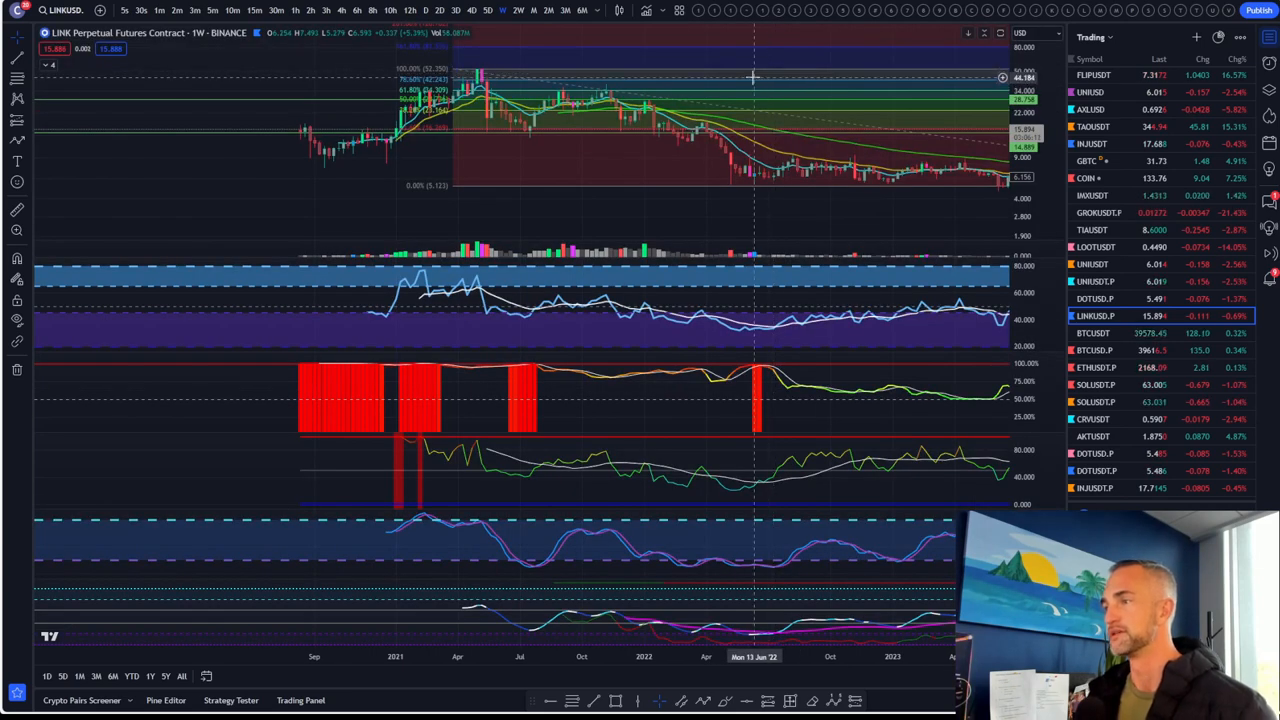
{"action": "mouse_move", "coordinate": [758, 85]}
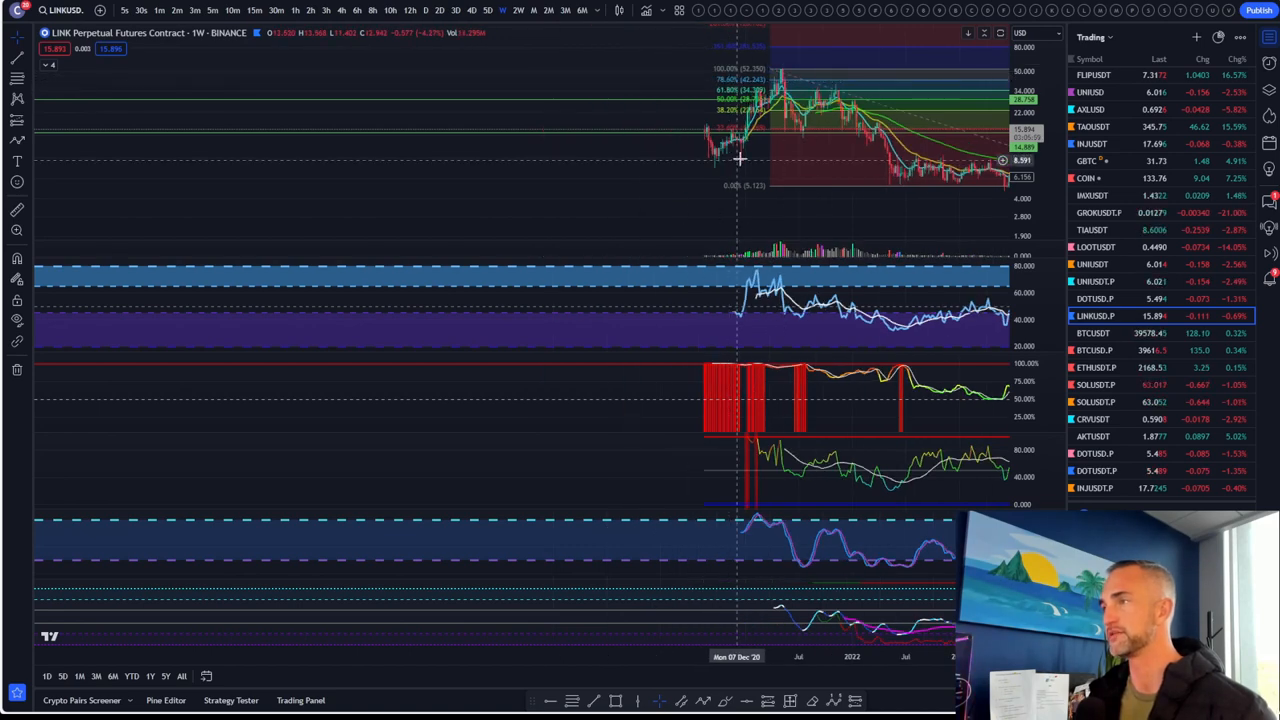
{"action": "left_click_drag", "start_coordinate": [740, 160], "coordinate": [705, 135]}
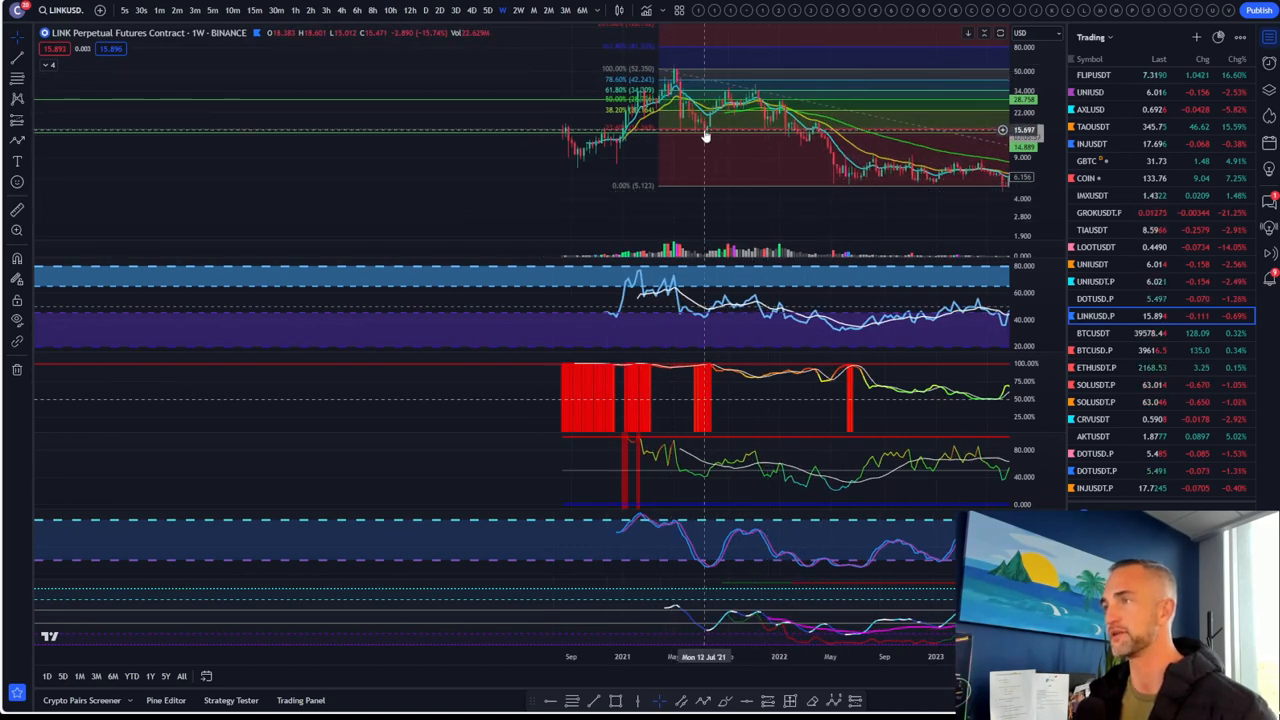
{"action": "mouse_move", "coordinate": [705, 130]}
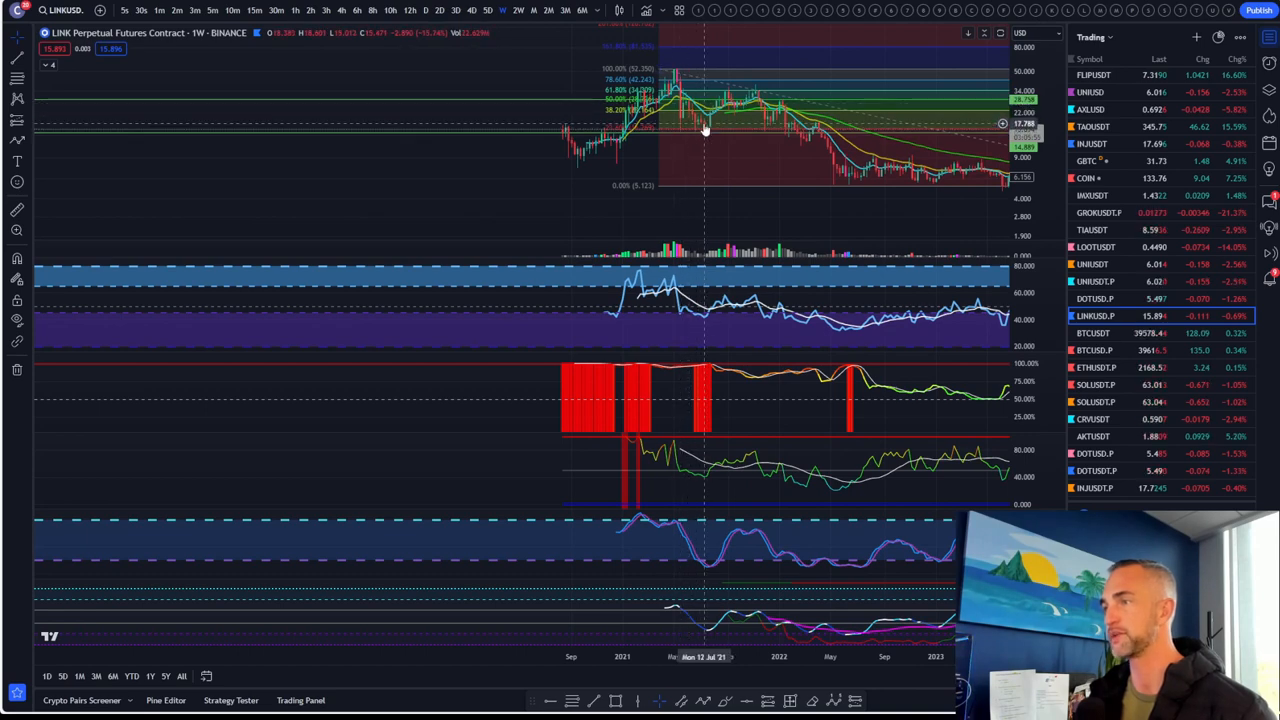
{"action": "mouse_move", "coordinate": [710, 140]}
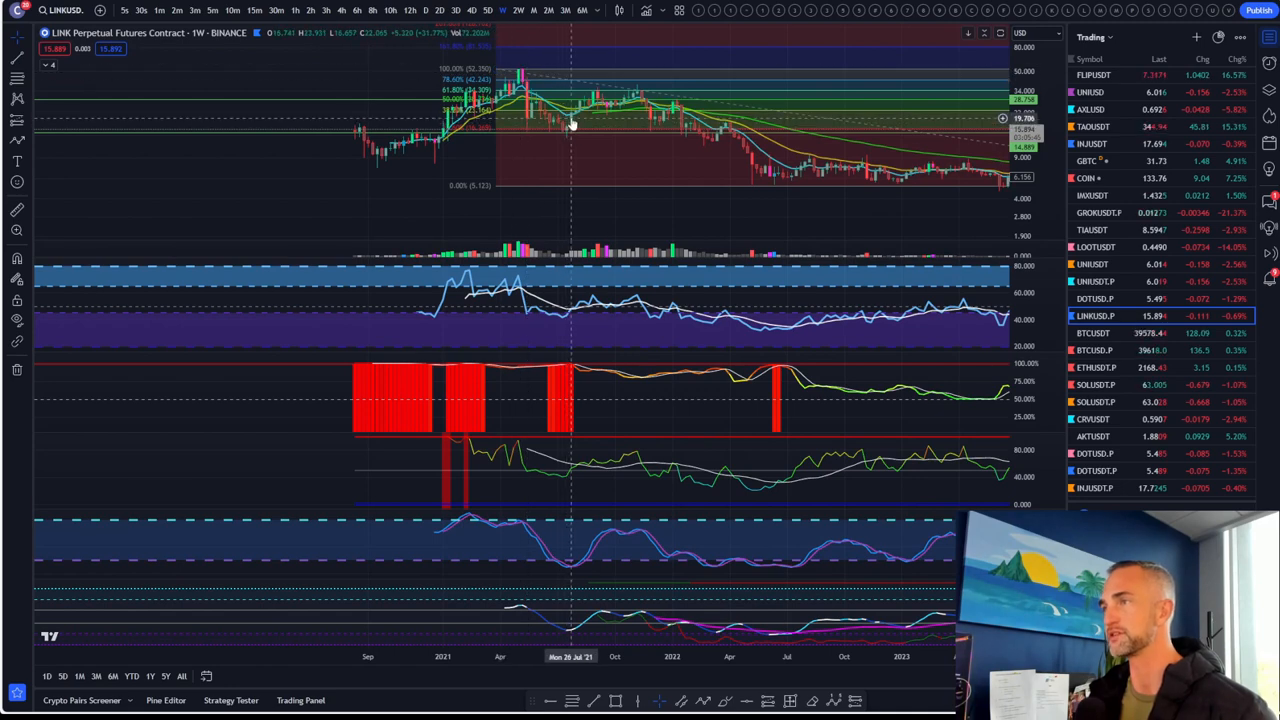
{"action": "mouse_move", "coordinate": [590, 100]}
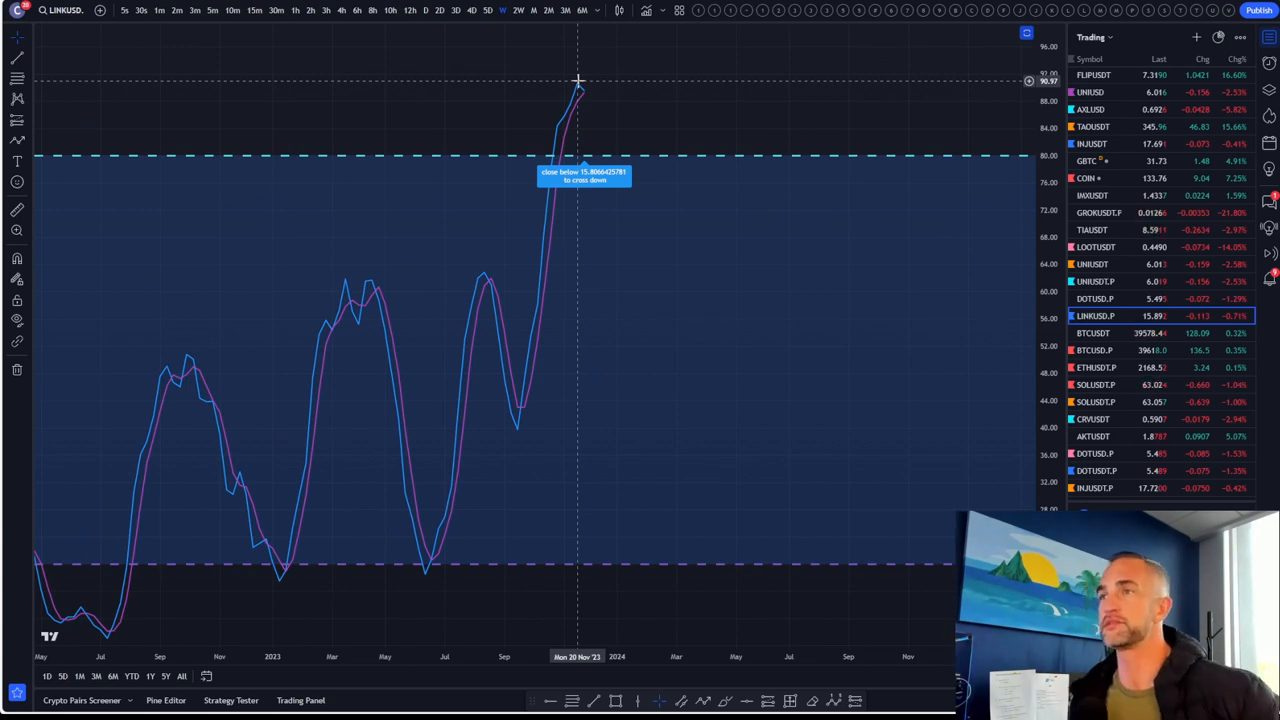
{"action": "mouse_move", "coordinate": [617, 79]}
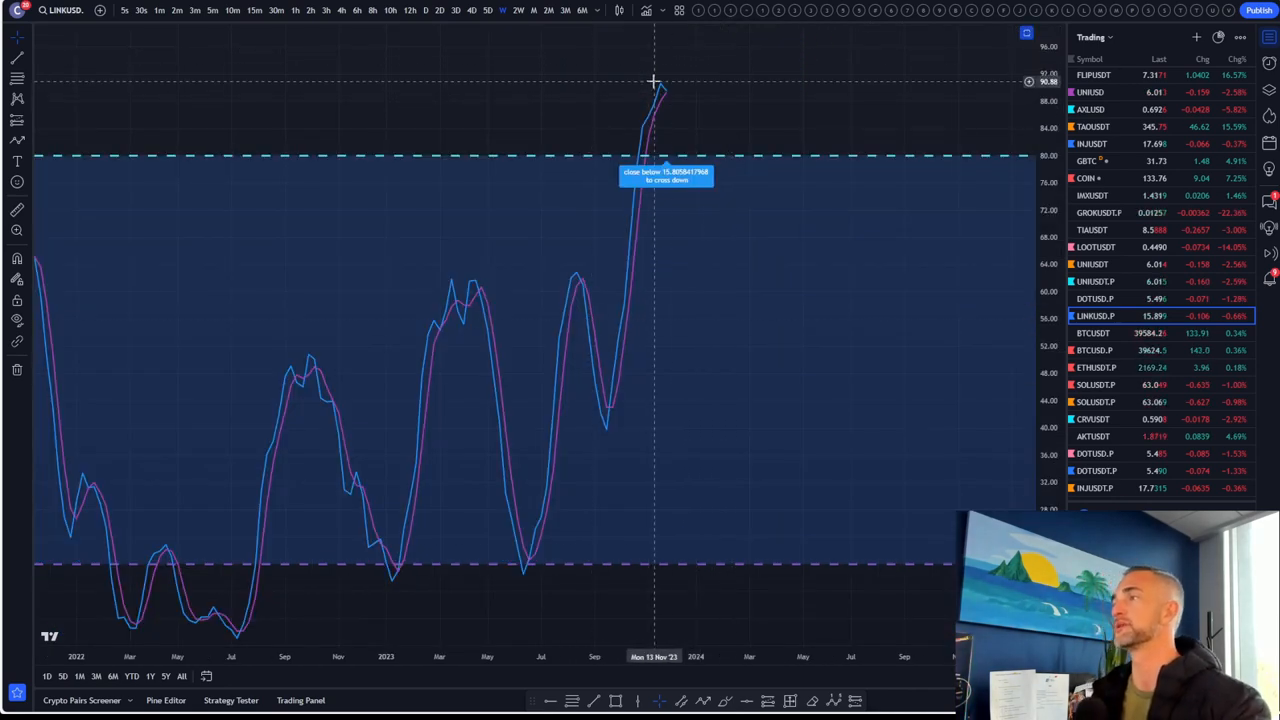
{"action": "mouse_move", "coordinate": [660, 90]}
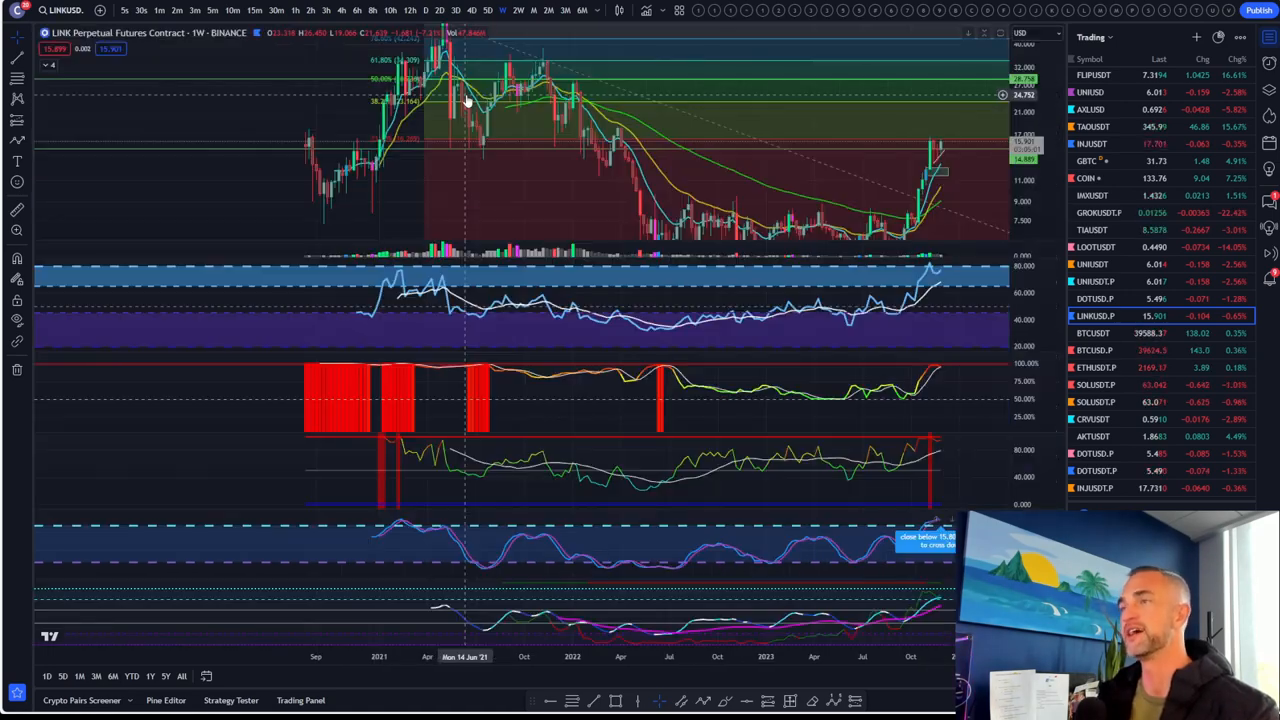
{"action": "mouse_move", "coordinate": [407, 159]}
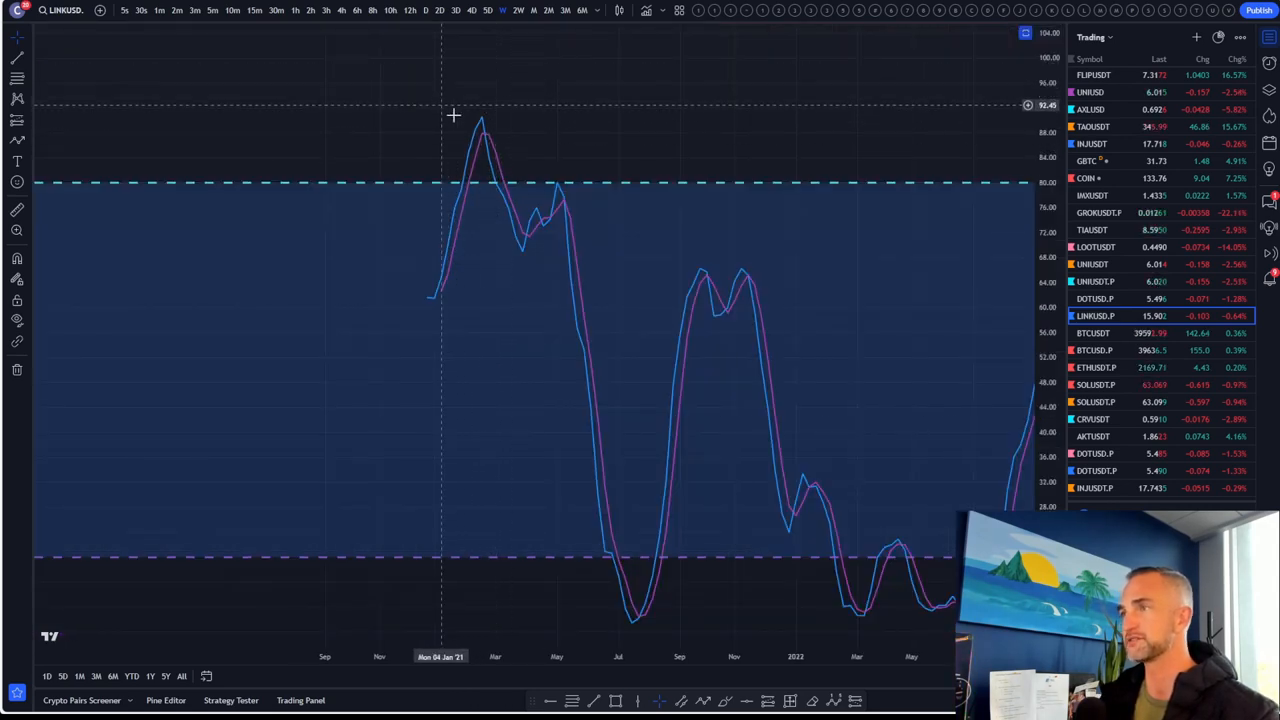
{"action": "mouse_move", "coordinate": [483, 123]}
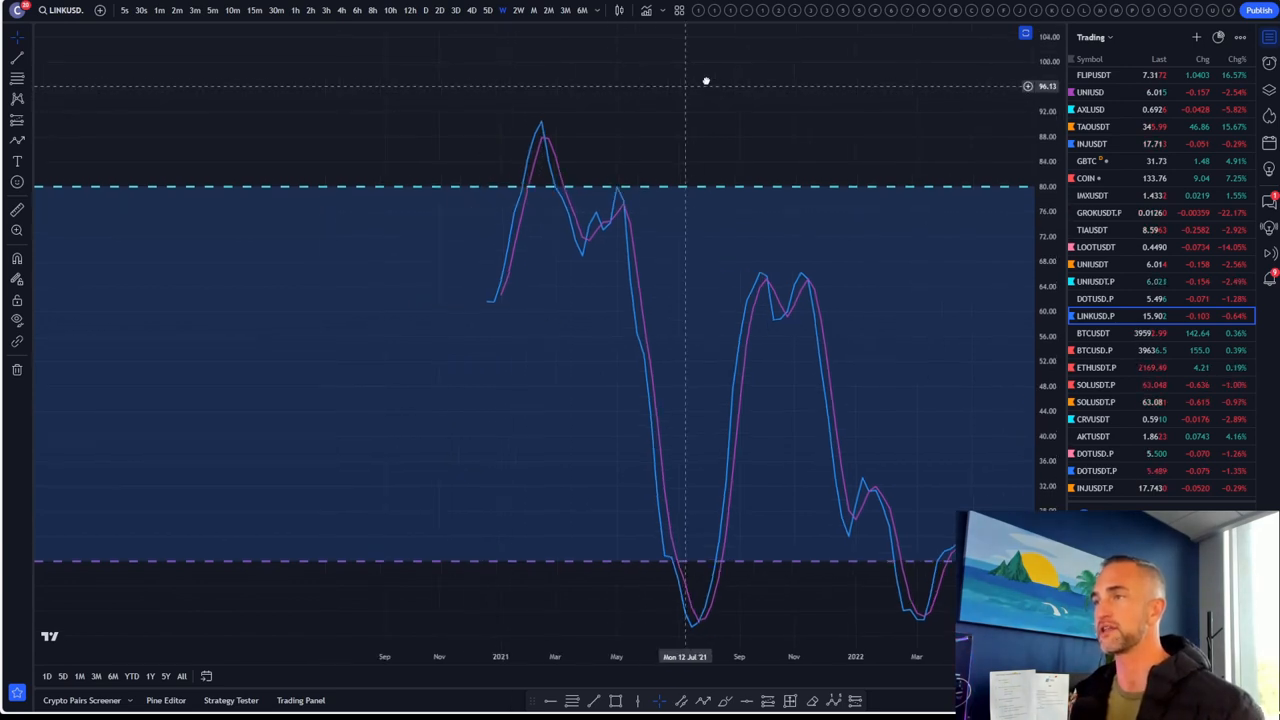
Pan LINK's weekly Stoch RSI back to show earlier years' overbought and oversold swings.
{"action": "left_click_drag", "start_coordinate": [706, 80], "coordinate": [399, 74]}
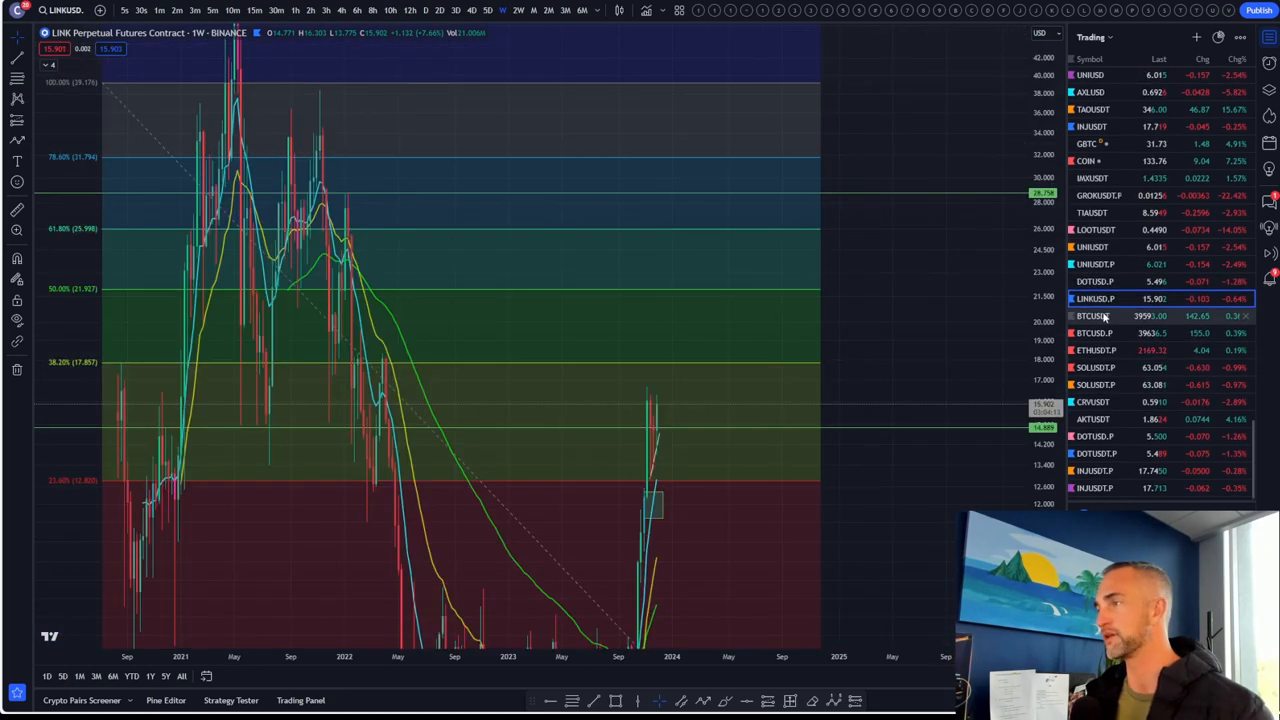
Load the BTCUSDT weekly chart from the watchlist.
{"action": "left_click", "coordinate": [1092, 315]}
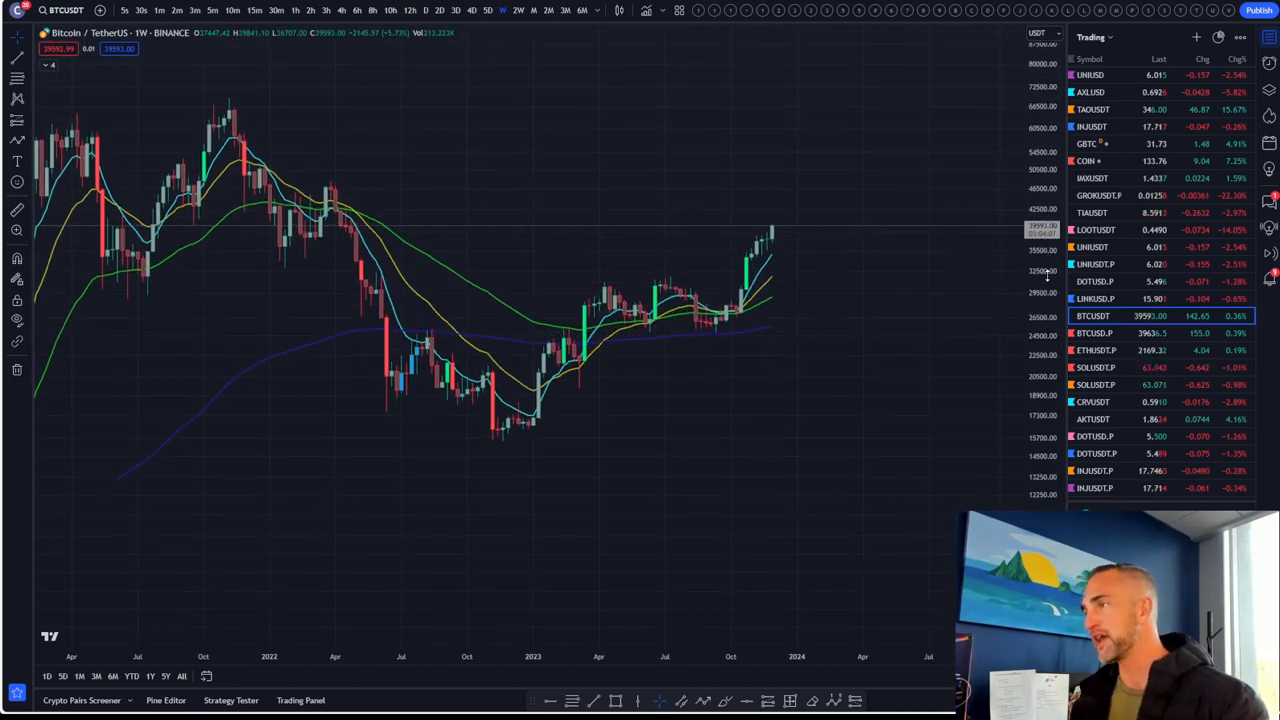
{"action": "mouse_move", "coordinate": [753, 197]}
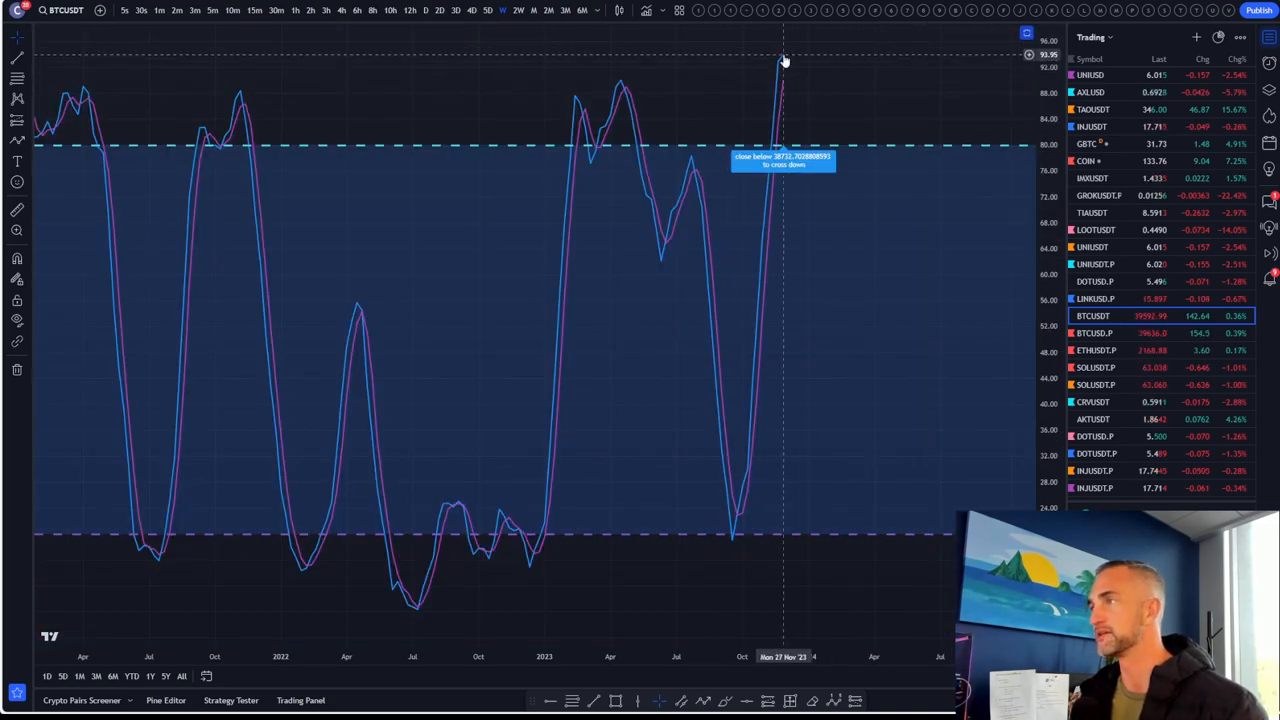
{"action": "mouse_move", "coordinate": [878, 107]}
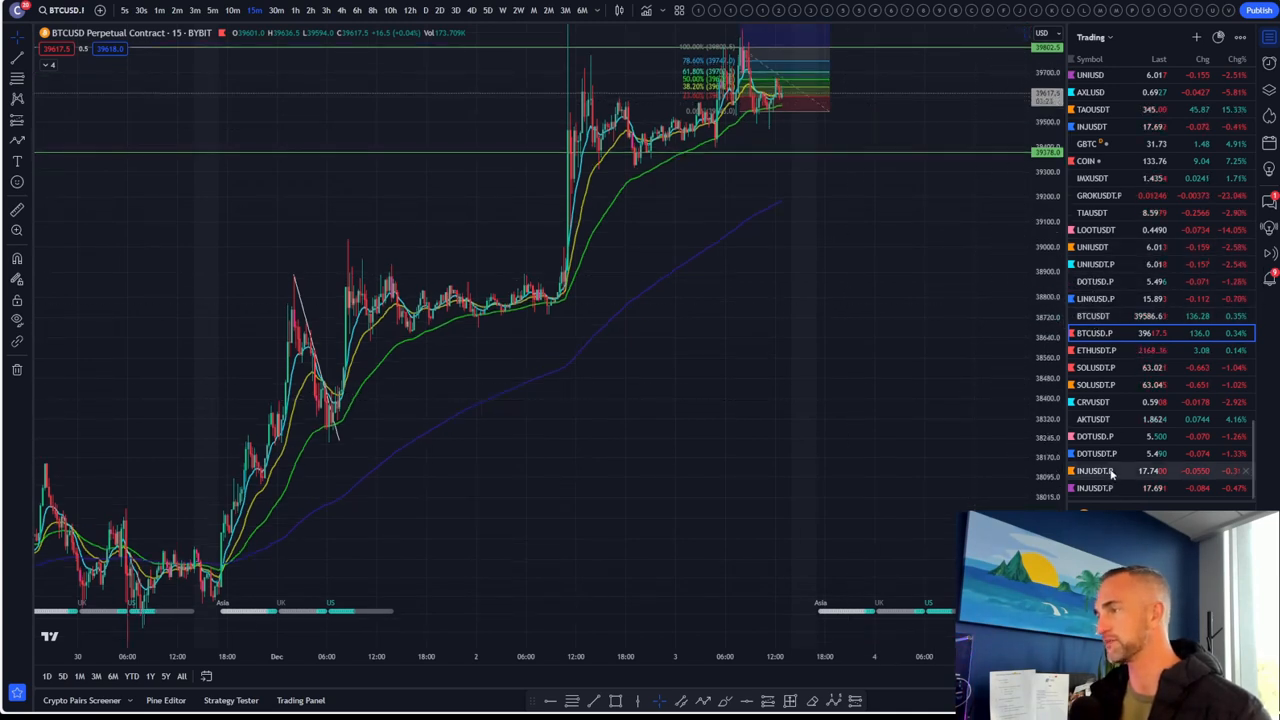
Load the BTCUSDT perpetual 15-minute chart from the watchlist.
{"action": "scroll", "scroll_direction": "down", "scroll_amount": 3}
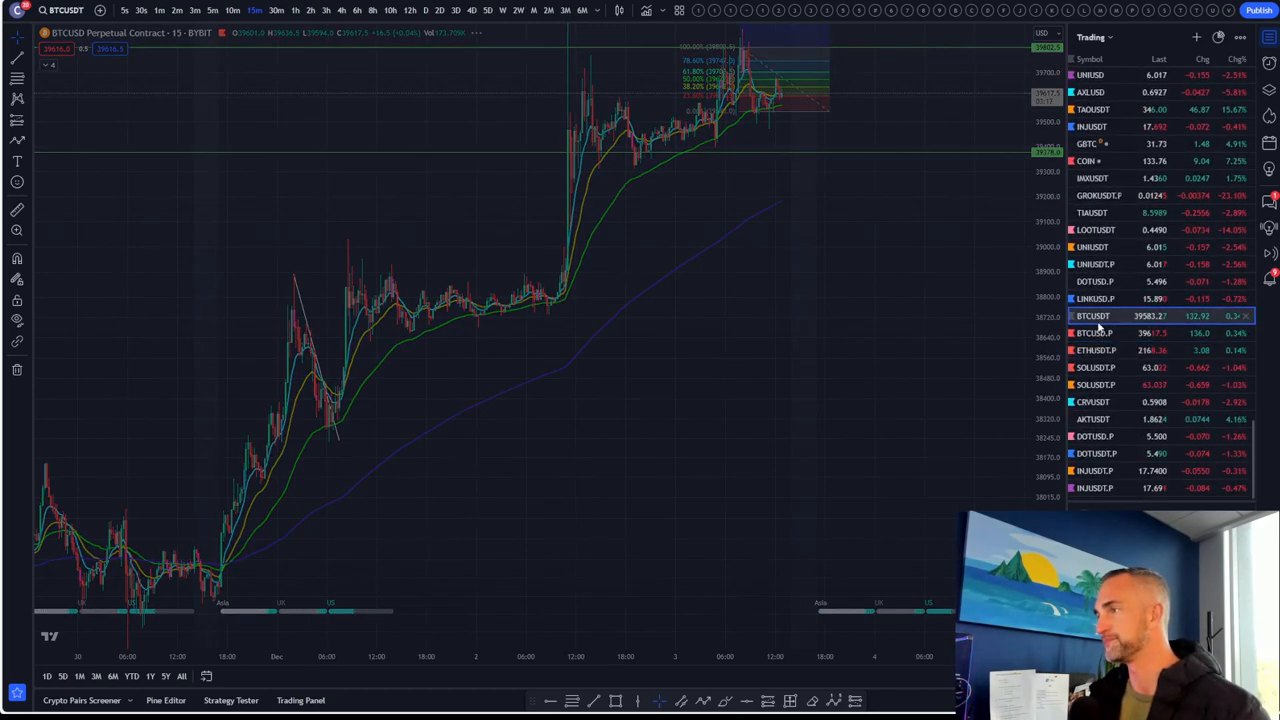
{"action": "left_click", "coordinate": [1093, 315]}
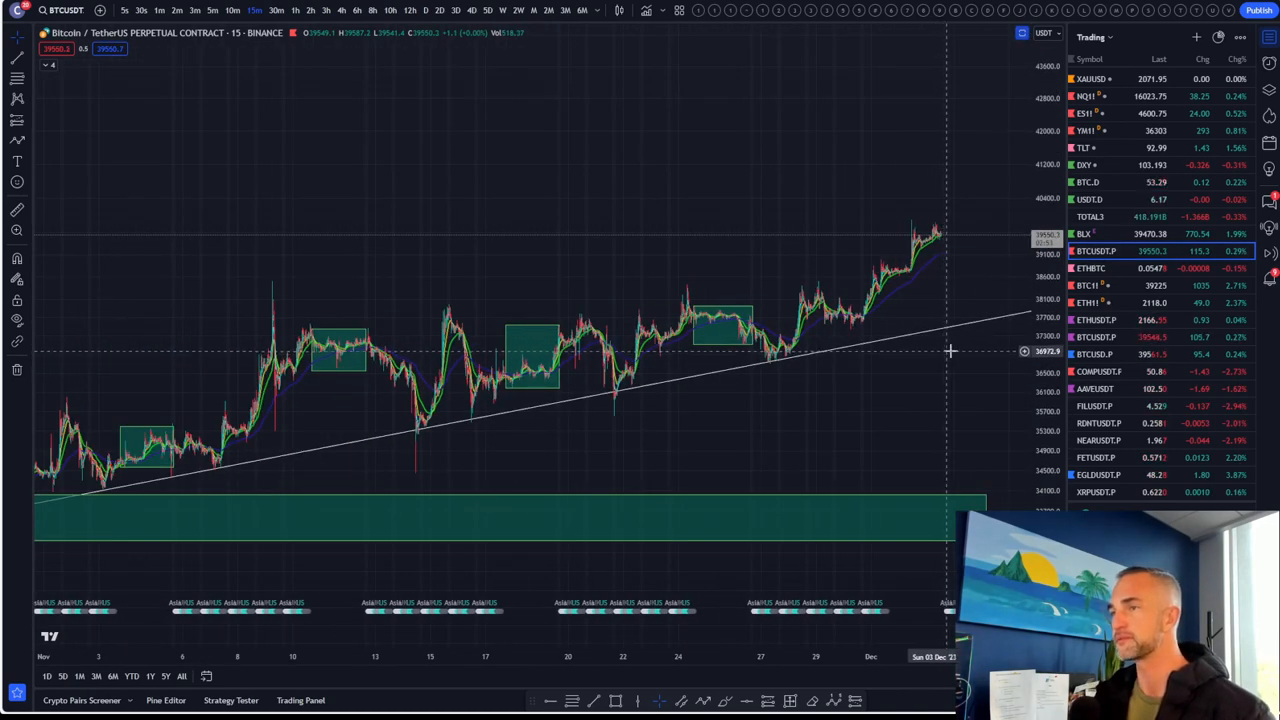
Mark a horizontal level at 37,911.4 on daily BTCUSDT, then return to 15m candles.
{"action": "left_click", "coordinate": [438, 10]}
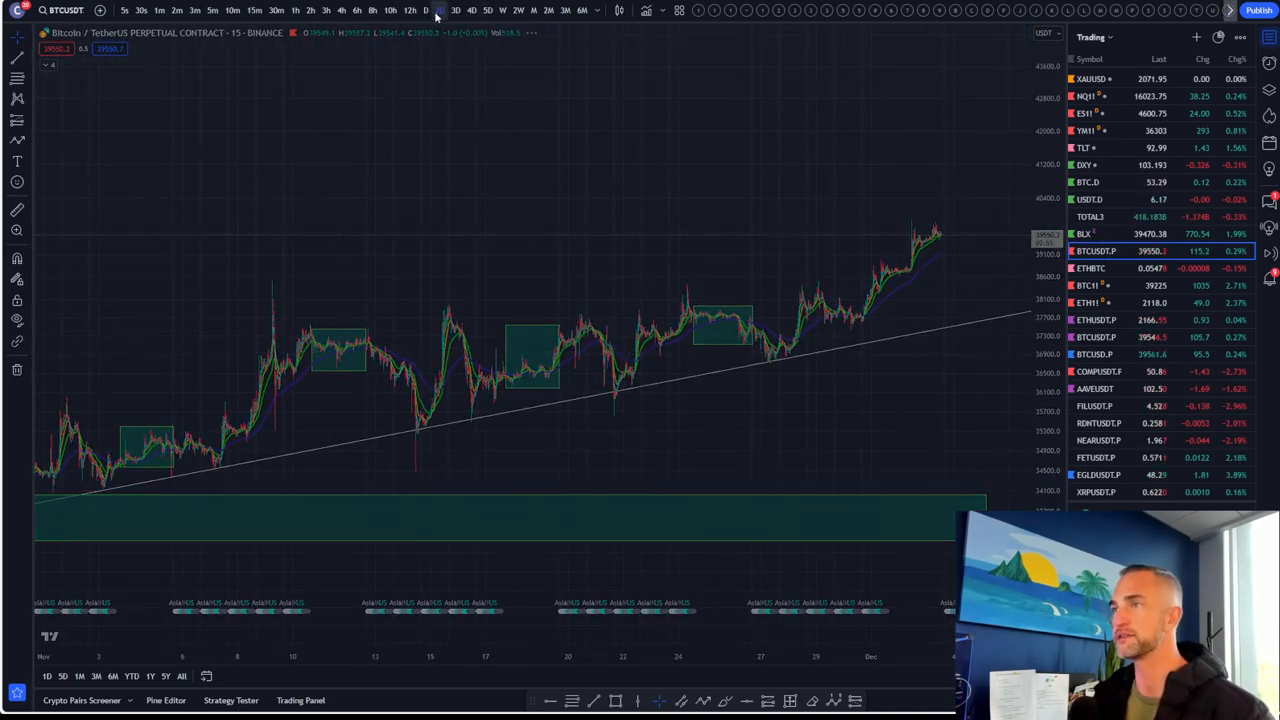
{"action": "left_click", "coordinate": [425, 10]}
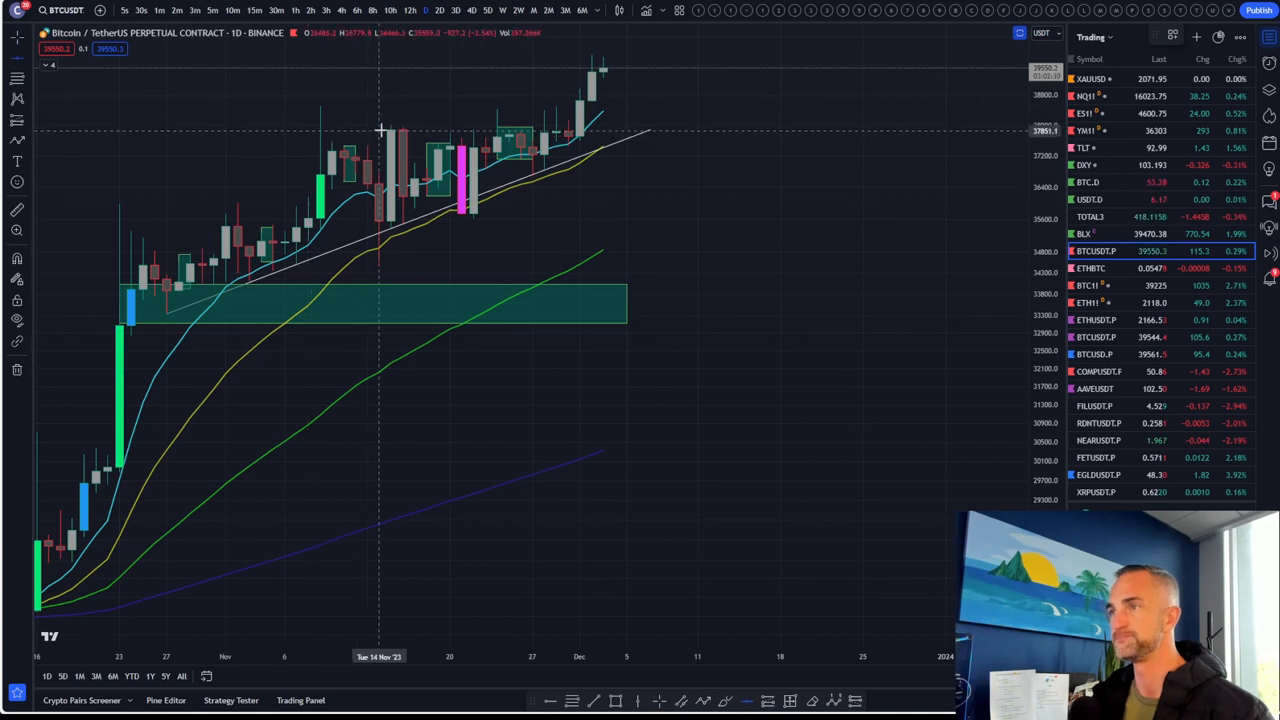
{"action": "mouse_move", "coordinate": [388, 128]}
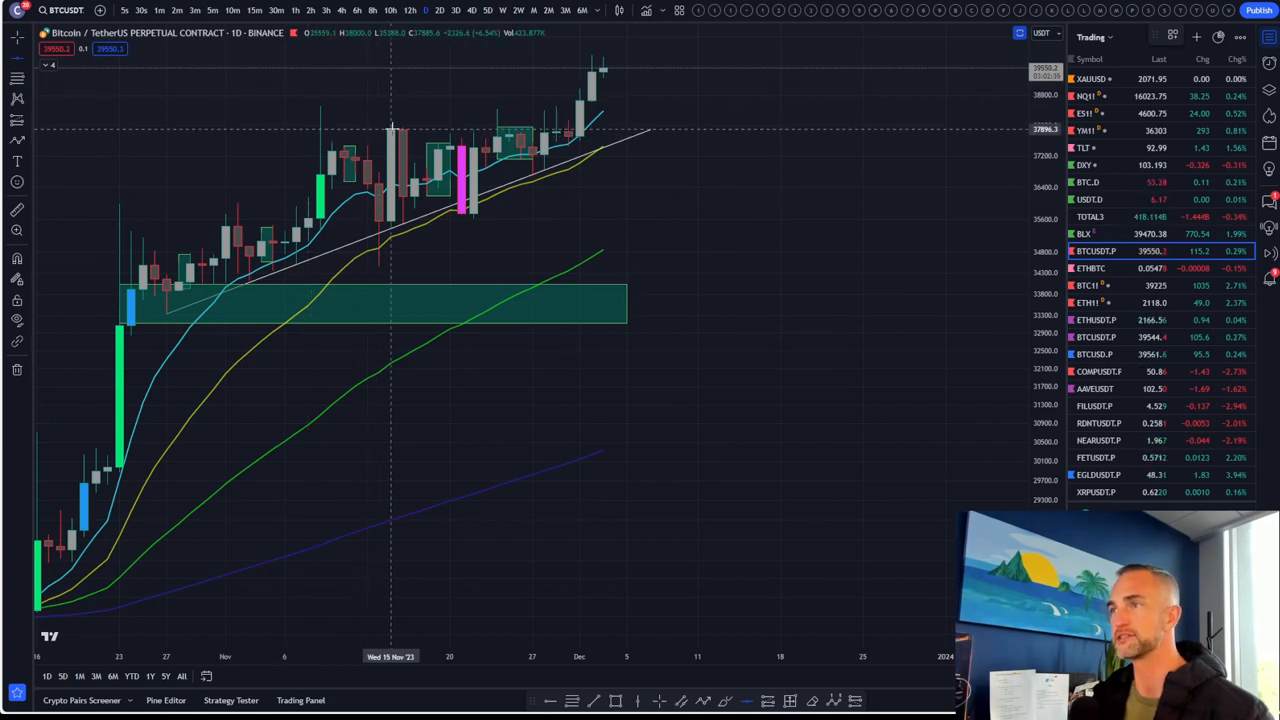
{"action": "mouse_move", "coordinate": [403, 105]}
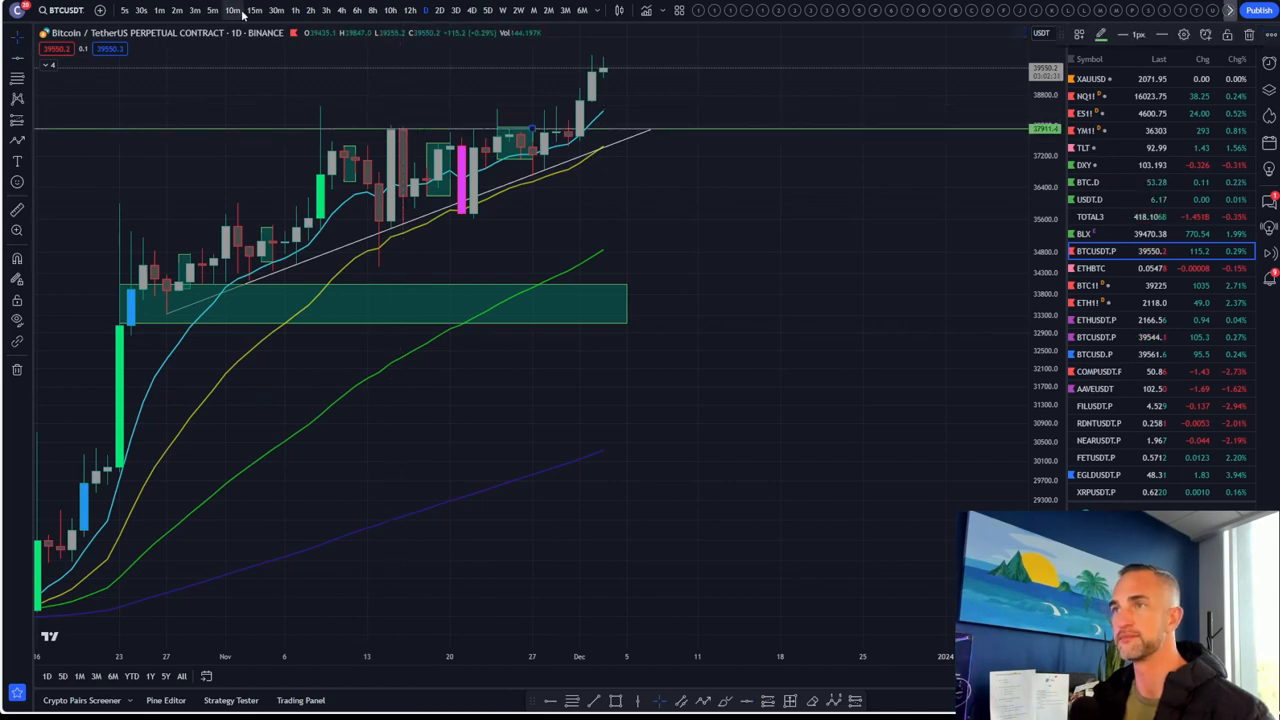
{"action": "left_click", "coordinate": [251, 10]}
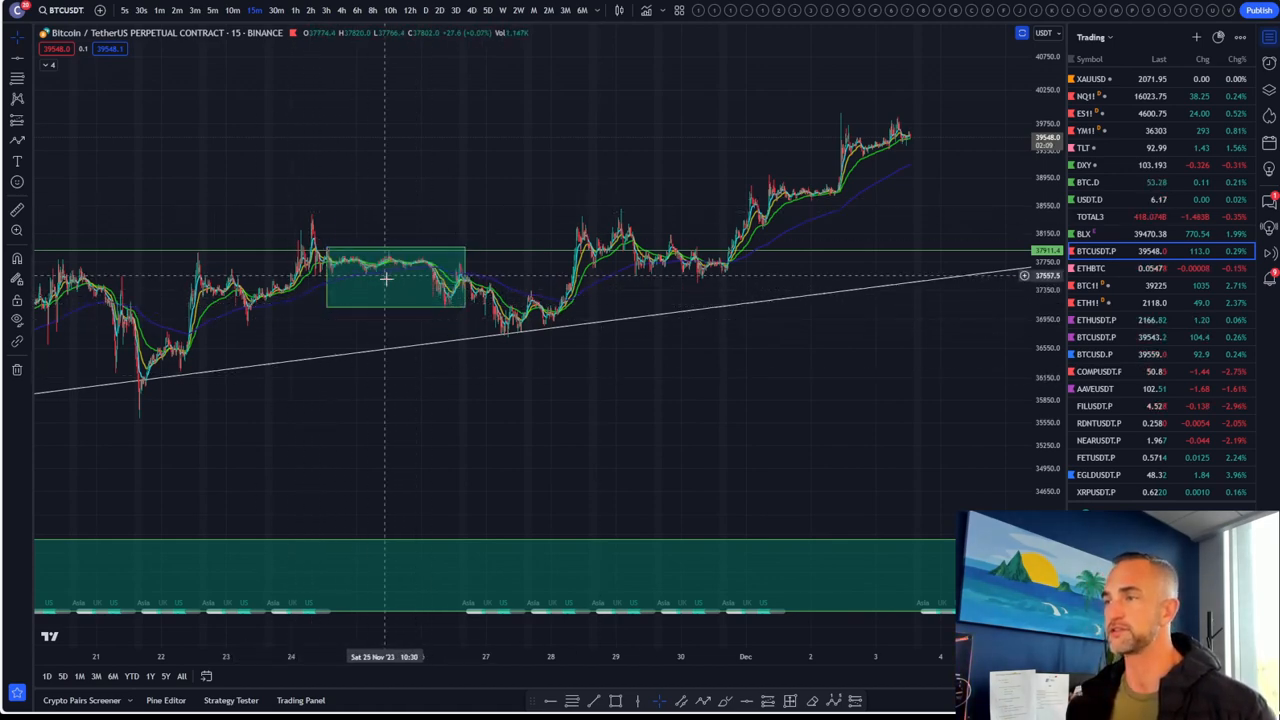
{"action": "mouse_move", "coordinate": [982, 370]}
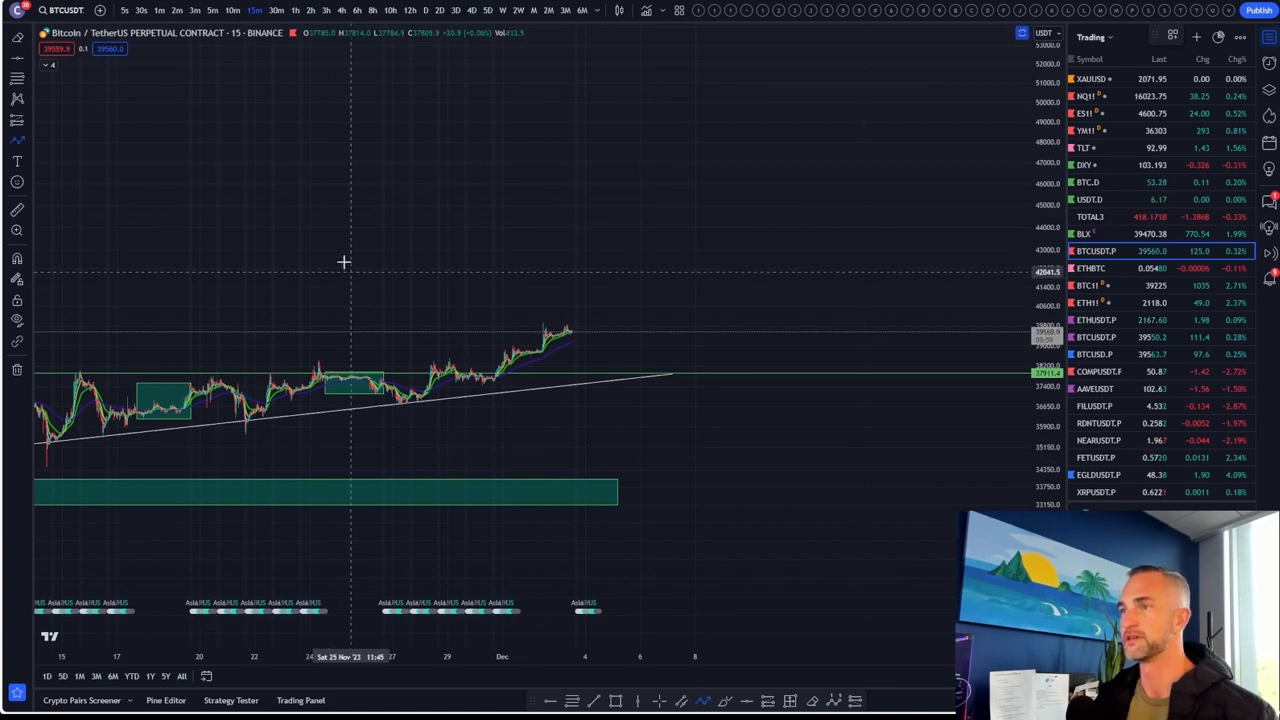
{"action": "mouse_move", "coordinate": [380, 228]}
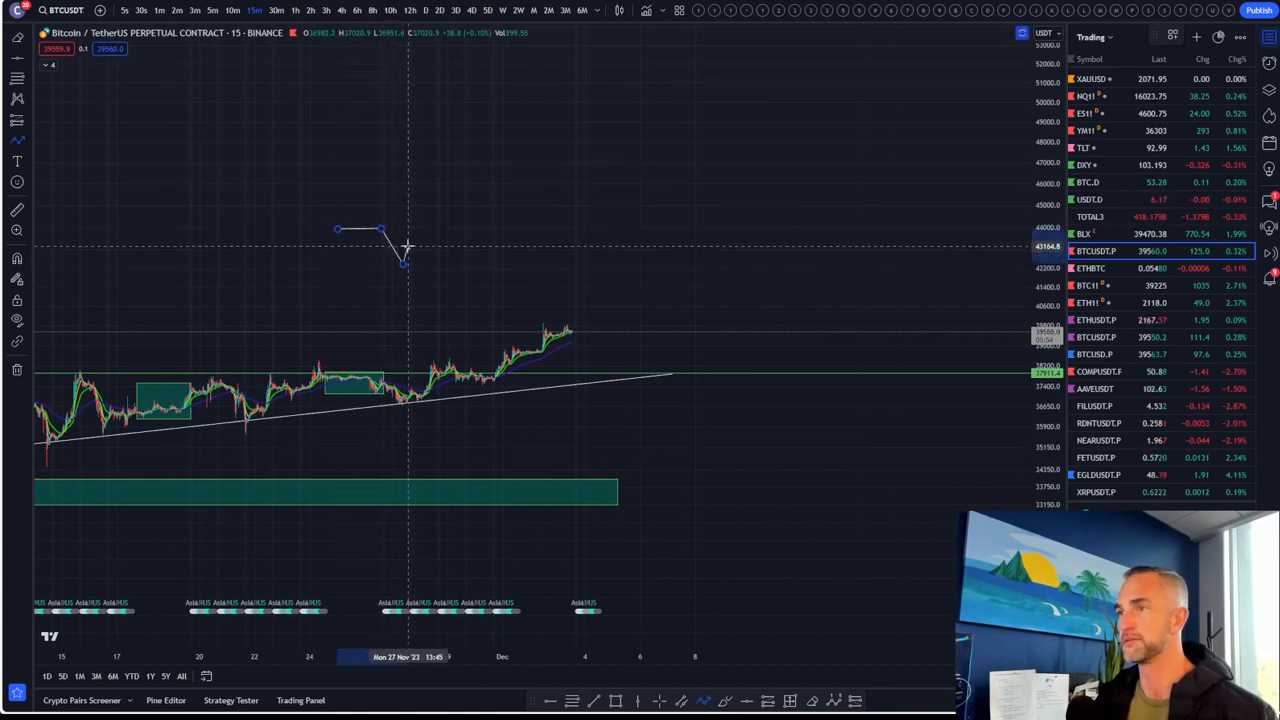
{"action": "mouse_move", "coordinate": [422, 255]}
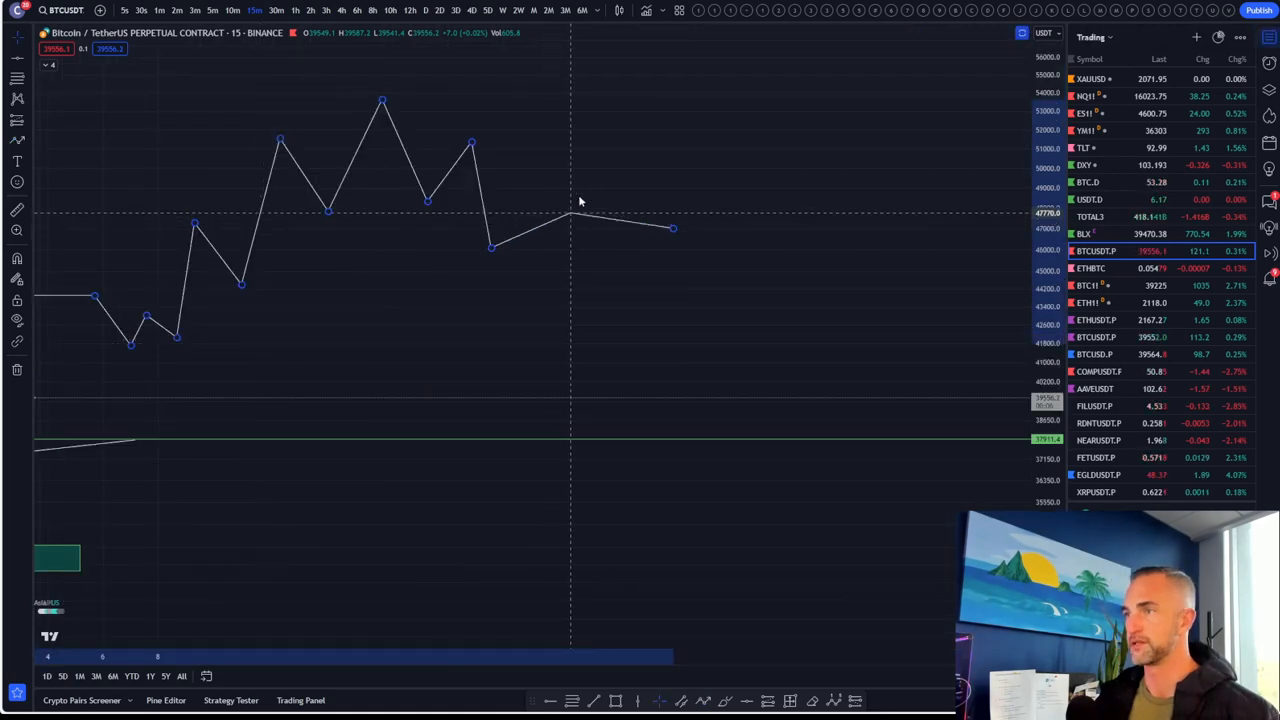
Shift the BTCUSDT 15-minute chart to bring the projected zigzag paths into view.
{"action": "left_click_drag", "start_coordinate": [672, 229], "coordinate": [585, 318]}
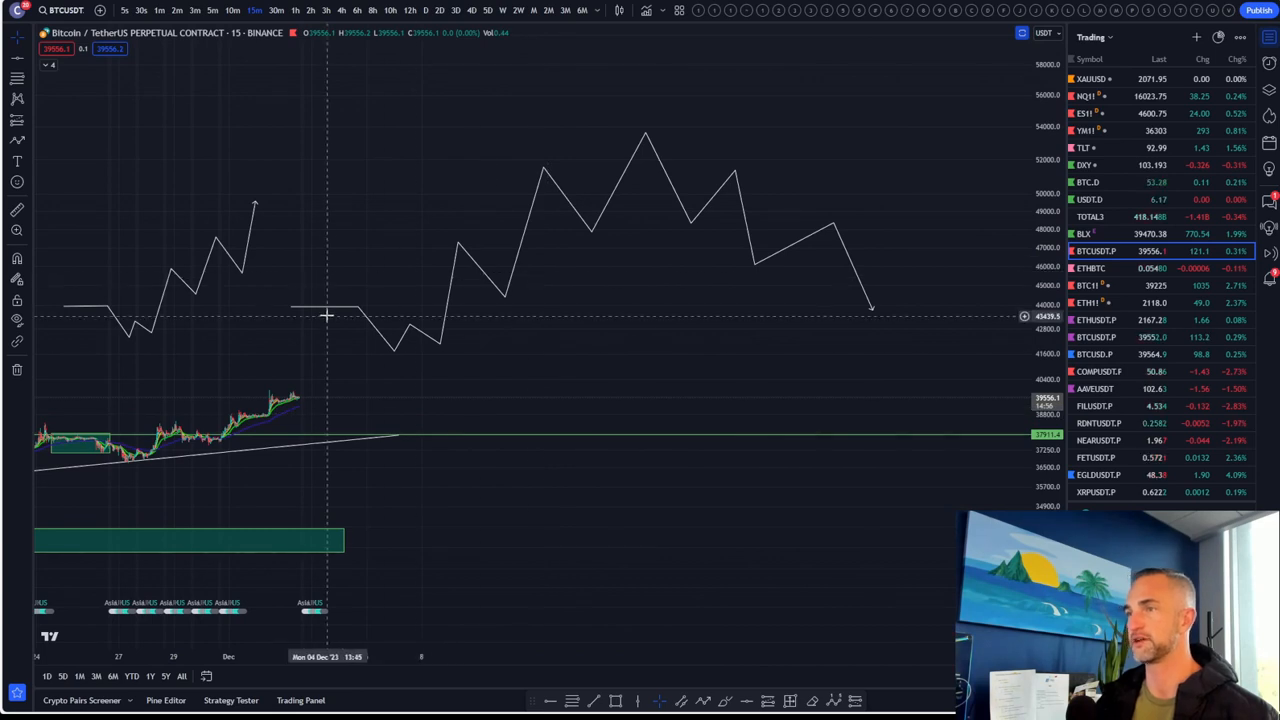
{"action": "mouse_move", "coordinate": [793, 271]}
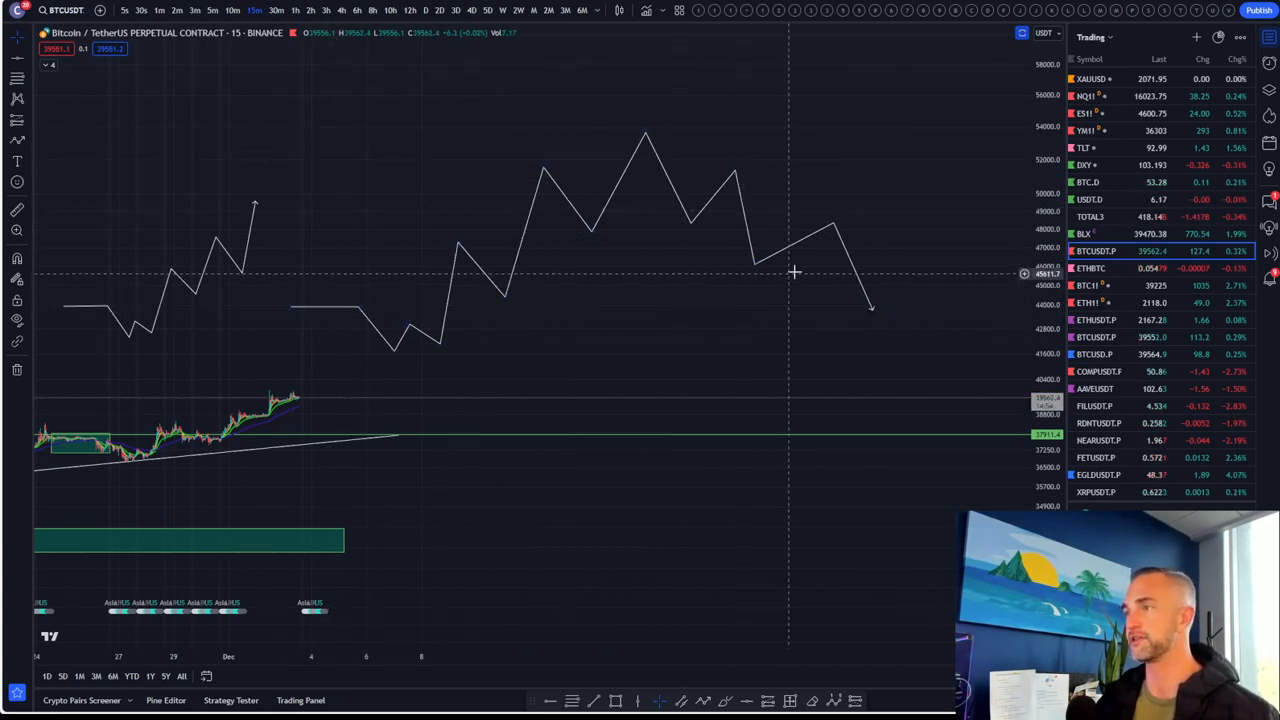
{"action": "mouse_move", "coordinate": [591, 237]}
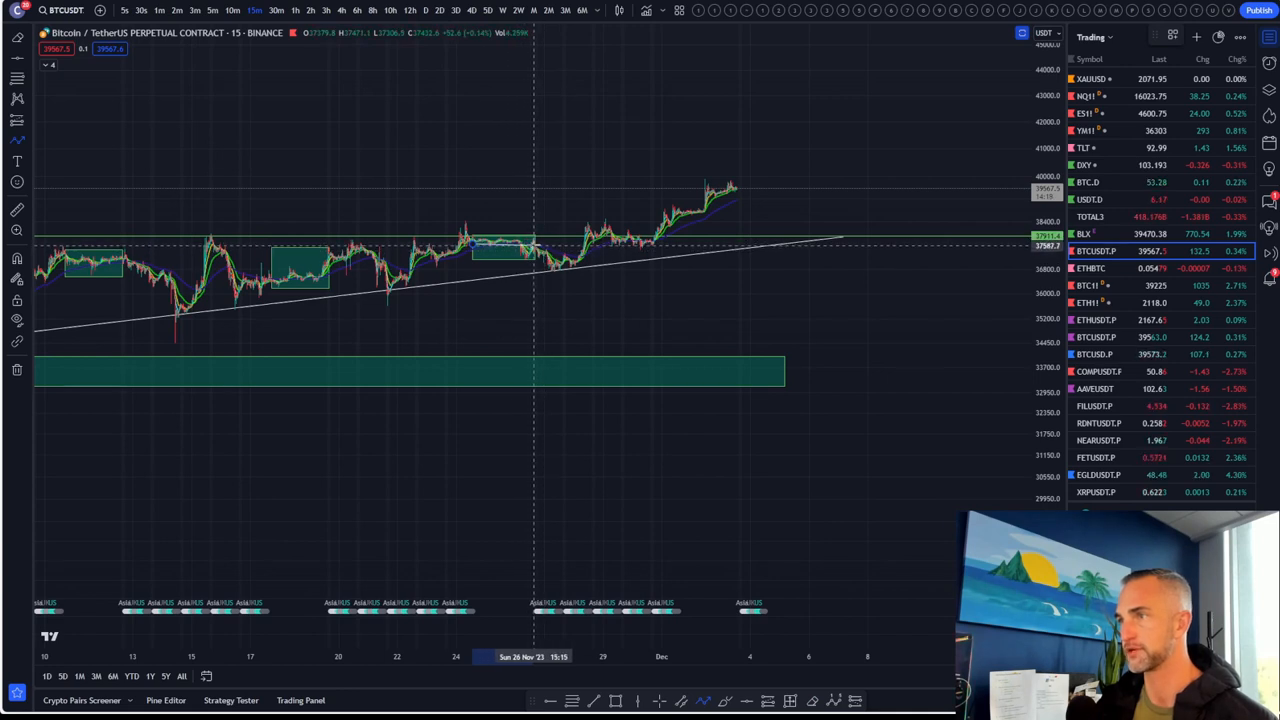
{"action": "mouse_move", "coordinate": [571, 270]}
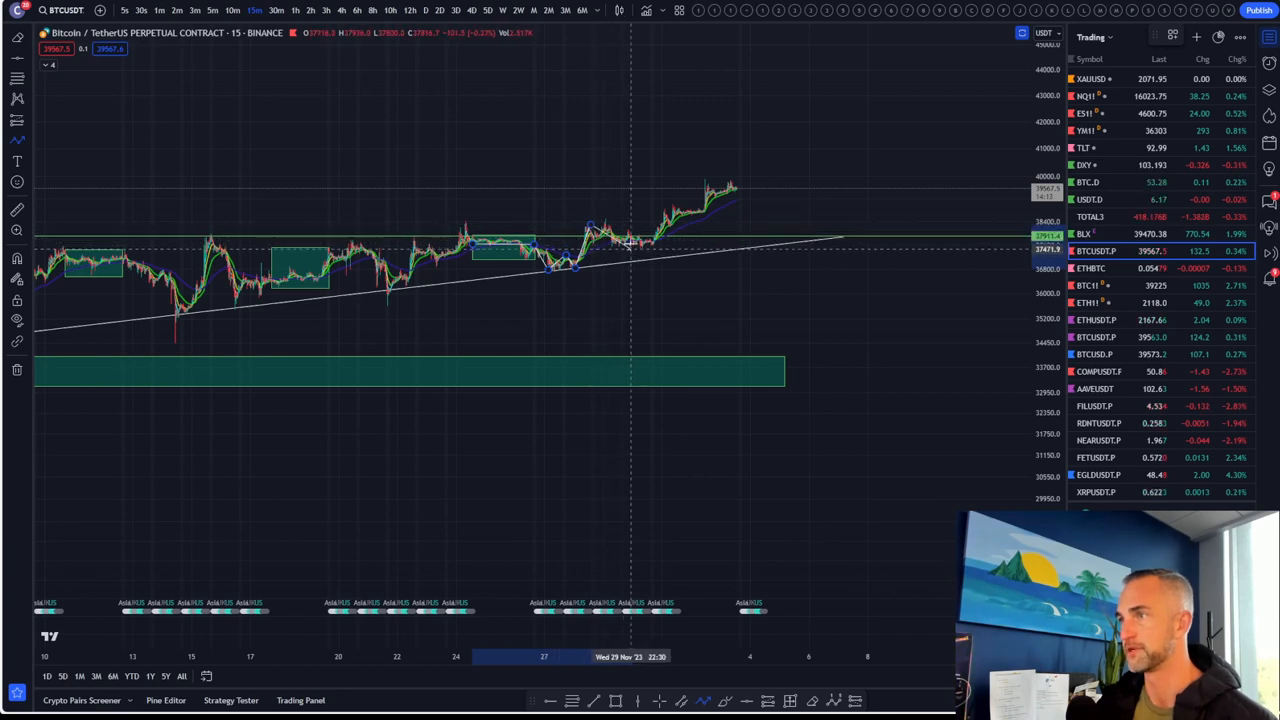
{"action": "mouse_move", "coordinate": [678, 223]}
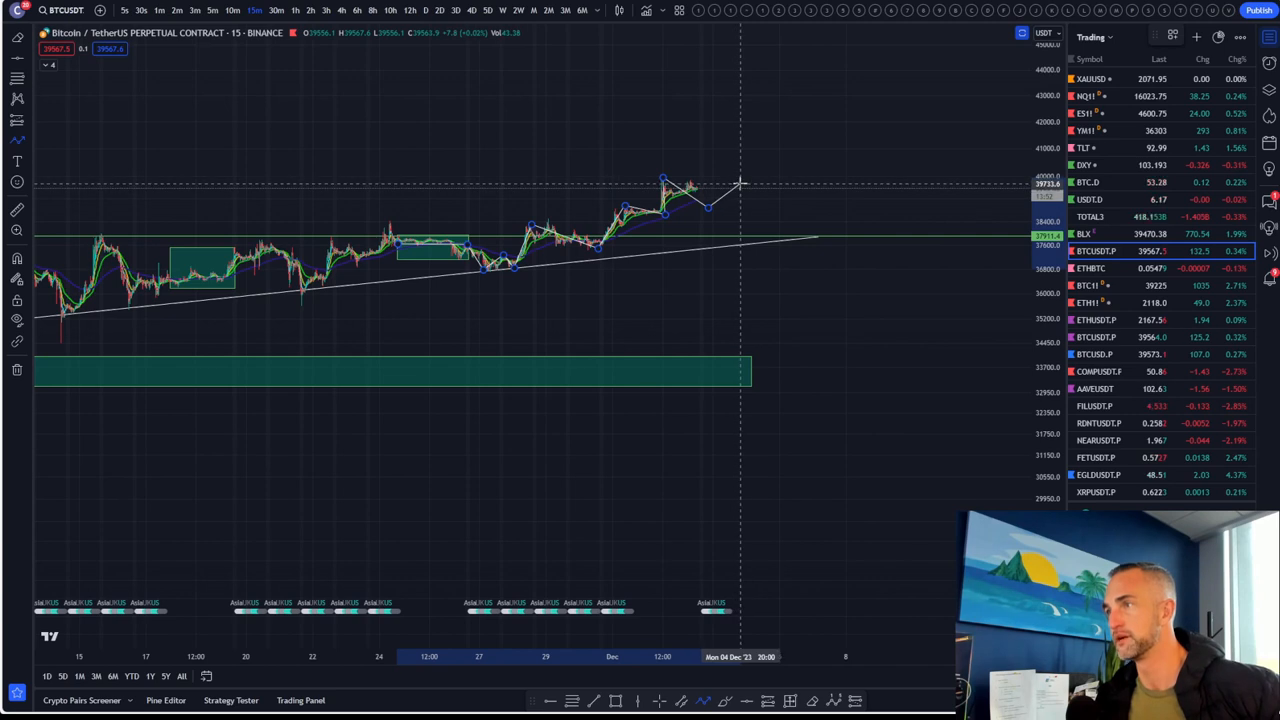
{"action": "mouse_move", "coordinate": [758, 210]}
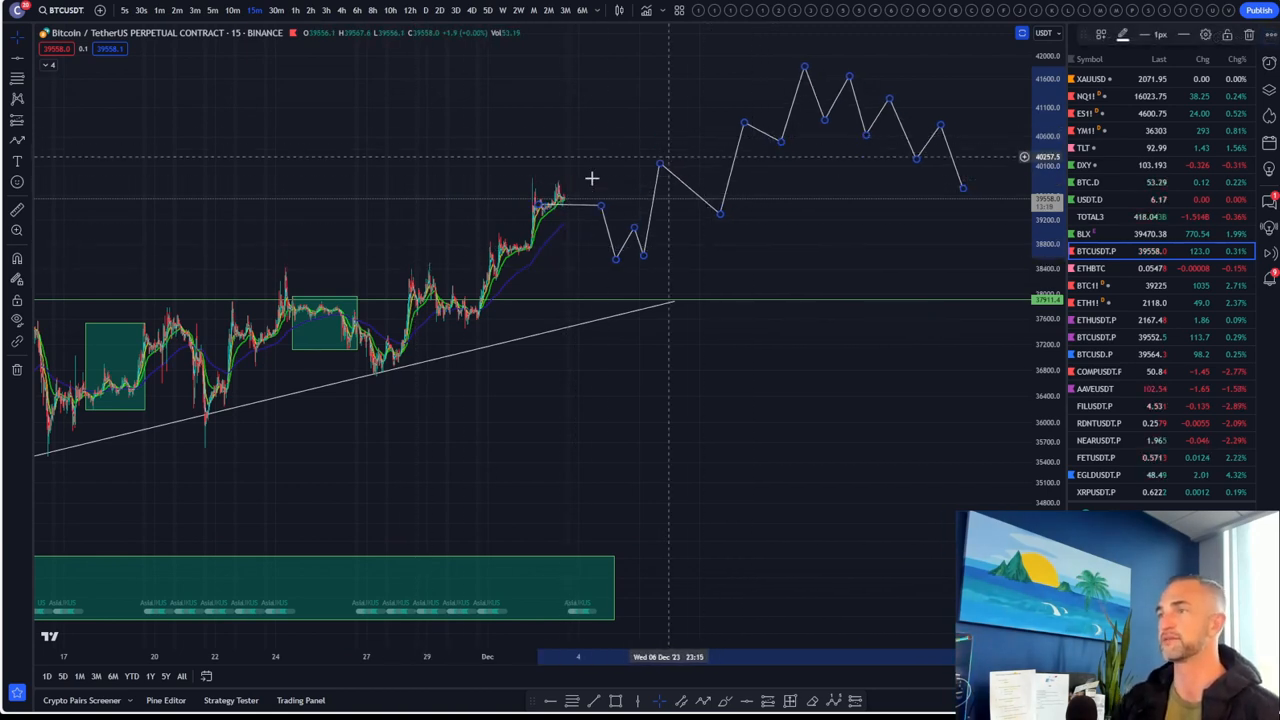
{"action": "mouse_move", "coordinate": [572, 192]}
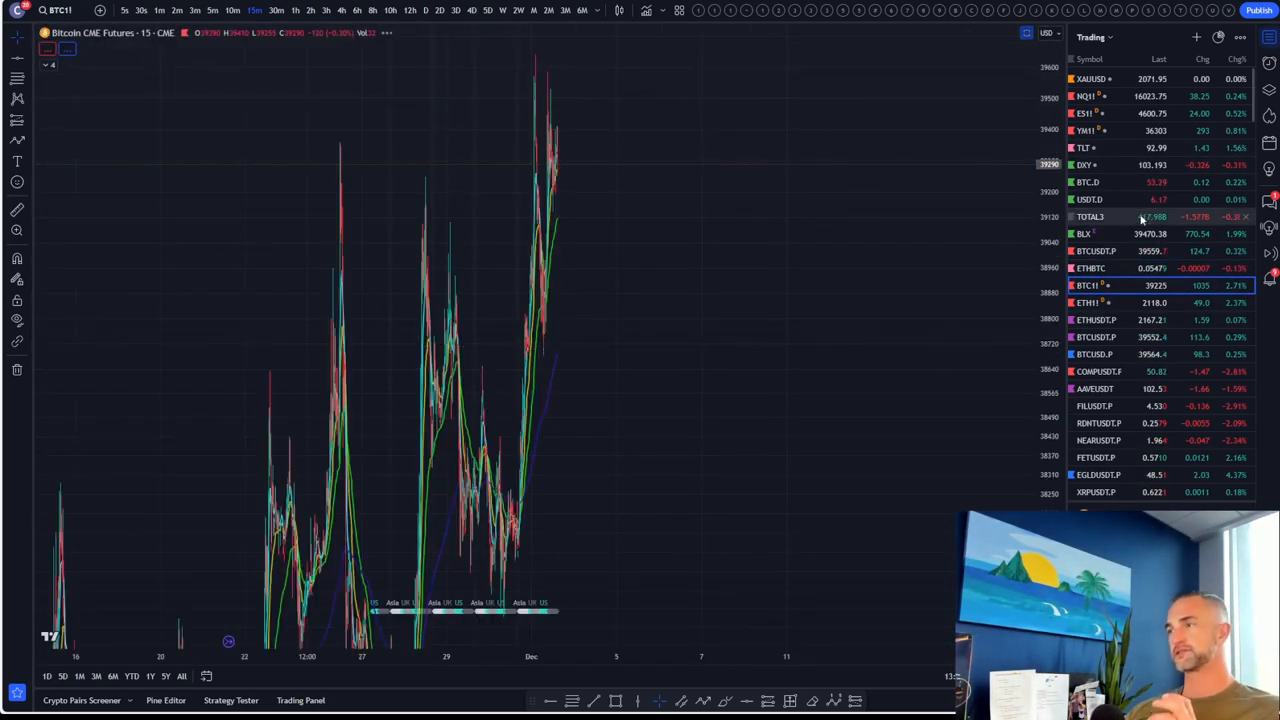
Reopen BTCUSDT.P from the watchlist and zoom out to show its zigzag projection.
{"action": "left_click_drag", "start_coordinate": [345, 405], "coordinate": [485, 458]}
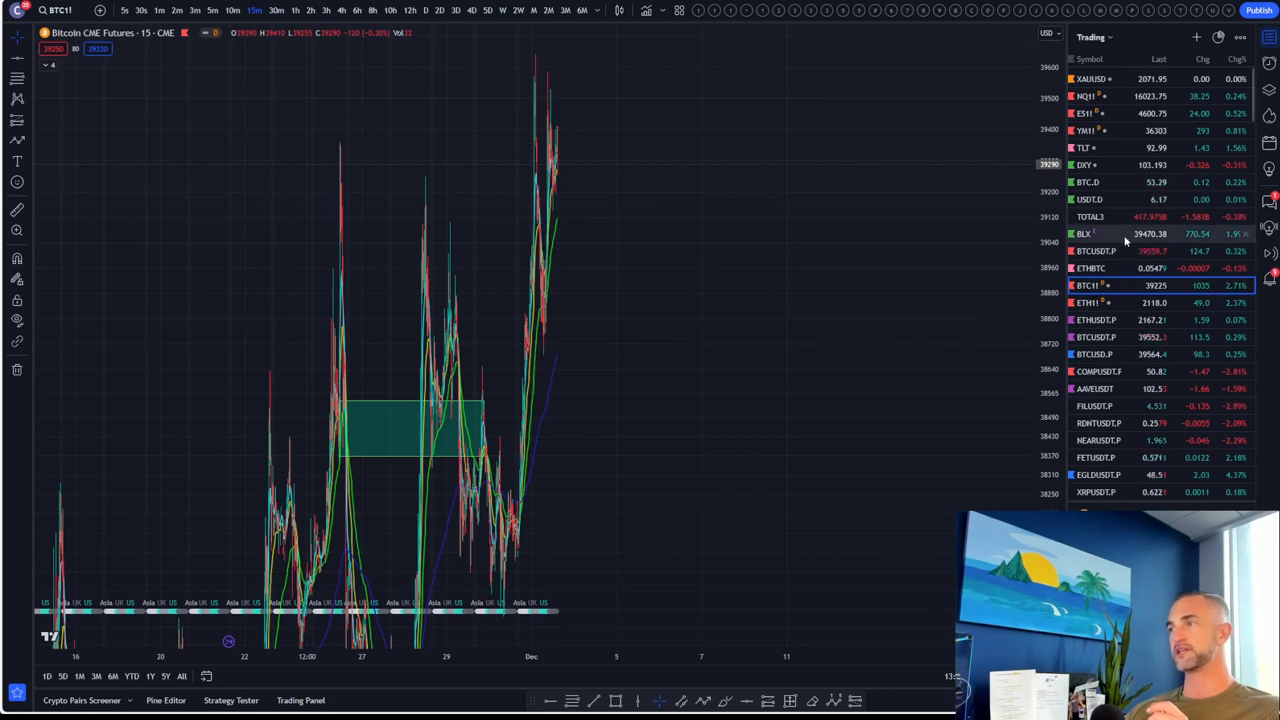
{"action": "left_click", "coordinate": [1095, 251]}
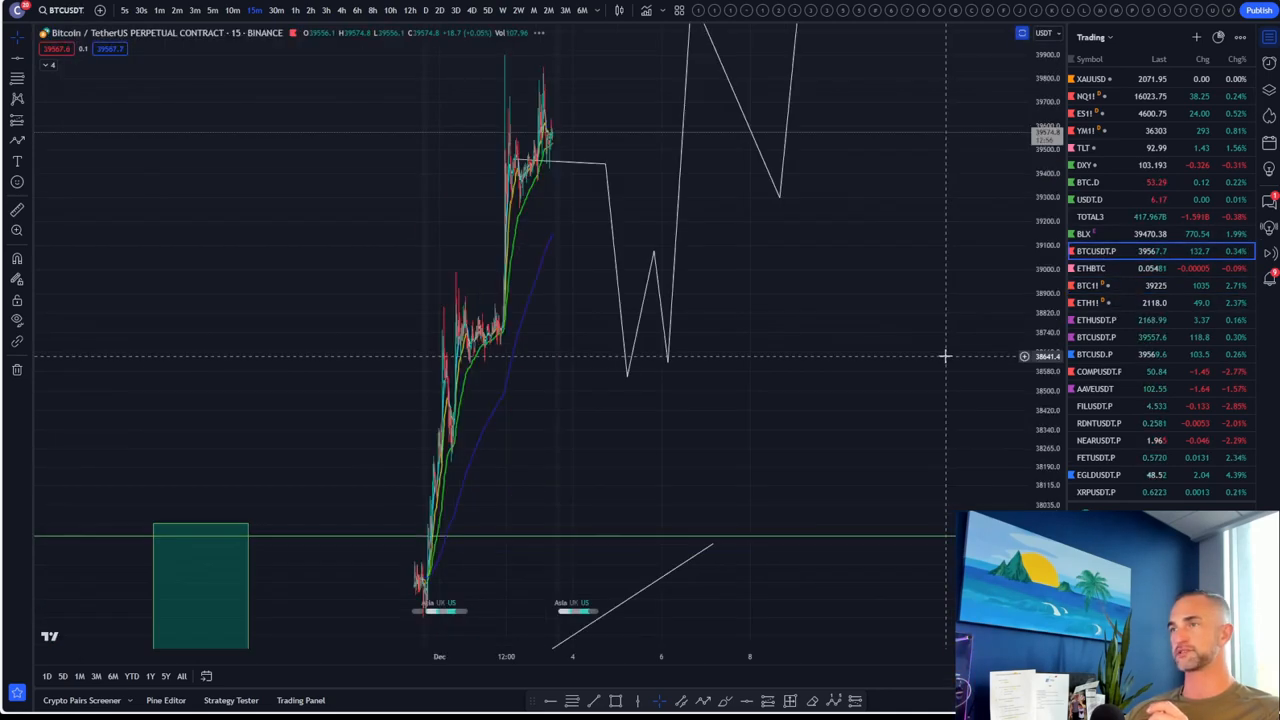
{"action": "scroll", "scroll_direction": "down", "scroll_amount": 3}
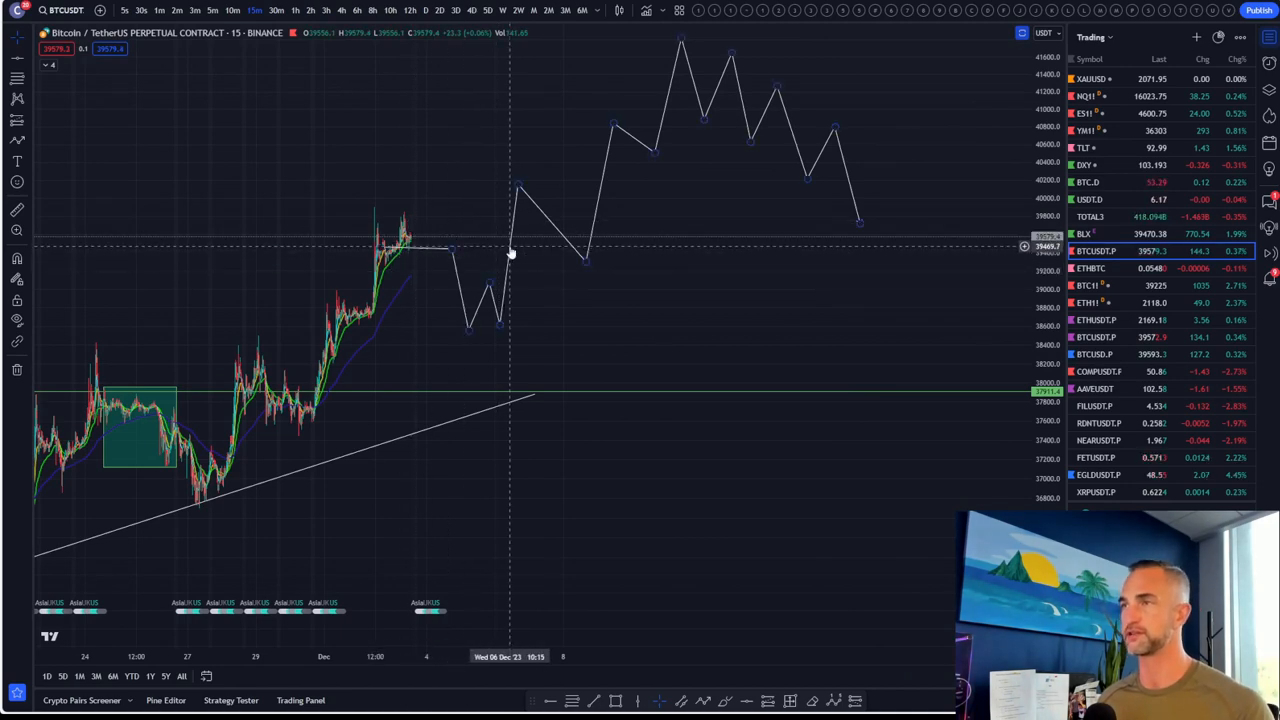
{"action": "mouse_move", "coordinate": [464, 292]}
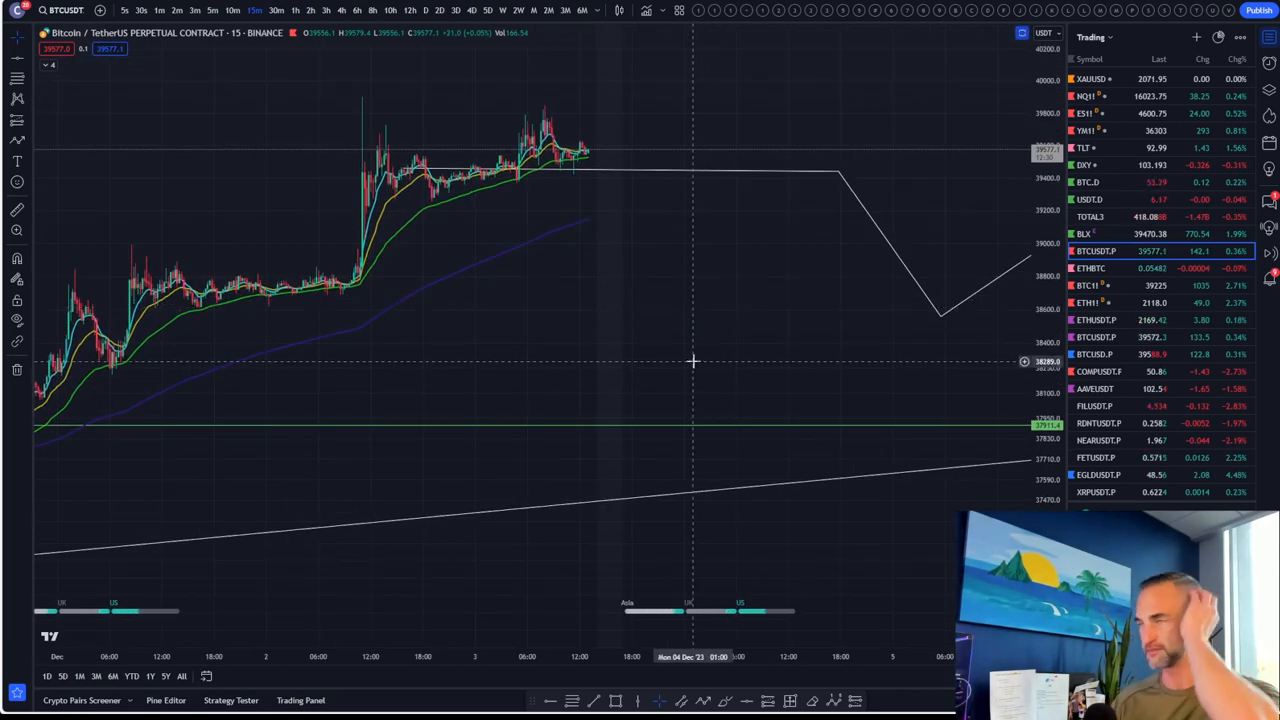
{"action": "mouse_move", "coordinate": [407, 130]}
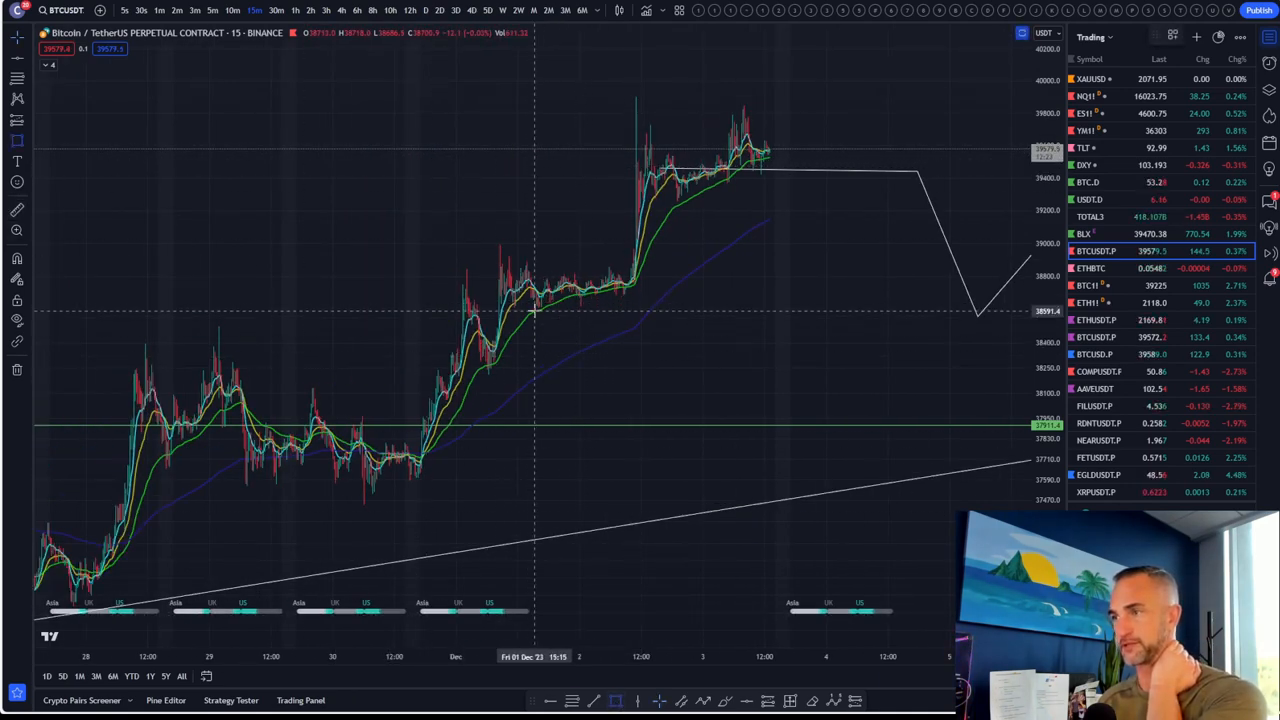
Draw a green rectangle around the latest 15-minute candles near the rally highs.
{"action": "left_click_drag", "start_coordinate": [562, 142], "coordinate": [698, 320]}
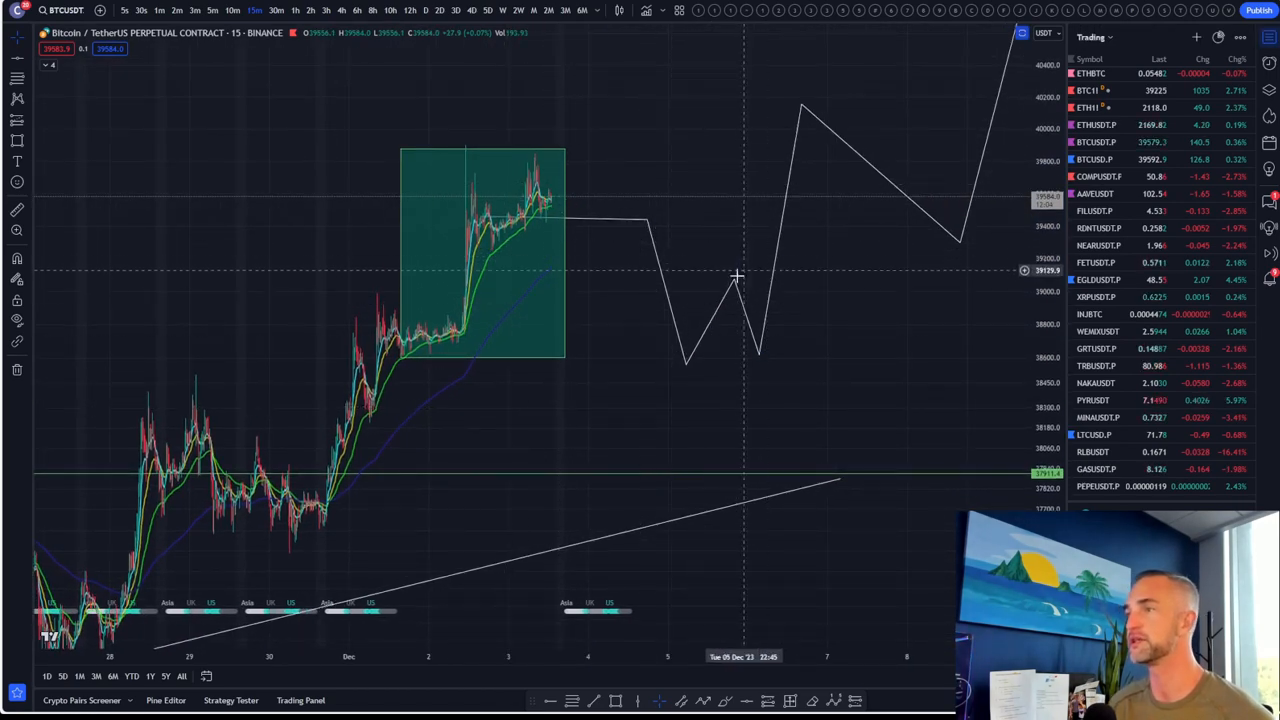
{"action": "mouse_move", "coordinate": [925, 176]}
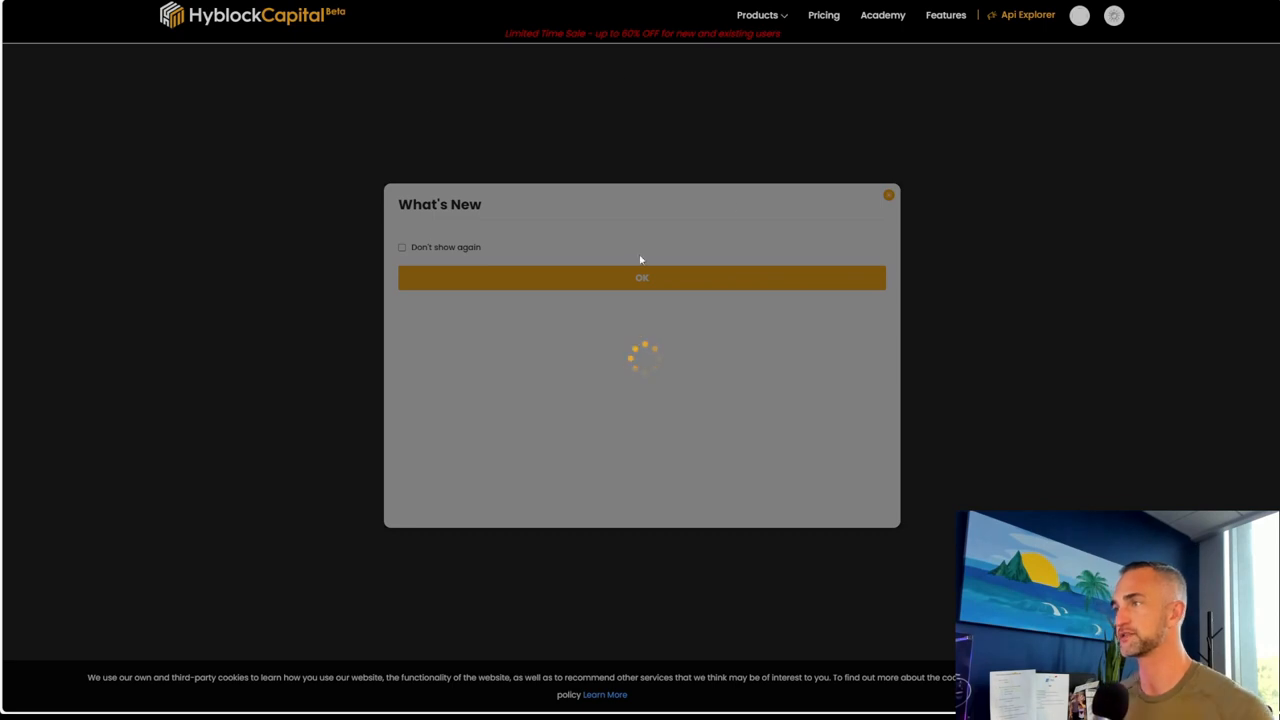
Dismiss Hyblock Capital's What's New notice and go to its sign-in page.
{"action": "left_click", "coordinate": [641, 277]}
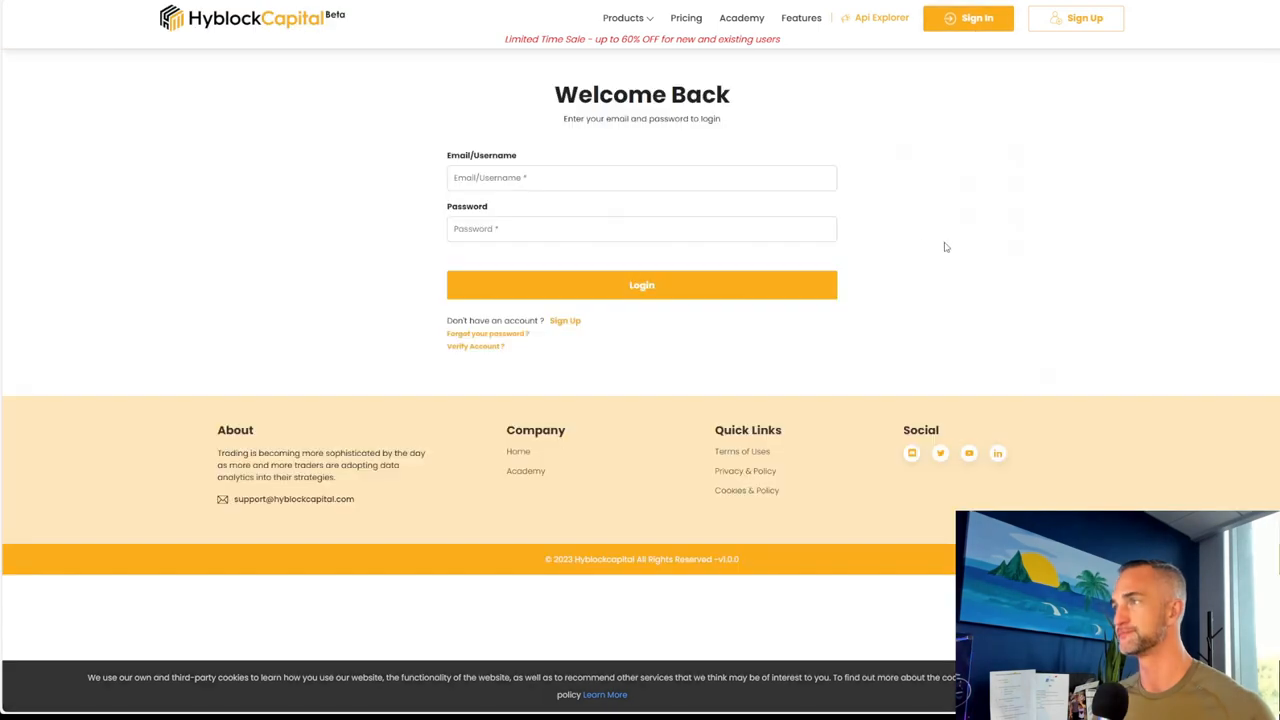
{"action": "left_click", "coordinate": [641, 285]}
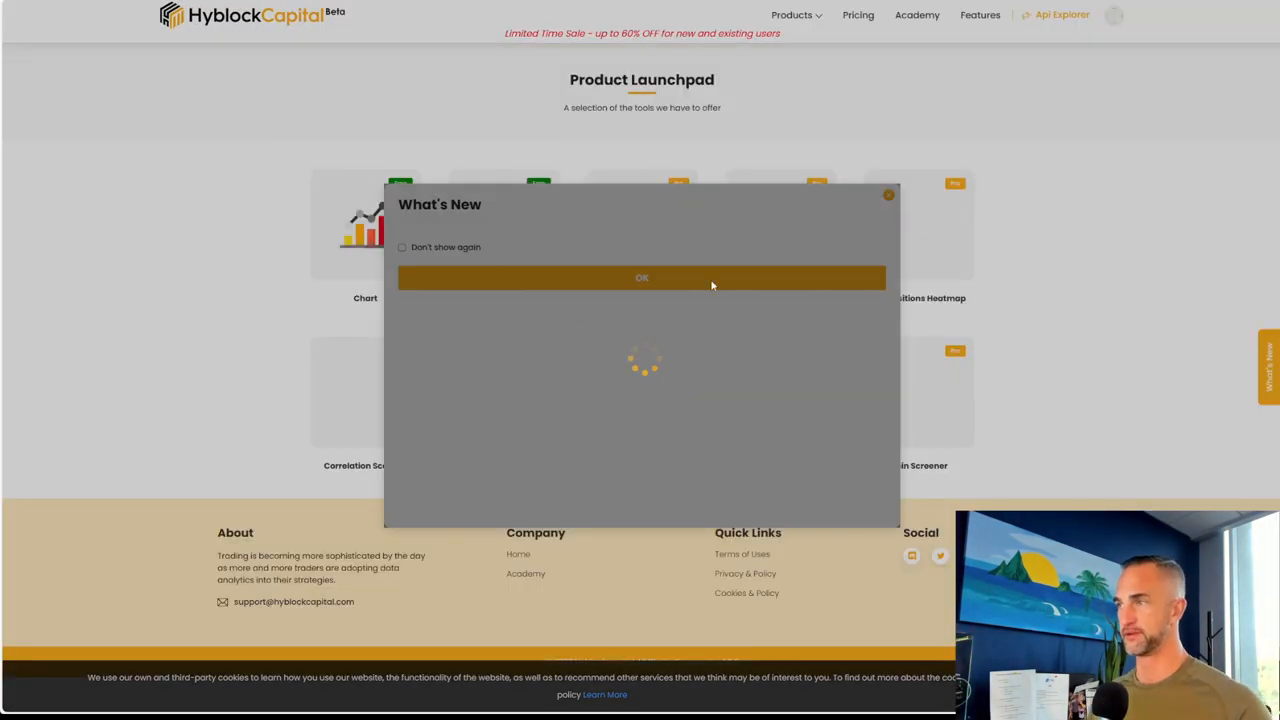
Open the Liquidation Heatmap tool and scroll through the 7-day Binance BTC heatmap.
{"action": "left_click", "coordinate": [641, 277]}
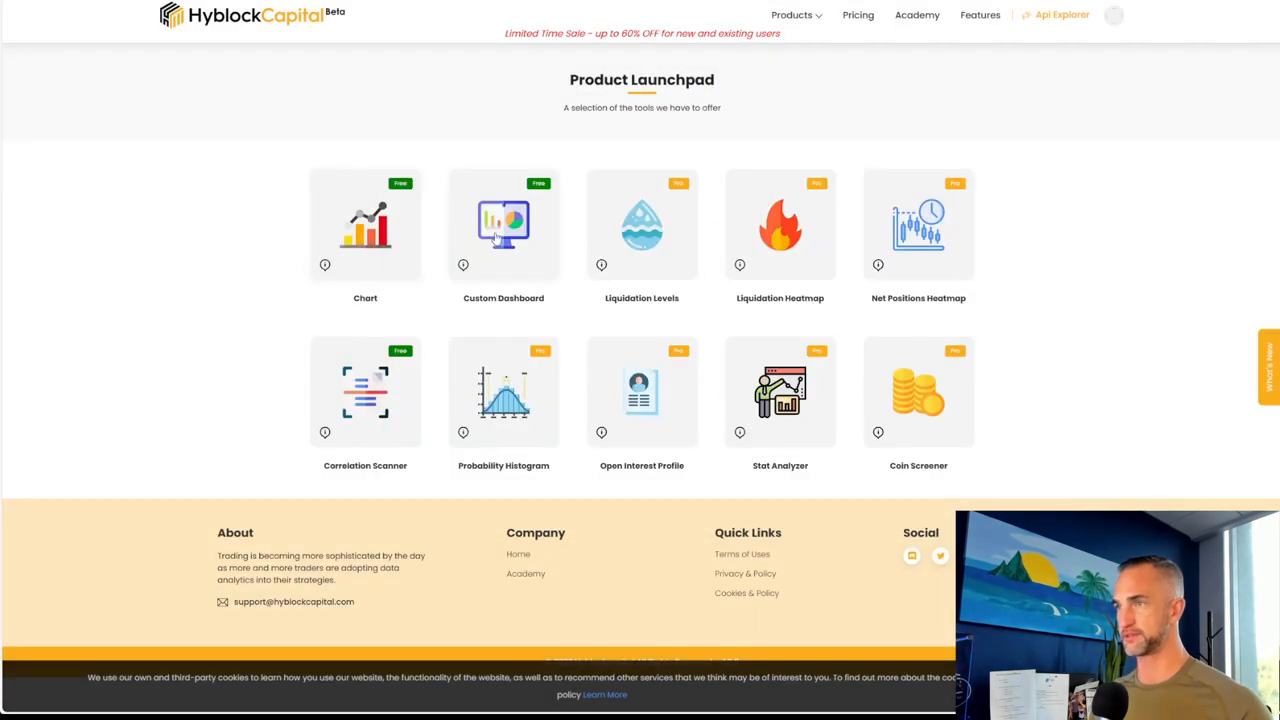
{"action": "left_click", "coordinate": [780, 225]}
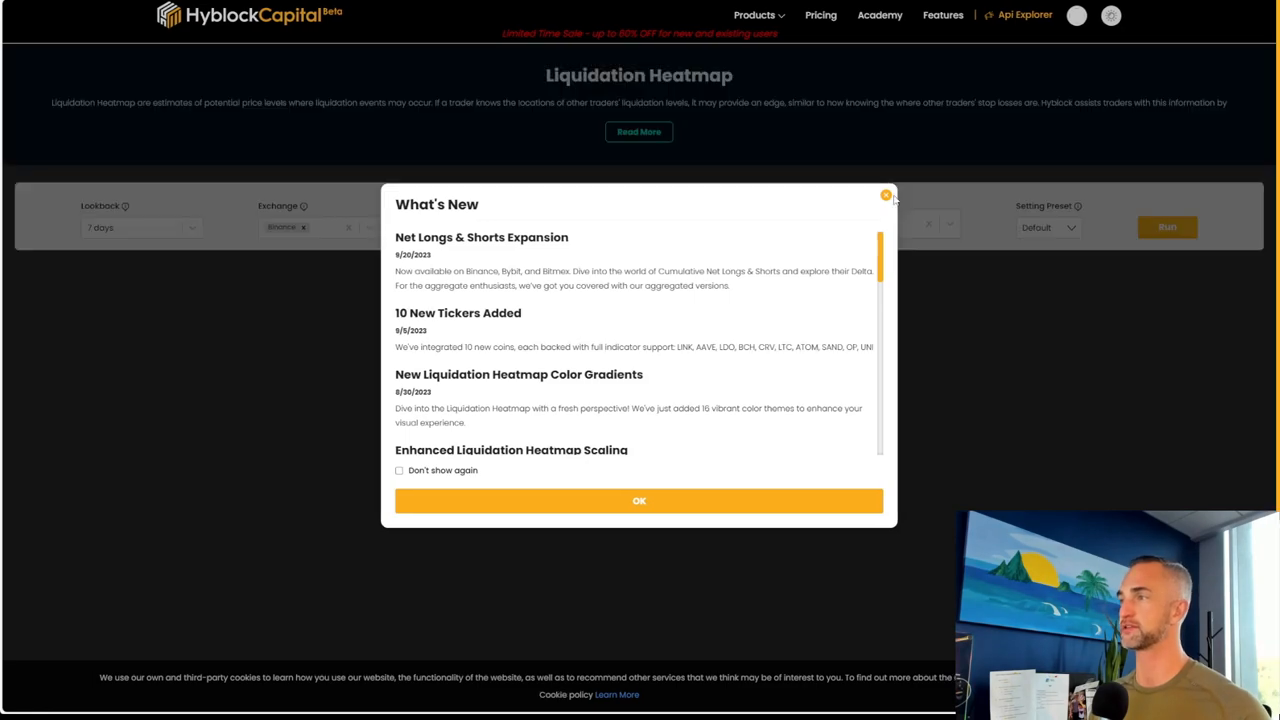
{"action": "left_click", "coordinate": [886, 194]}
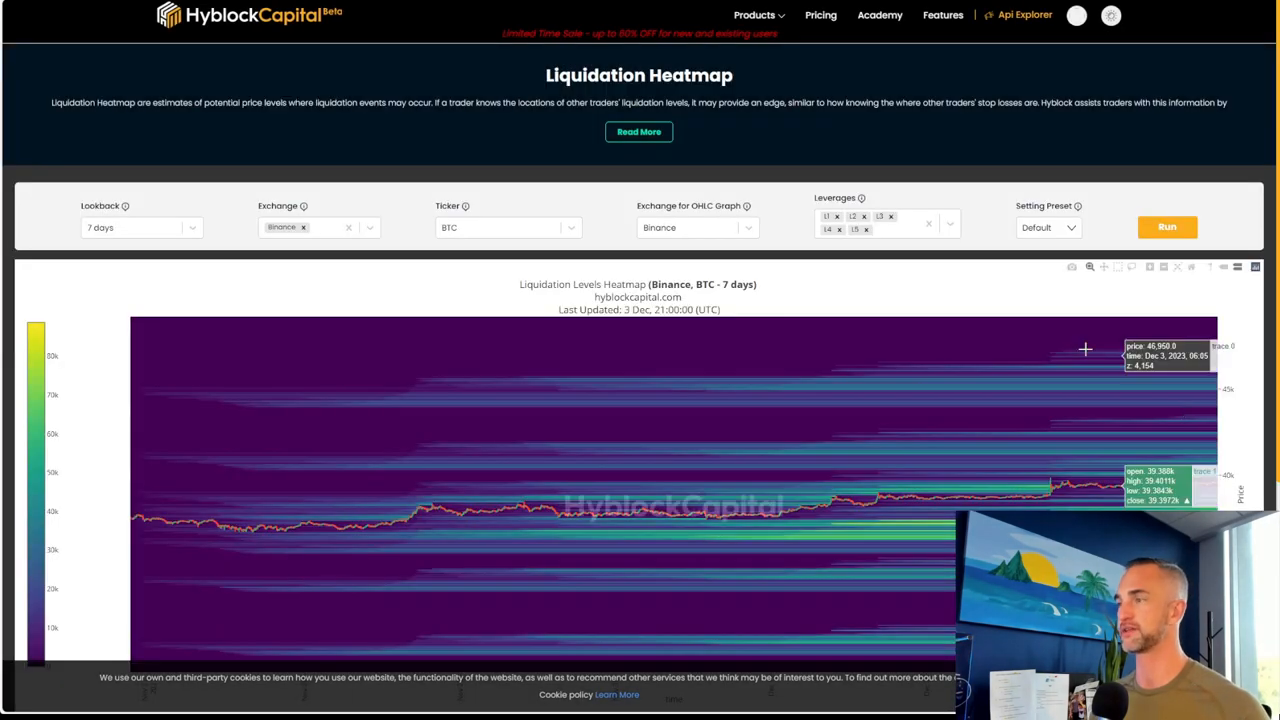
{"action": "scroll", "scroll_direction": "down", "scroll_amount": 3}
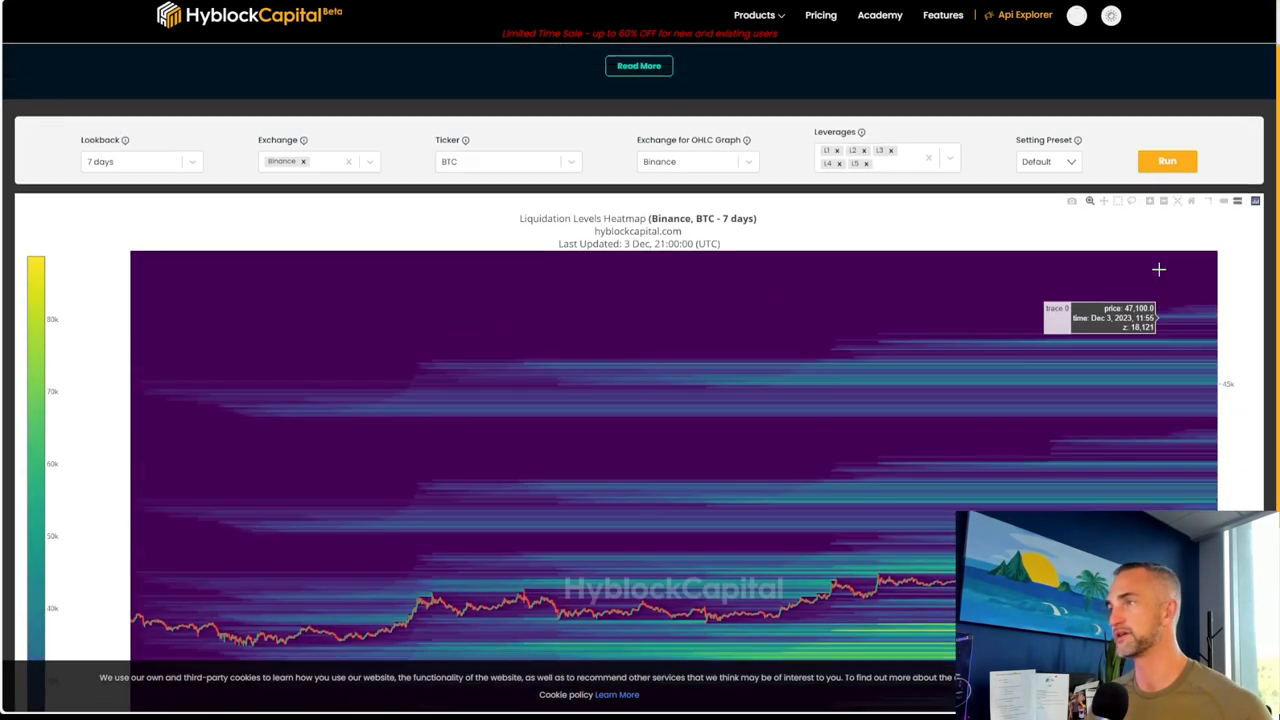
{"action": "scroll", "scroll_direction": "down", "scroll_amount": 3}
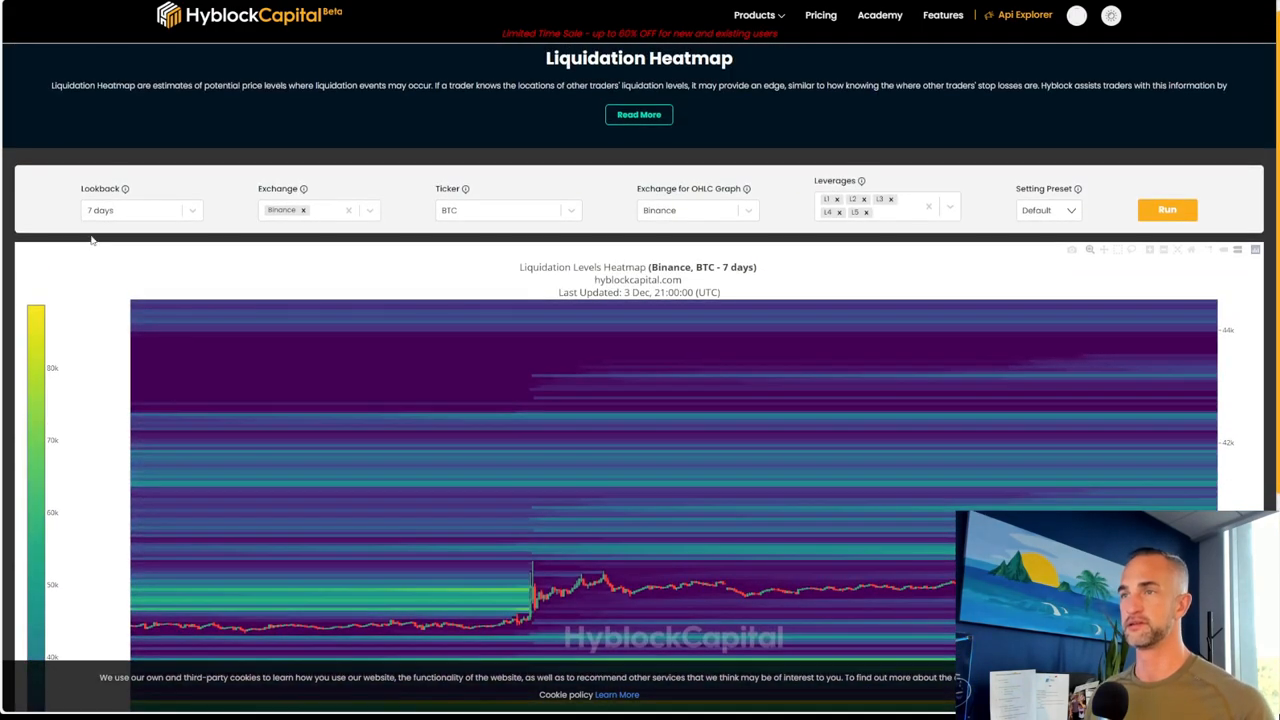
Set the heatmap lookback to 1 month and run it.
{"action": "left_click", "coordinate": [140, 210]}
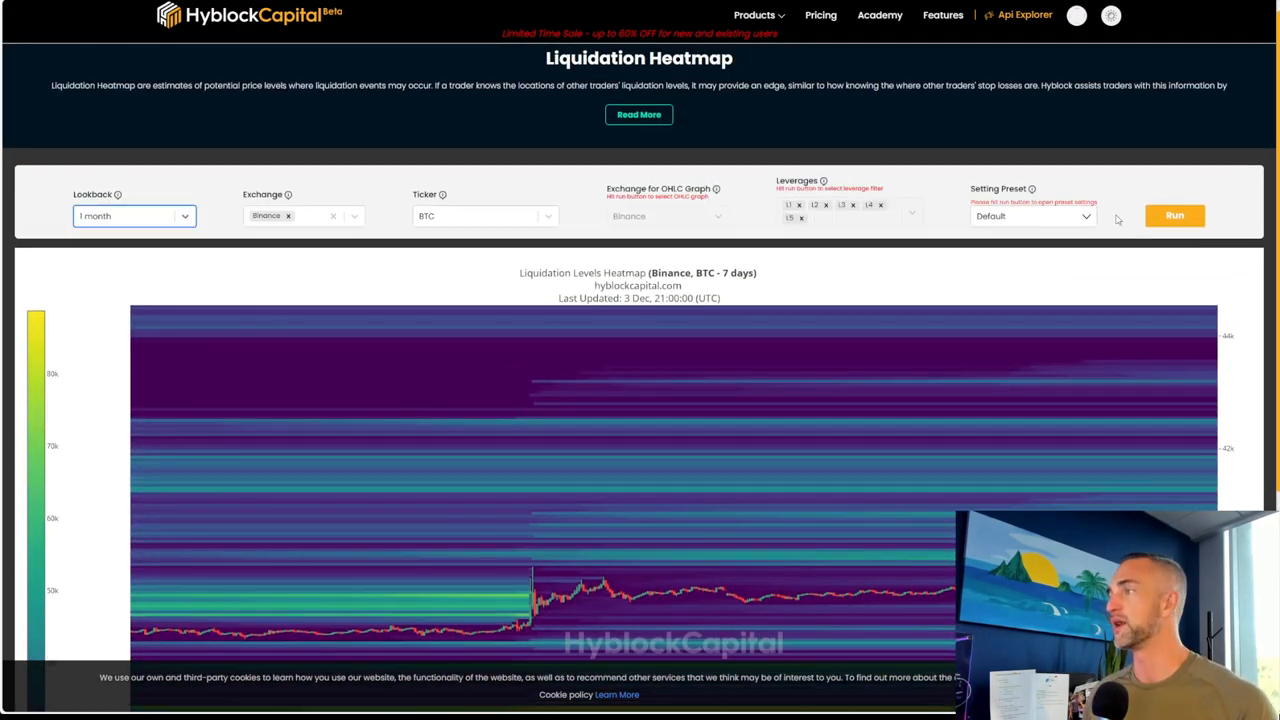
{"action": "left_click", "coordinate": [1174, 215]}
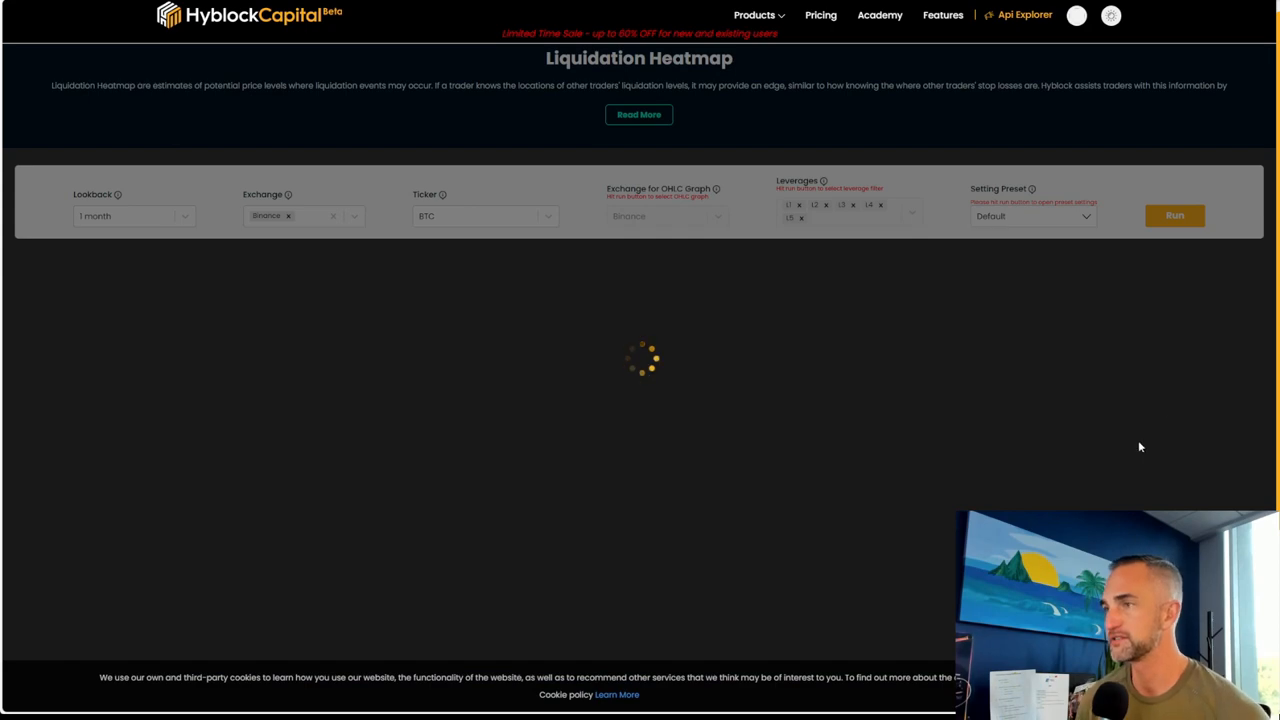
{"action": "left_click", "coordinate": [1174, 215]}
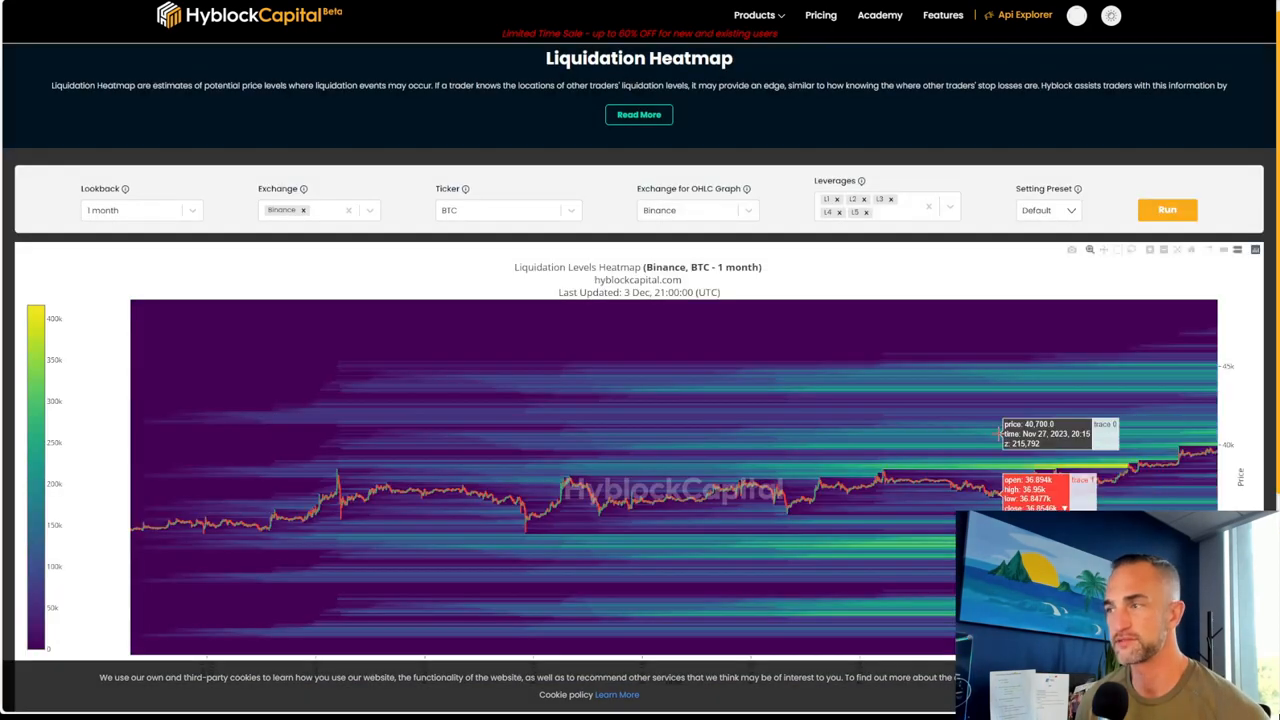
{"action": "scroll", "scroll_direction": "down", "scroll_amount": 3}
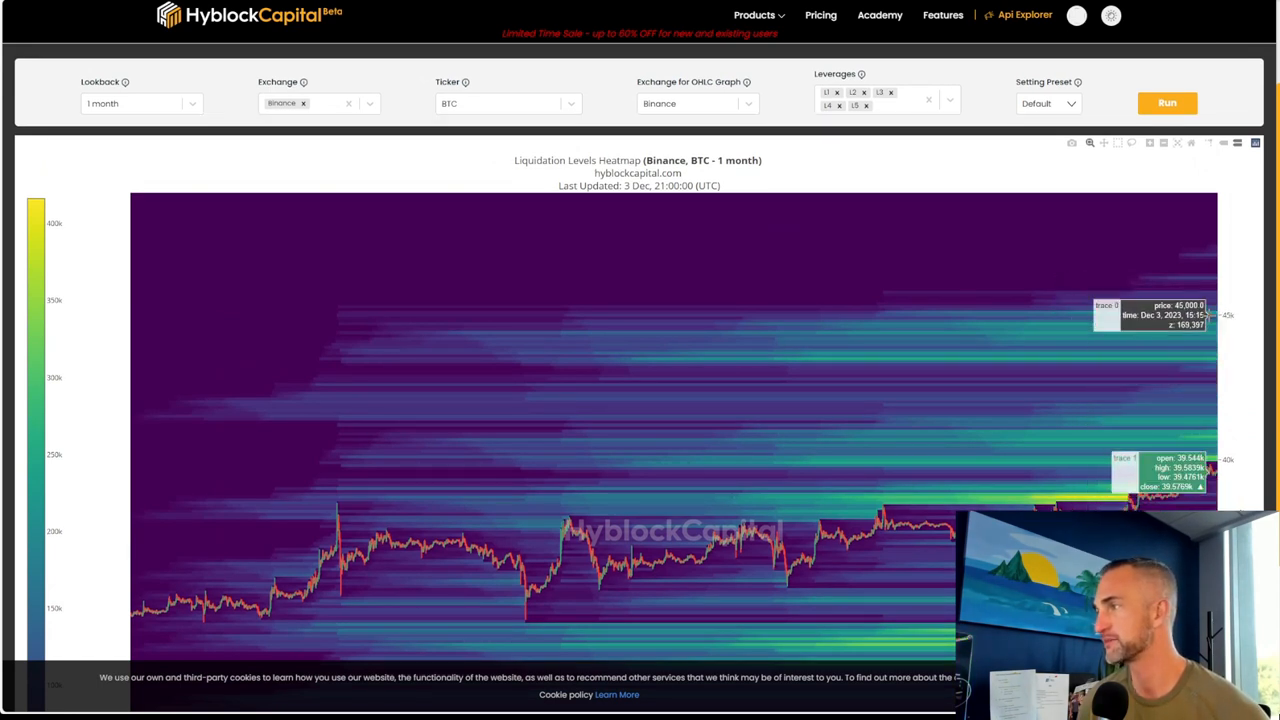
Change the lookback to 6 months and regenerate the heatmap.
{"action": "left_click", "coordinate": [140, 103]}
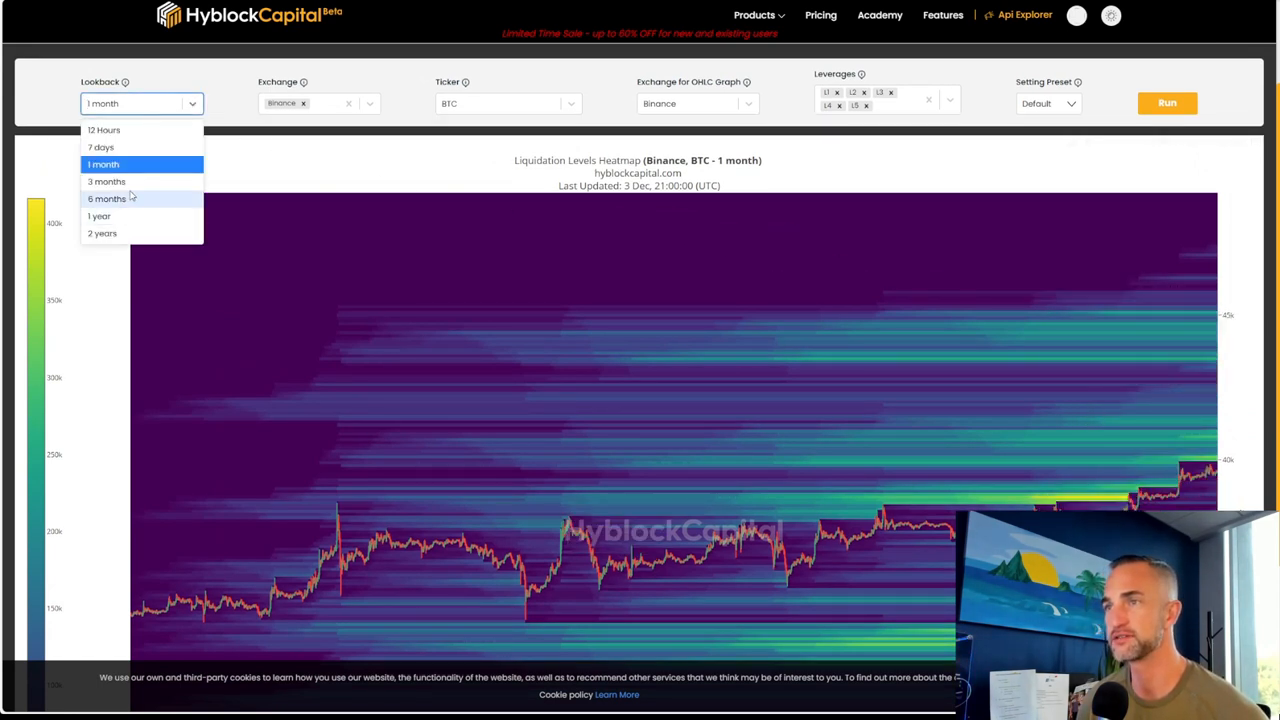
{"action": "left_click", "coordinate": [107, 199]}
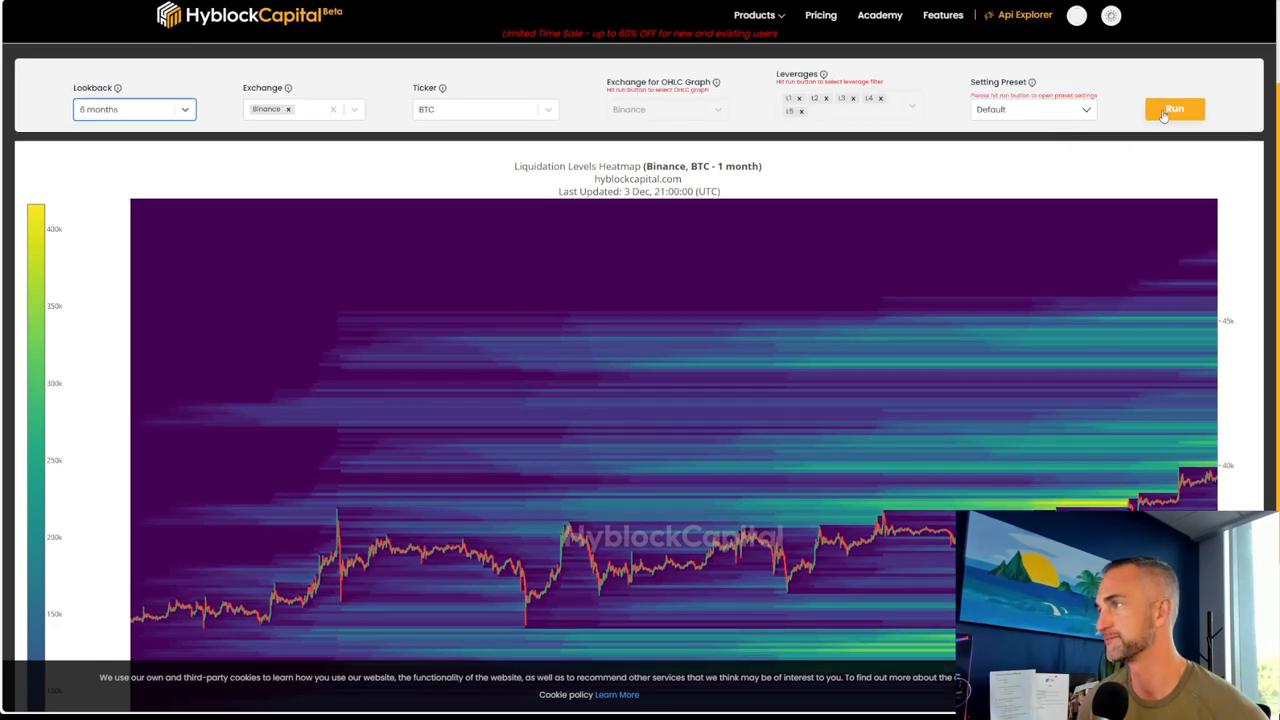
{"action": "left_click", "coordinate": [1174, 108]}
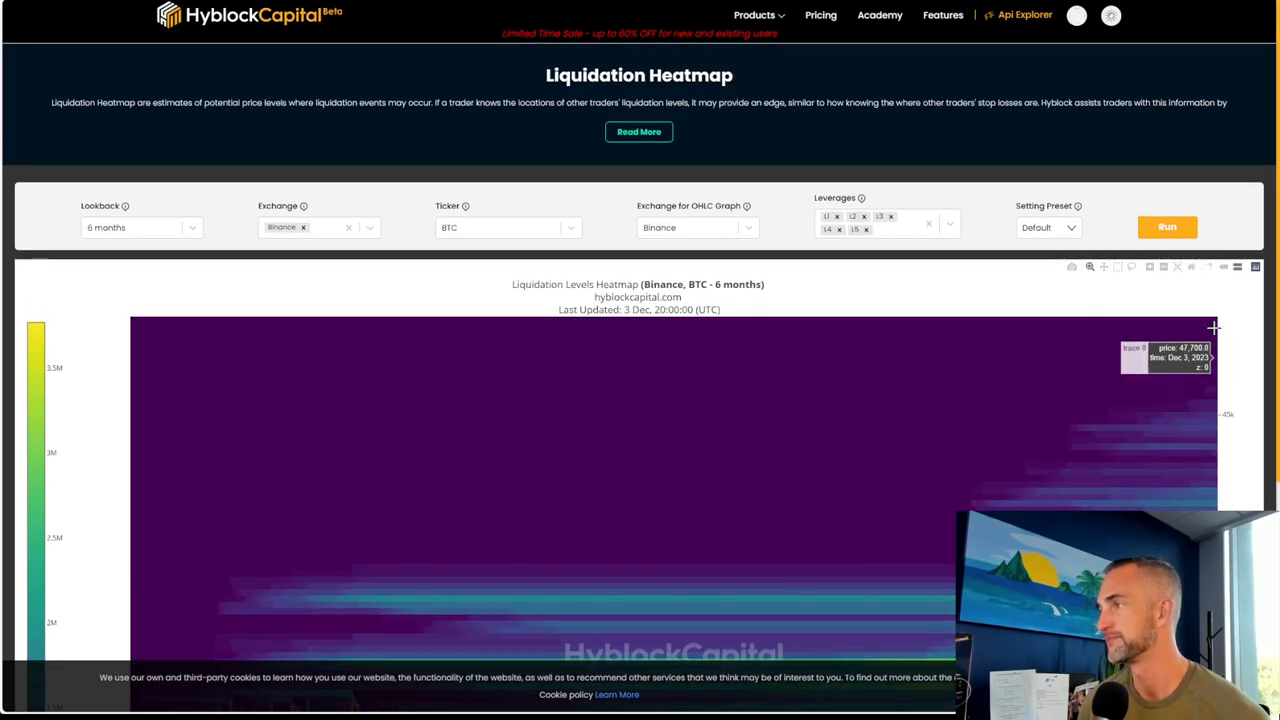
Change the lookback to 1 year and regenerate the heatmap.
{"action": "left_click", "coordinate": [140, 227]}
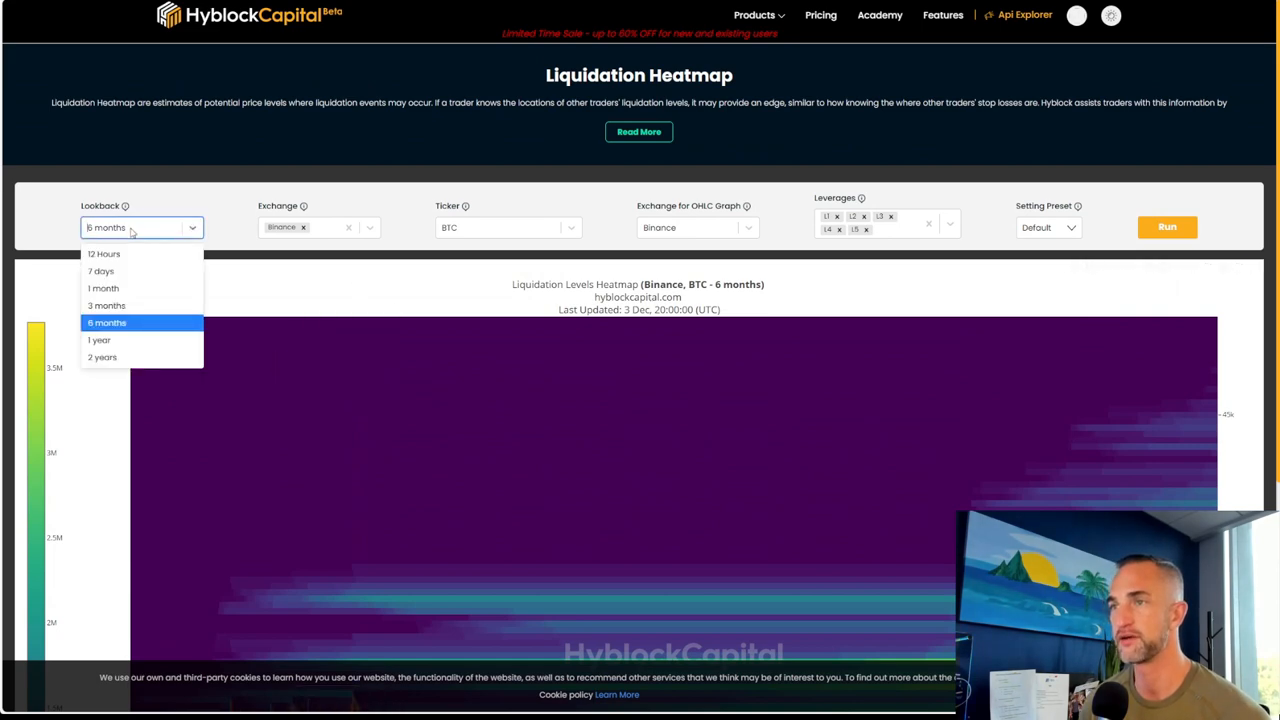
{"action": "left_click", "coordinate": [99, 340]}
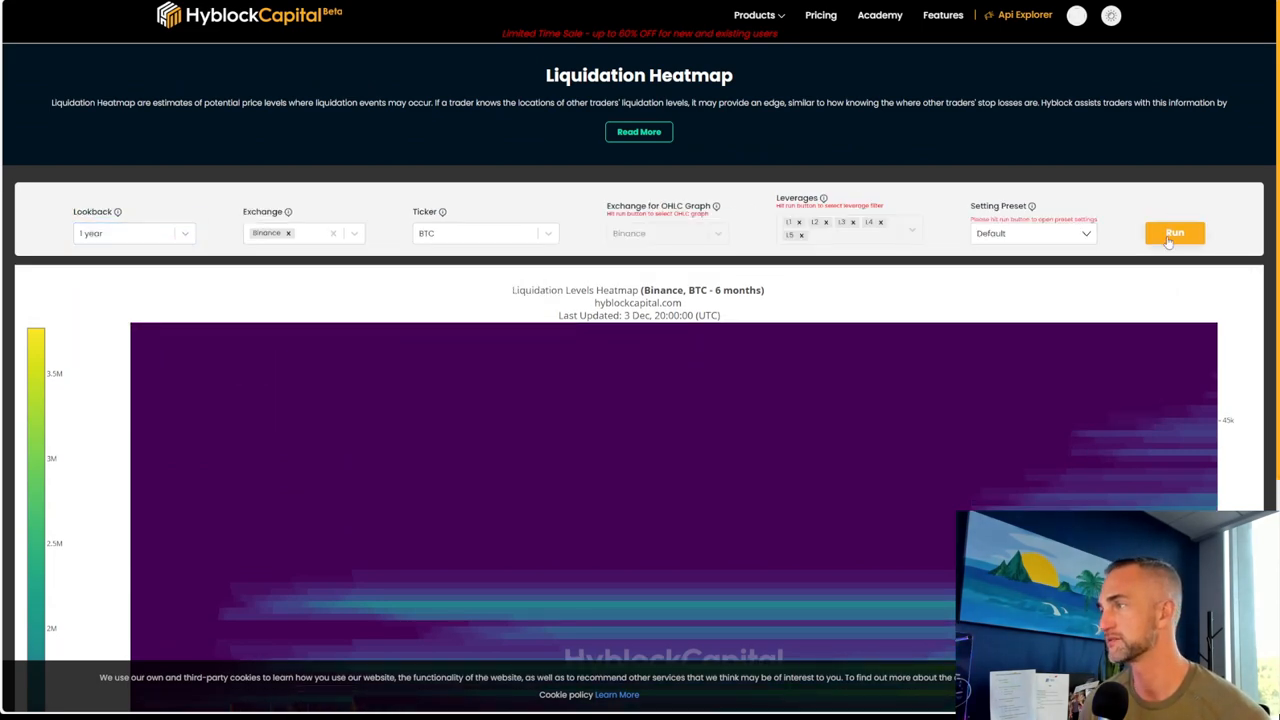
{"action": "left_click", "coordinate": [1174, 232]}
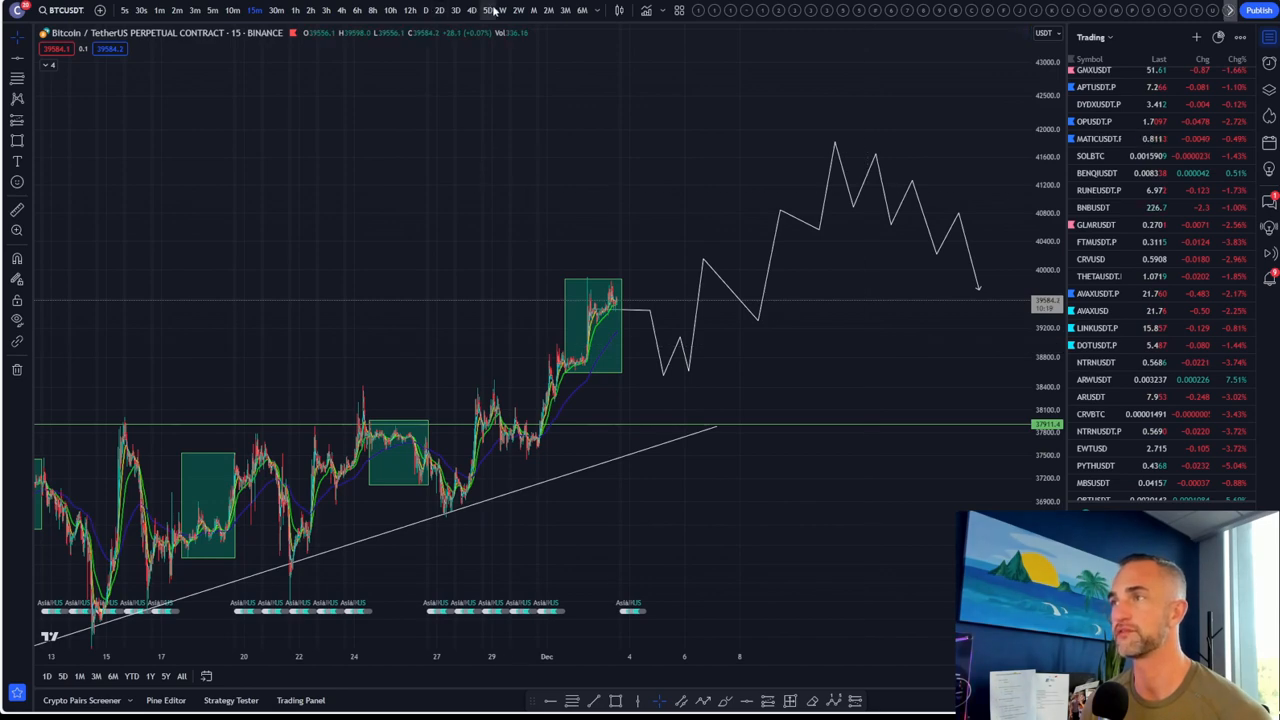
Draw a Fib retracement from the November 2021 high to the 2022 low on BTCUSDT 1W.
{"action": "left_click", "coordinate": [518, 10]}
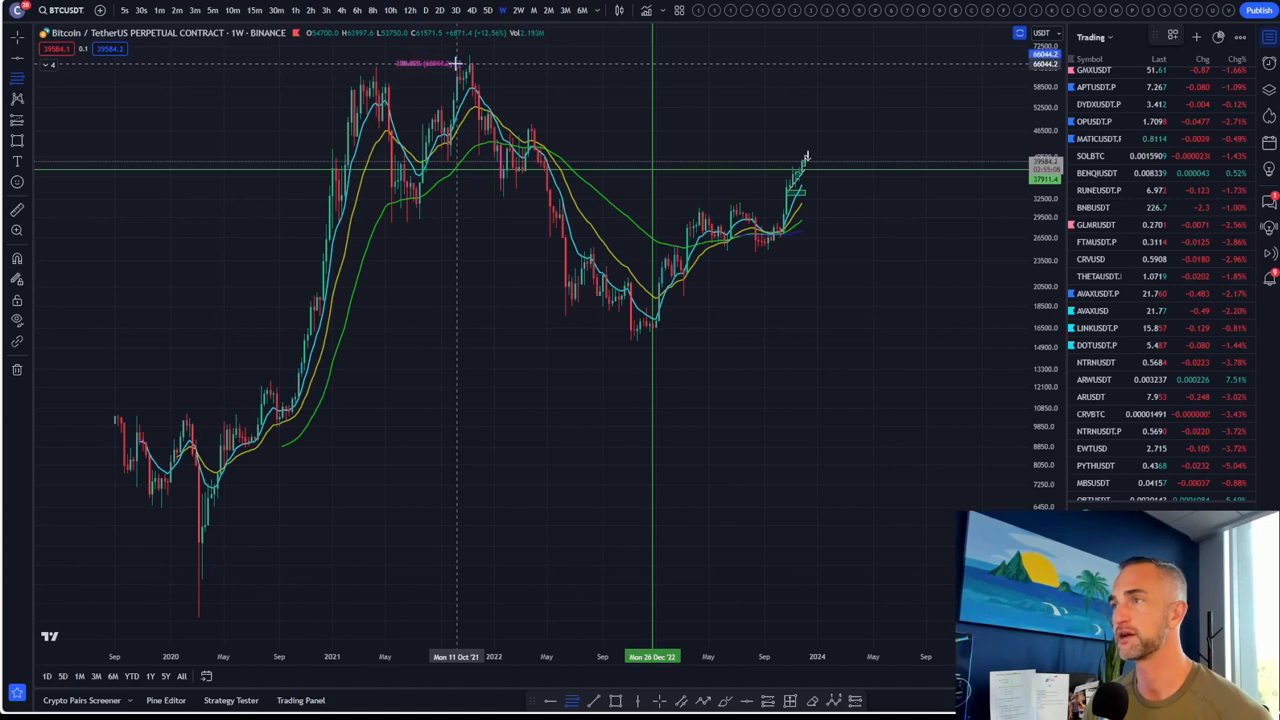
{"action": "left_click_drag", "start_coordinate": [458, 63], "coordinate": [977, 331]}
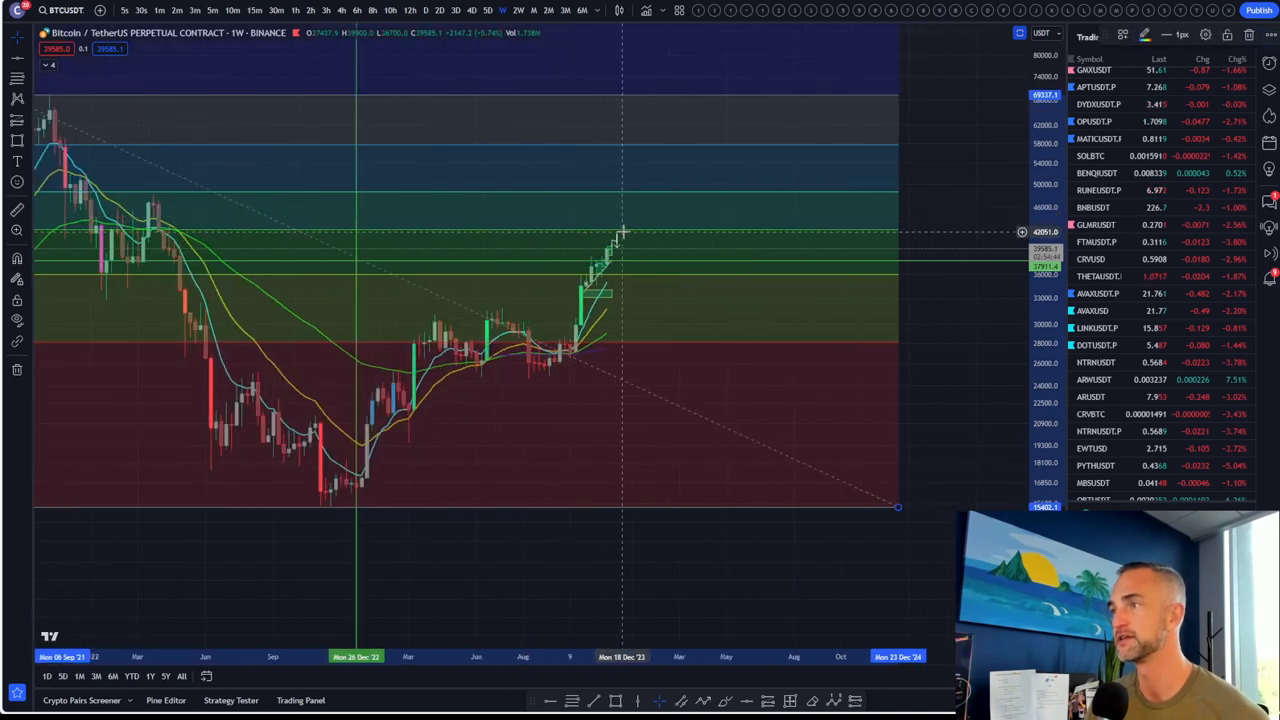
{"action": "mouse_move", "coordinate": [632, 235]}
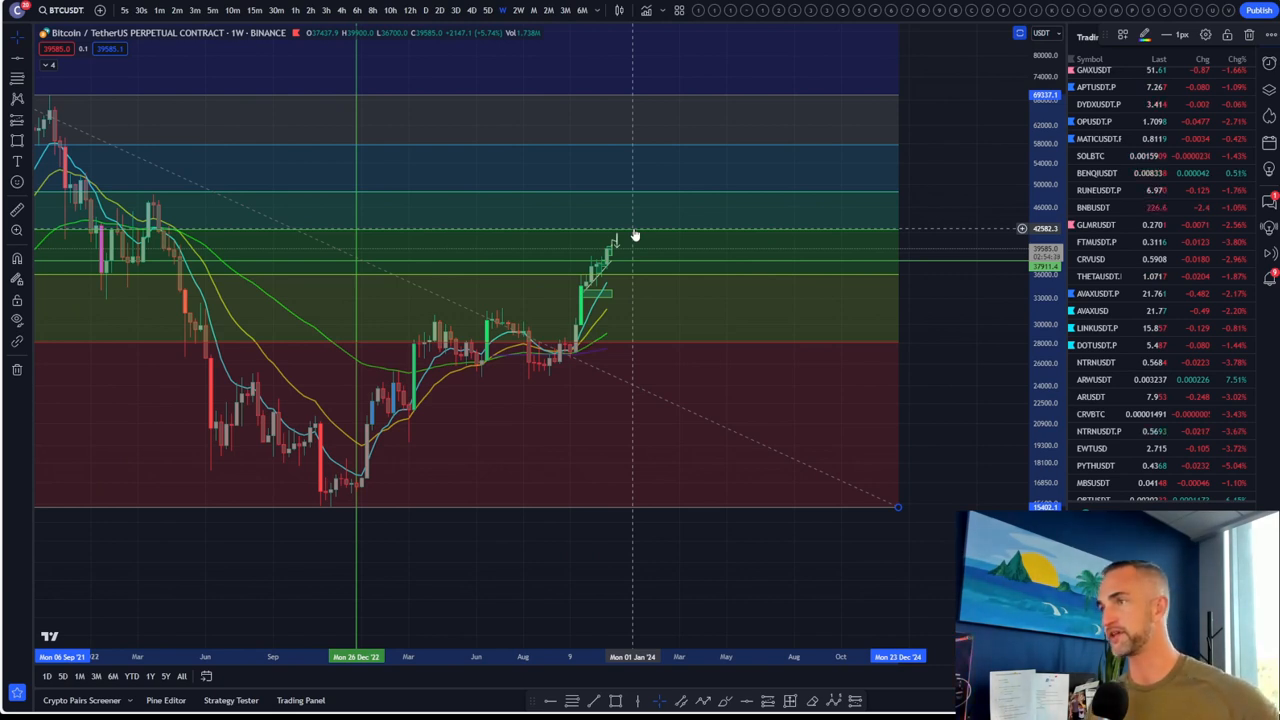
{"action": "mouse_move", "coordinate": [620, 196]}
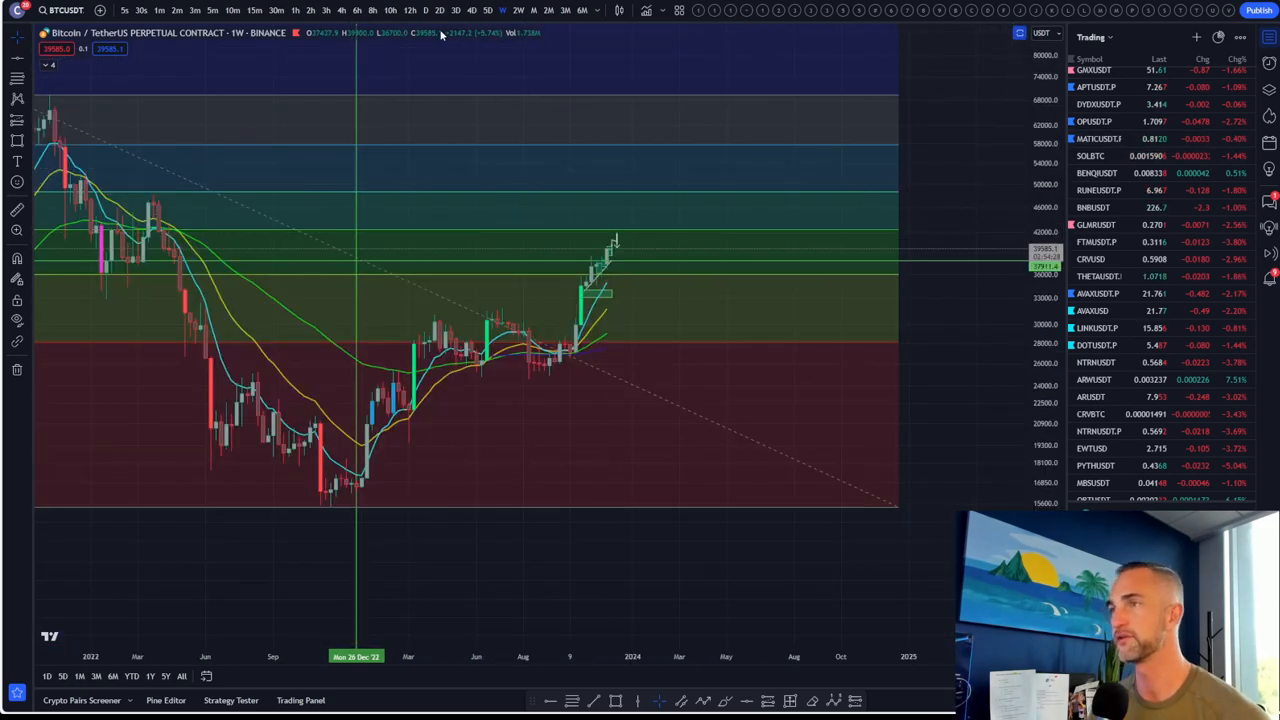
{"action": "left_click", "coordinate": [425, 10]}
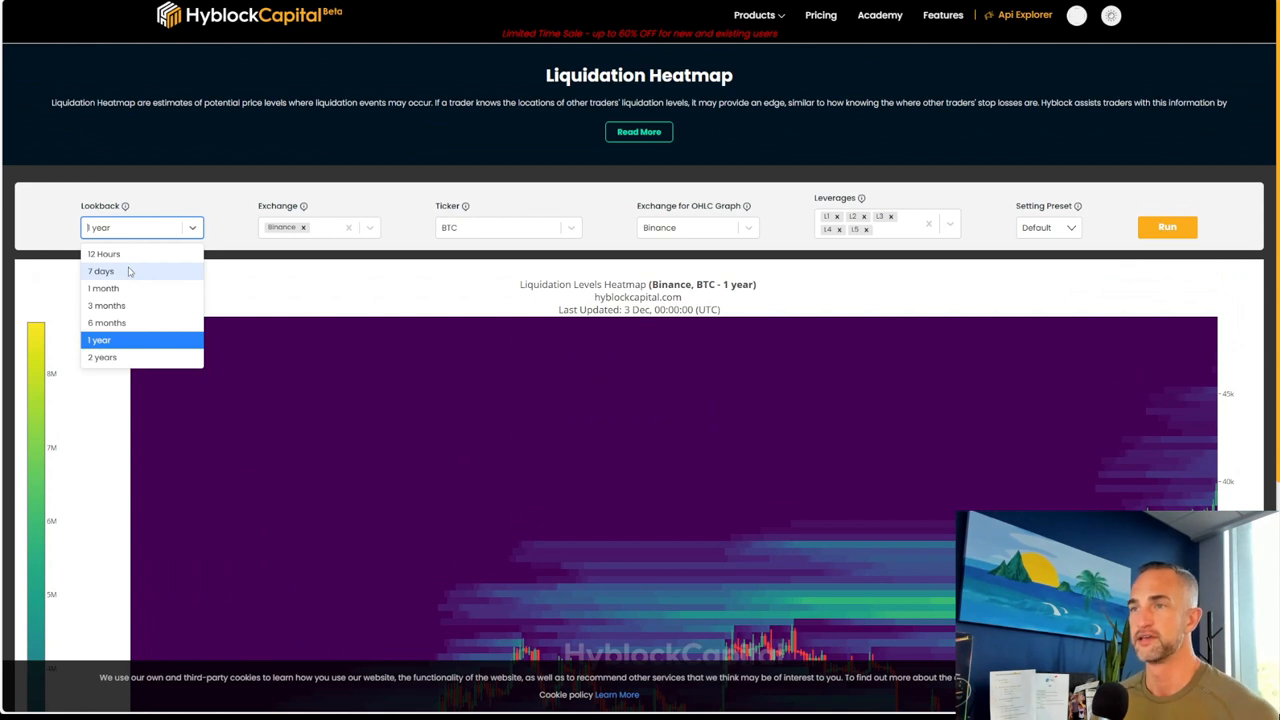
Switch the BTC heatmap lookback from 1 year to 7 days and rerun it.
{"action": "left_click", "coordinate": [100, 271]}
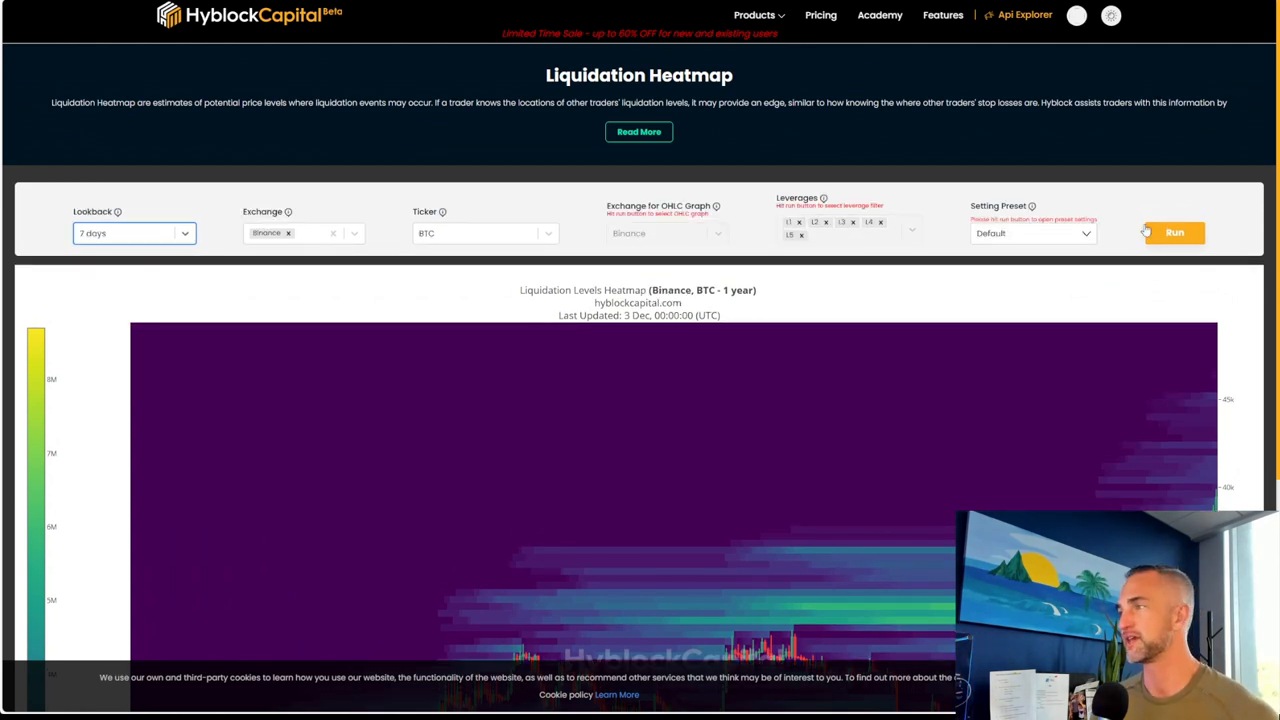
{"action": "left_click", "coordinate": [1174, 232]}
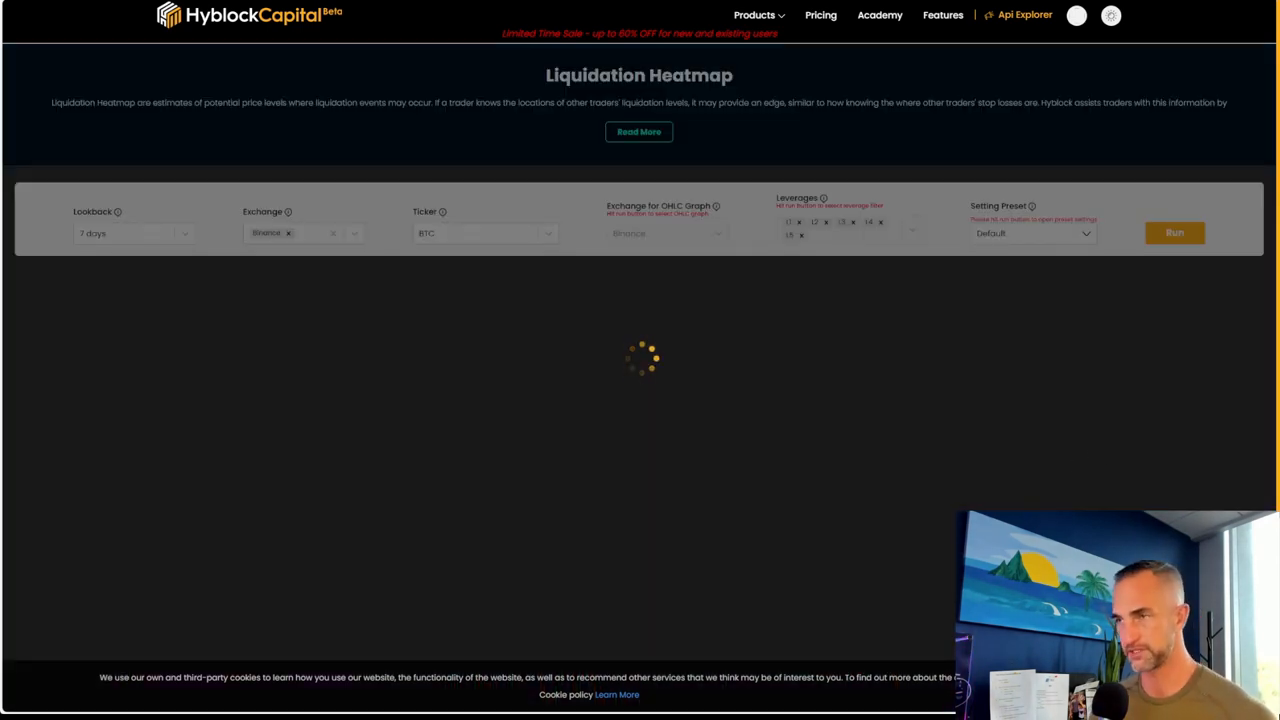
{"action": "left_click", "coordinate": [1174, 232]}
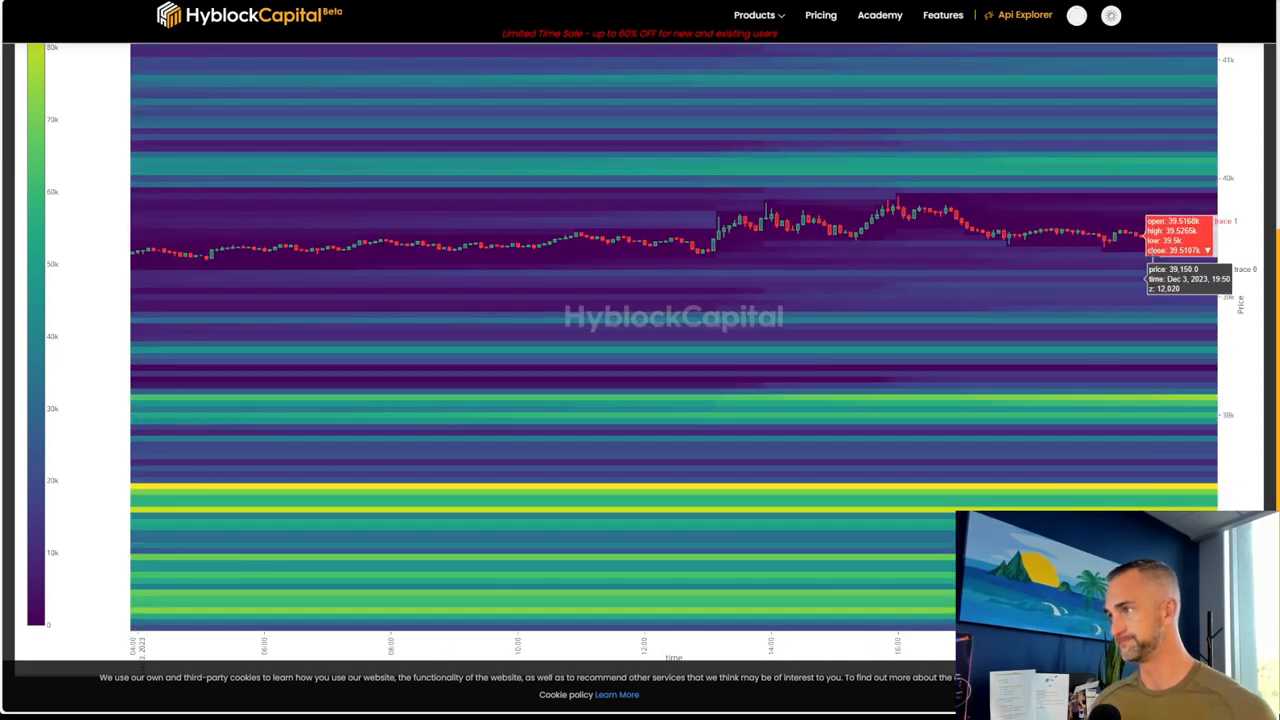
{"action": "mouse_move", "coordinate": [1204, 92]}
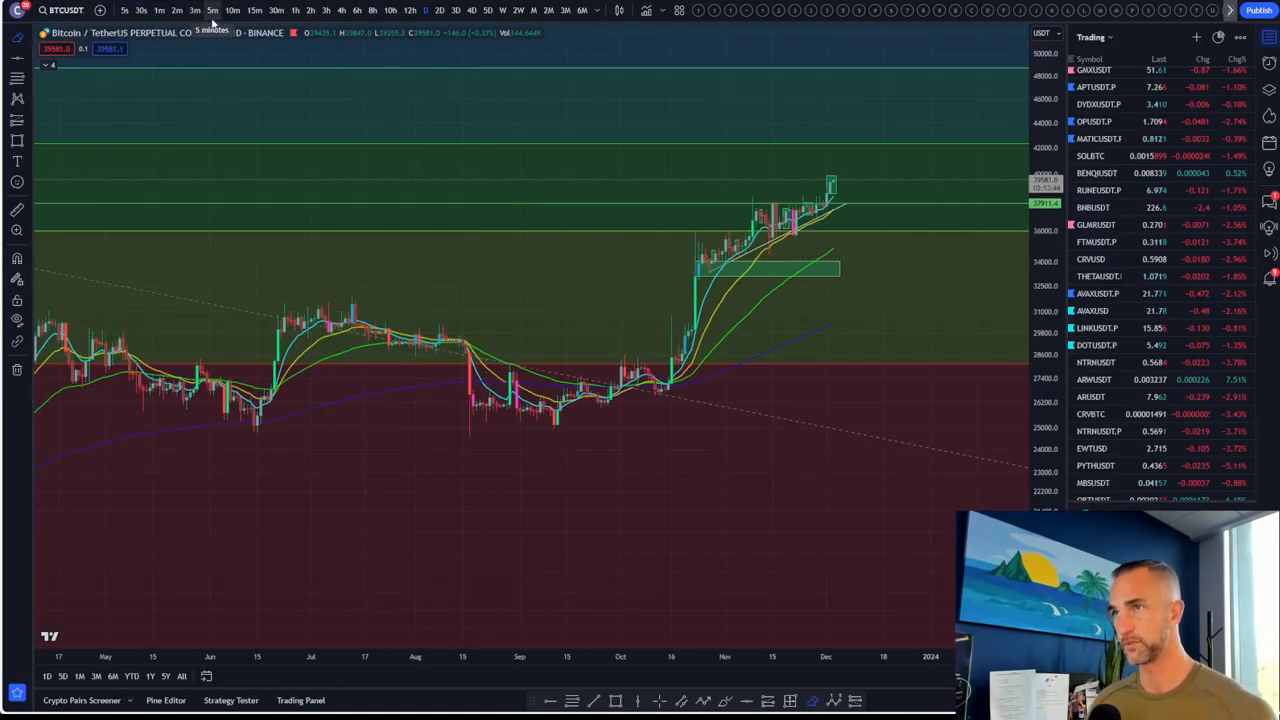
Switch the BTCUSDT perpetual chart from 1D to 15-minute candles.
{"action": "left_click", "coordinate": [254, 10]}
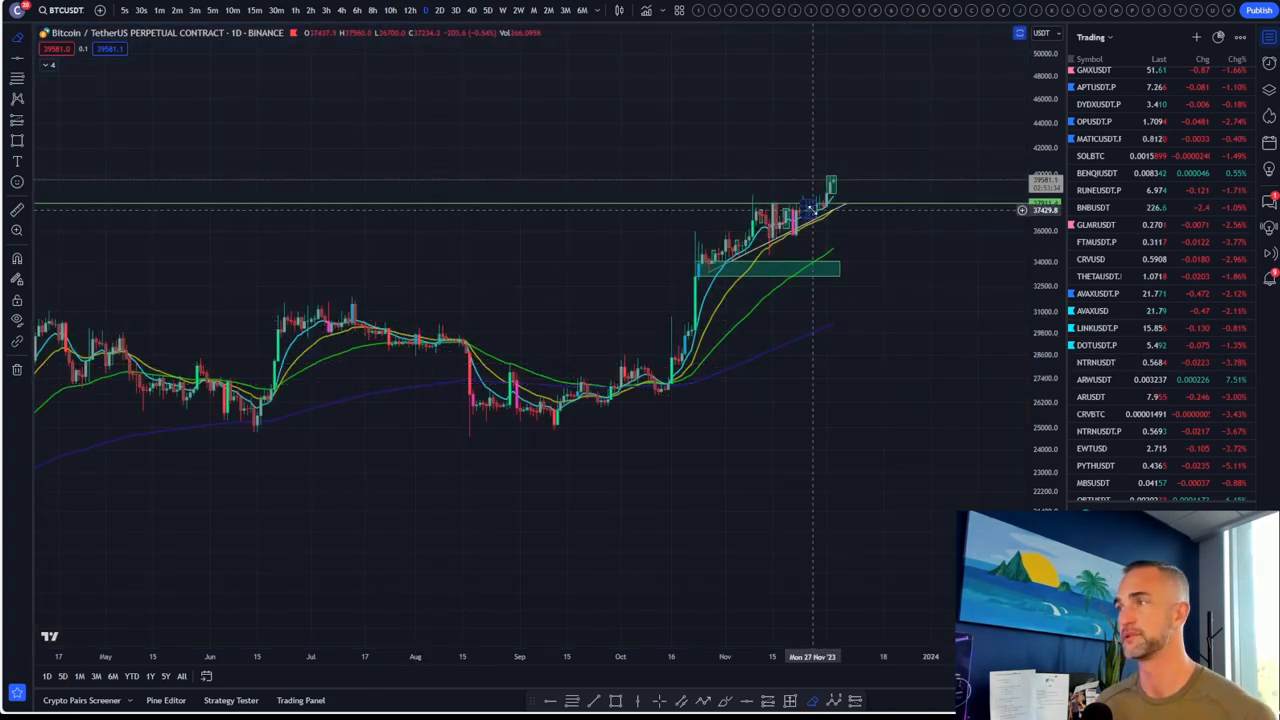
{"action": "left_click", "coordinate": [254, 10]}
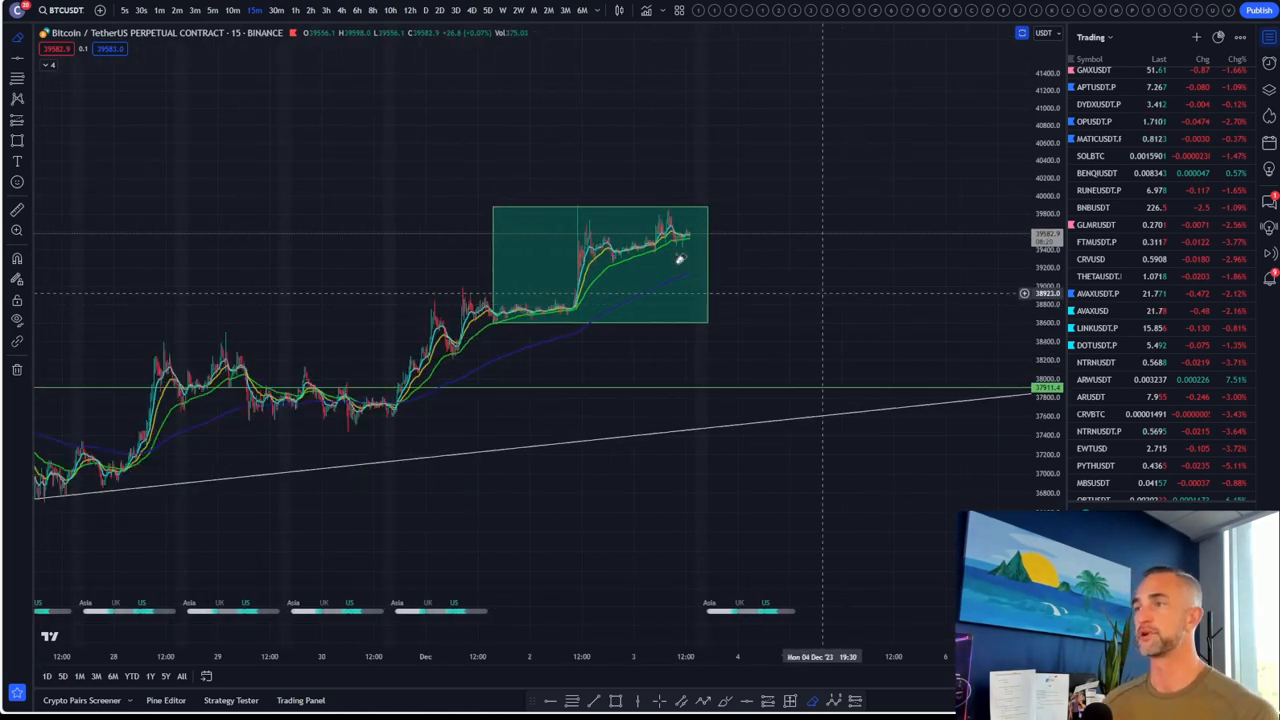
{"action": "mouse_move", "coordinate": [335, 288]}
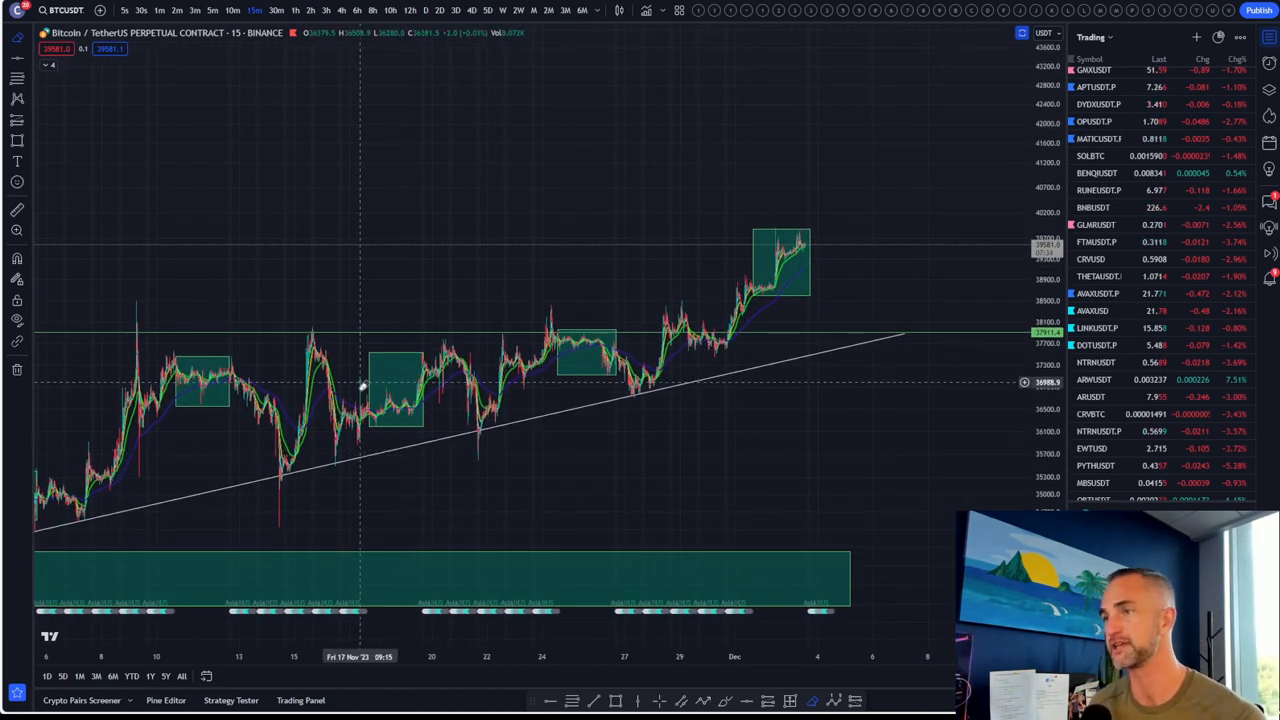
{"action": "mouse_move", "coordinate": [930, 428]}
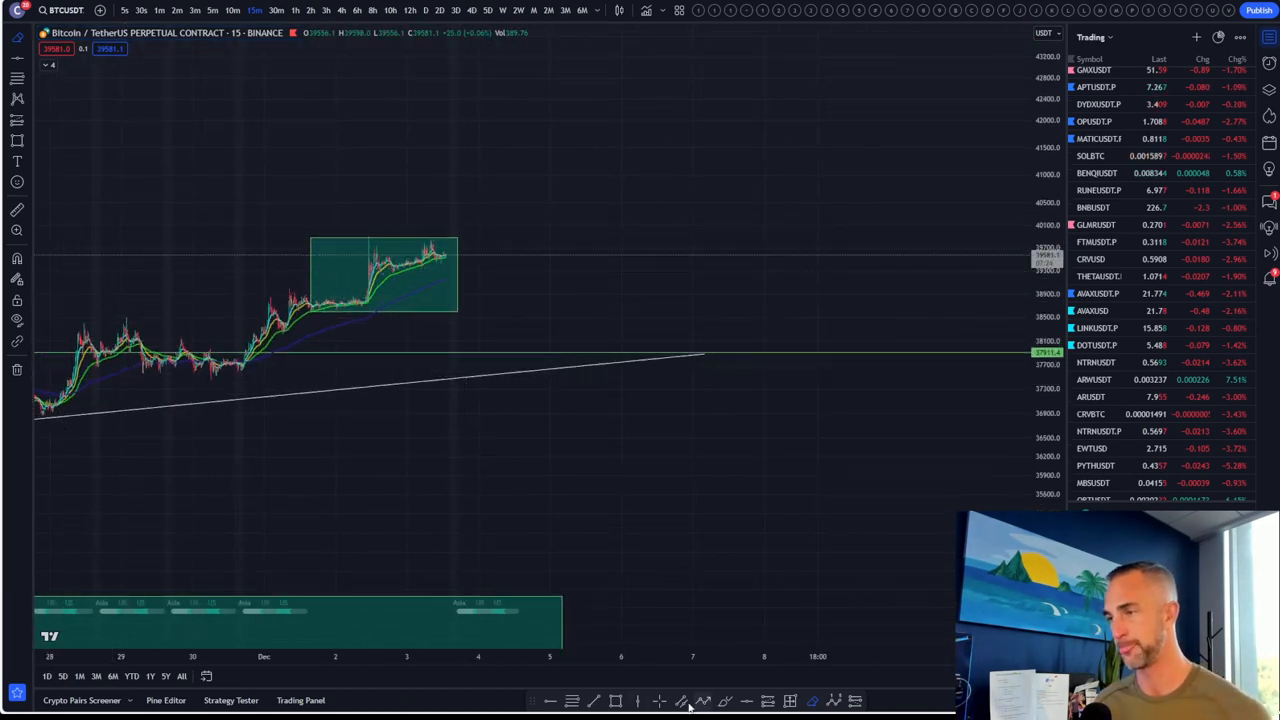
{"action": "mouse_move", "coordinate": [725, 700]}
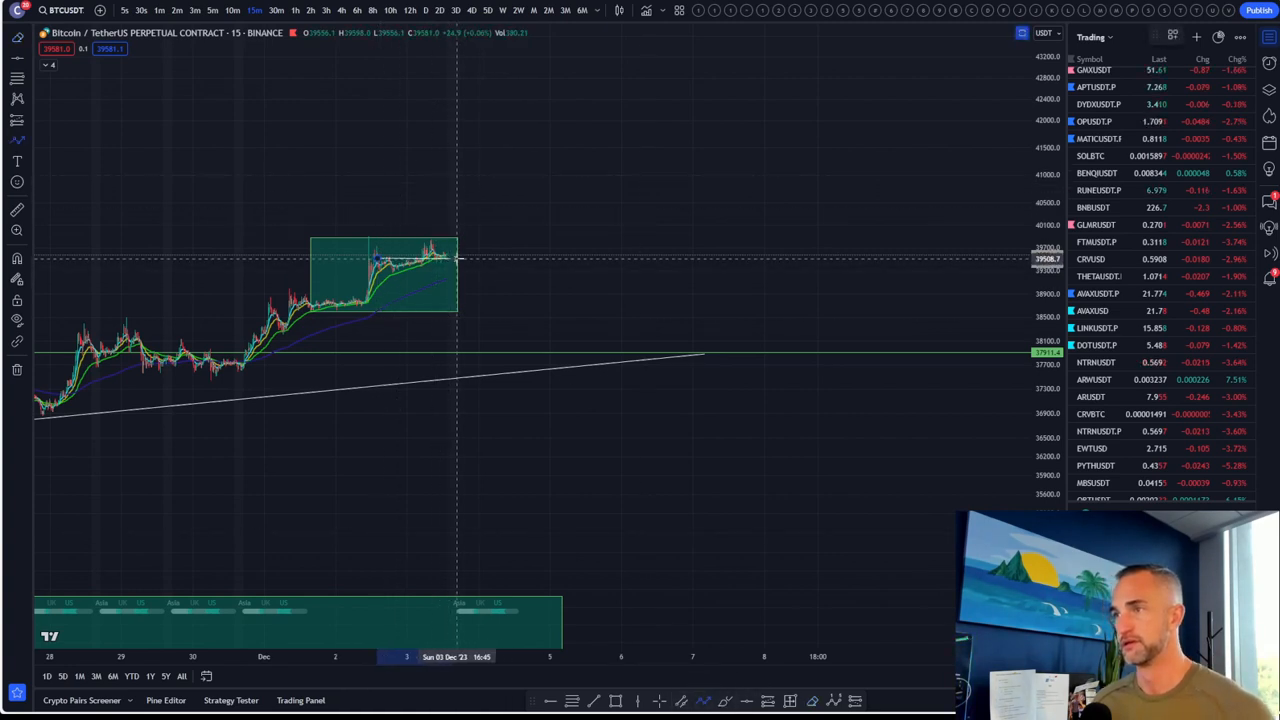
{"action": "mouse_move", "coordinate": [498, 218]}
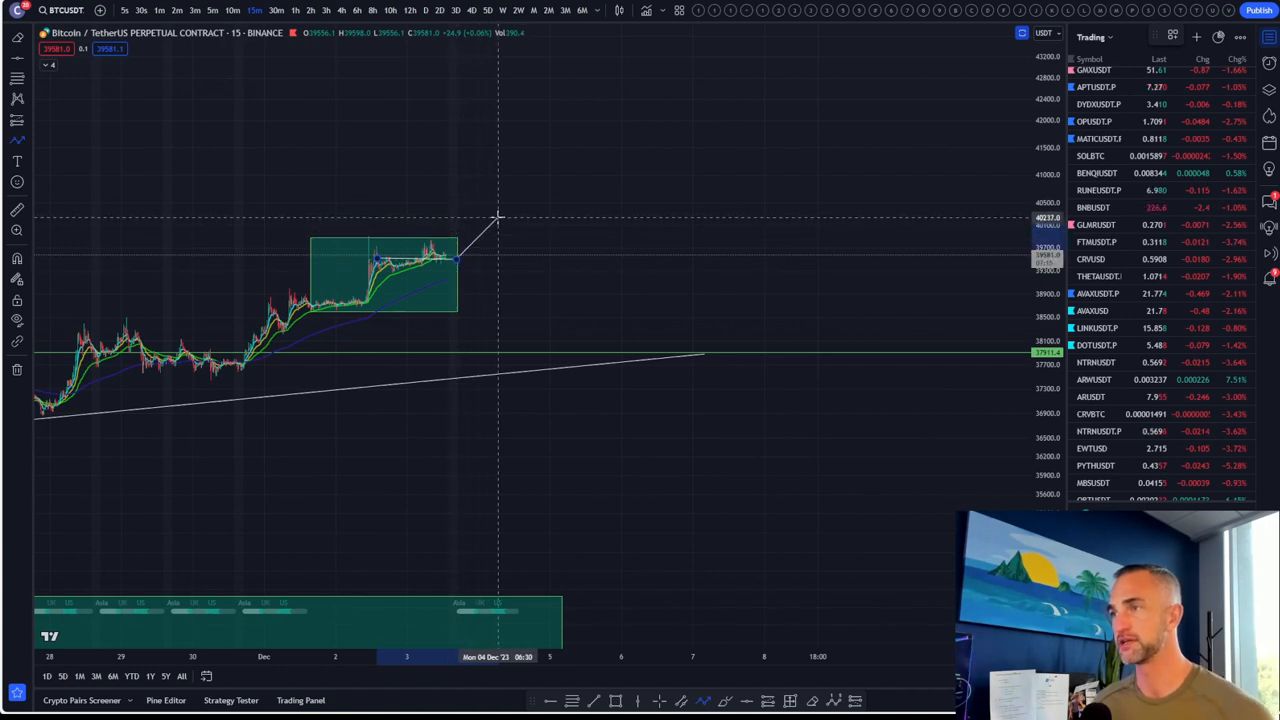
{"action": "mouse_move", "coordinate": [487, 193]}
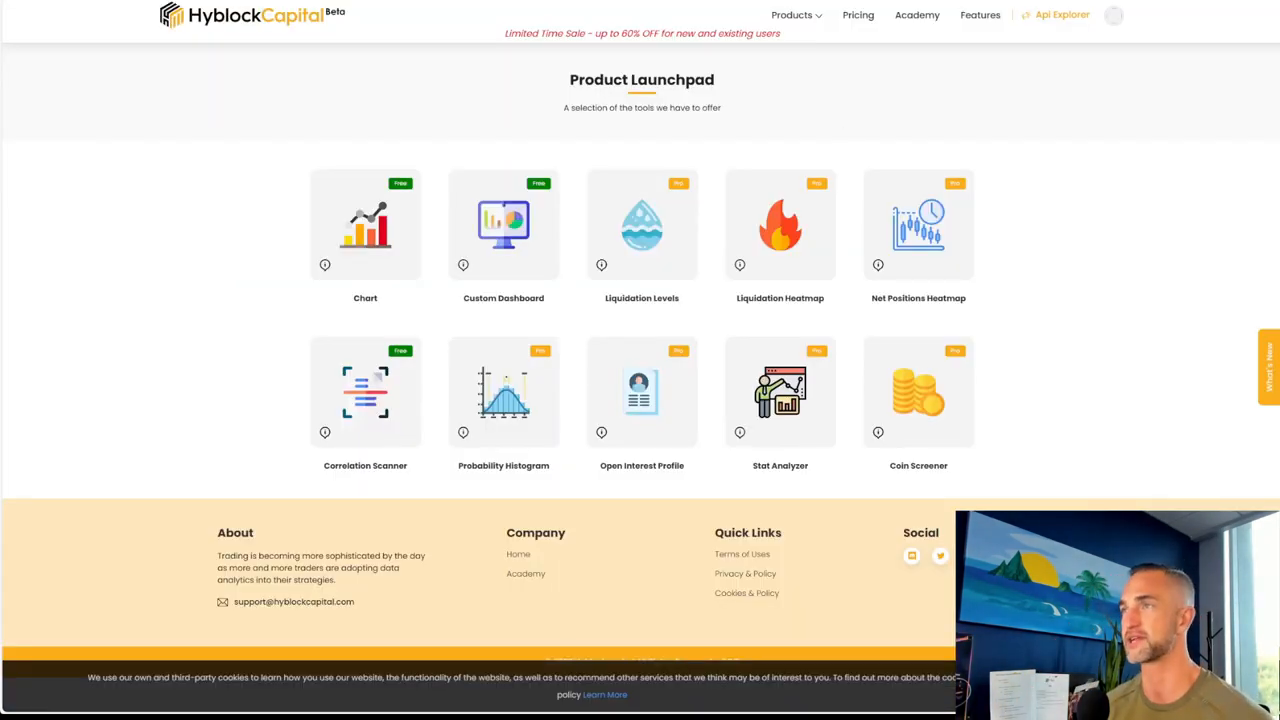
Return to the BTC liquidation heatmap showing the band near 38,150.
{"action": "left_click", "coordinate": [780, 225]}
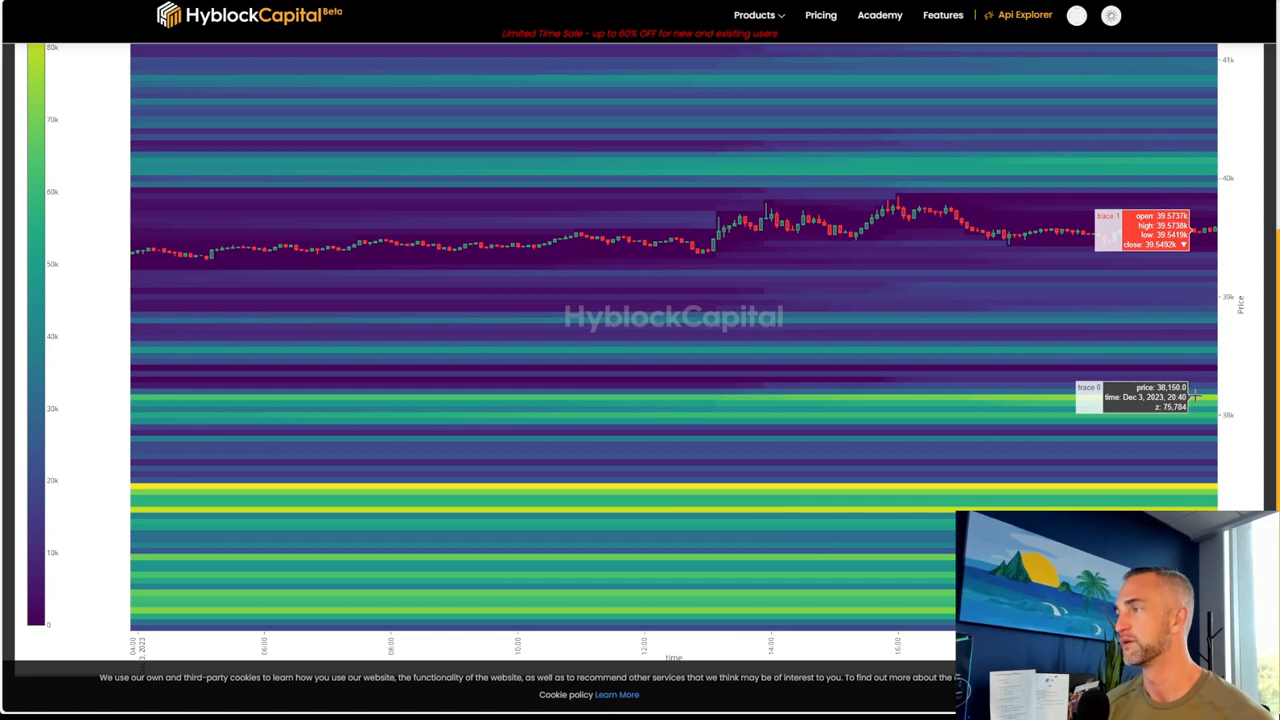
{"action": "mouse_move", "coordinate": [1210, 165]}
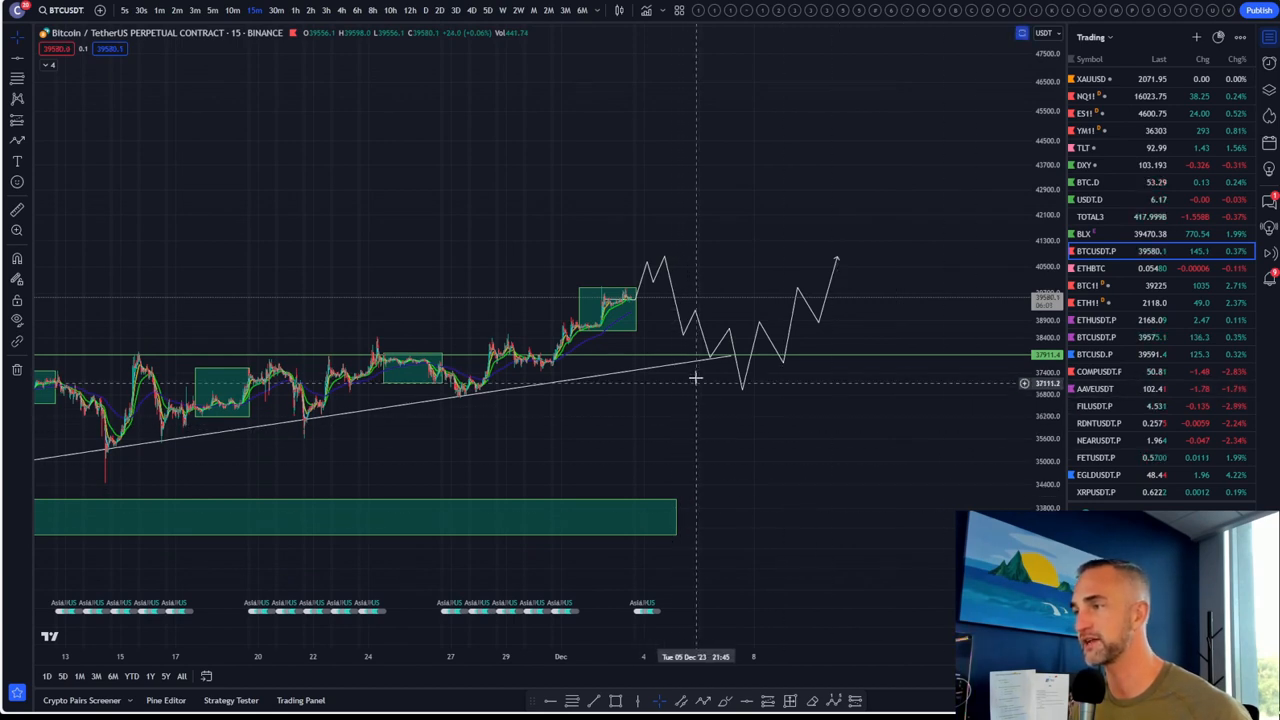
{"action": "mouse_move", "coordinate": [662, 368]}
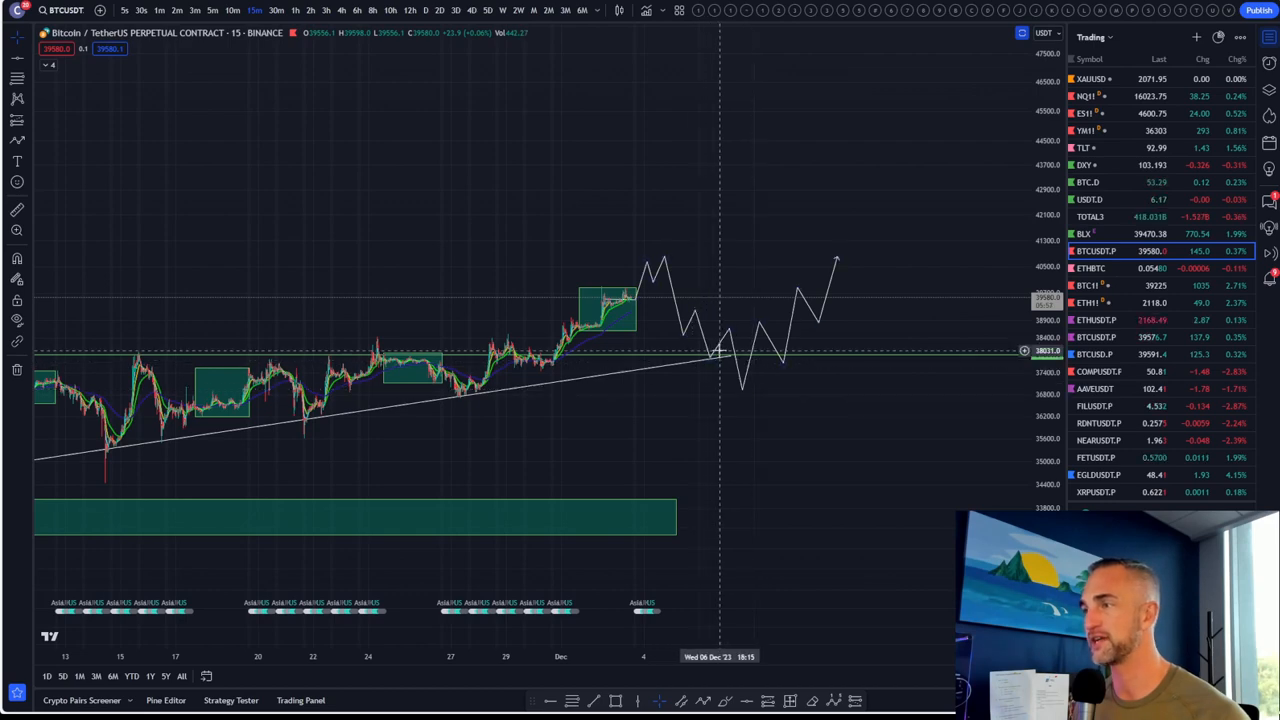
{"action": "mouse_move", "coordinate": [673, 293]}
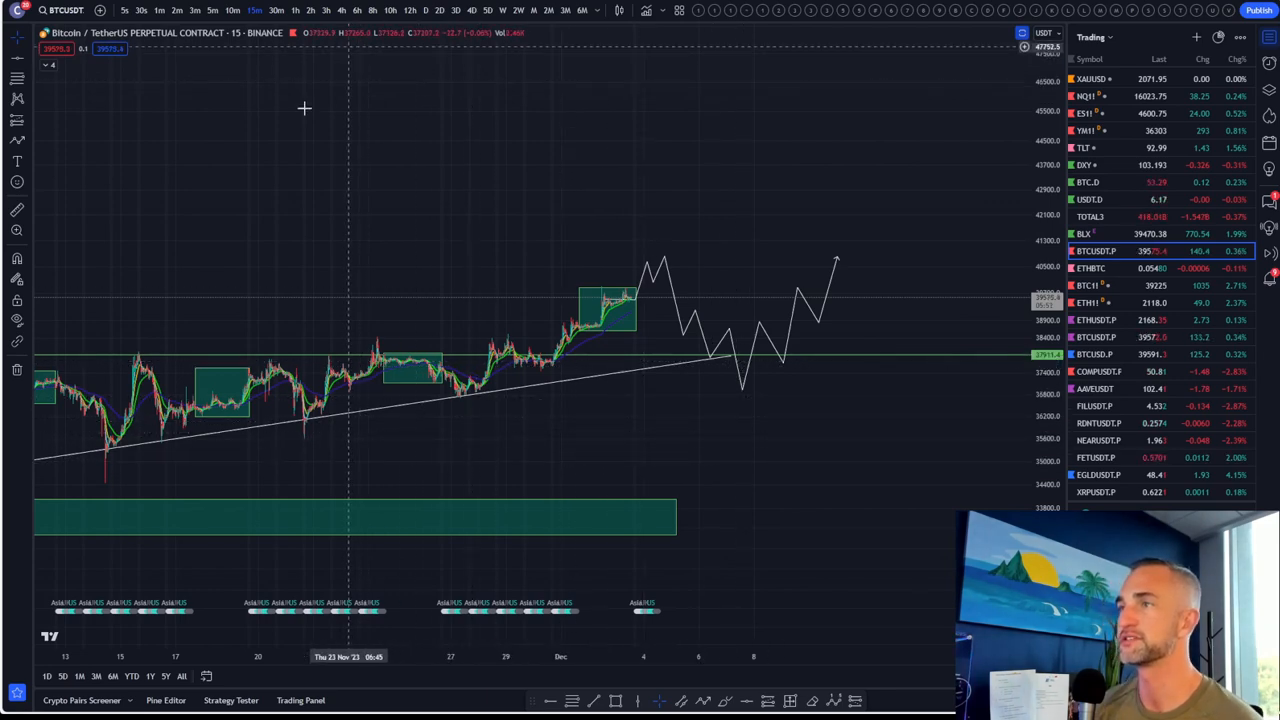
{"action": "left_click", "coordinate": [357, 10]}
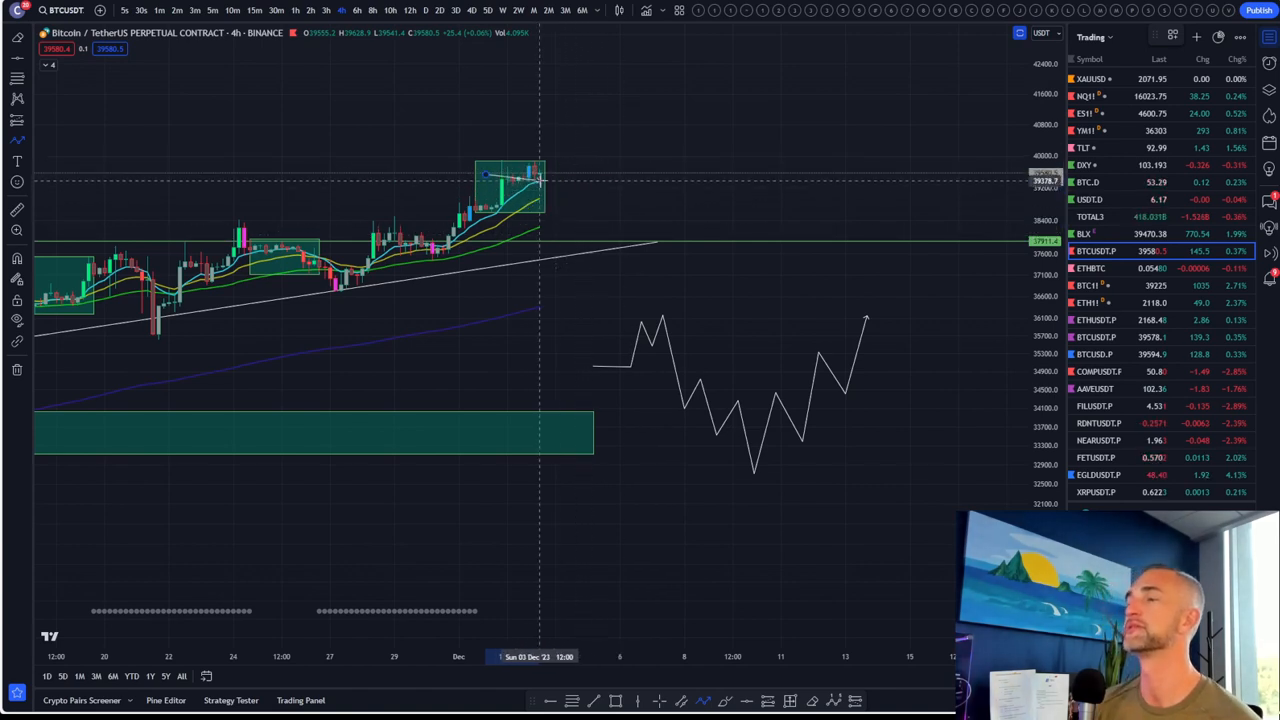
{"action": "mouse_move", "coordinate": [571, 205]}
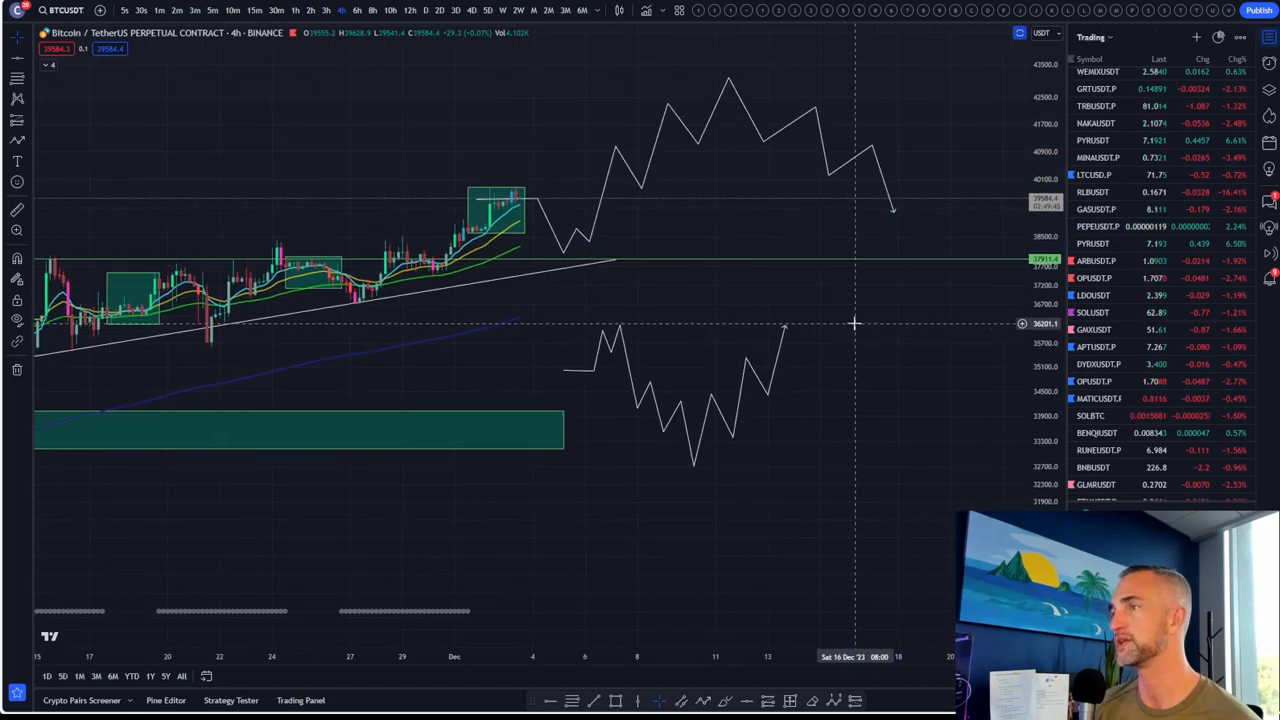
{"action": "mouse_move", "coordinate": [623, 233]}
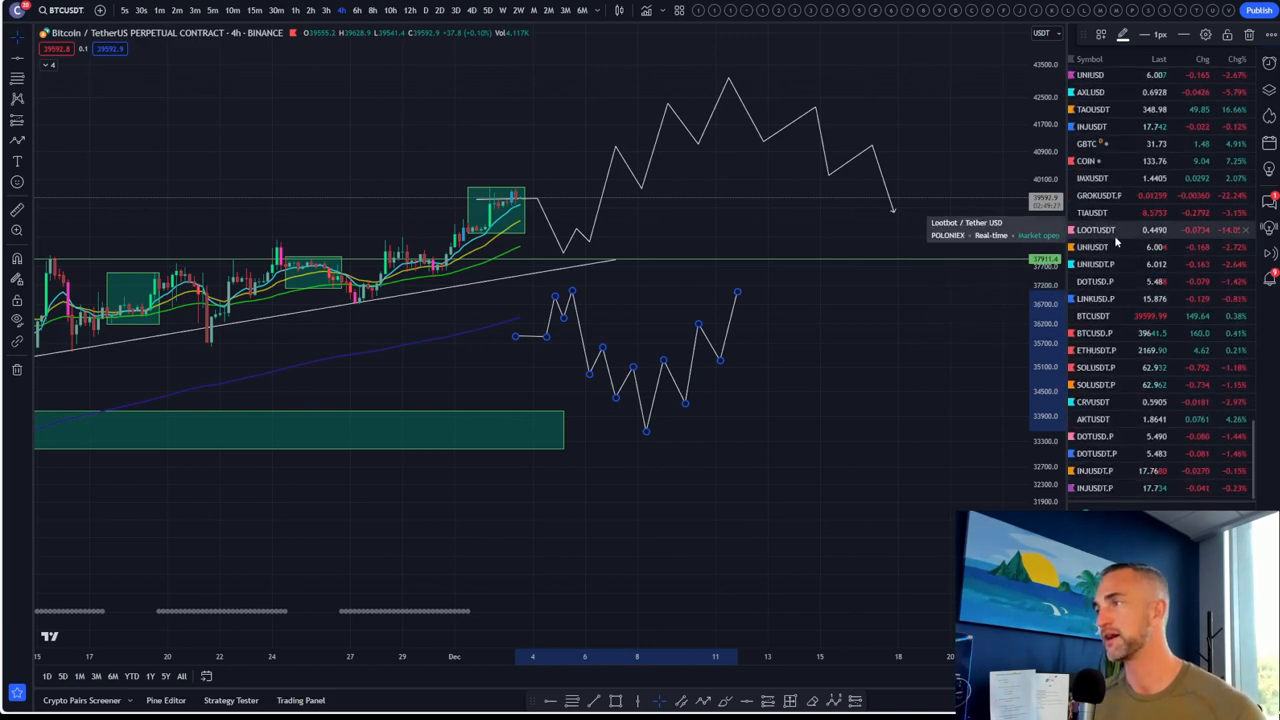
Load the TIAUSDT 4-hour chart, then pick DOTUSDT.P from the watchlist.
{"action": "left_click", "coordinate": [1092, 213]}
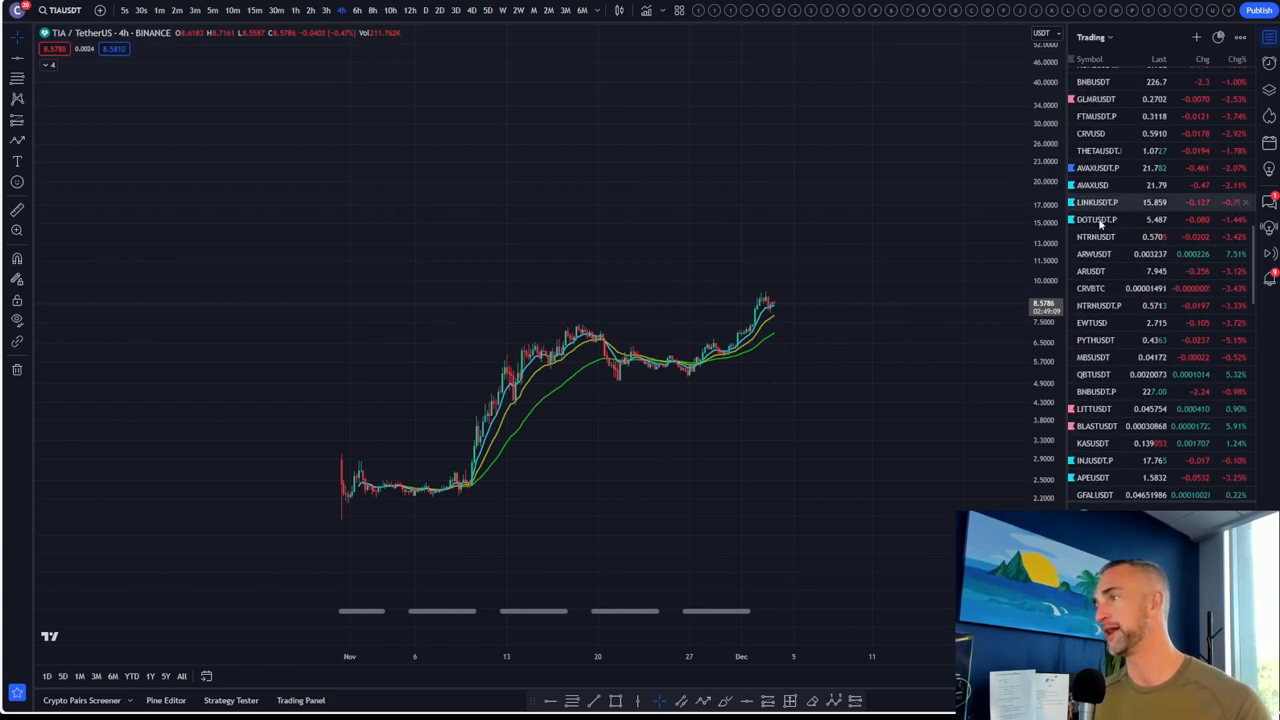
{"action": "left_click", "coordinate": [1096, 237]}
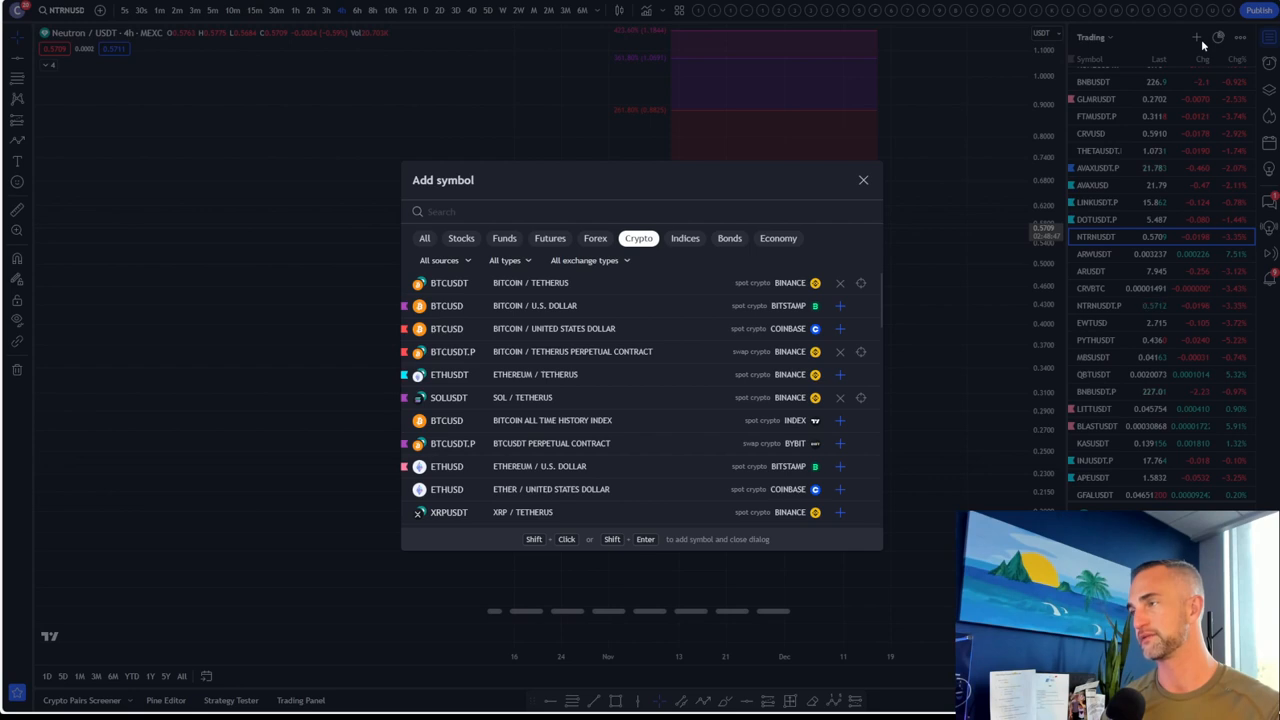
Search 'NT' and 'NEU' to add the Binance NTRNUSDT pair.
{"action": "type", "text": "n"}
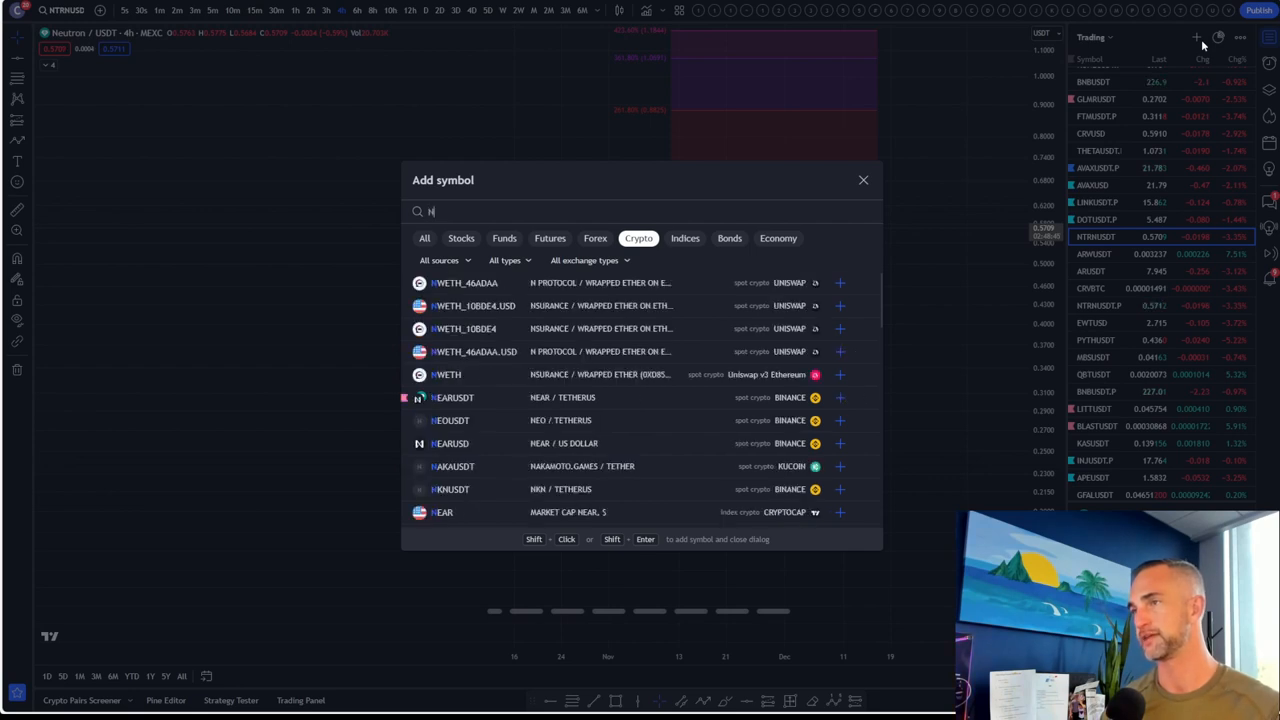
{"action": "type", "text": "TRN"}
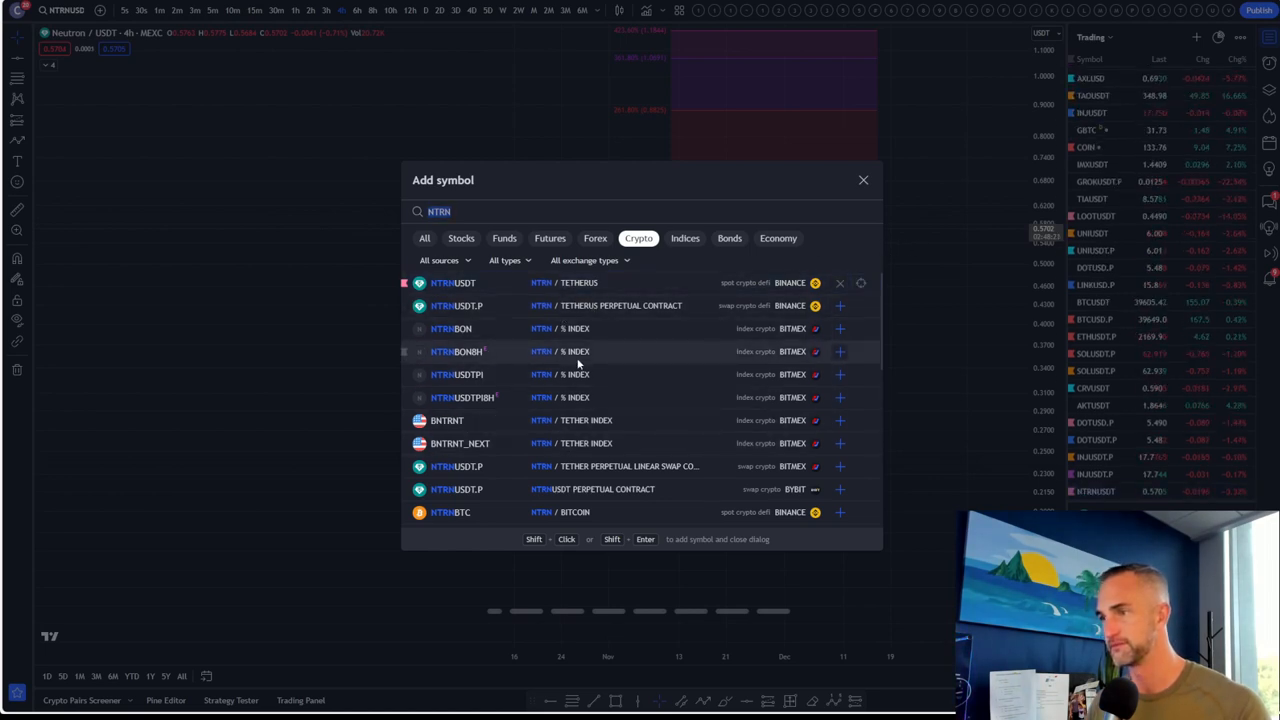
{"action": "scroll", "scroll_direction": "down", "scroll_amount": 3}
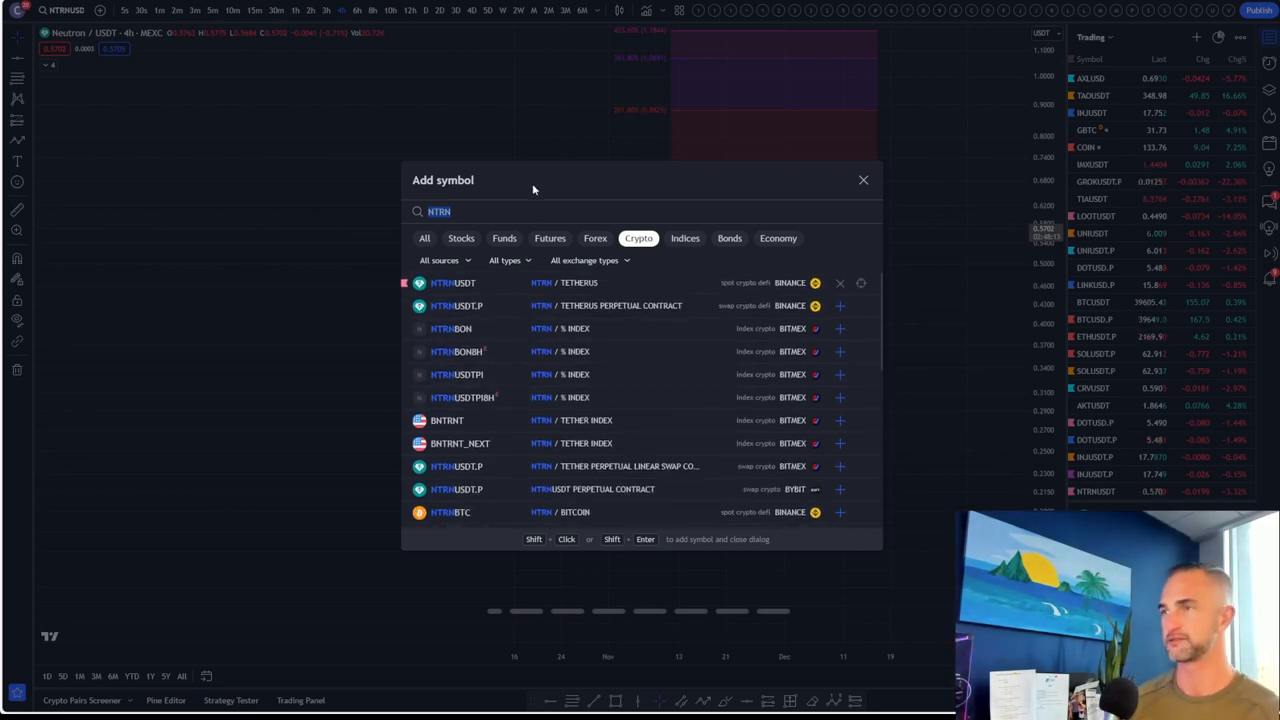
{"action": "type", "text": "NEU"}
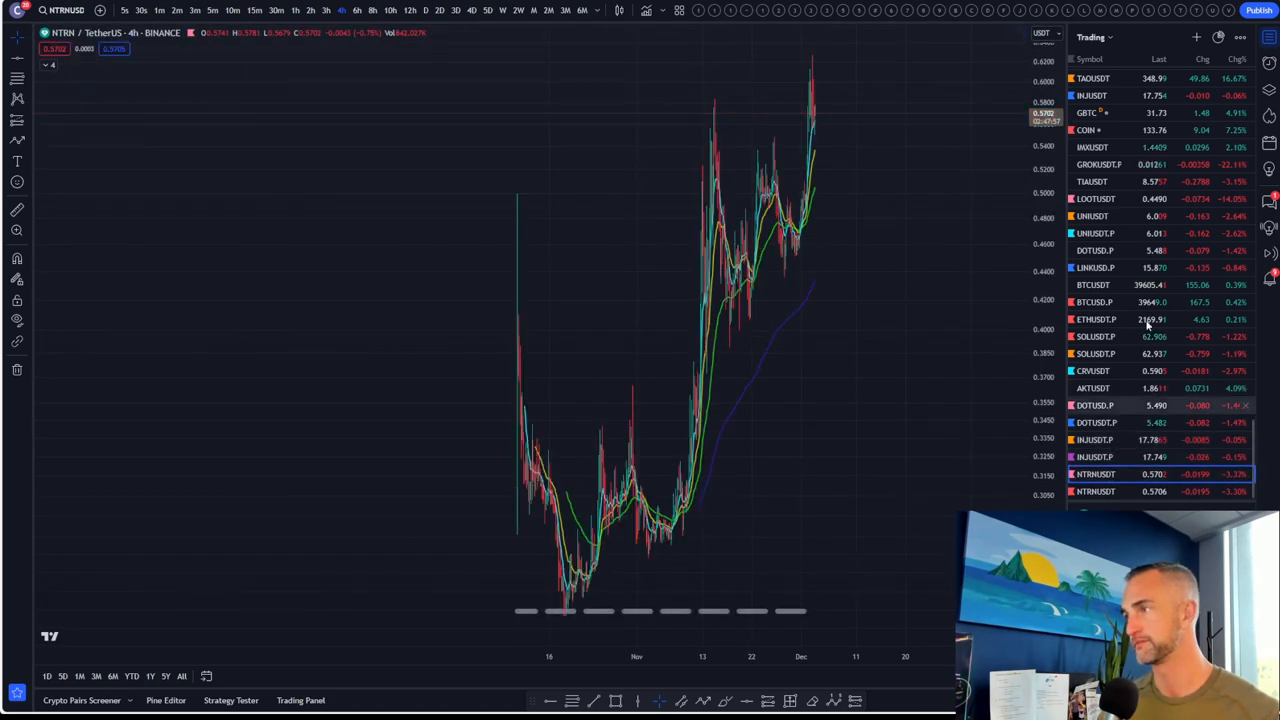
Add MEXC and CoinEx NTRNUSDT pairs via 'NEU' and 'NUETRON' searches.
{"action": "left_click", "coordinate": [1196, 37]}
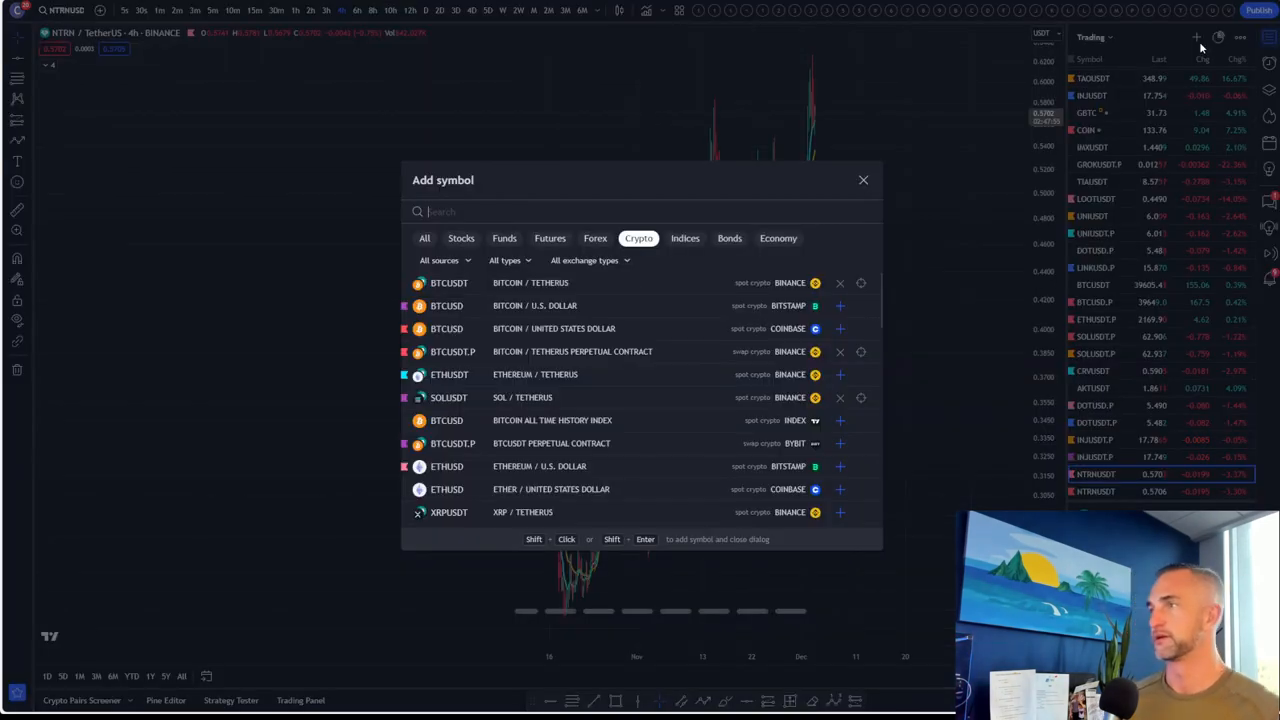
{"action": "type", "text": "NEUTRON"}
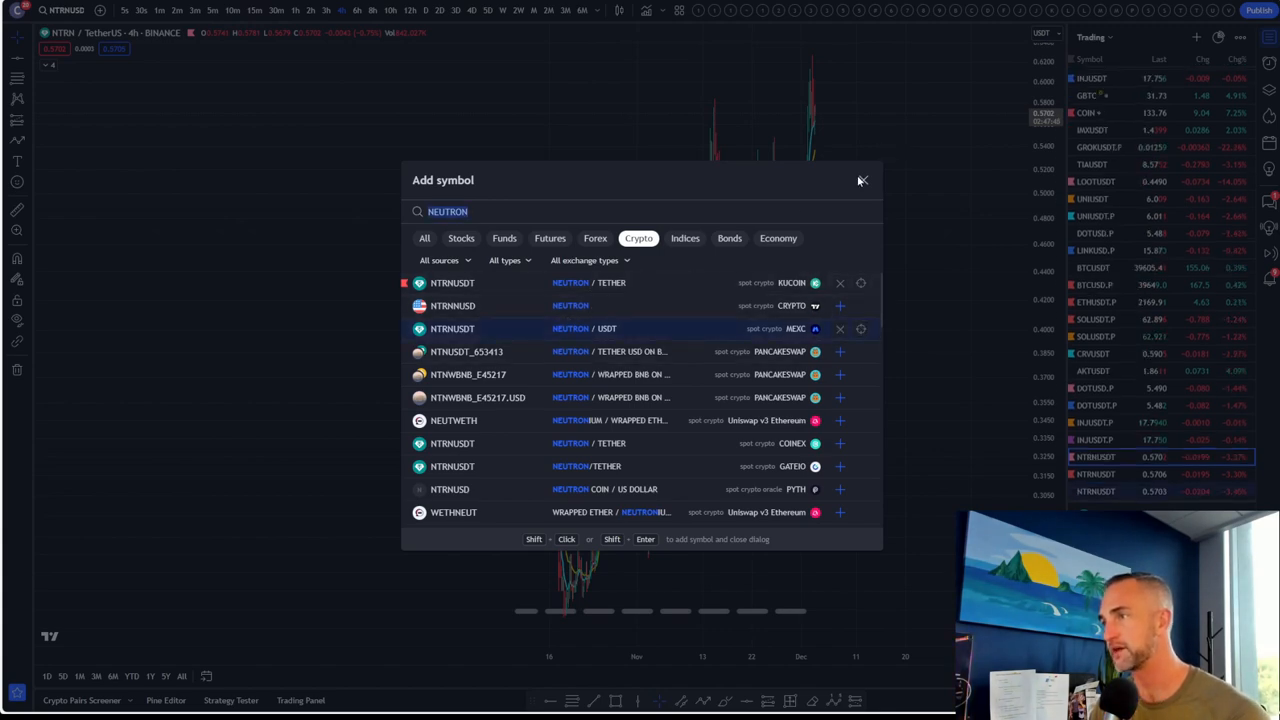
{"action": "left_click", "coordinate": [862, 180]}
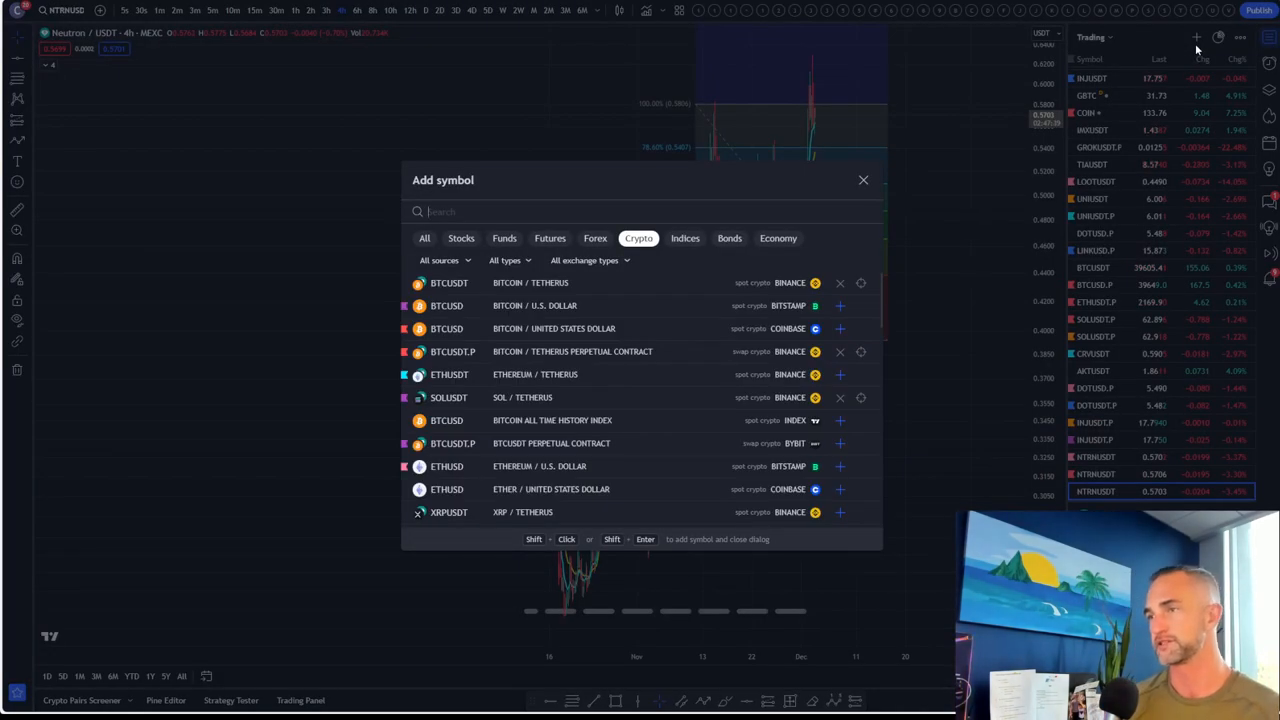
{"action": "type", "text": "NUETRON"}
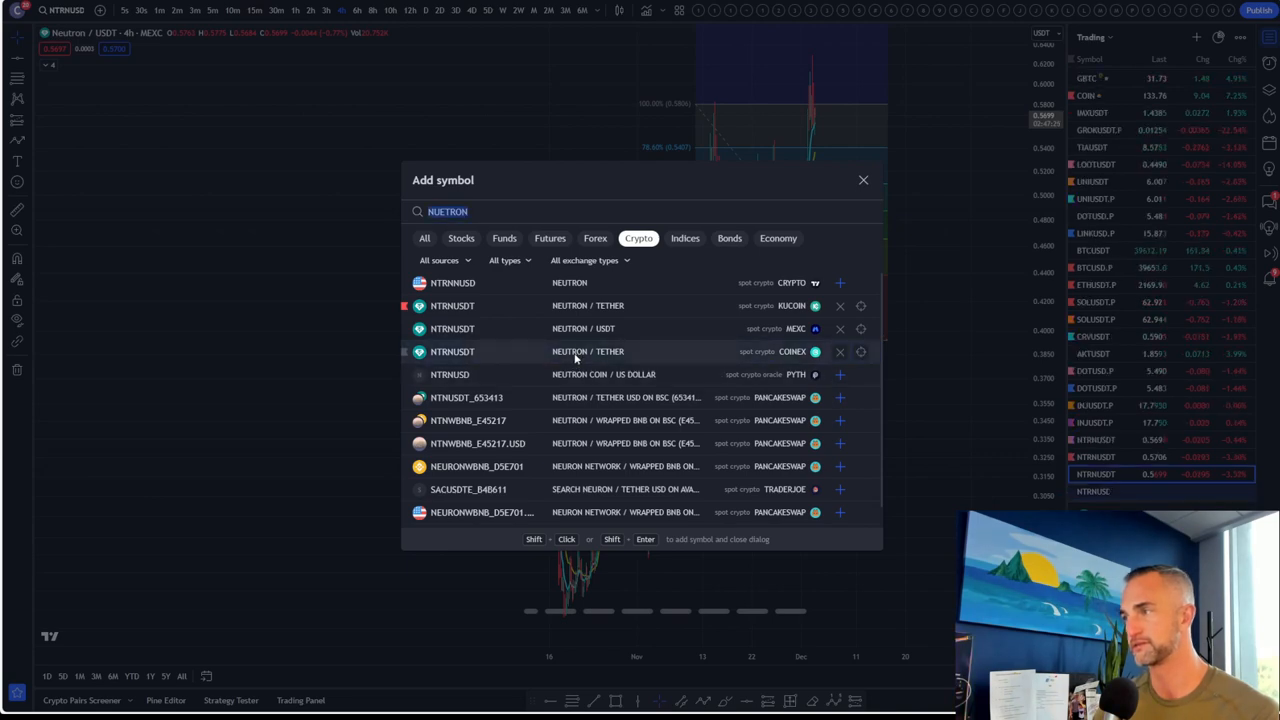
{"action": "left_click", "coordinate": [863, 180]}
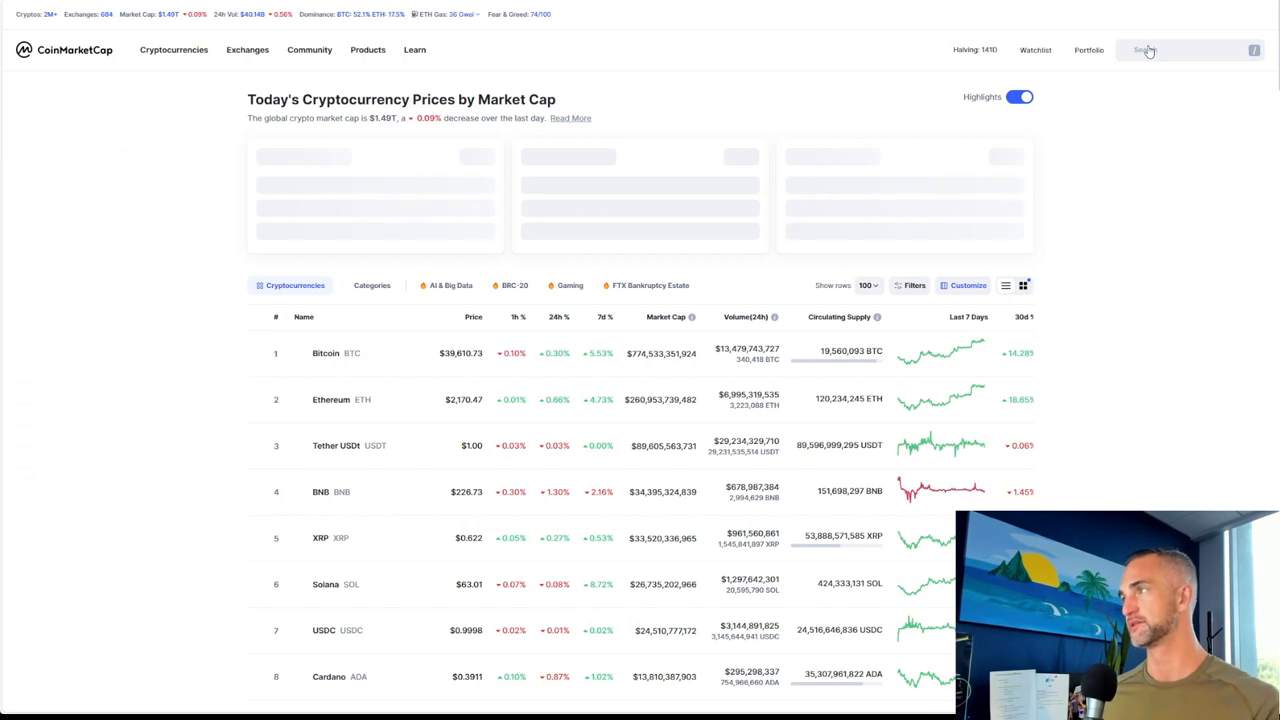
Search CoinMarketCap for 'neutron' and show Neutron's NTRN all-time price chart.
{"action": "left_click", "coordinate": [1144, 50]}
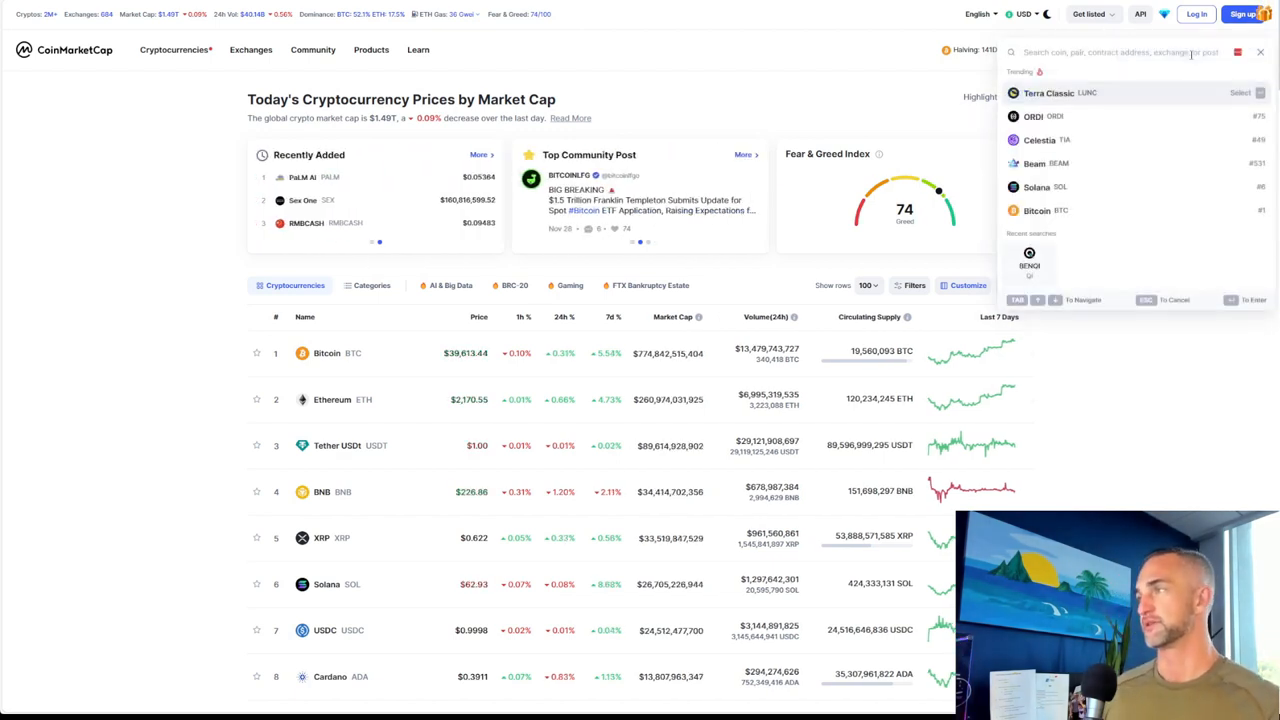
{"action": "type", "text": "neutron"}
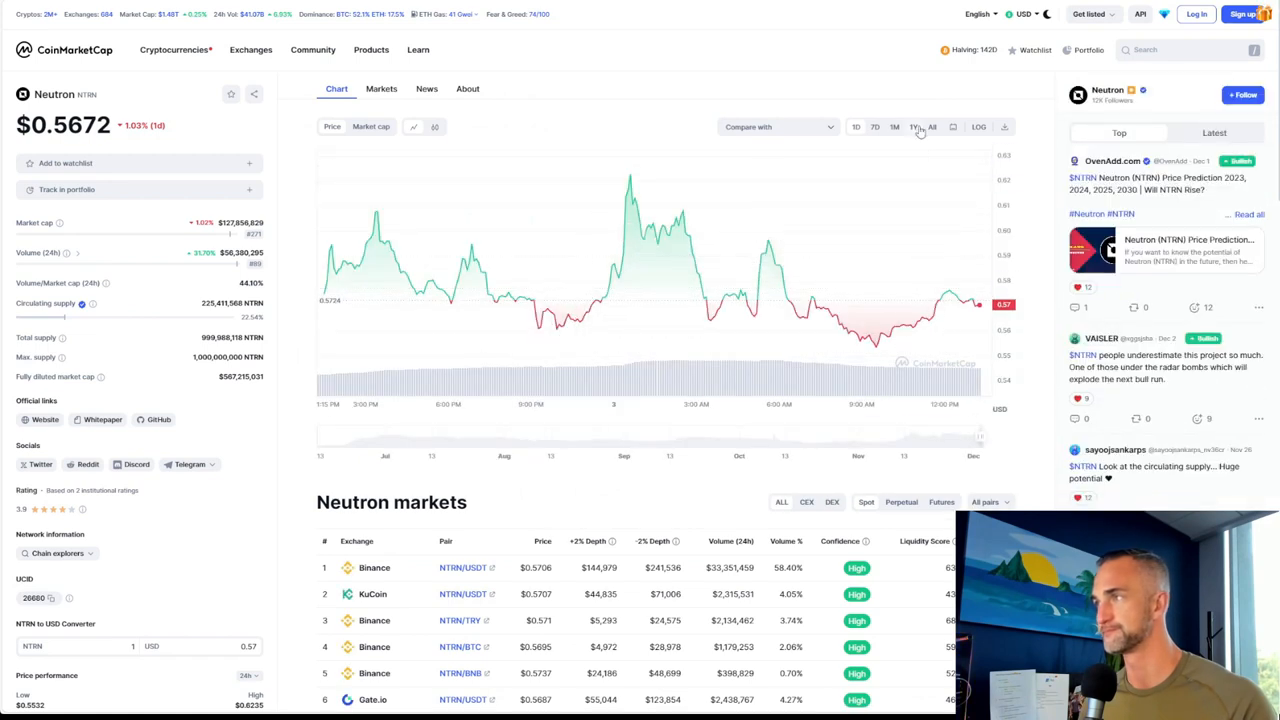
{"action": "left_click", "coordinate": [934, 127]}
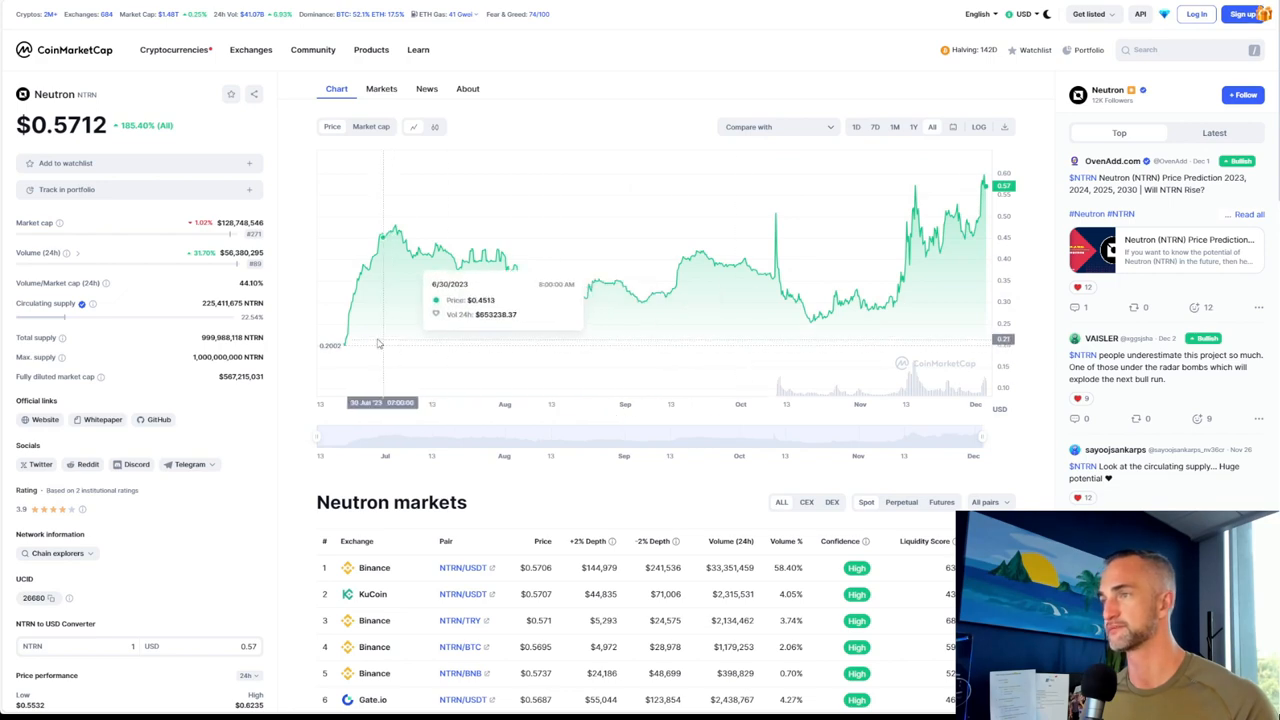
{"action": "mouse_move", "coordinate": [975, 187]}
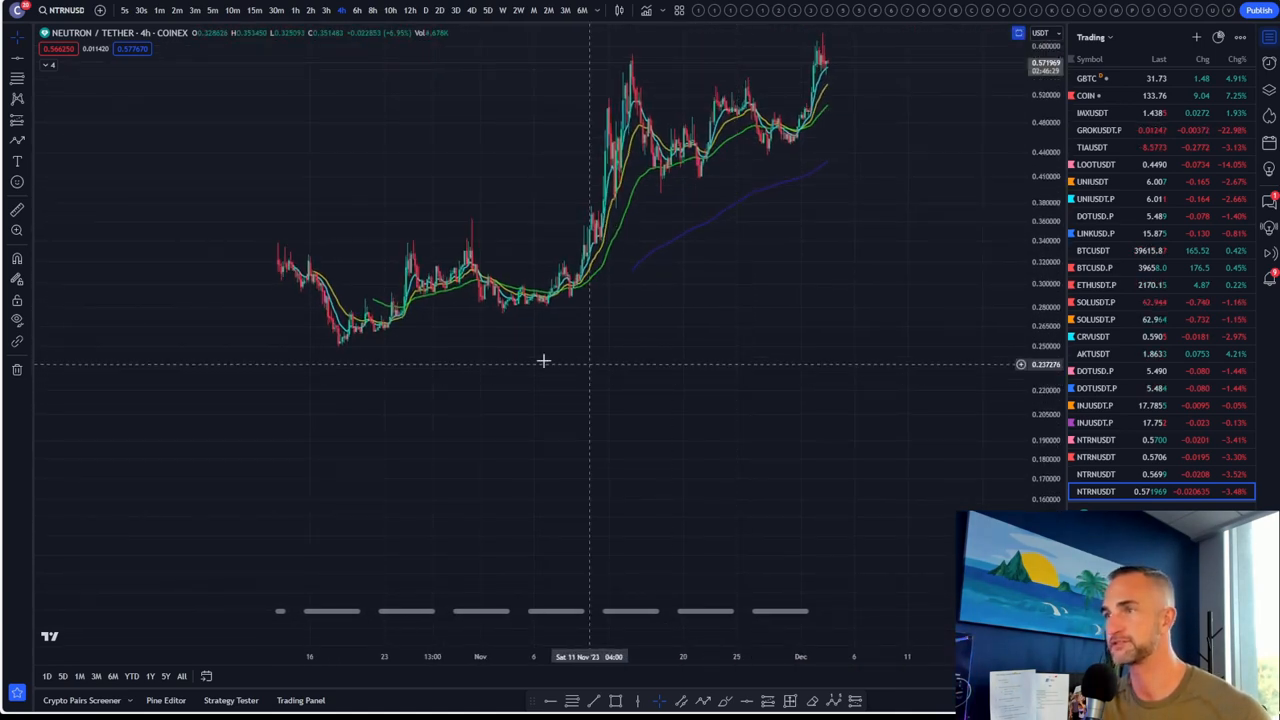
{"action": "mouse_move", "coordinate": [69, 91]}
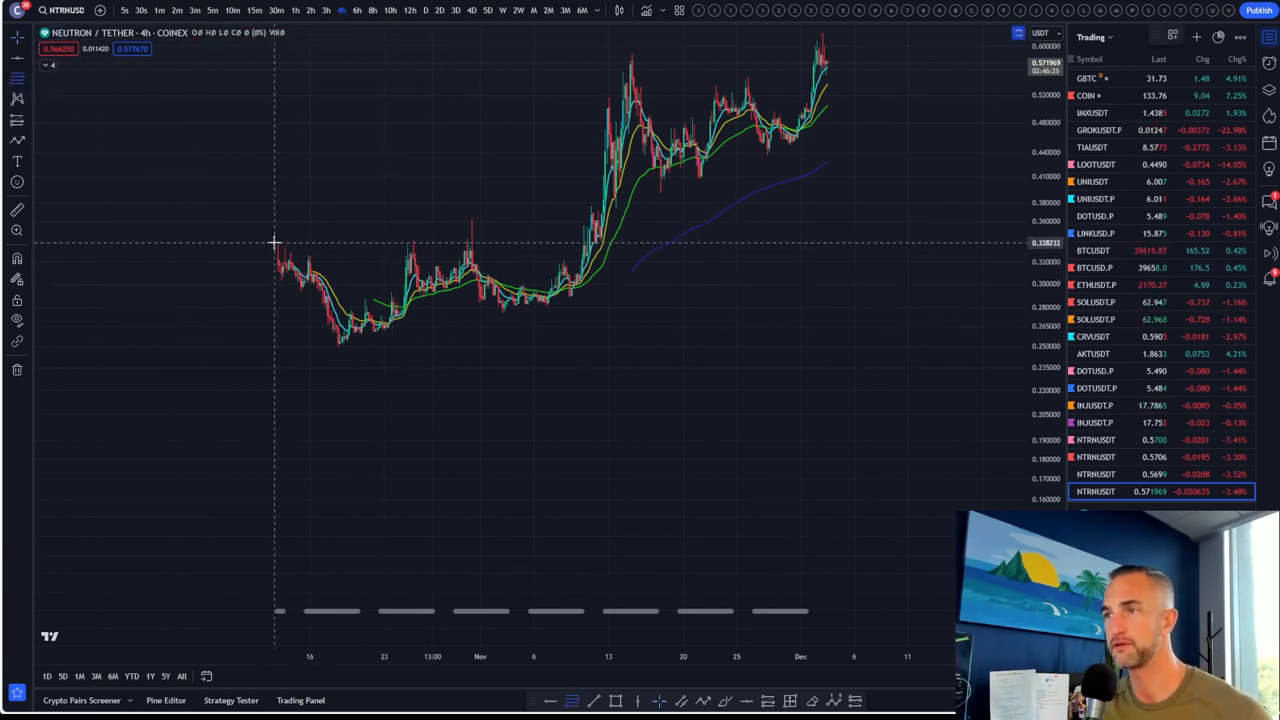
Drag a Trend-Based Fib Extension from about 0.25 to 0.34 over the Neutron rally.
{"action": "left_click_drag", "start_coordinate": [275, 240], "coordinate": [758, 348]}
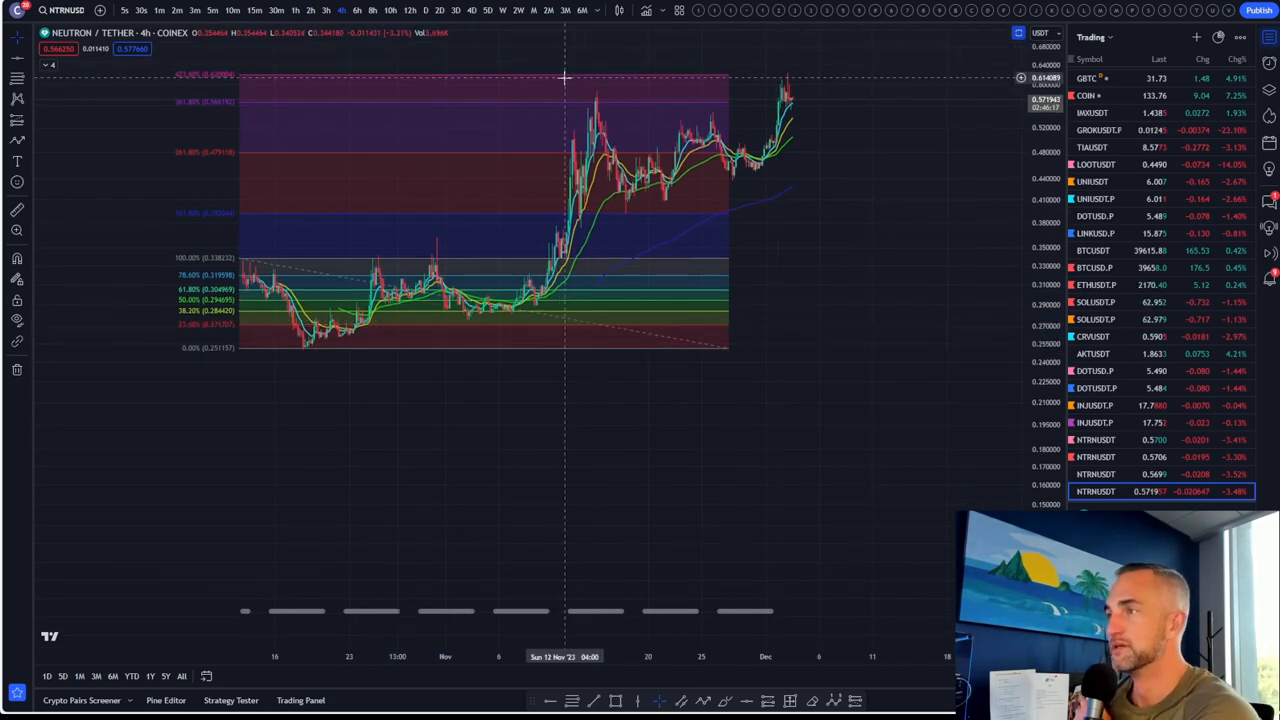
{"action": "mouse_move", "coordinate": [608, 90]}
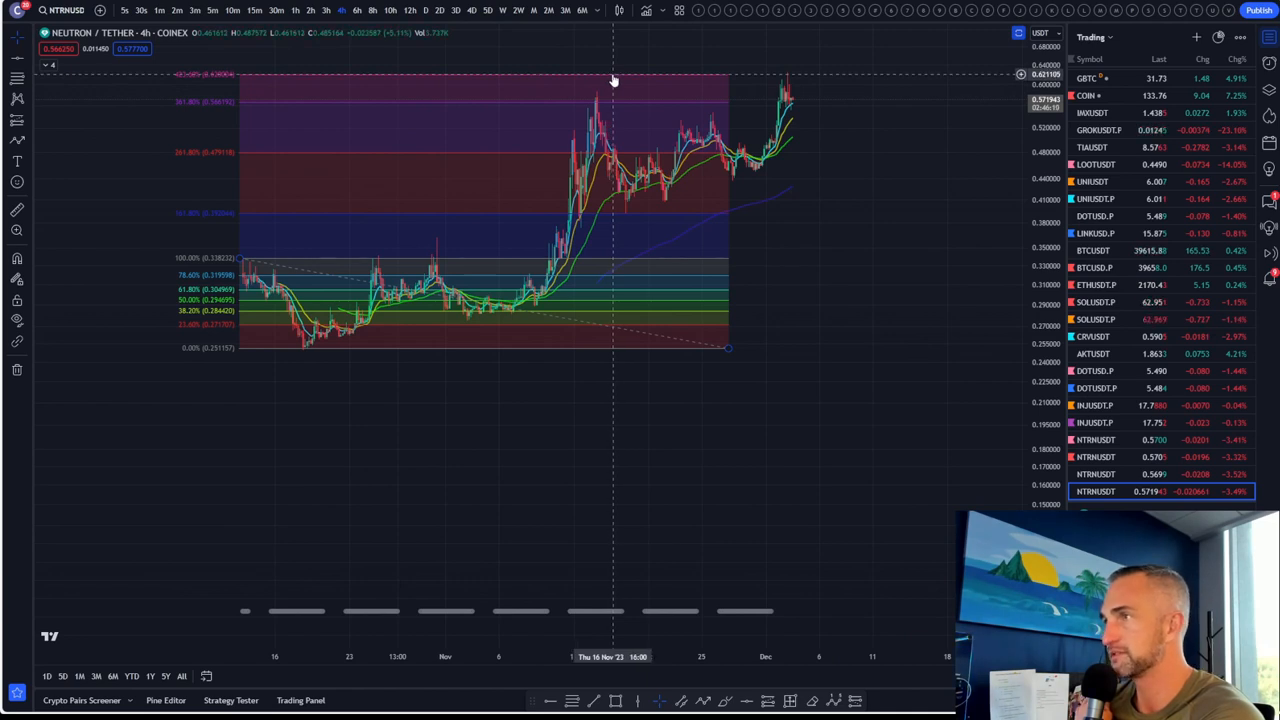
{"action": "mouse_move", "coordinate": [672, 82]}
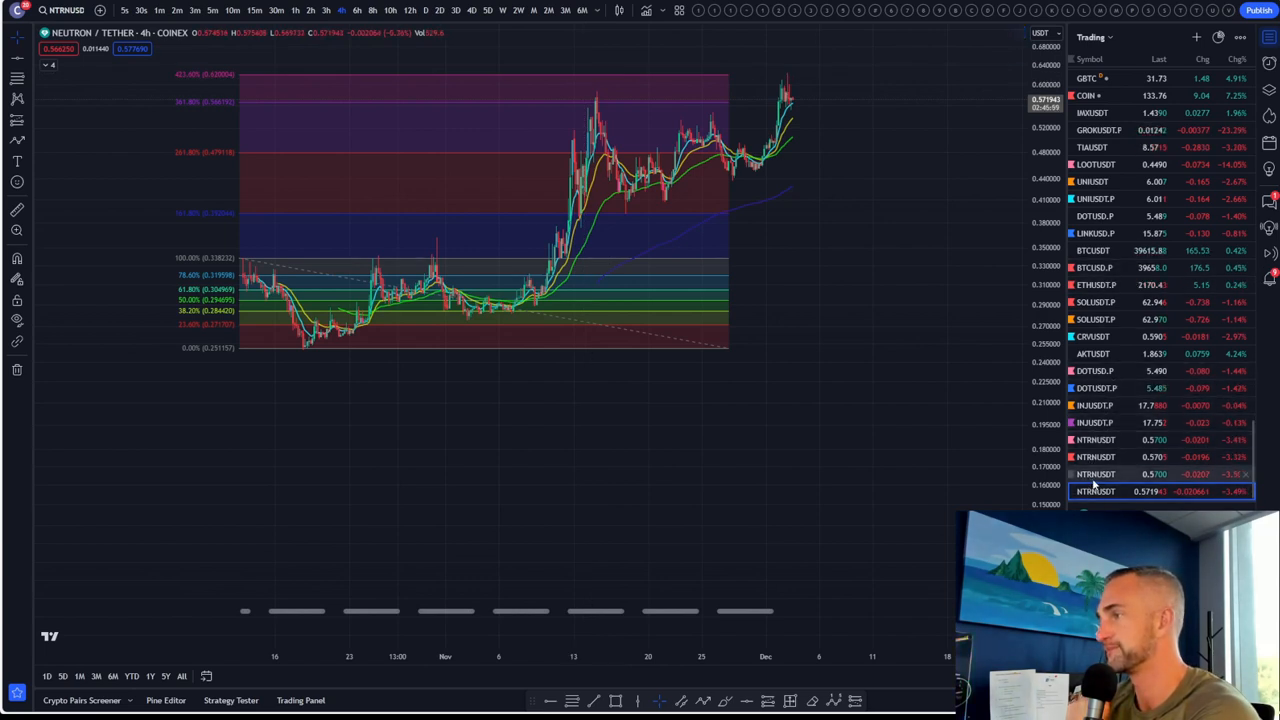
{"action": "mouse_move", "coordinate": [1120, 233]}
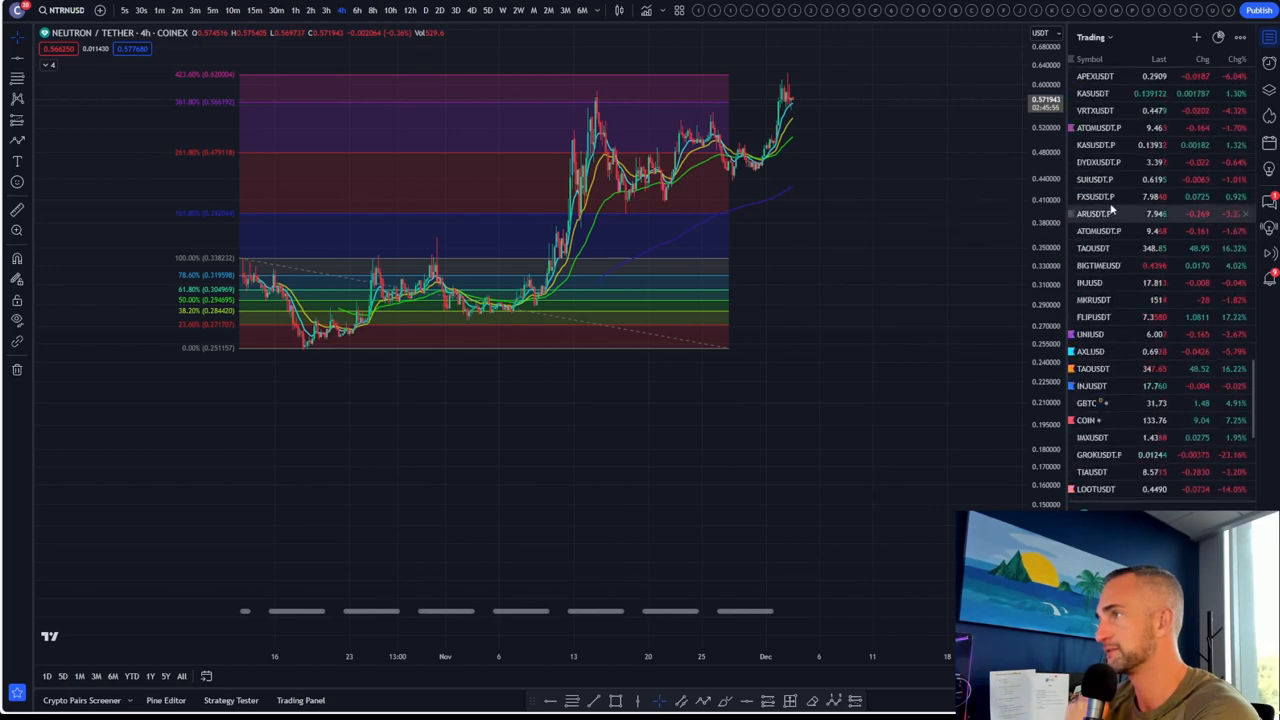
Scroll the watchlist and load the Bybit KASUSDT perpetual 4-hour chart.
{"action": "scroll", "scroll_direction": "down", "scroll_amount": 3}
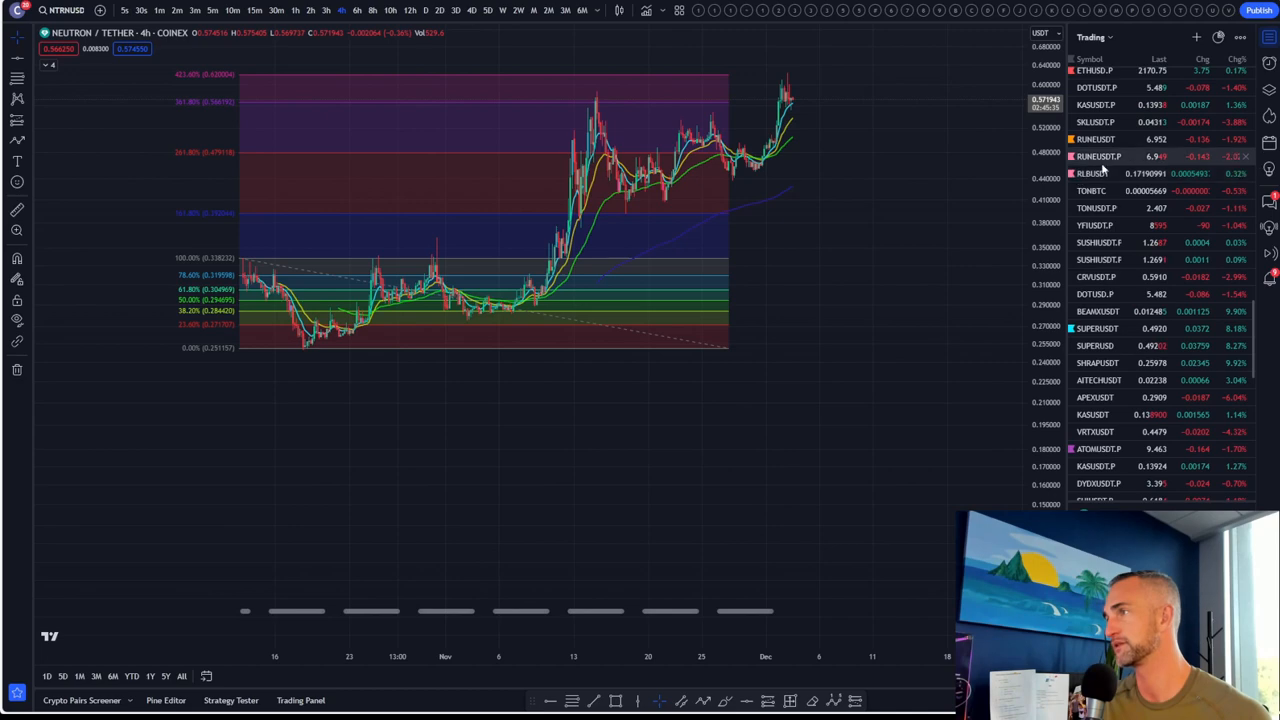
{"action": "left_click", "coordinate": [1092, 173]}
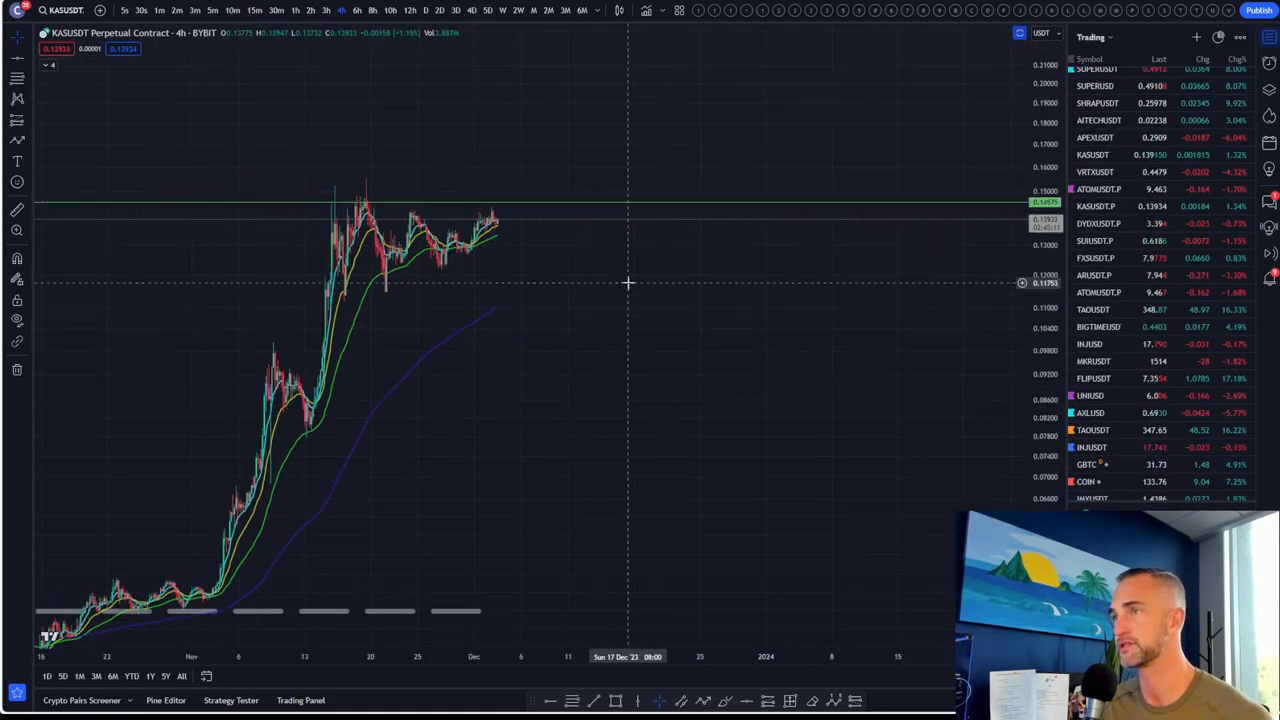
{"action": "mouse_move", "coordinate": [547, 338]}
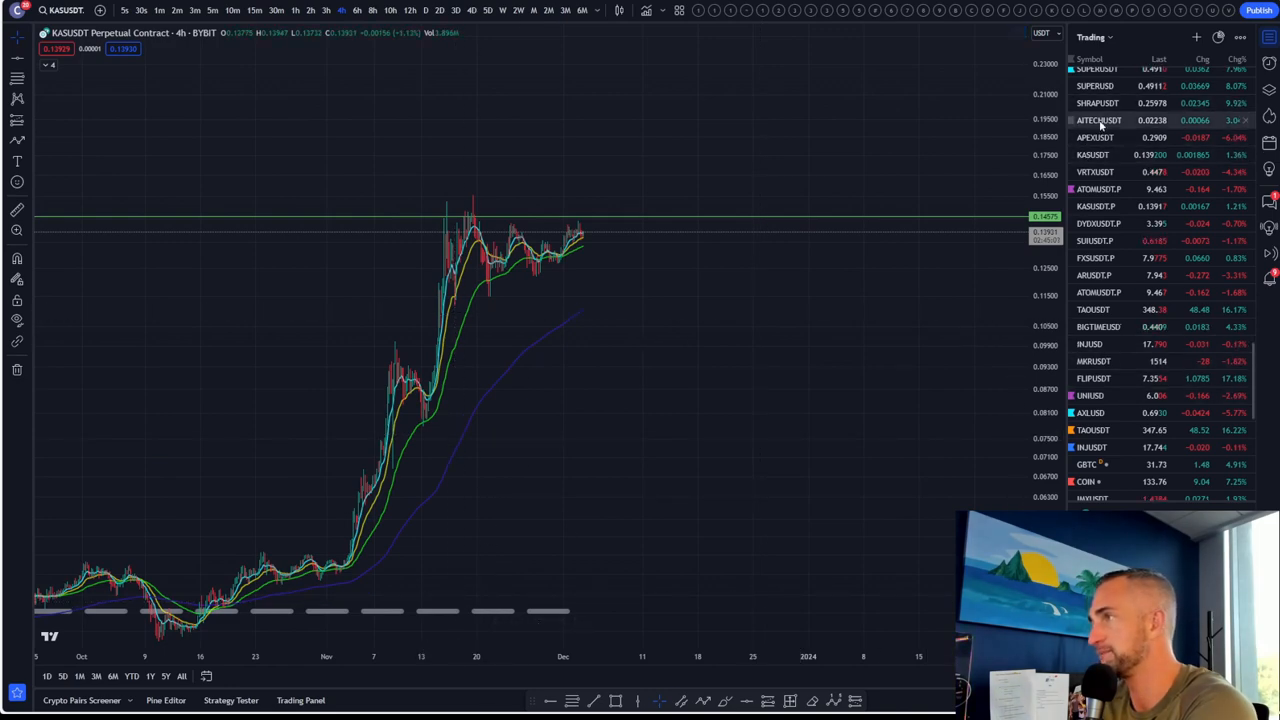
Load the Coinbase SuperFarm/USD 4-hour chart from the watchlist.
{"action": "left_click", "coordinate": [1095, 85]}
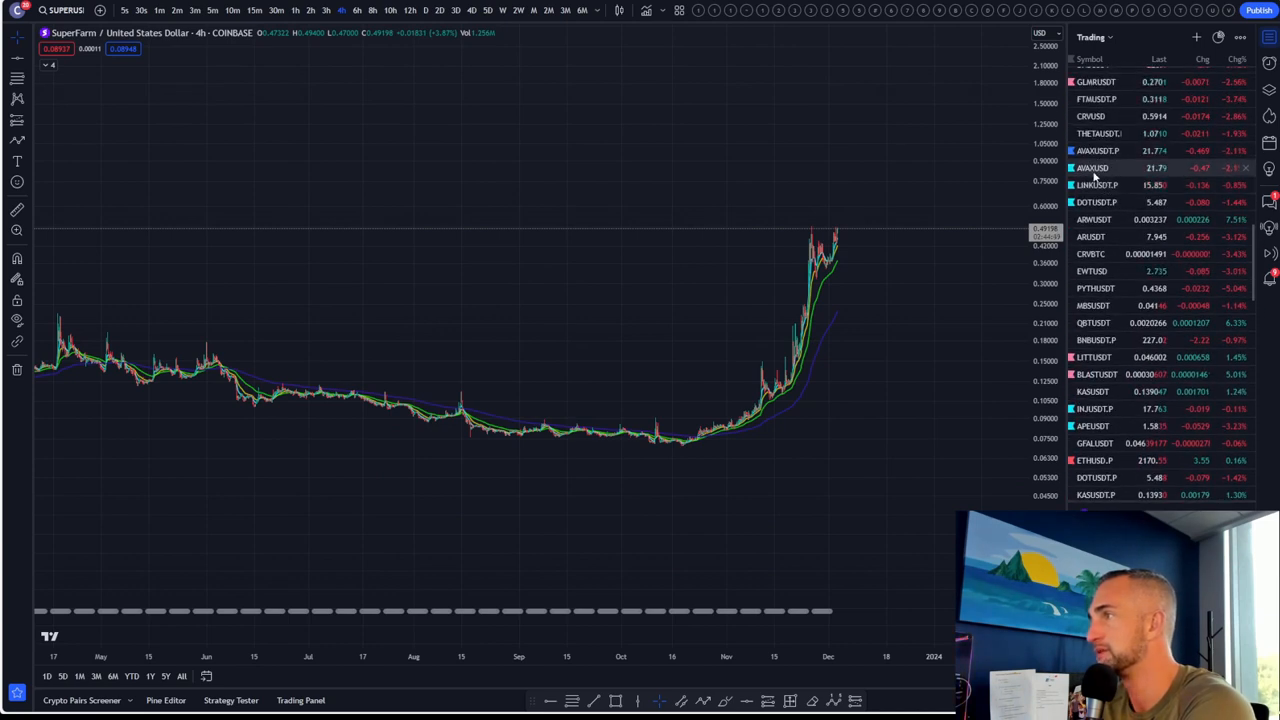
Flip through the Avalanche, LINK, DOT and SUSHIUSDT.F charts, ending on BEAMX/TetherUS.
{"action": "left_click", "coordinate": [1093, 167]}
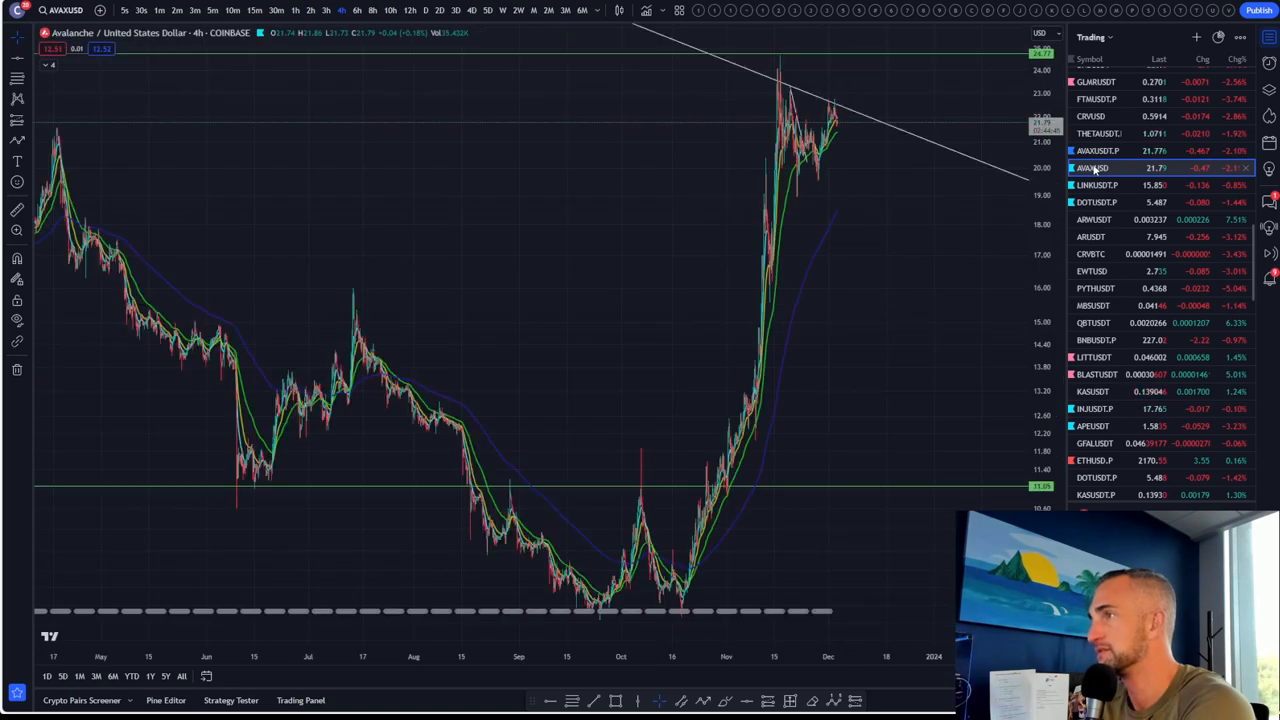
{"action": "left_click", "coordinate": [1098, 185]}
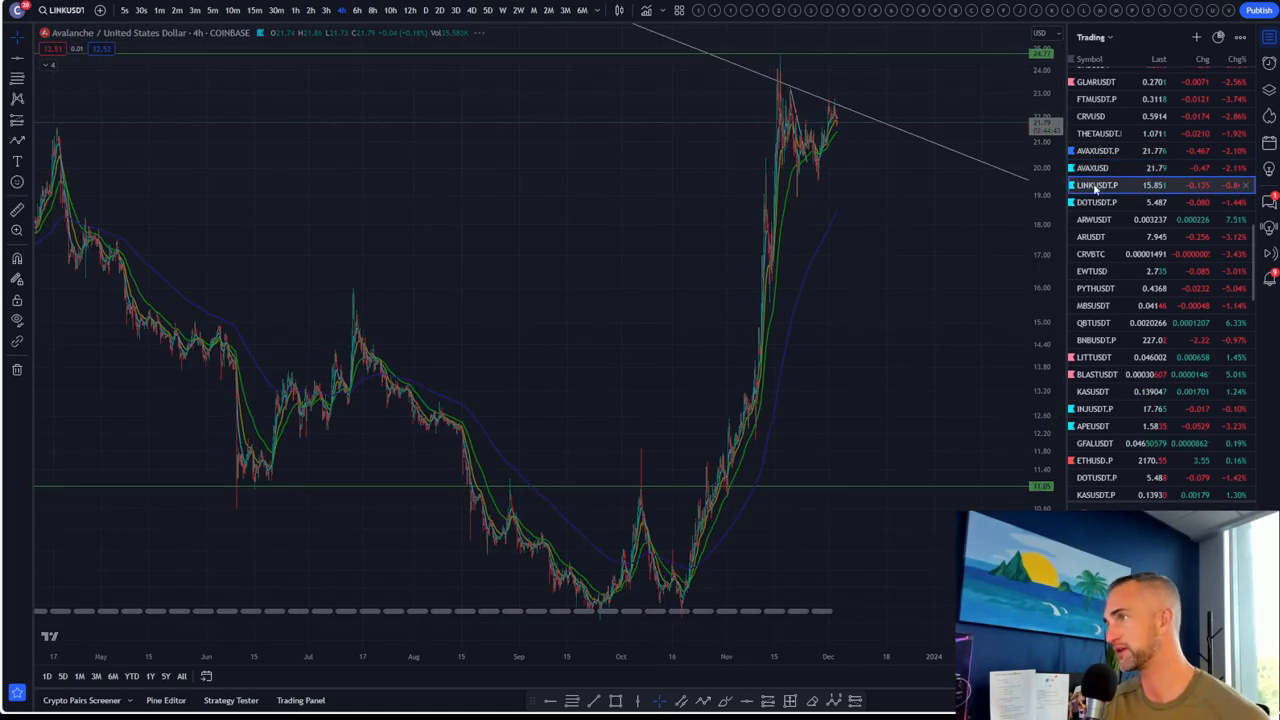
{"action": "left_click", "coordinate": [1097, 185]}
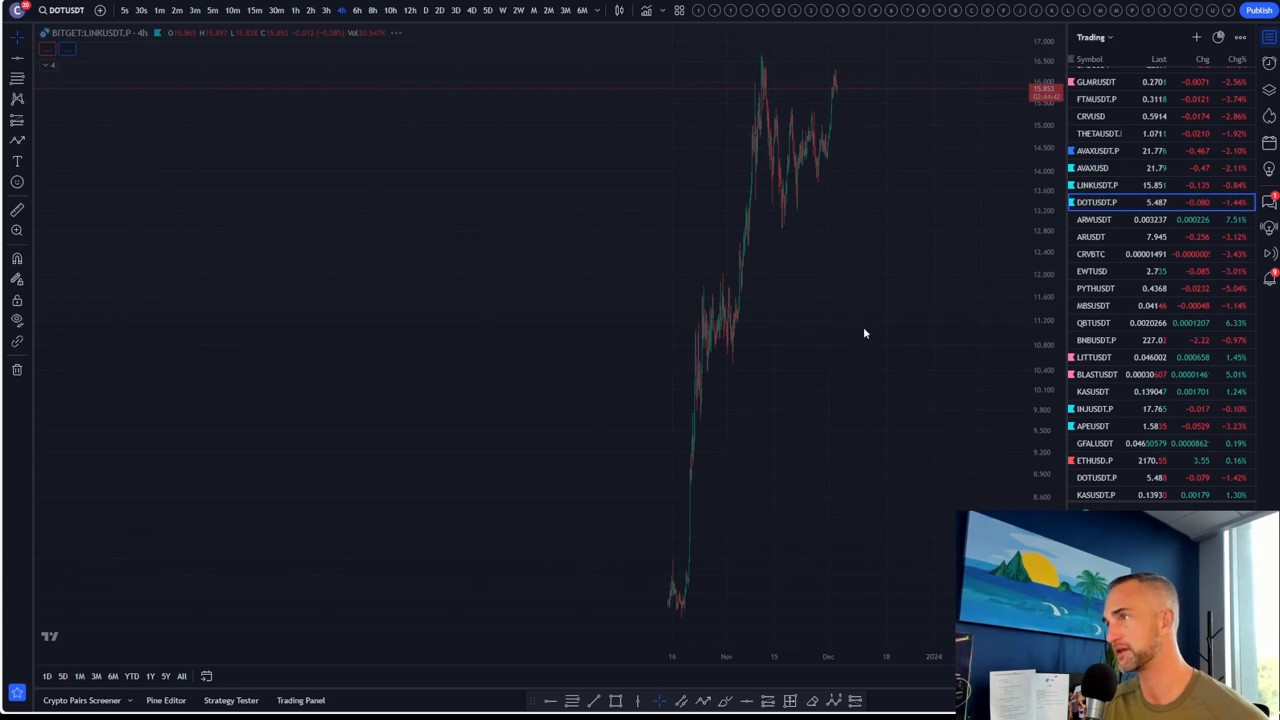
{"action": "mouse_move", "coordinate": [952, 329]}
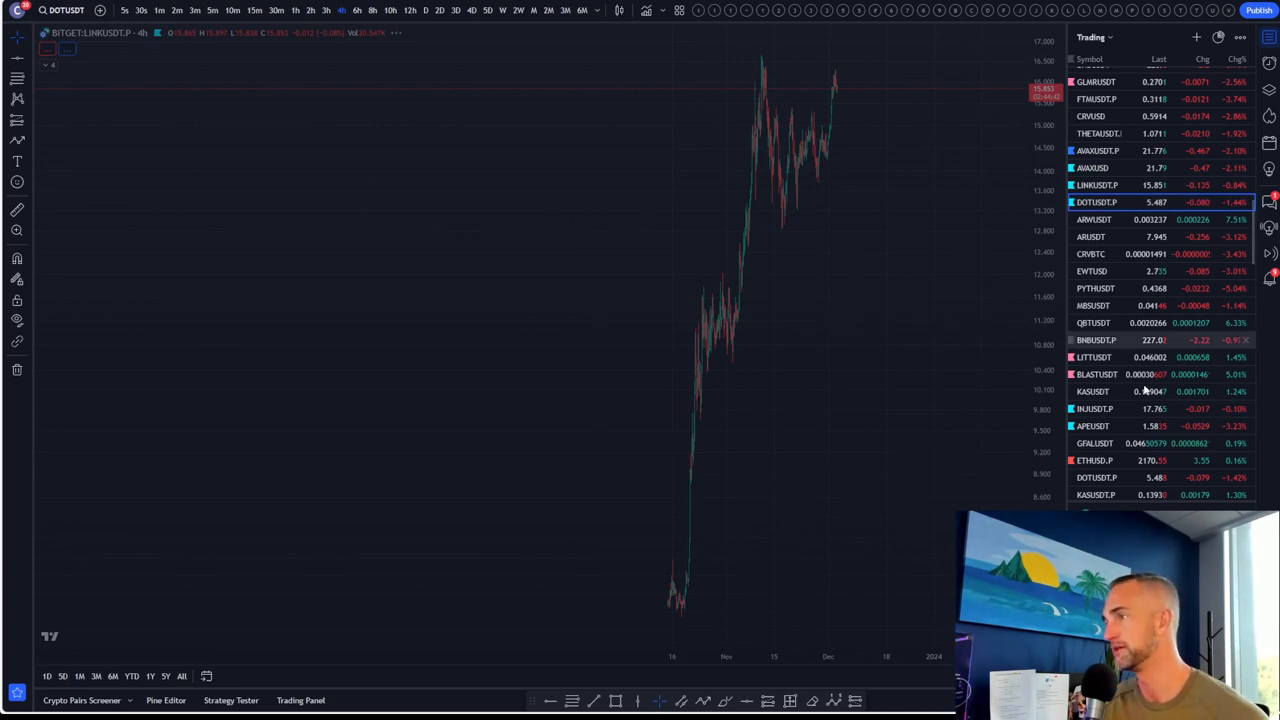
{"action": "left_click", "coordinate": [1096, 201]}
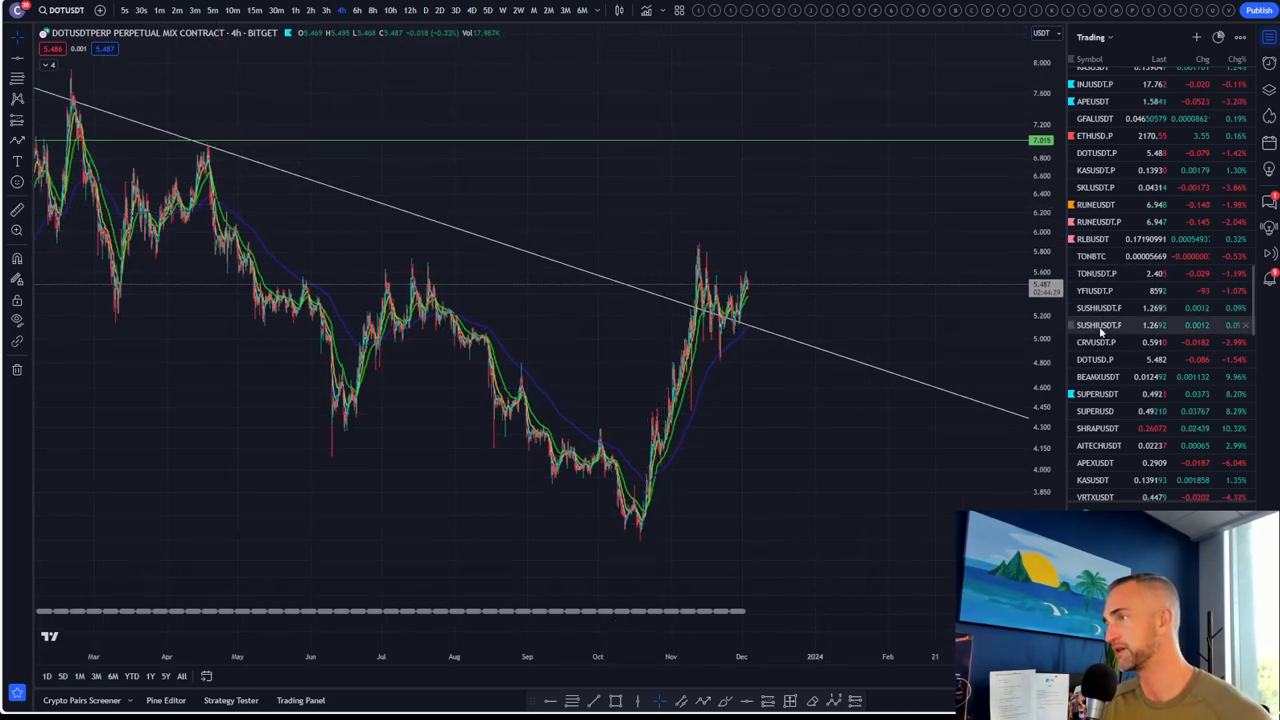
{"action": "left_click", "coordinate": [1095, 342]}
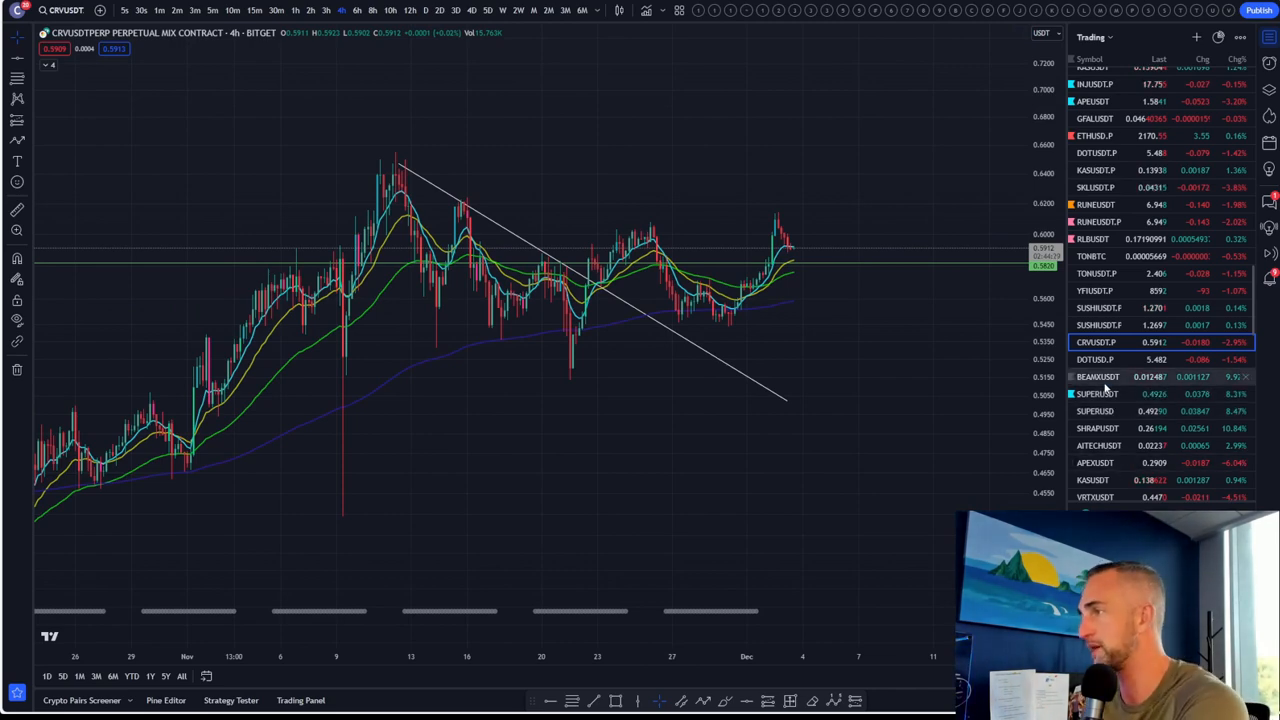
{"action": "left_click", "coordinate": [1098, 376]}
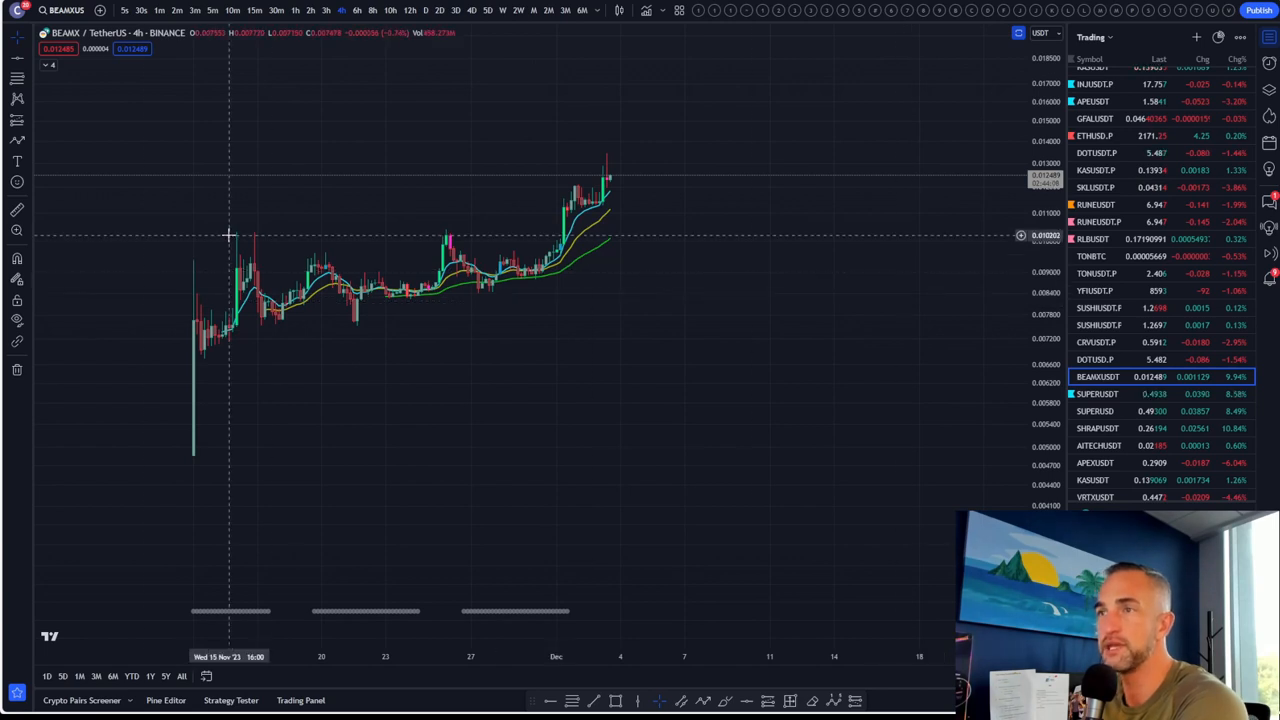
{"action": "mouse_move", "coordinate": [232, 234]}
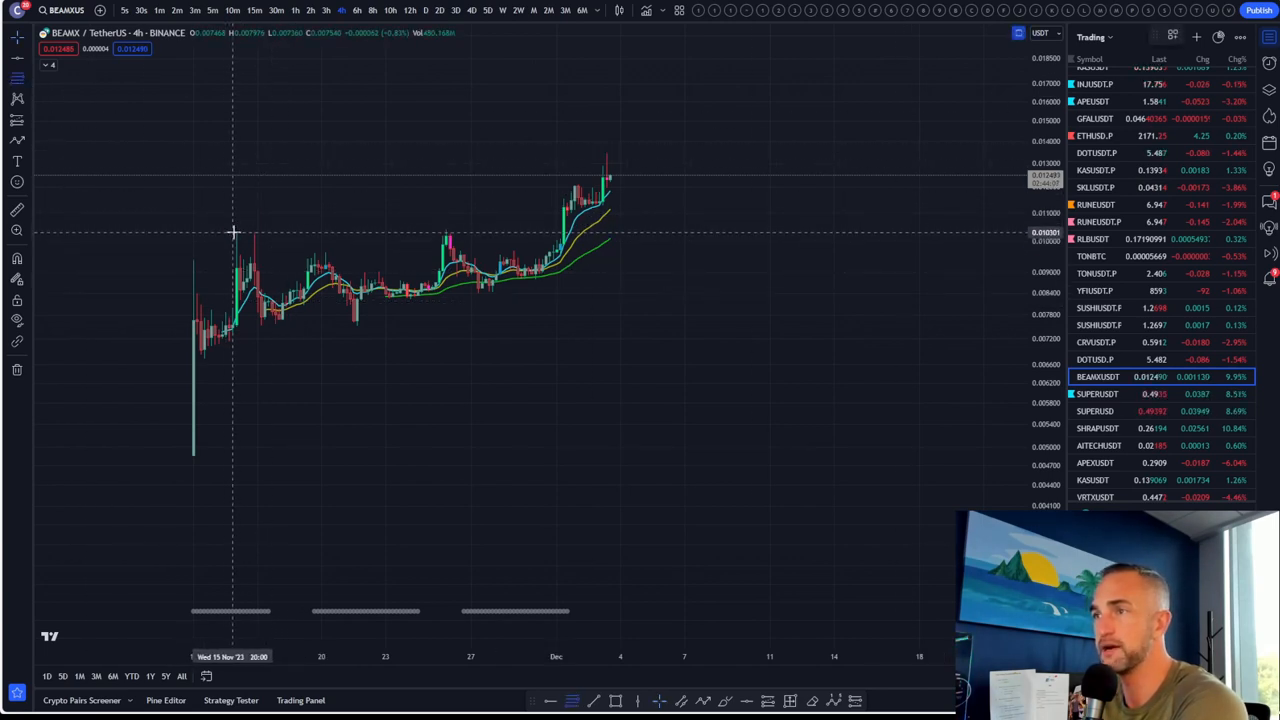
Lay a Fib extension from BEAMX's mid-November base to about 0.0103, projecting toward 0.0190.
{"action": "left_click_drag", "start_coordinate": [232, 232], "coordinate": [755, 320]}
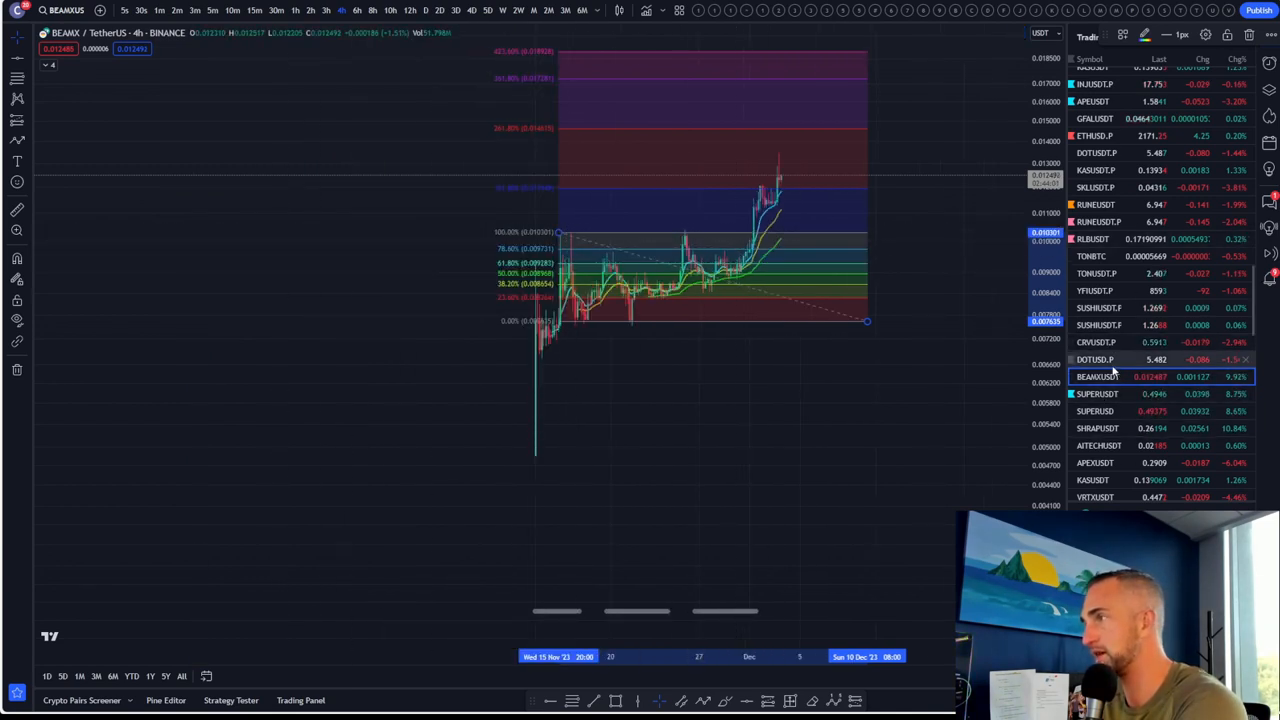
{"action": "mouse_move", "coordinate": [1010, 248]}
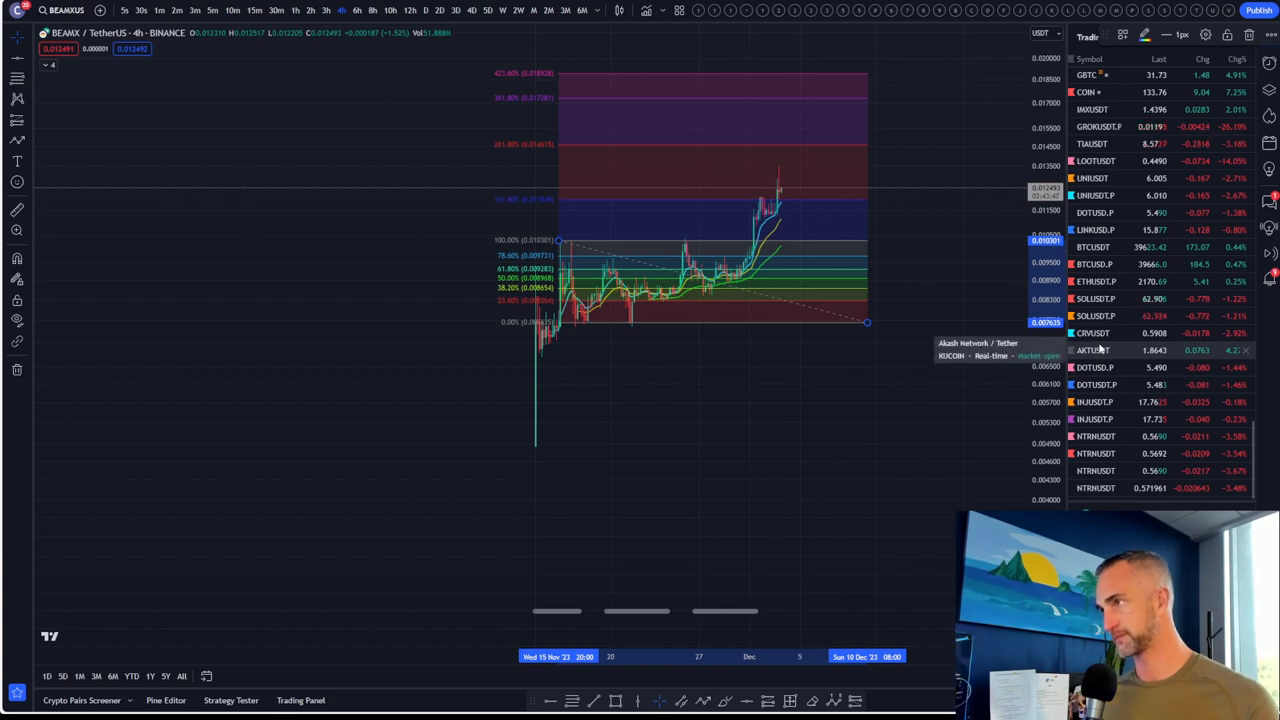
{"action": "mouse_move", "coordinate": [1145, 143]}
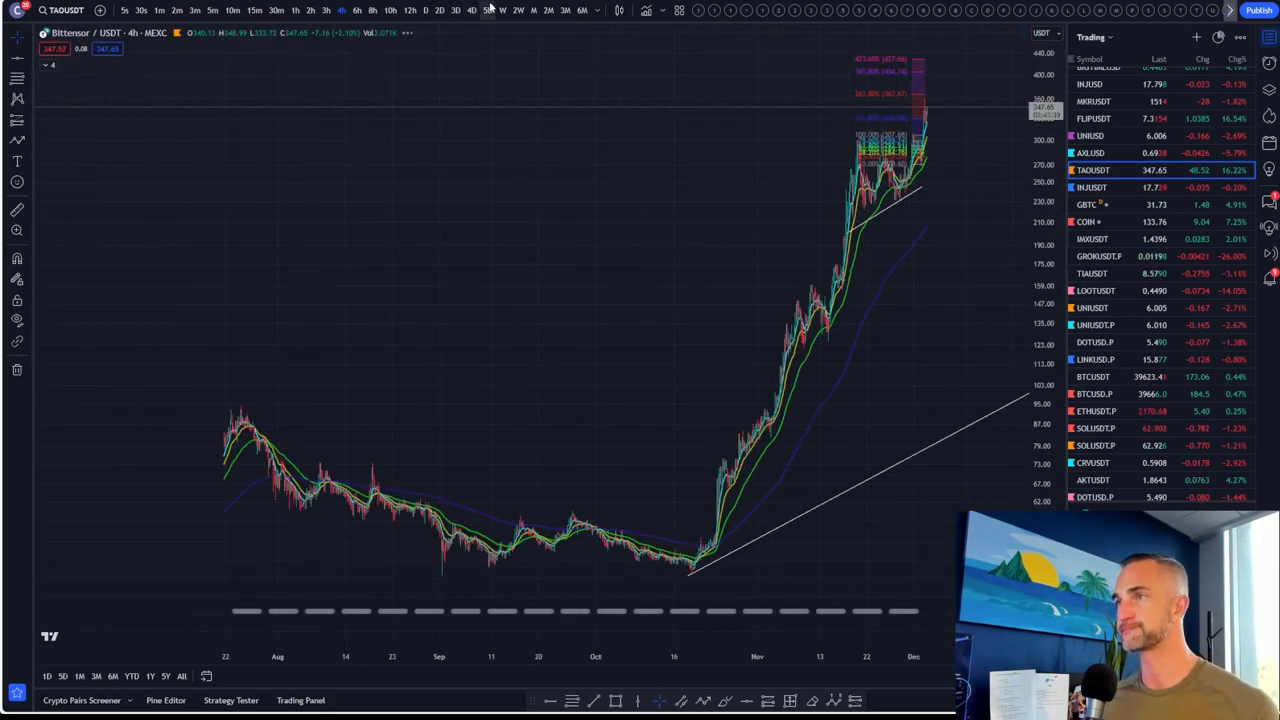
Switch Bittensor to weekly, draw a Fib extension from its low, then load Axelar/USD.
{"action": "left_click", "coordinate": [503, 10]}
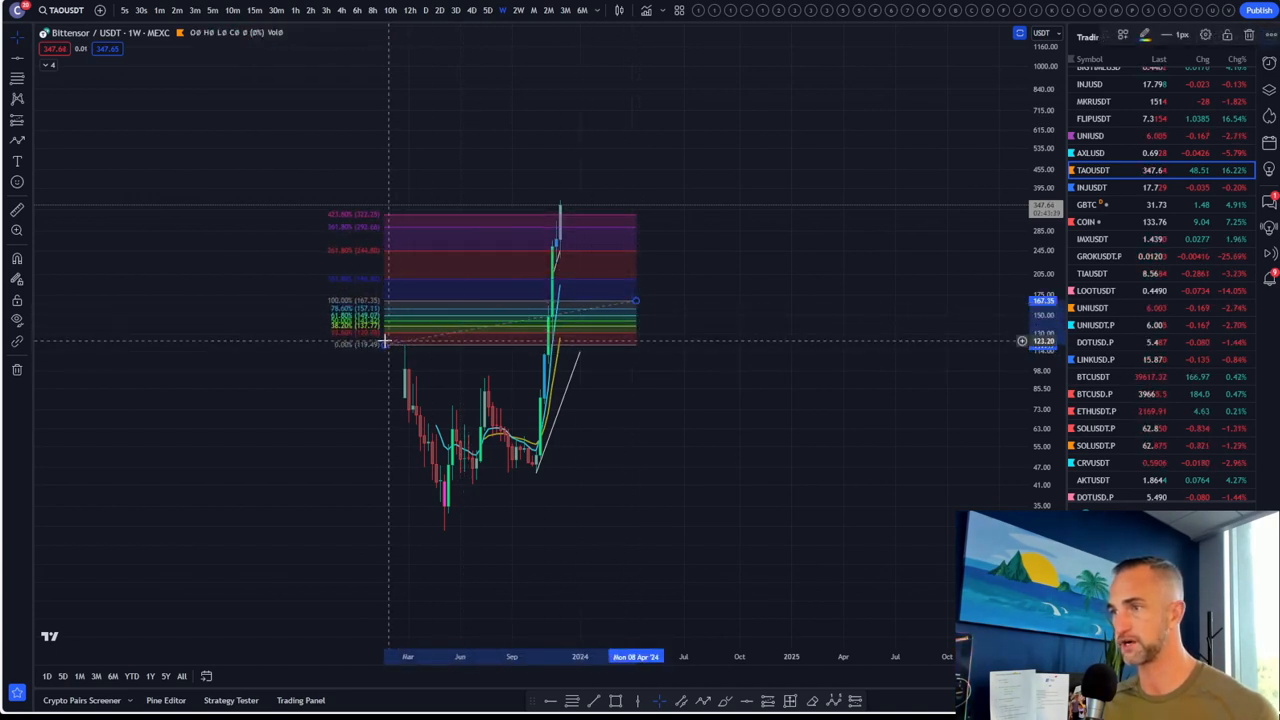
{"action": "left_click_drag", "start_coordinate": [385, 342], "coordinate": [395, 535]}
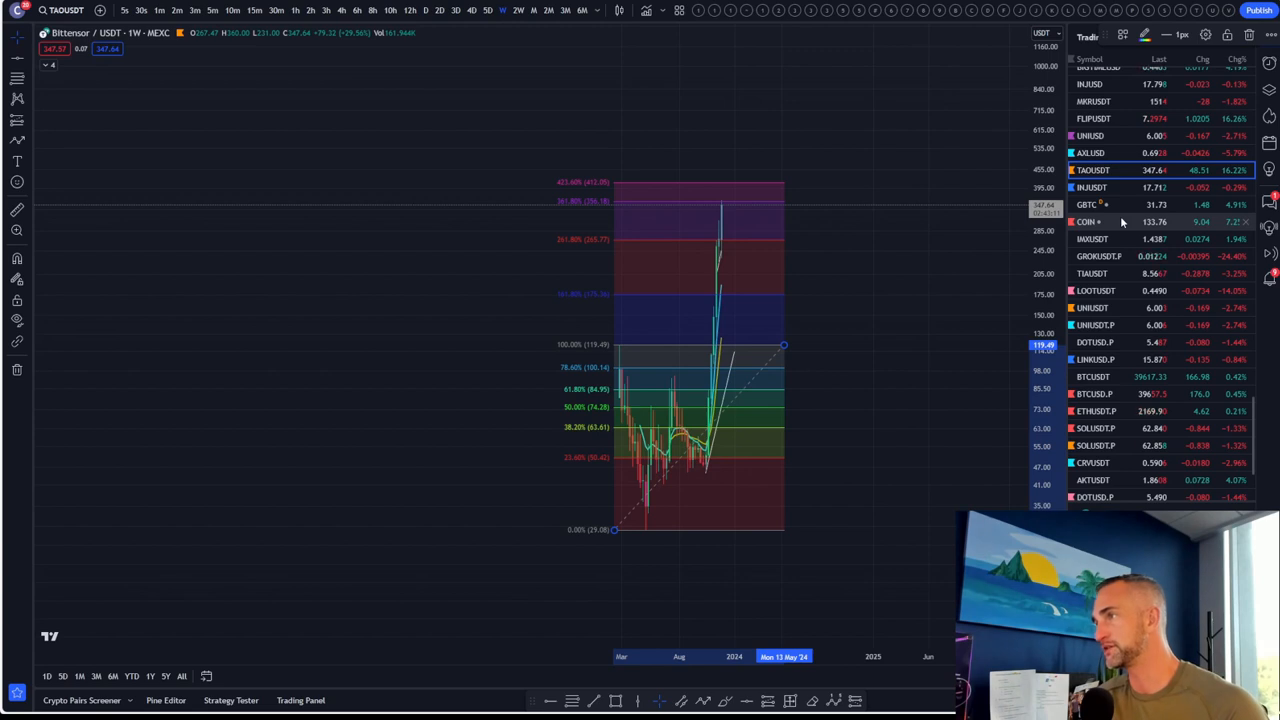
{"action": "left_click", "coordinate": [1090, 152]}
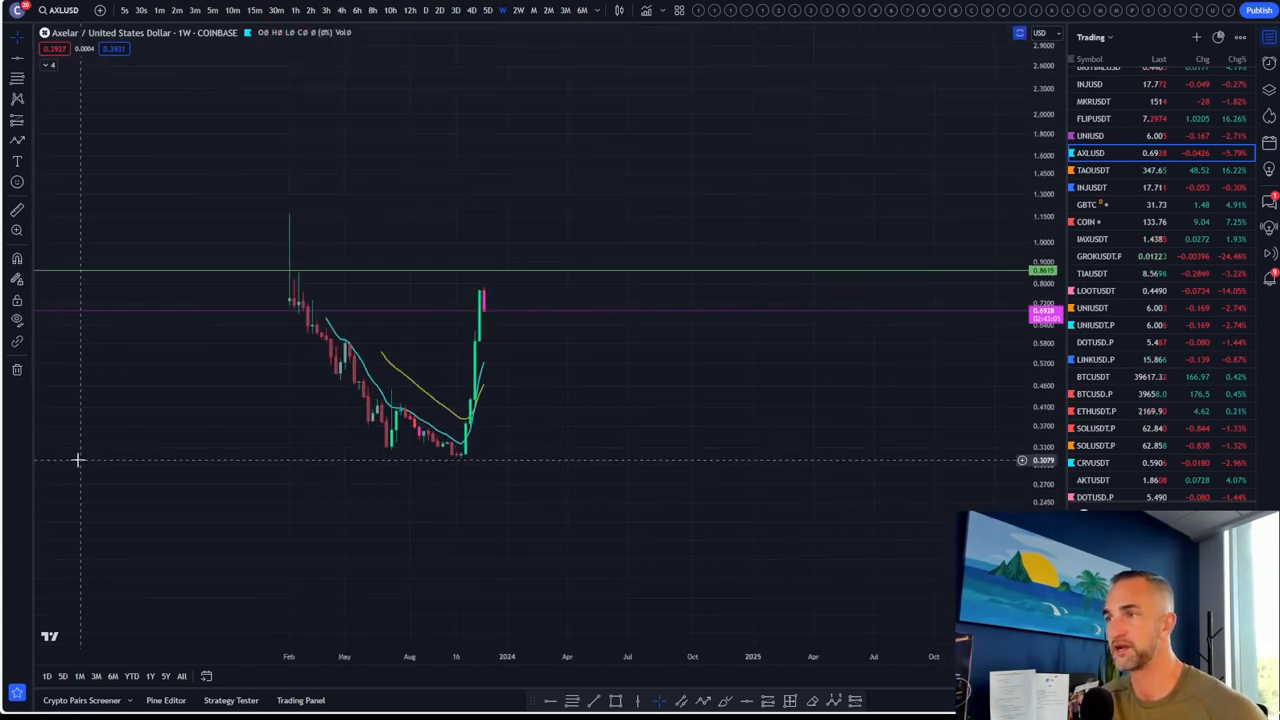
{"action": "mouse_move", "coordinate": [260, 217]}
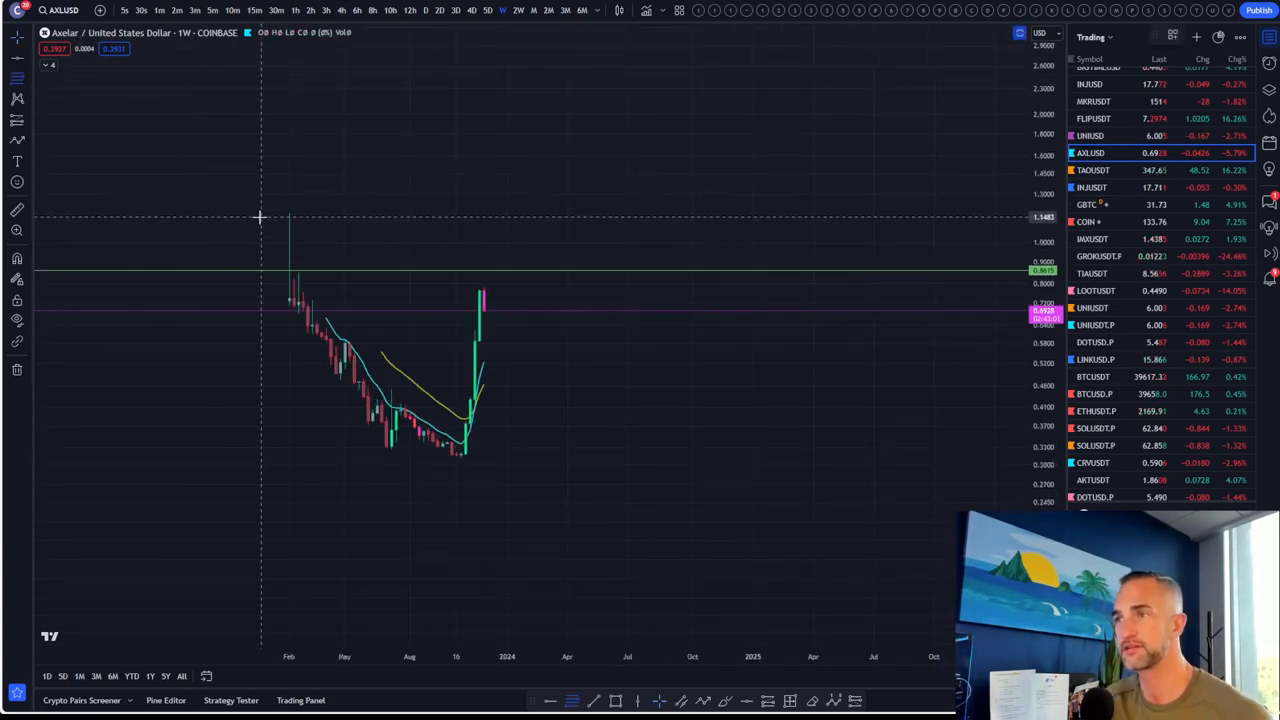
Draw Fibonacci extension levels across Axelar's rally and adjust the drawing.
{"action": "left_click_drag", "start_coordinate": [265, 217], "coordinate": [897, 457]}
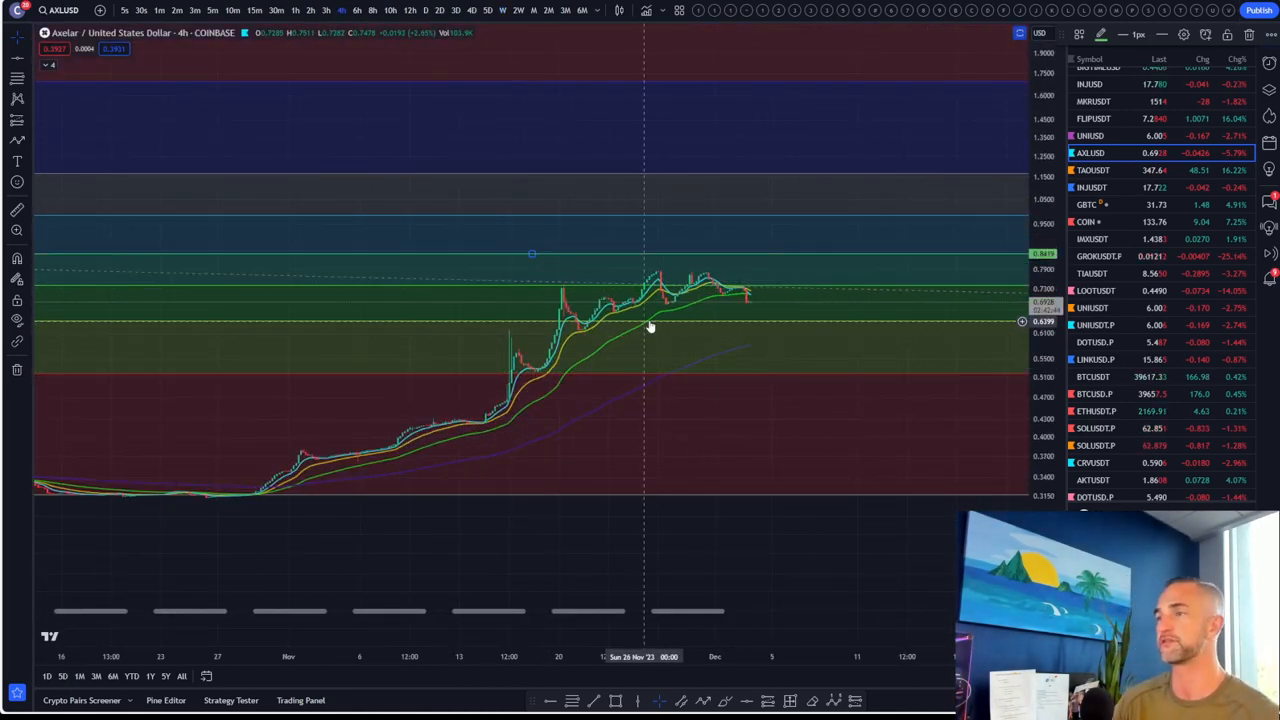
{"action": "left_click_drag", "start_coordinate": [650, 327], "coordinate": [910, 327]}
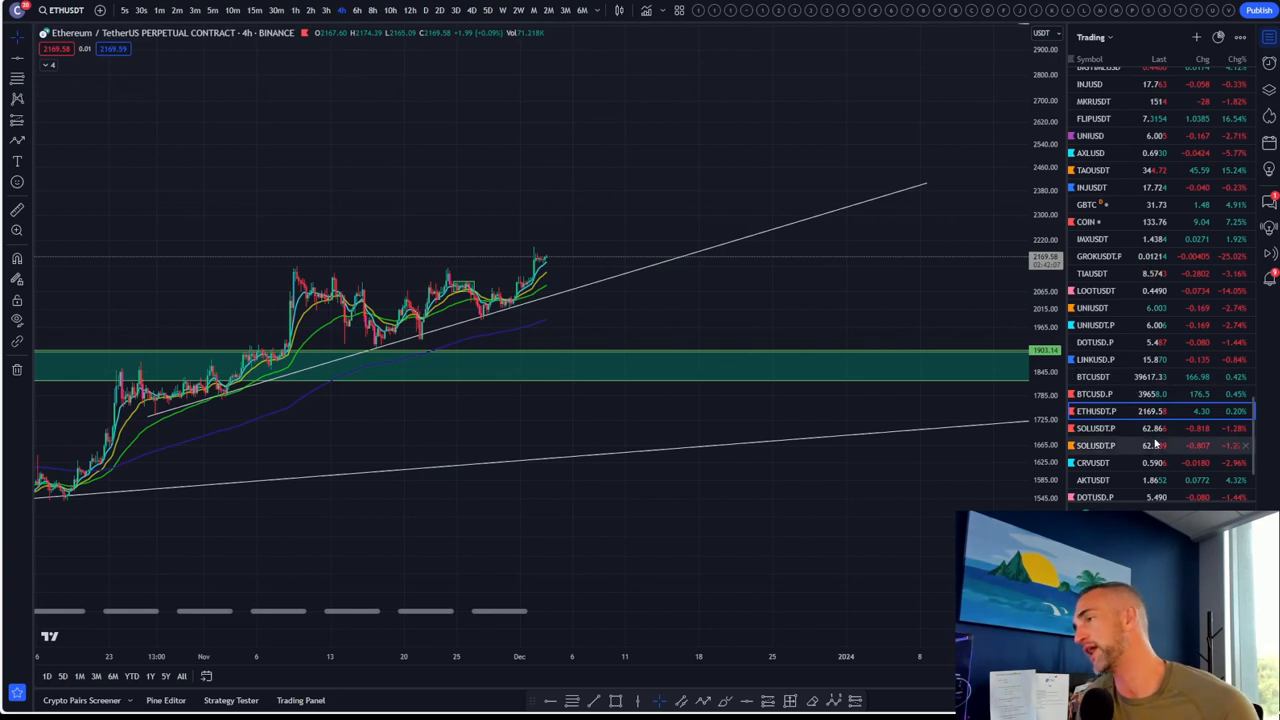
Scroll the watchlist and load Binance RUNE/TetherUS on 4-hour candles.
{"action": "scroll", "scroll_direction": "down", "scroll_amount": 3}
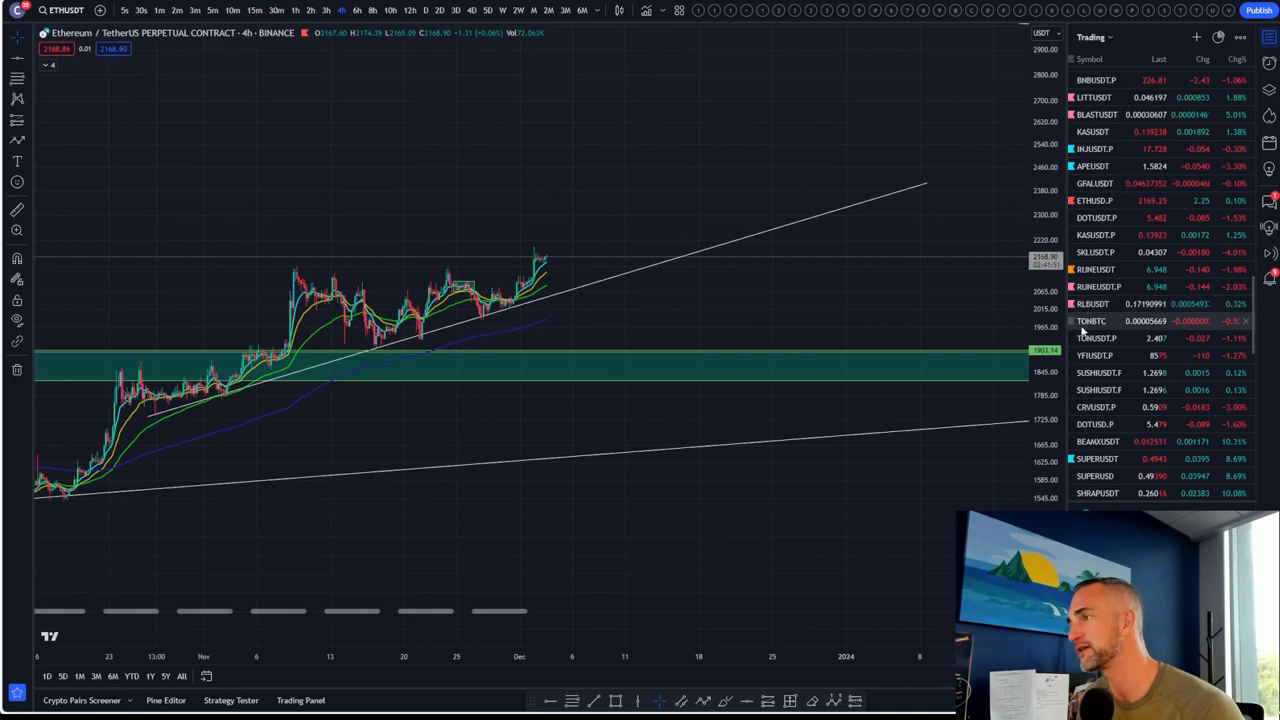
{"action": "left_click", "coordinate": [1095, 337]}
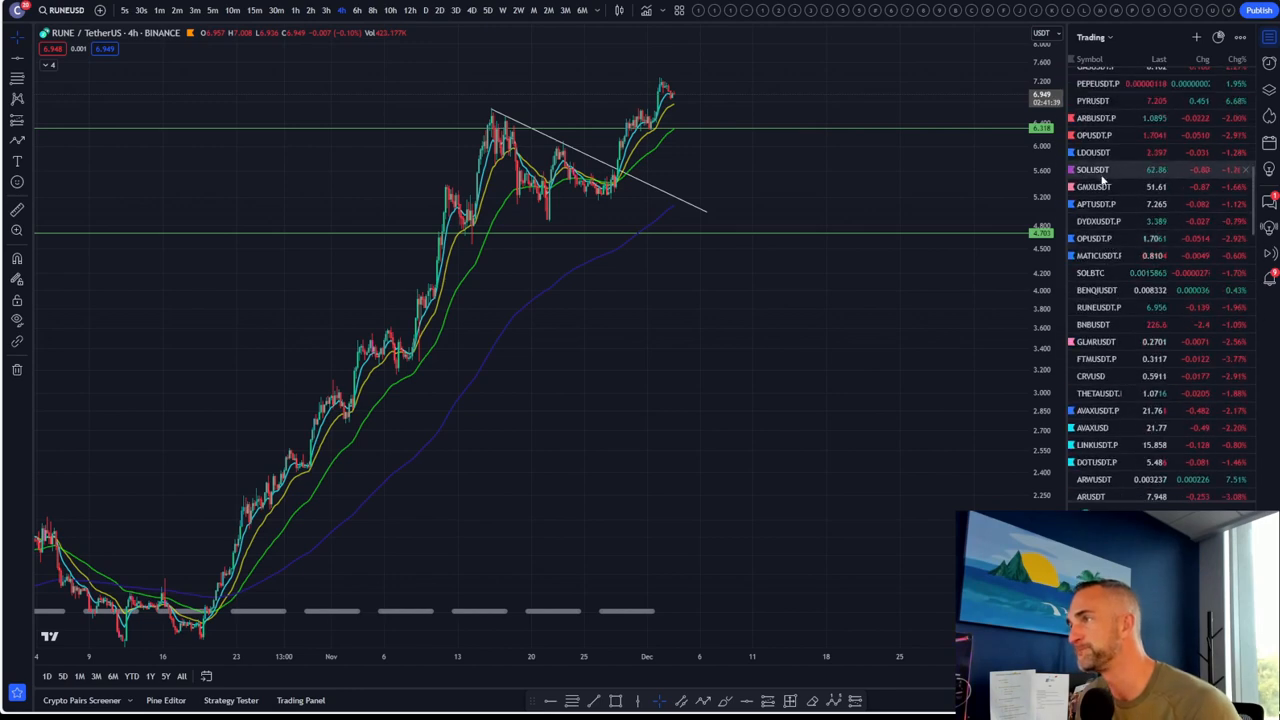
Check SOL/Bitcoin, then load the Binance SOL/TetherUS perpetual 4-hour chart.
{"action": "left_click", "coordinate": [1090, 273]}
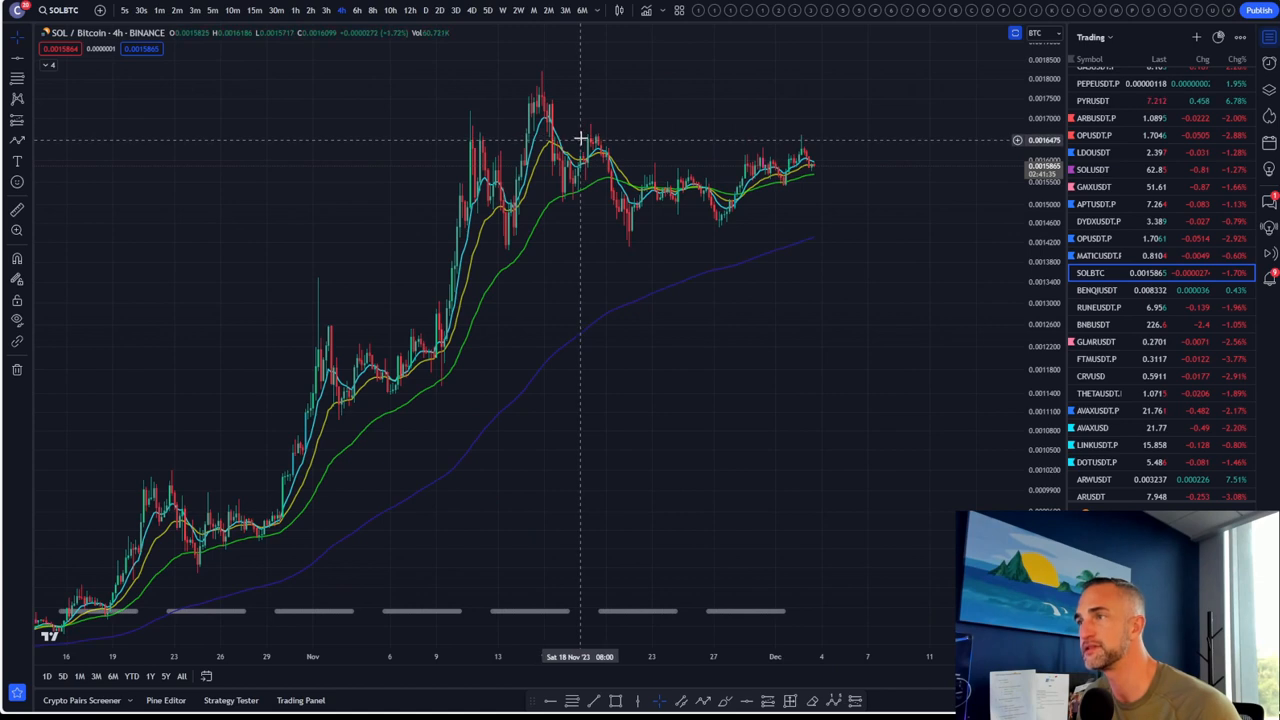
{"action": "mouse_move", "coordinate": [1145, 229]}
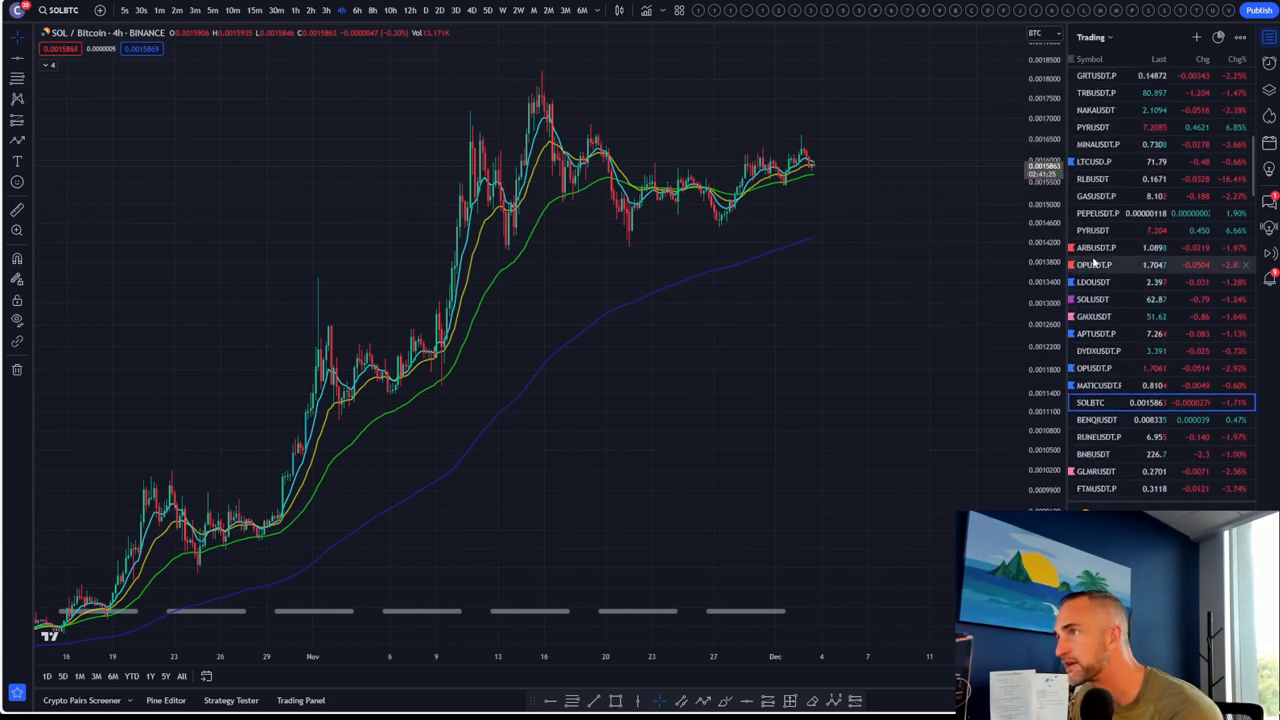
{"action": "scroll", "scroll_direction": "down", "scroll_amount": 3}
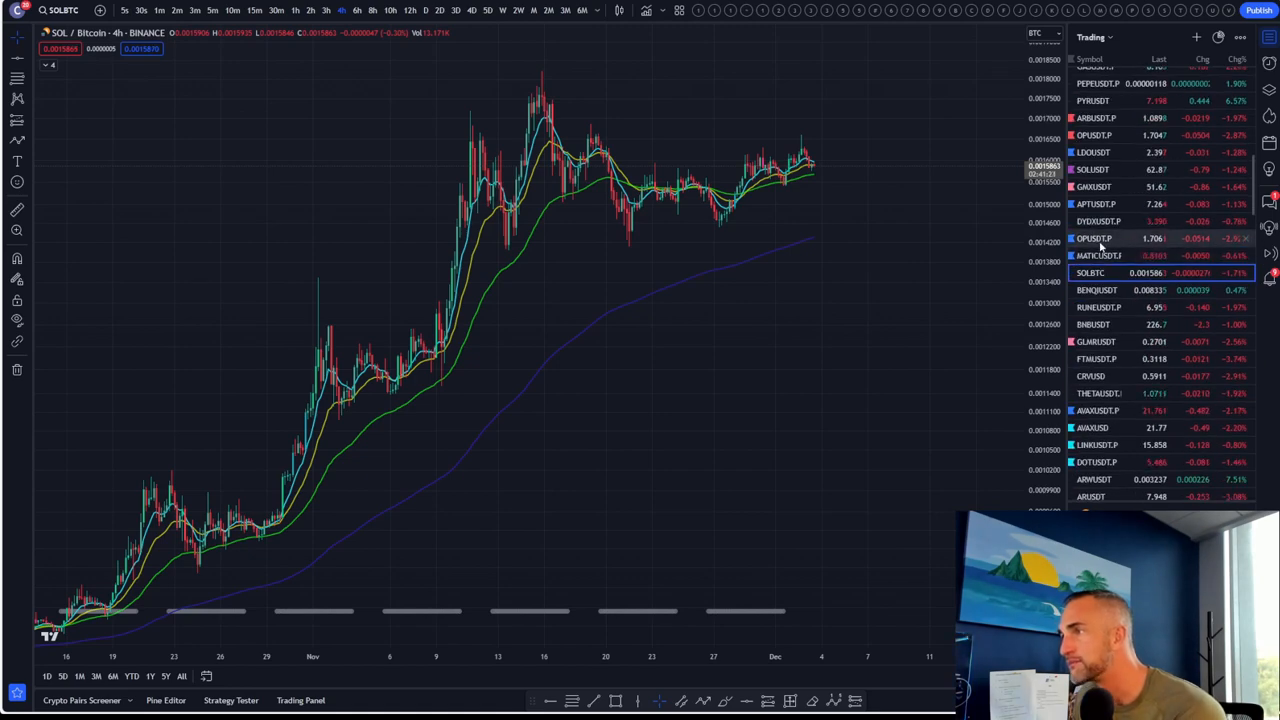
{"action": "scroll", "scroll_direction": "down", "scroll_amount": 3}
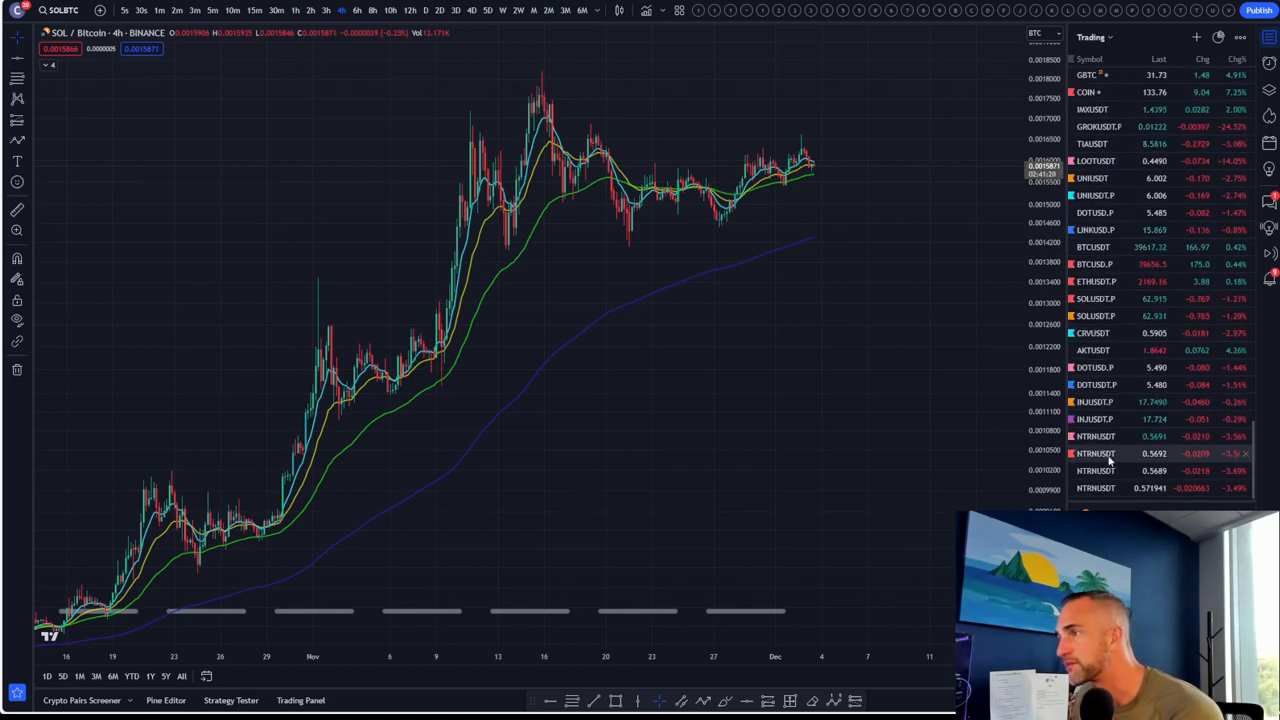
{"action": "left_click", "coordinate": [1095, 298]}
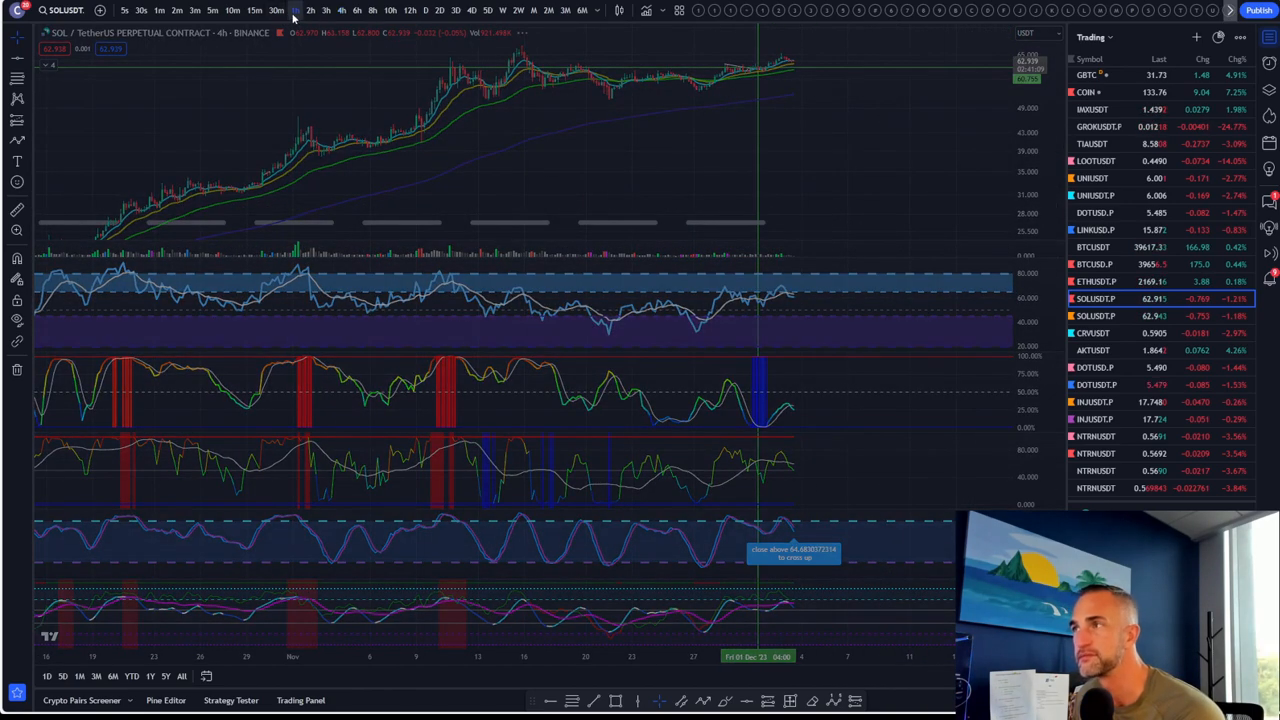
Switch the SOL/TetherUS perpetual chart to 1-hour candles.
{"action": "left_click", "coordinate": [297, 10]}
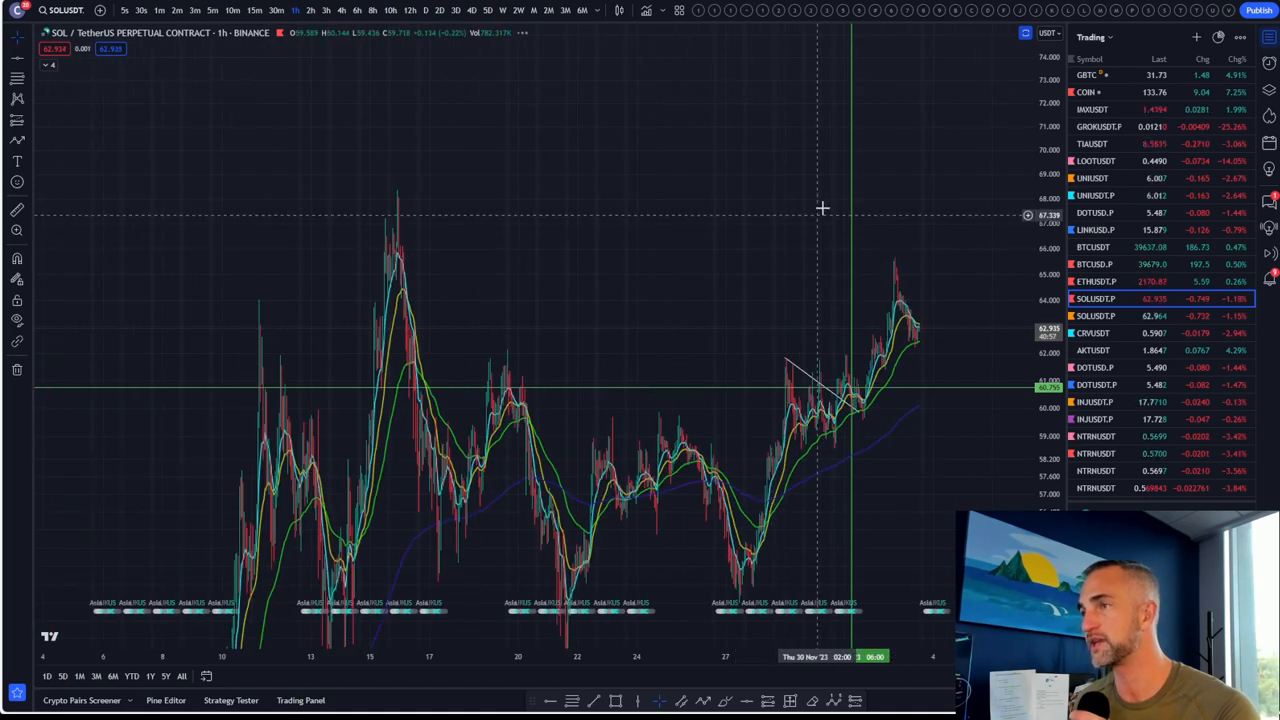
{"action": "mouse_move", "coordinate": [992, 395]}
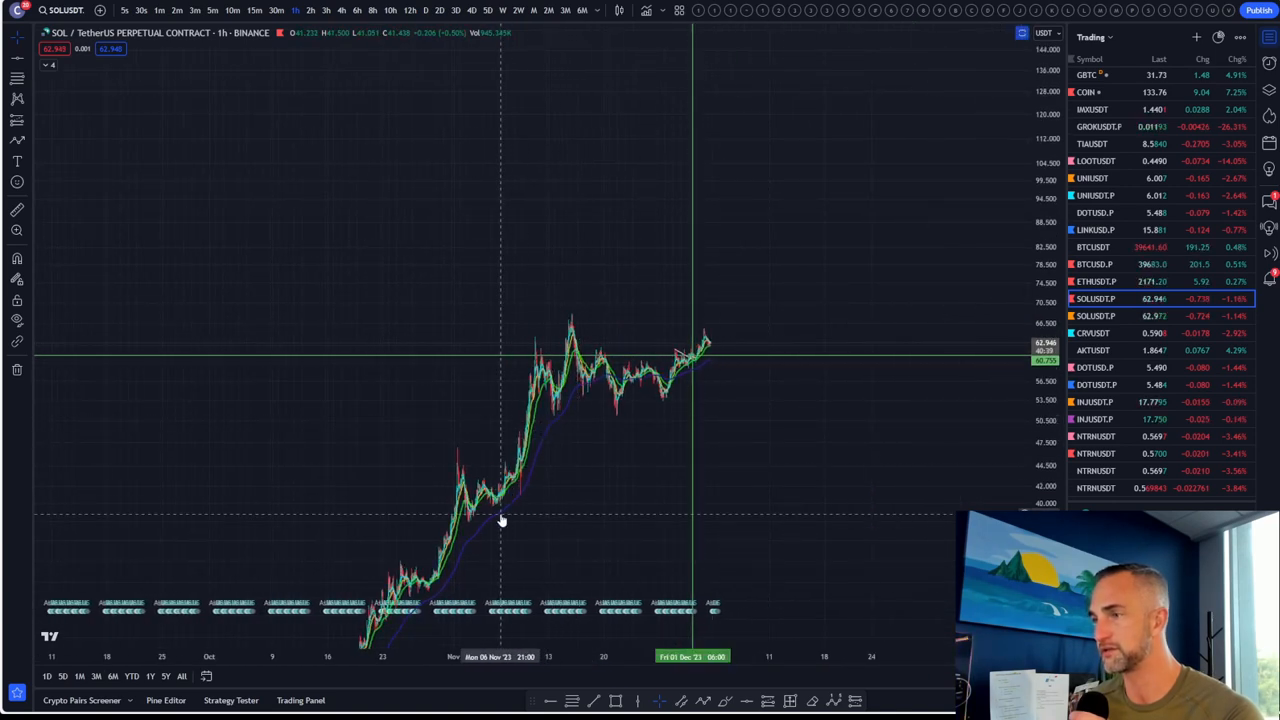
{"action": "mouse_move", "coordinate": [455, 530]}
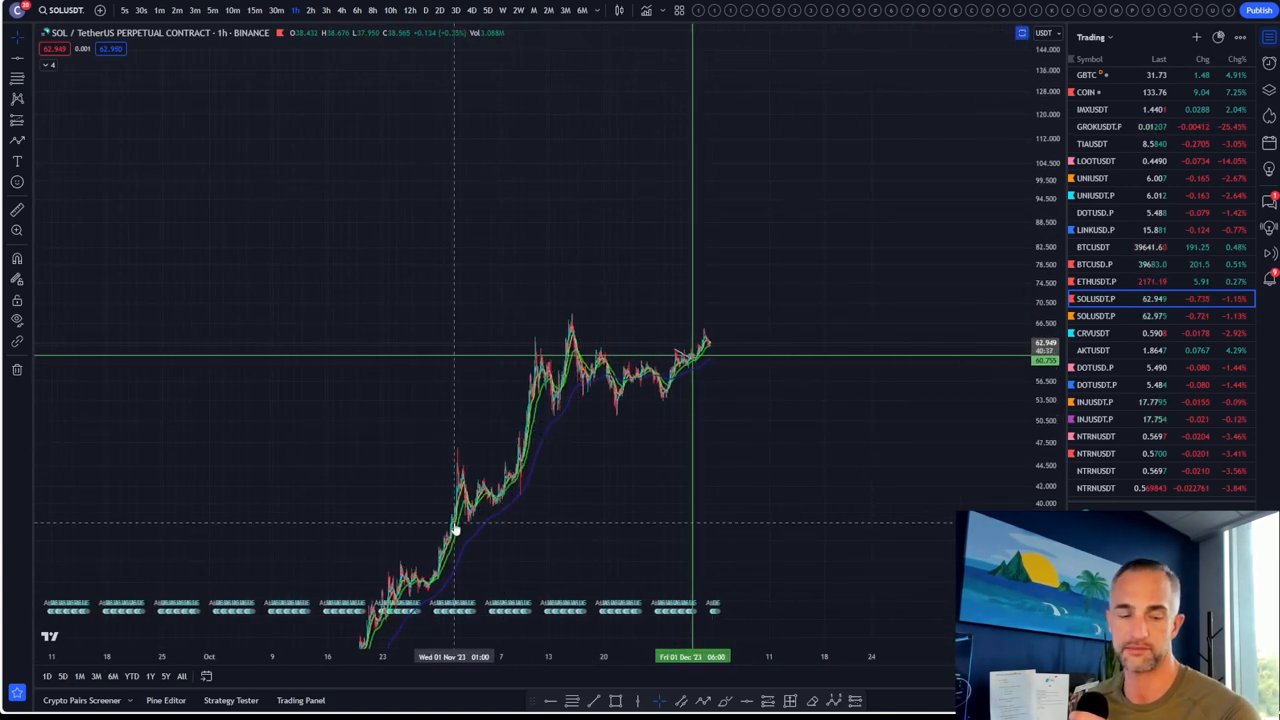